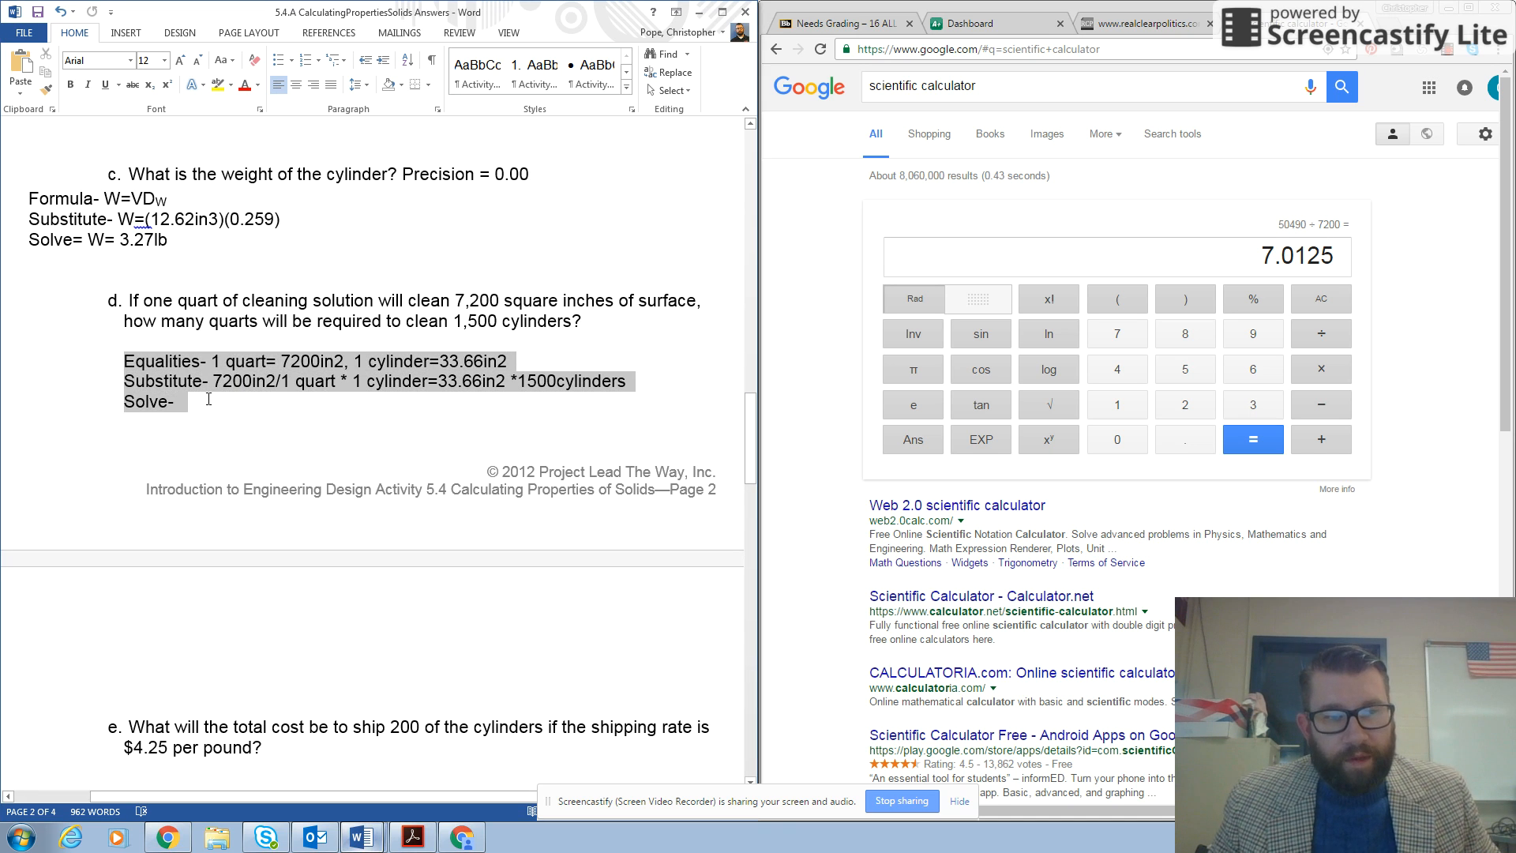
Step: Delete the drafted Equalities, Substitute and Solve lines under question d, leaving its answer space blank
key(Delete)
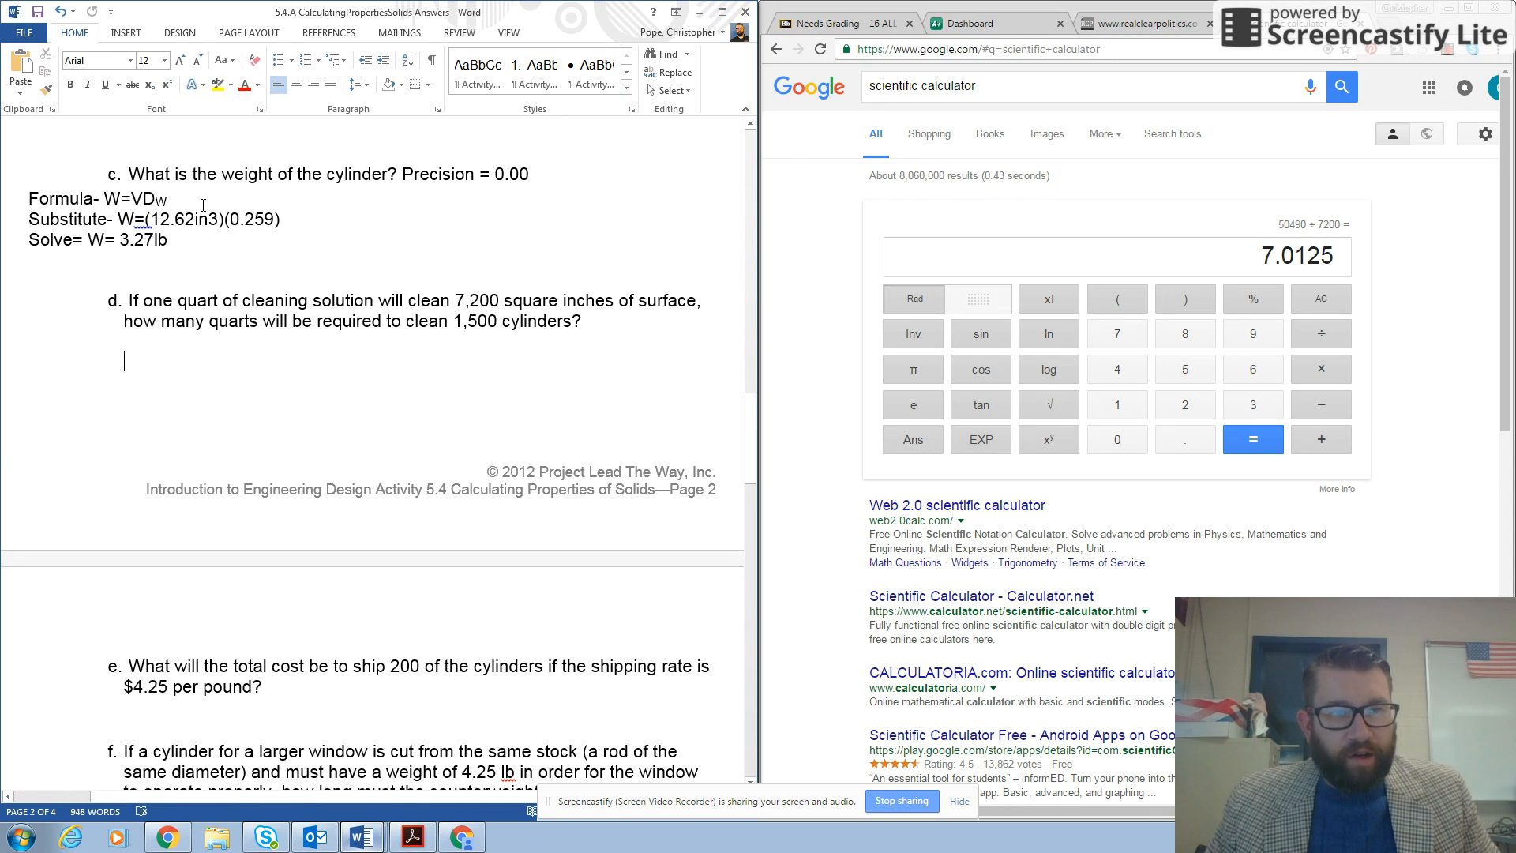
mouse_move(141, 329)
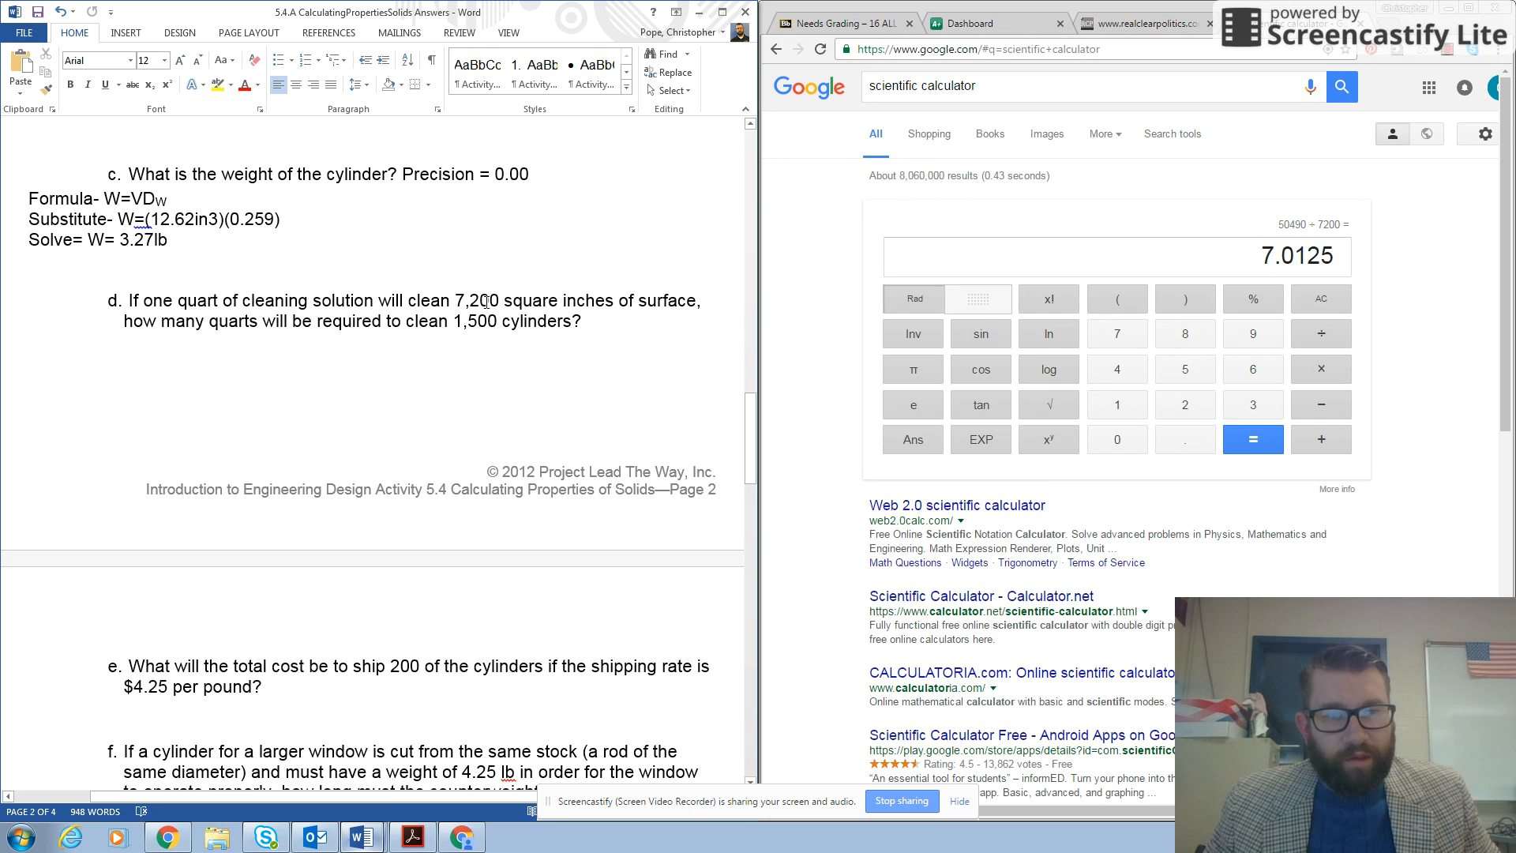
click(125, 360)
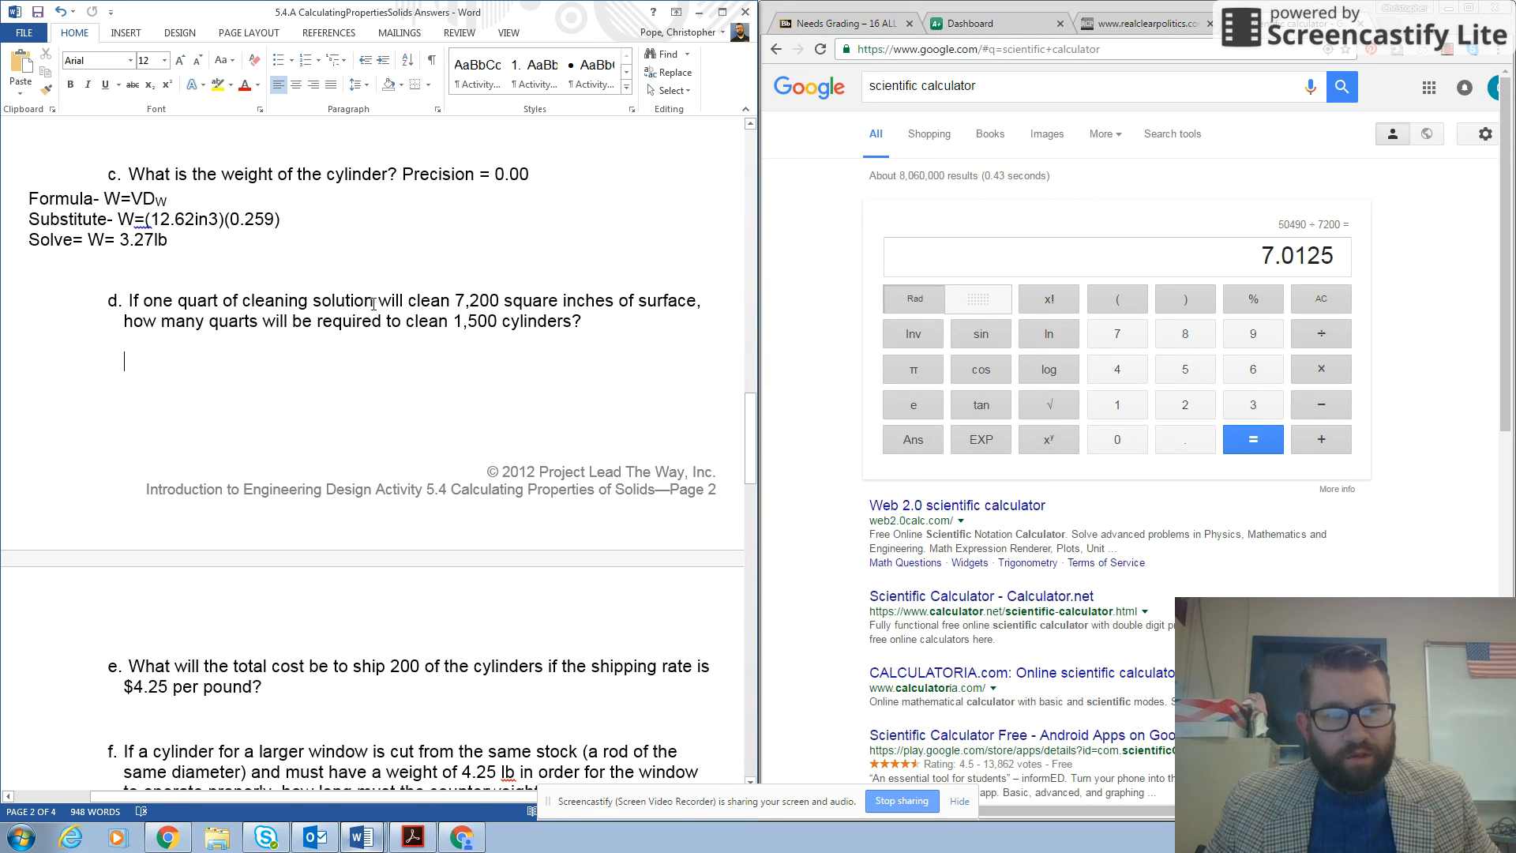
mouse_move(575, 330)
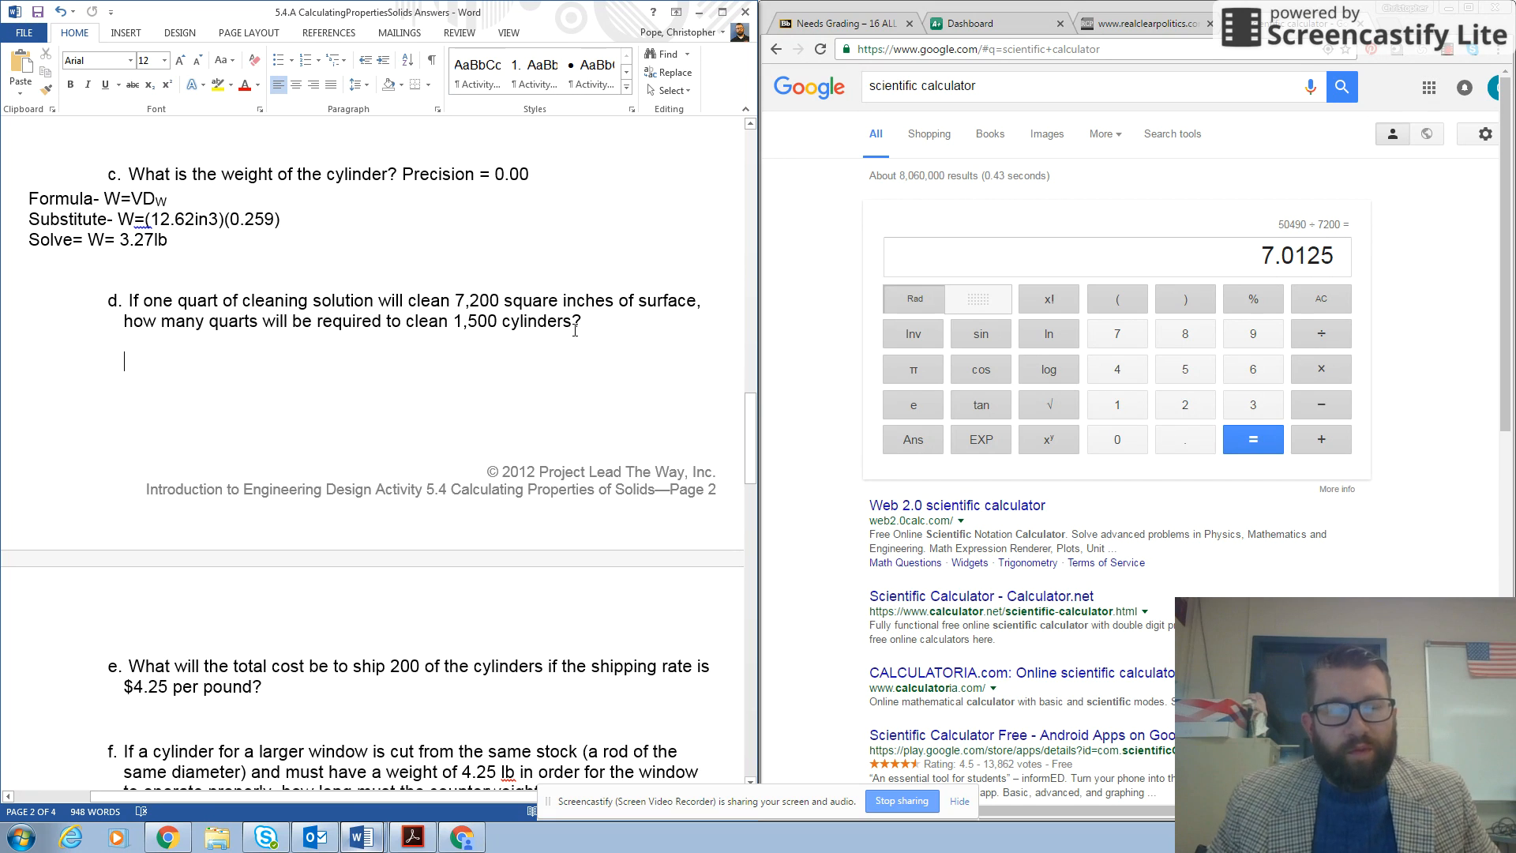
mouse_move(155, 369)
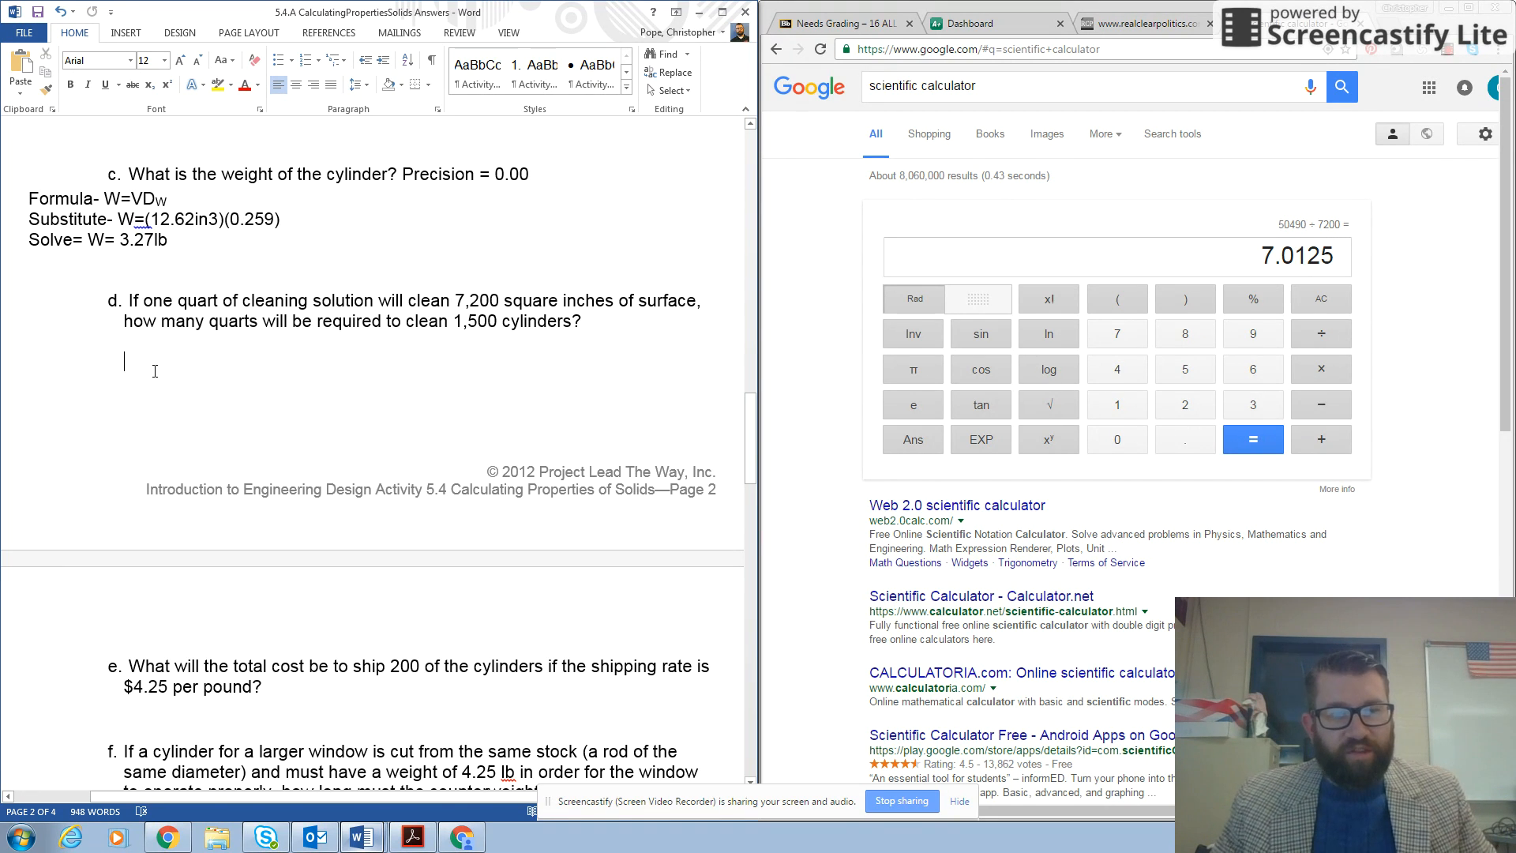
mouse_move(245, 409)
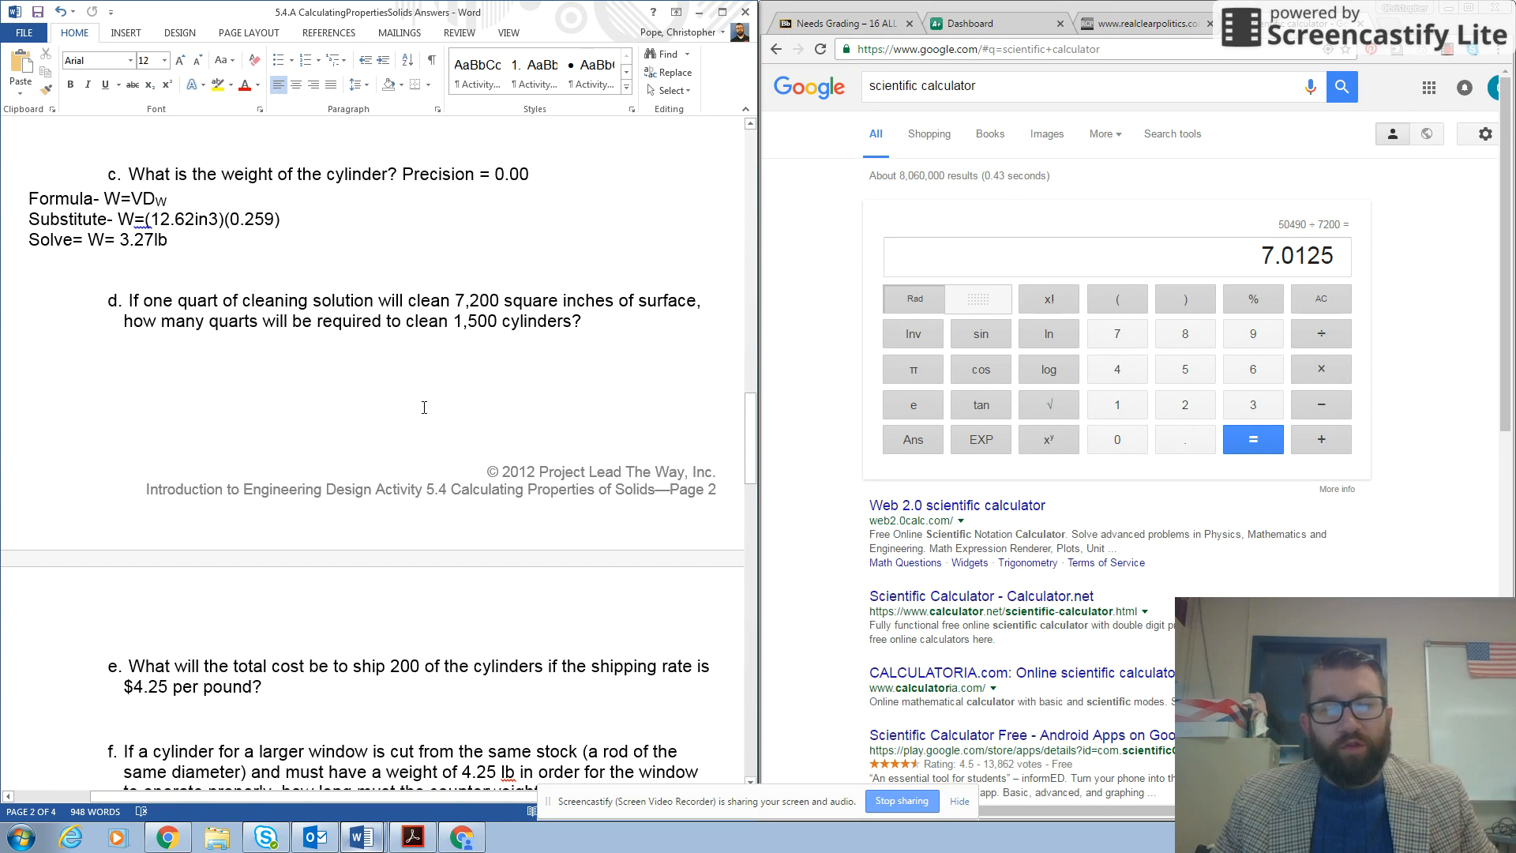
click(123, 360)
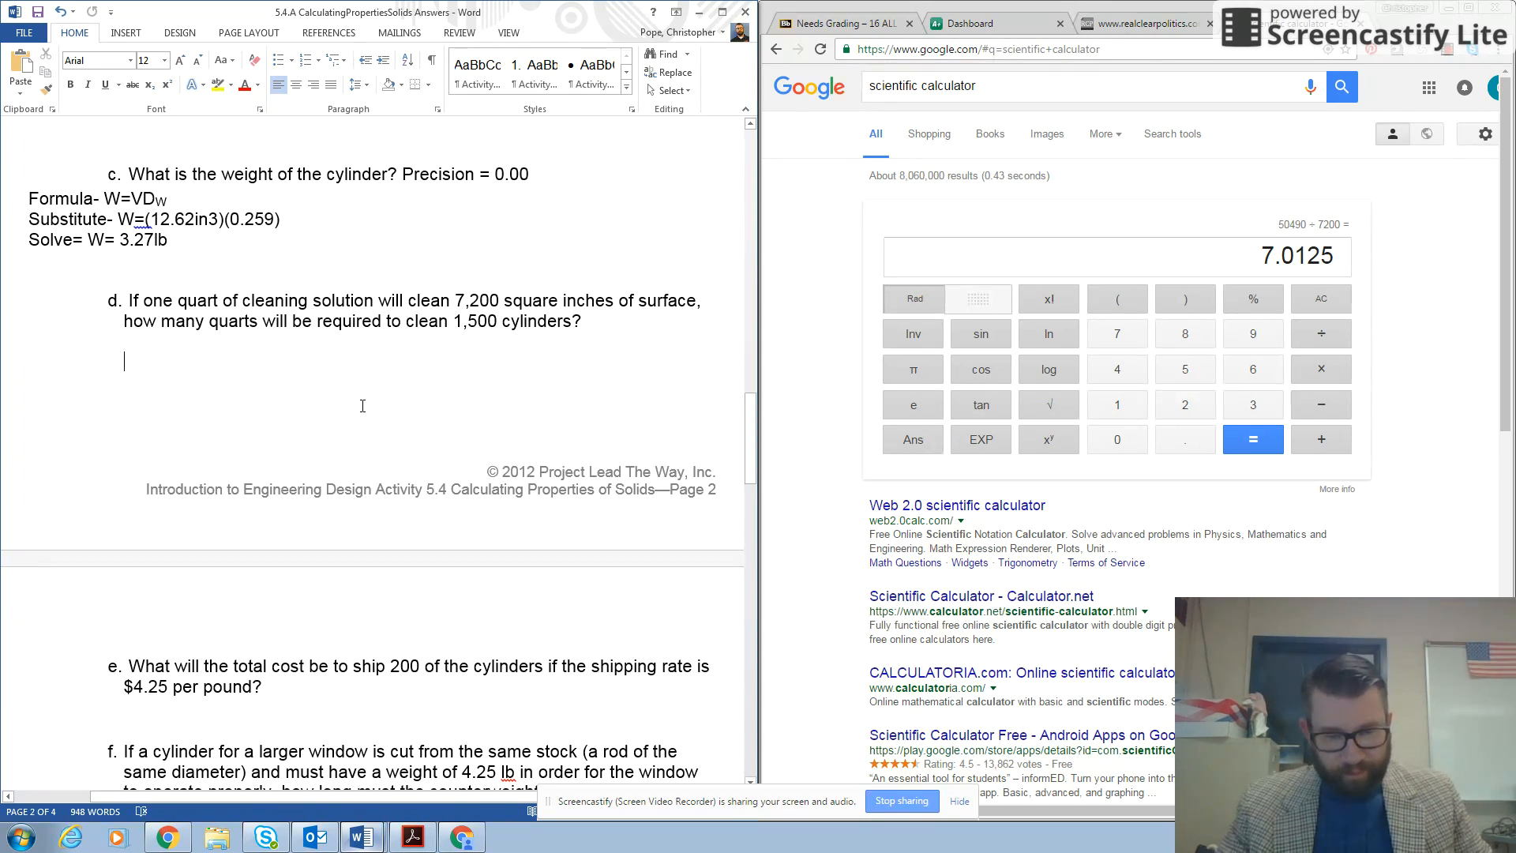
Step: Write question d's Equalities line: 1 quart=7200in2, 33.67in2=1 cylinder
text(Eq)
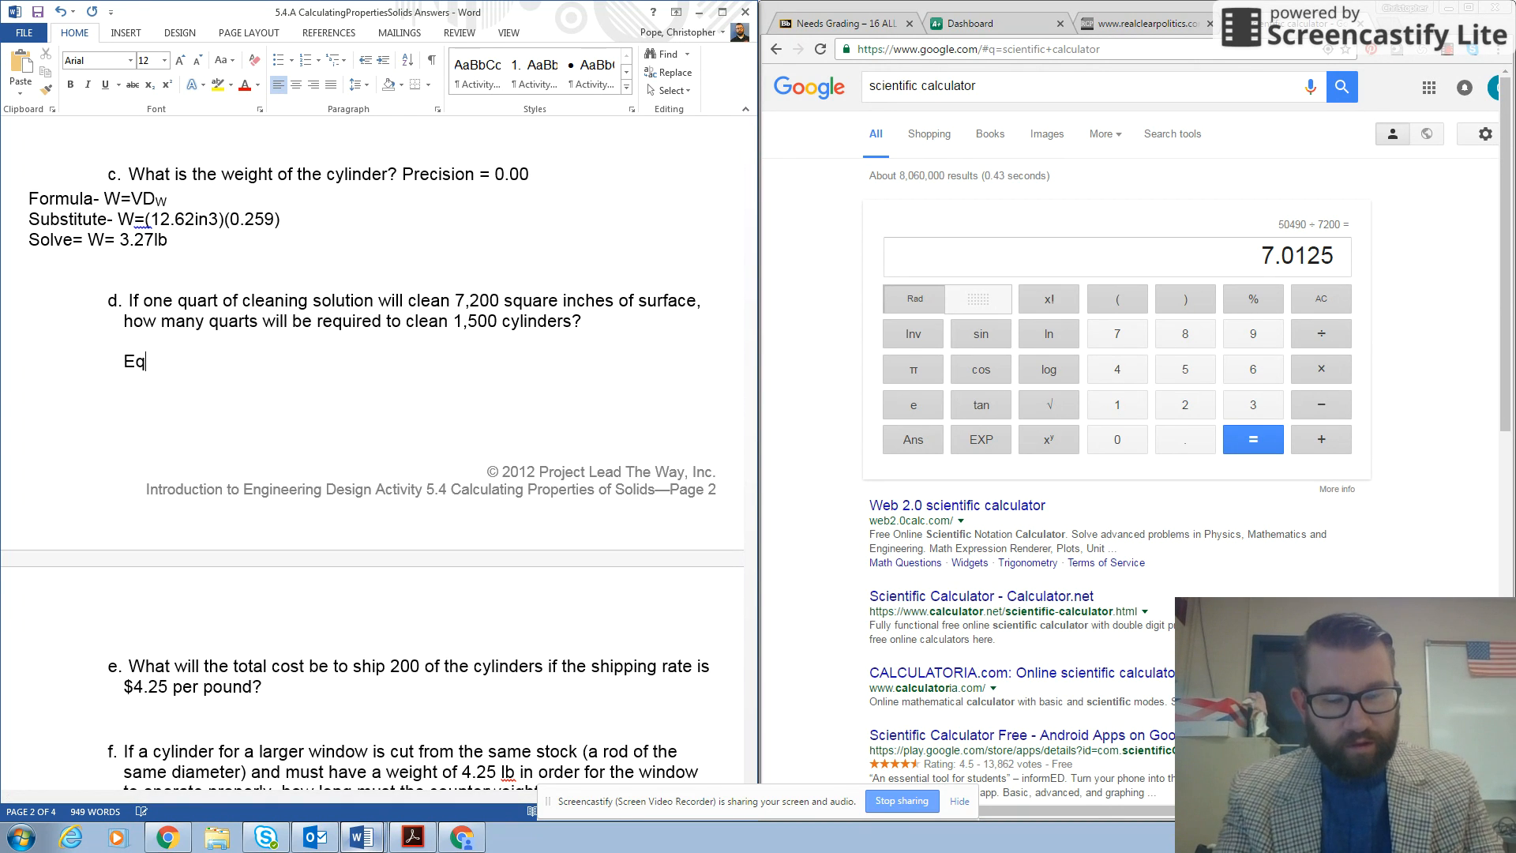
text(ualiti)
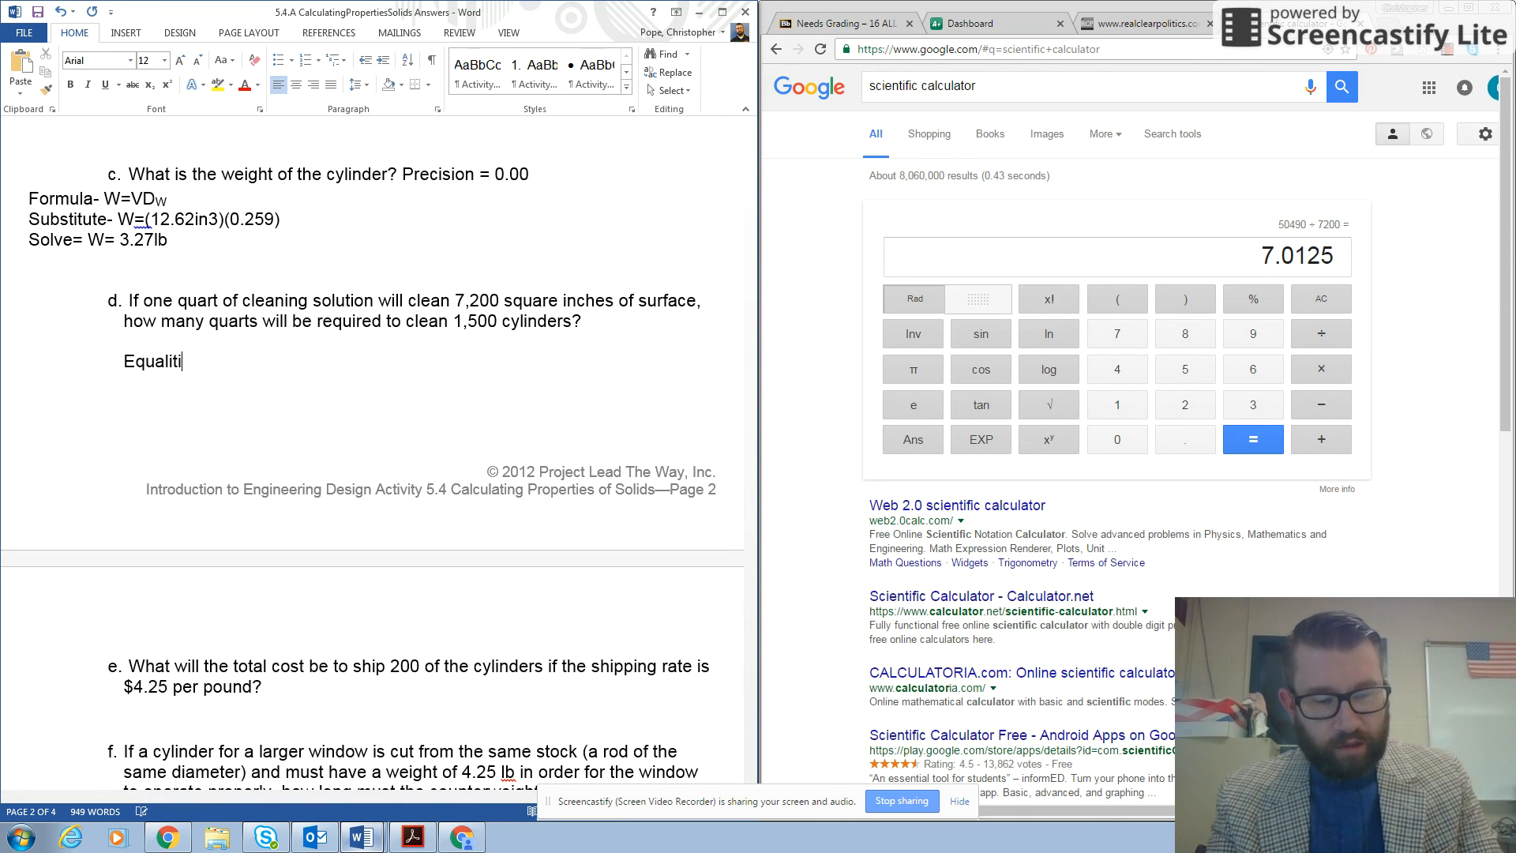
text(es- 1)
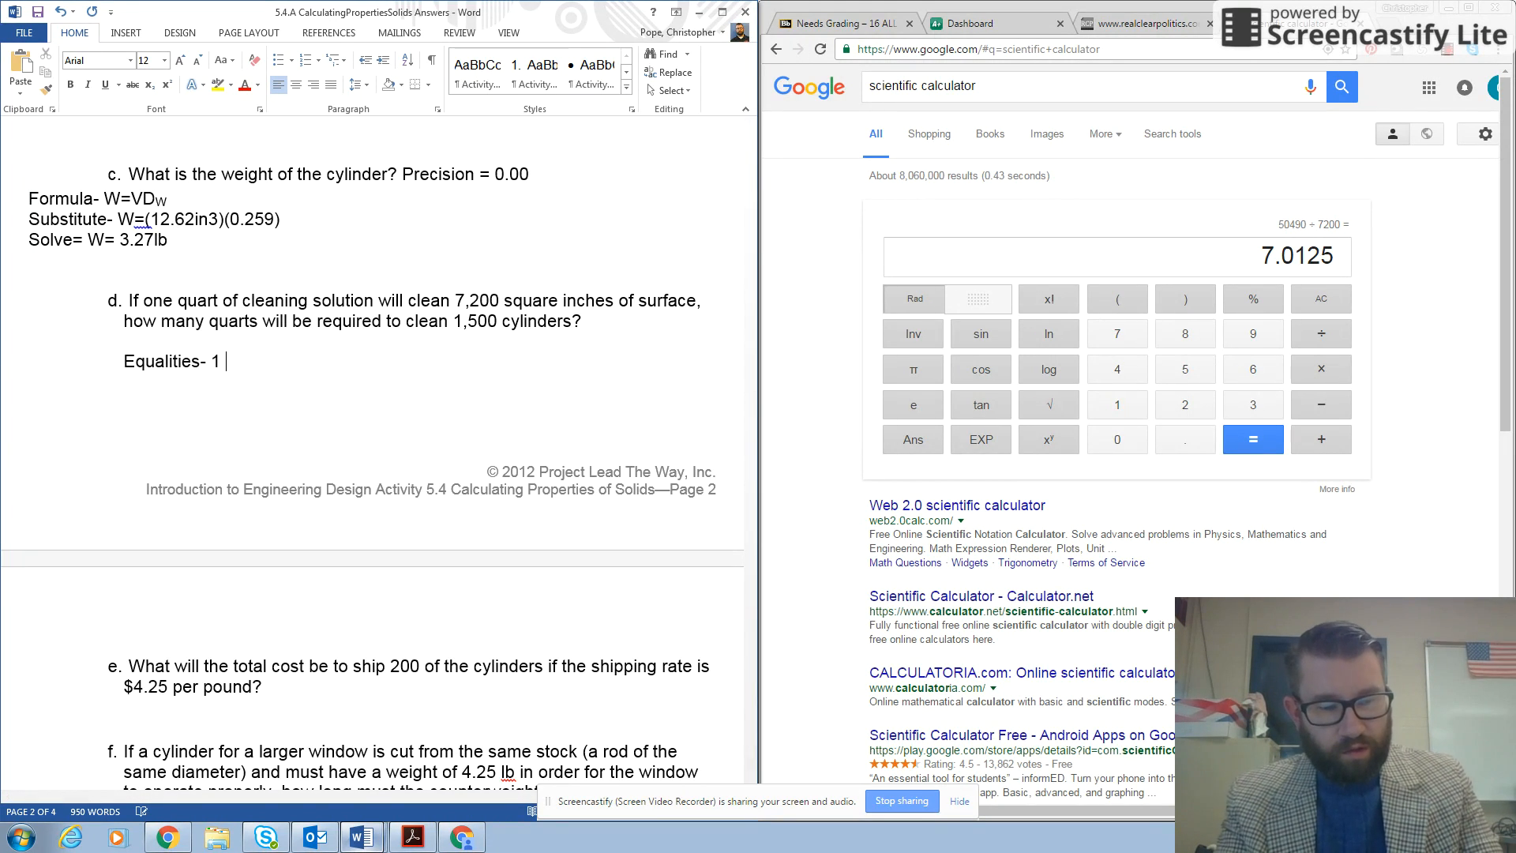
text(quart)
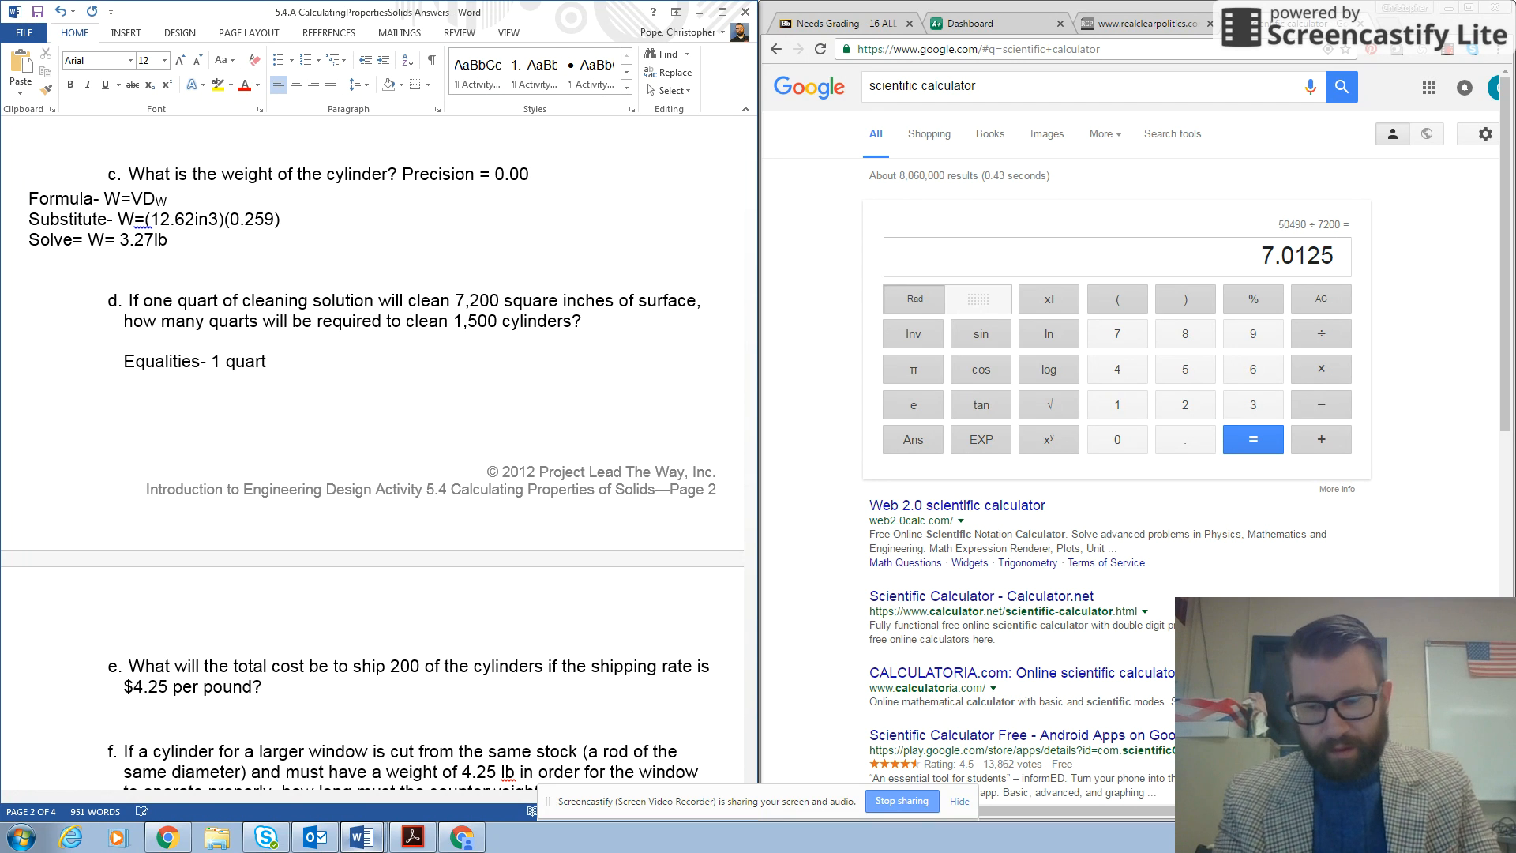
text(=)
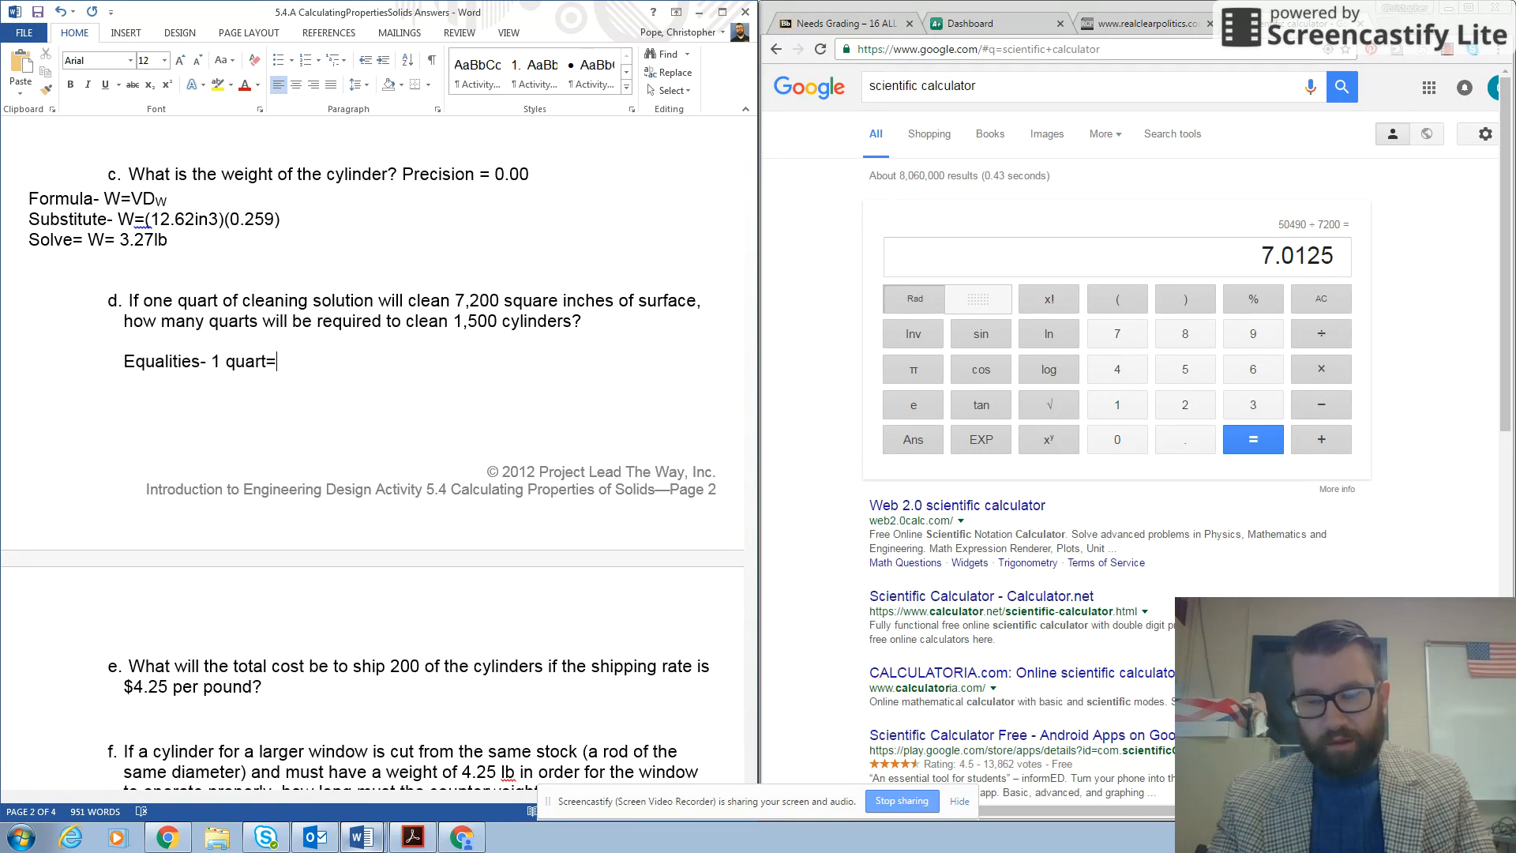
text(7200)
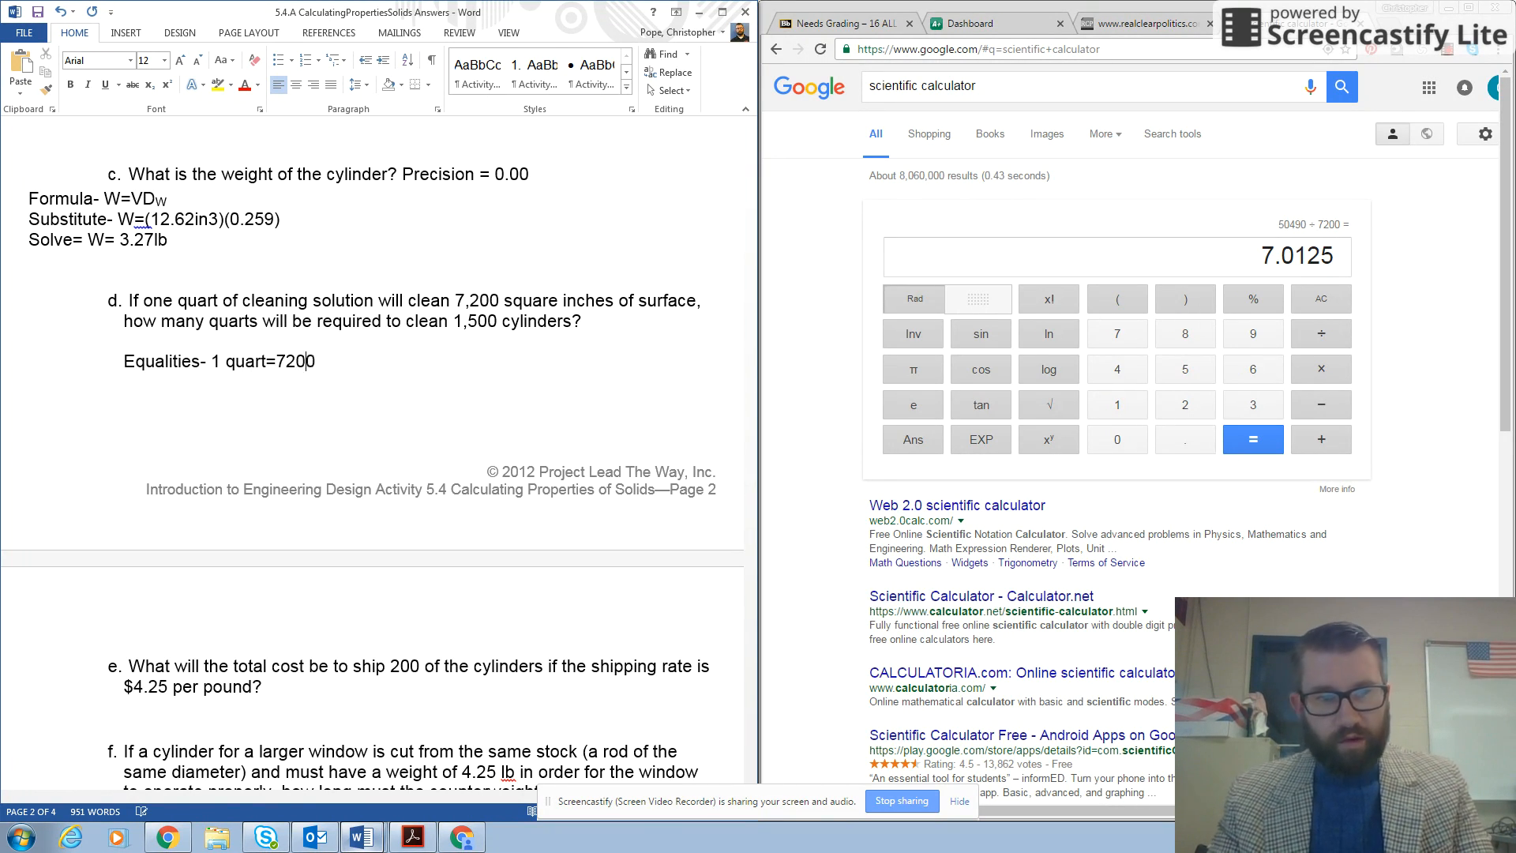
text(in2)
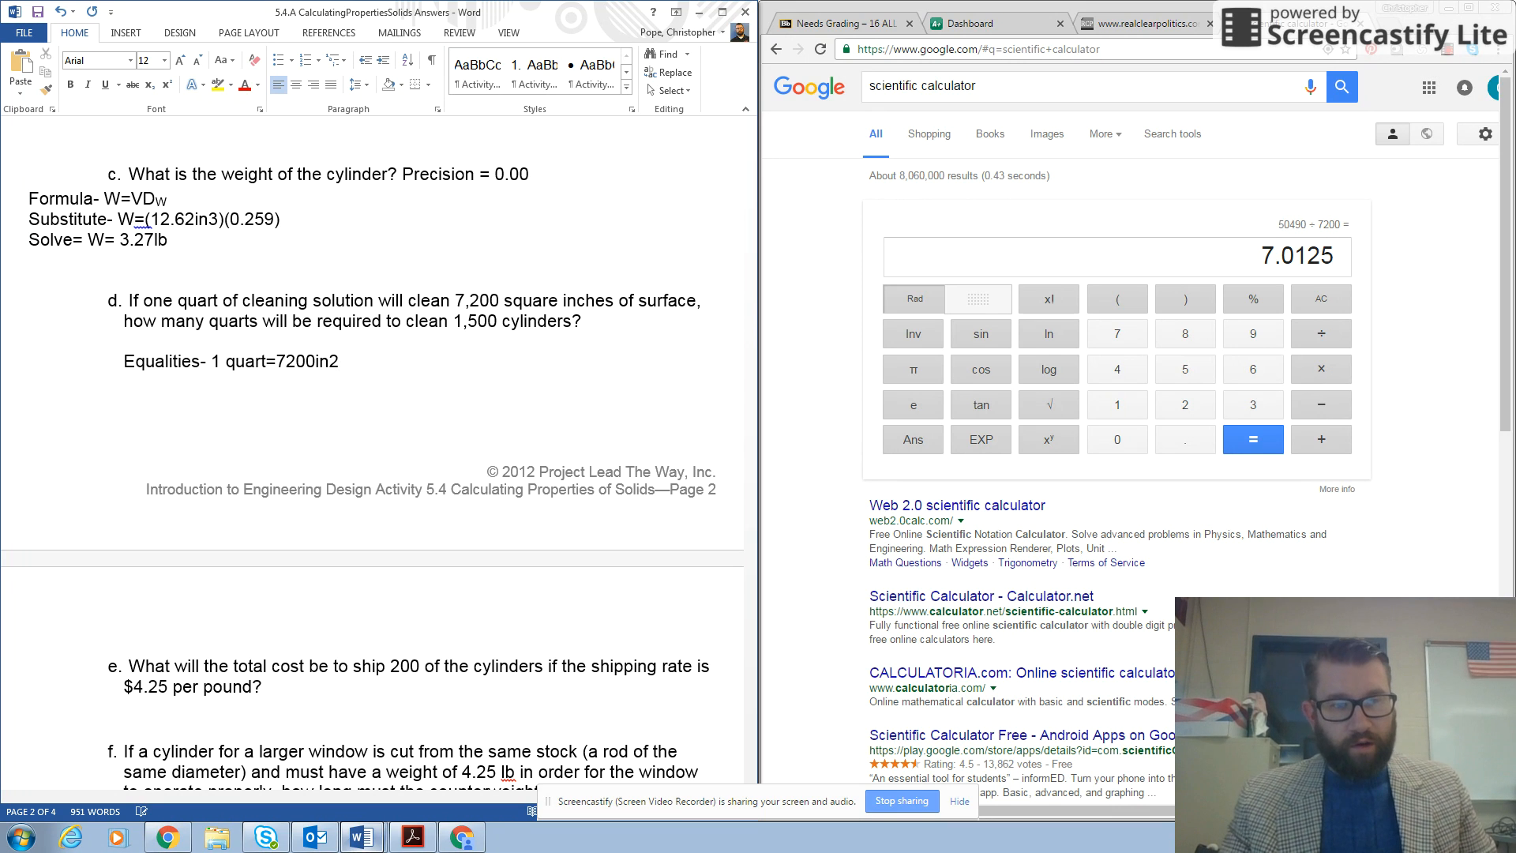
text(,)
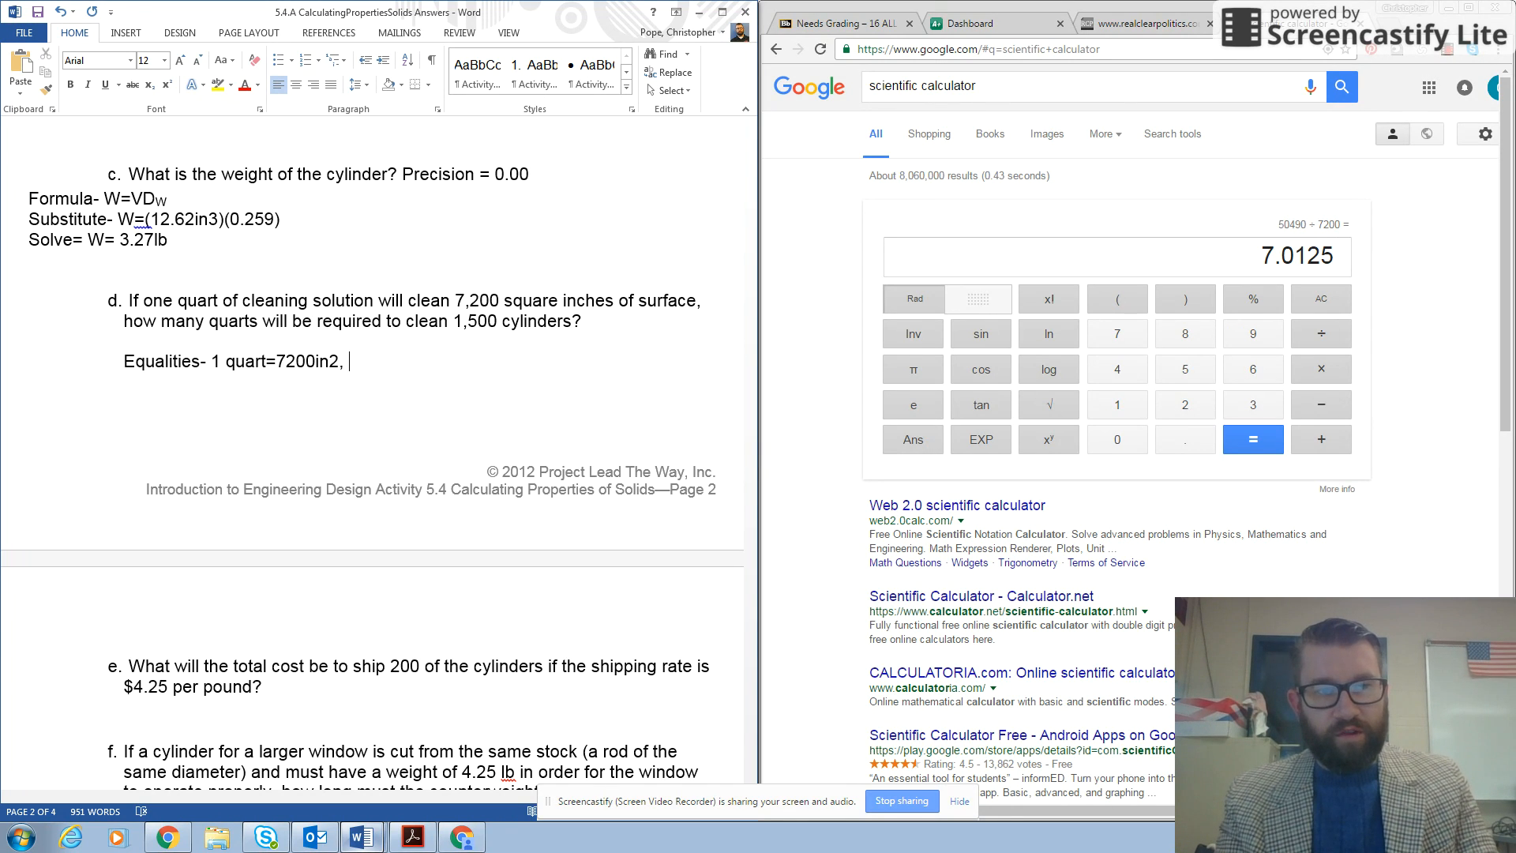
text(33)
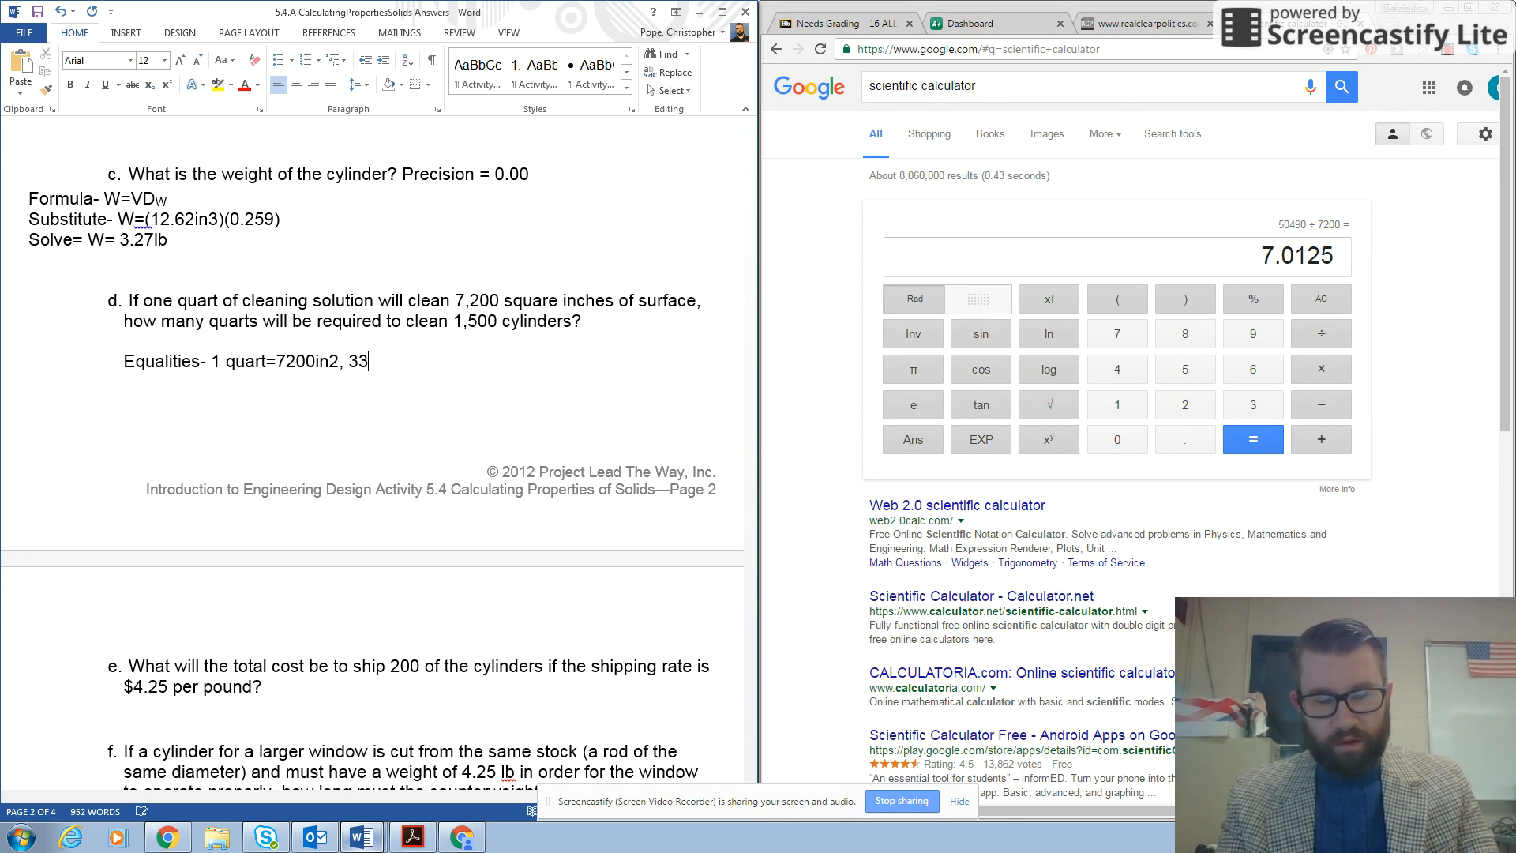
text(6)
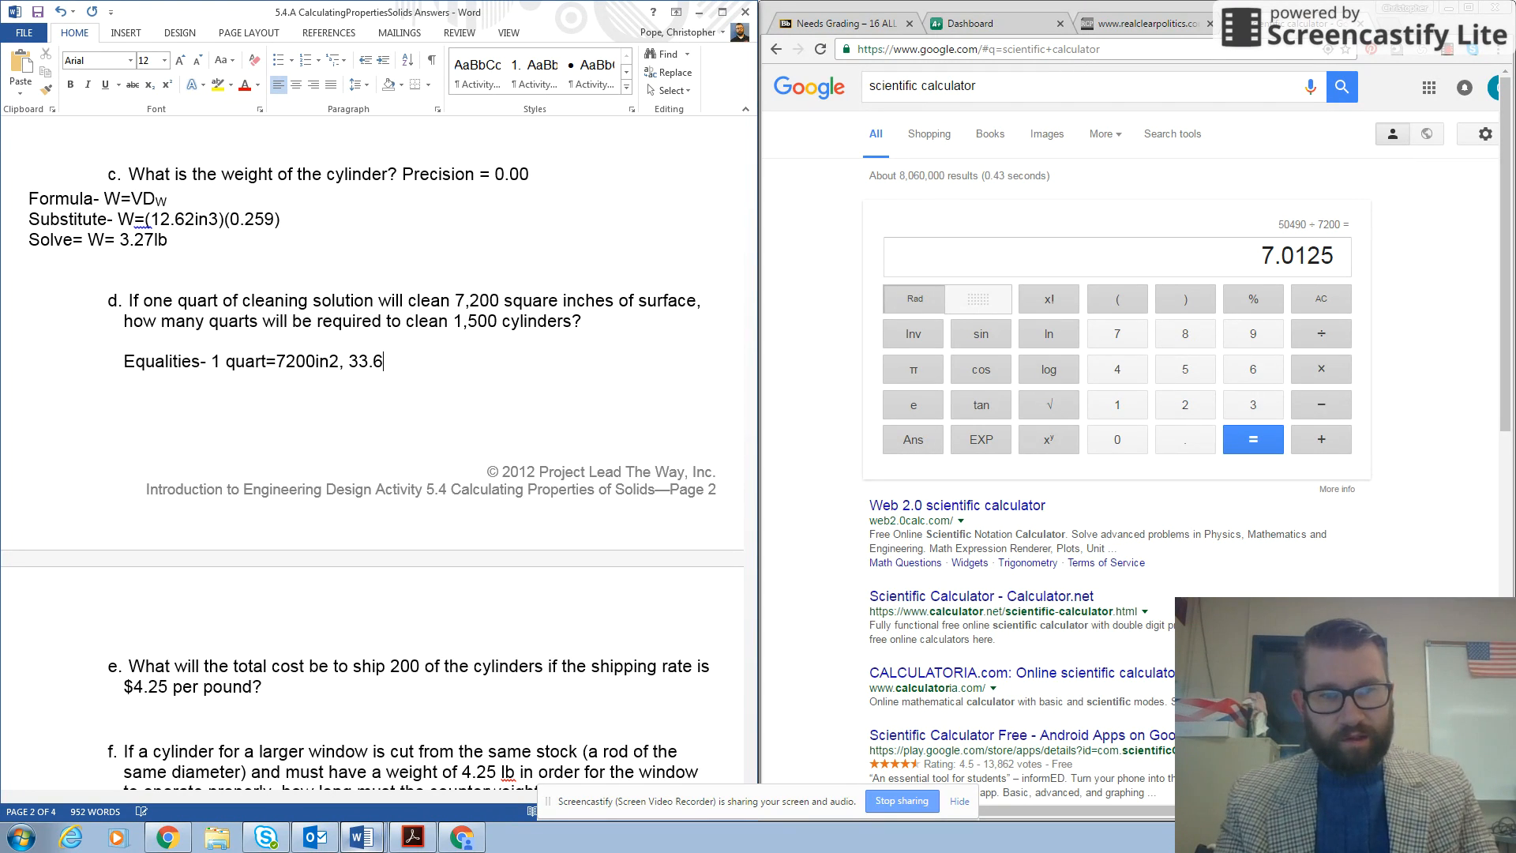
text(7in2)
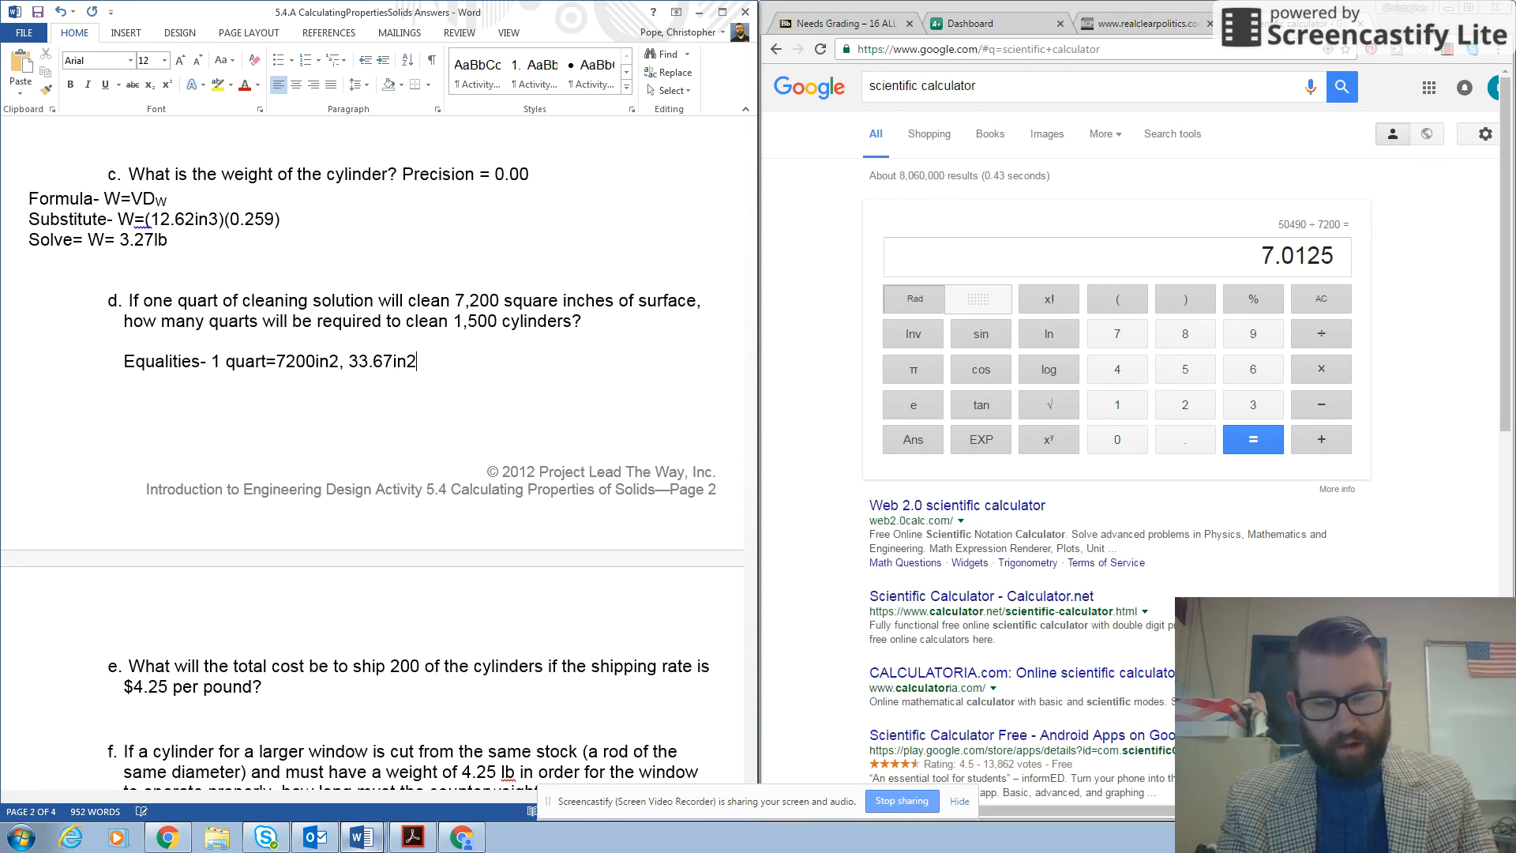
text(=1)
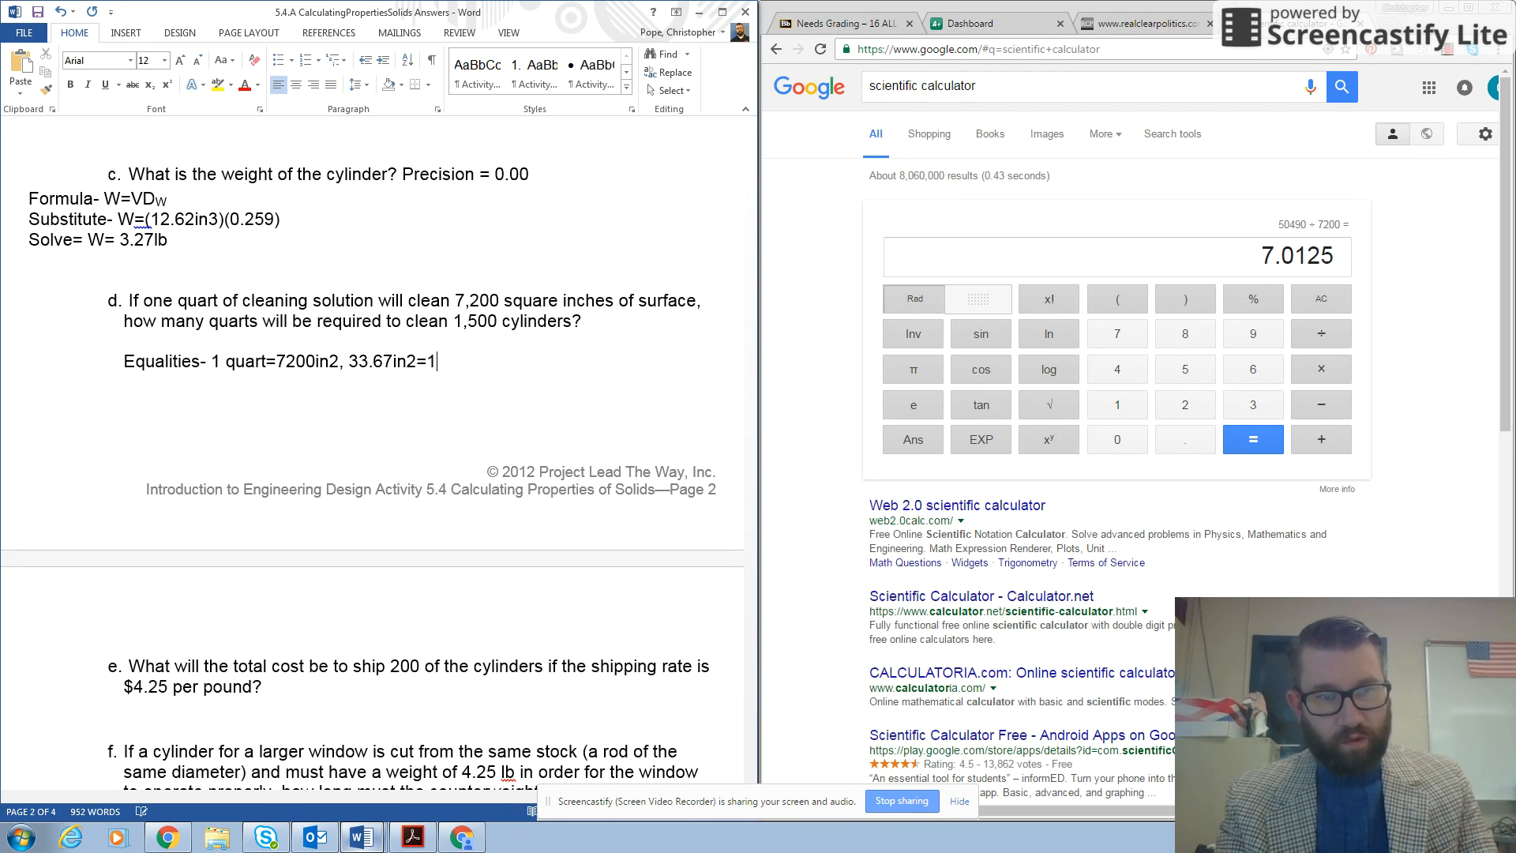
text(cyl)
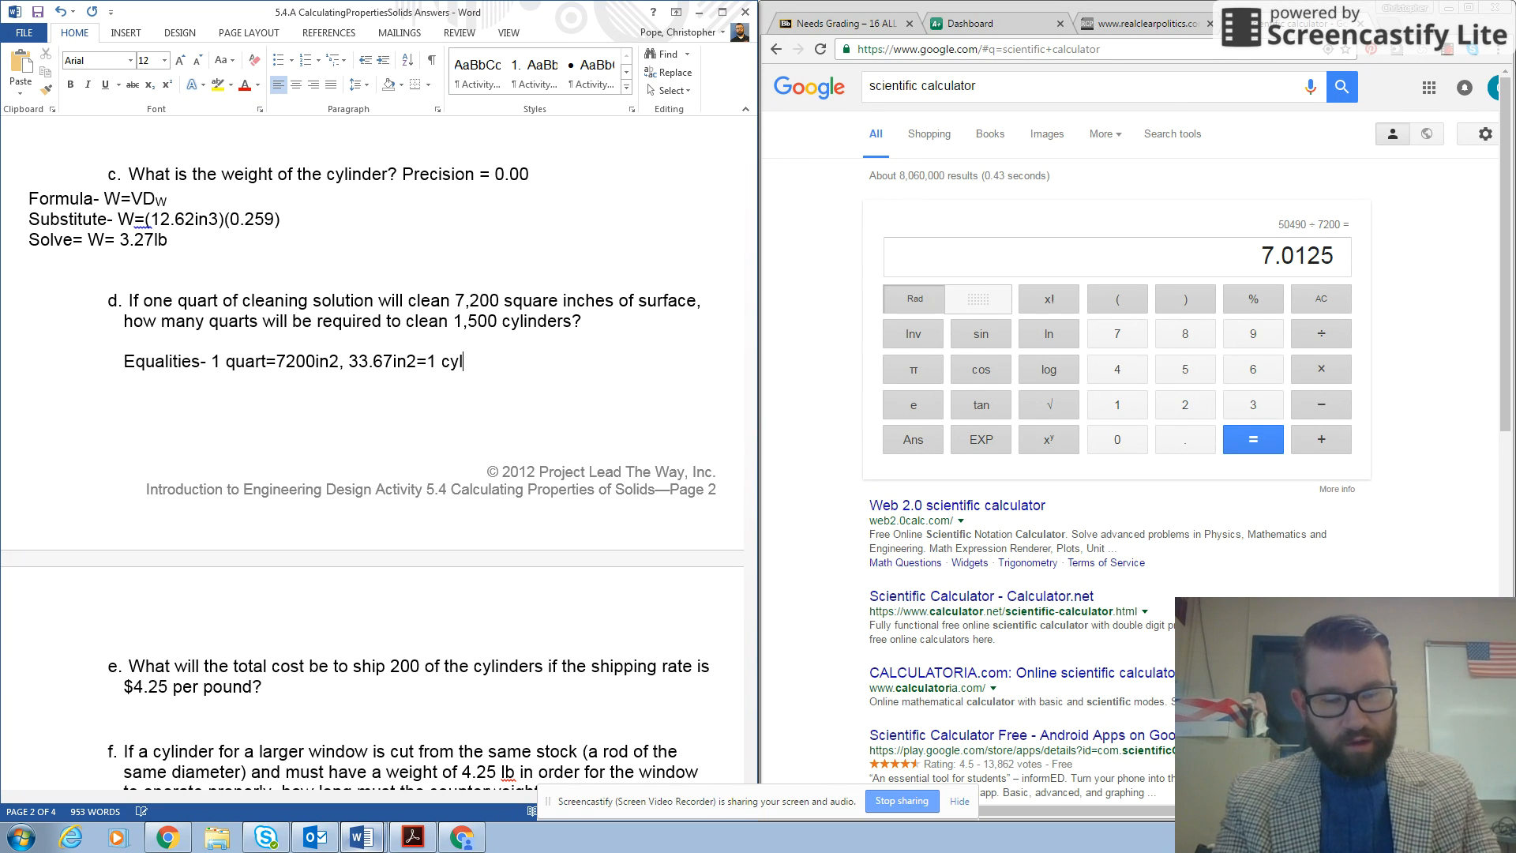
text(inder)
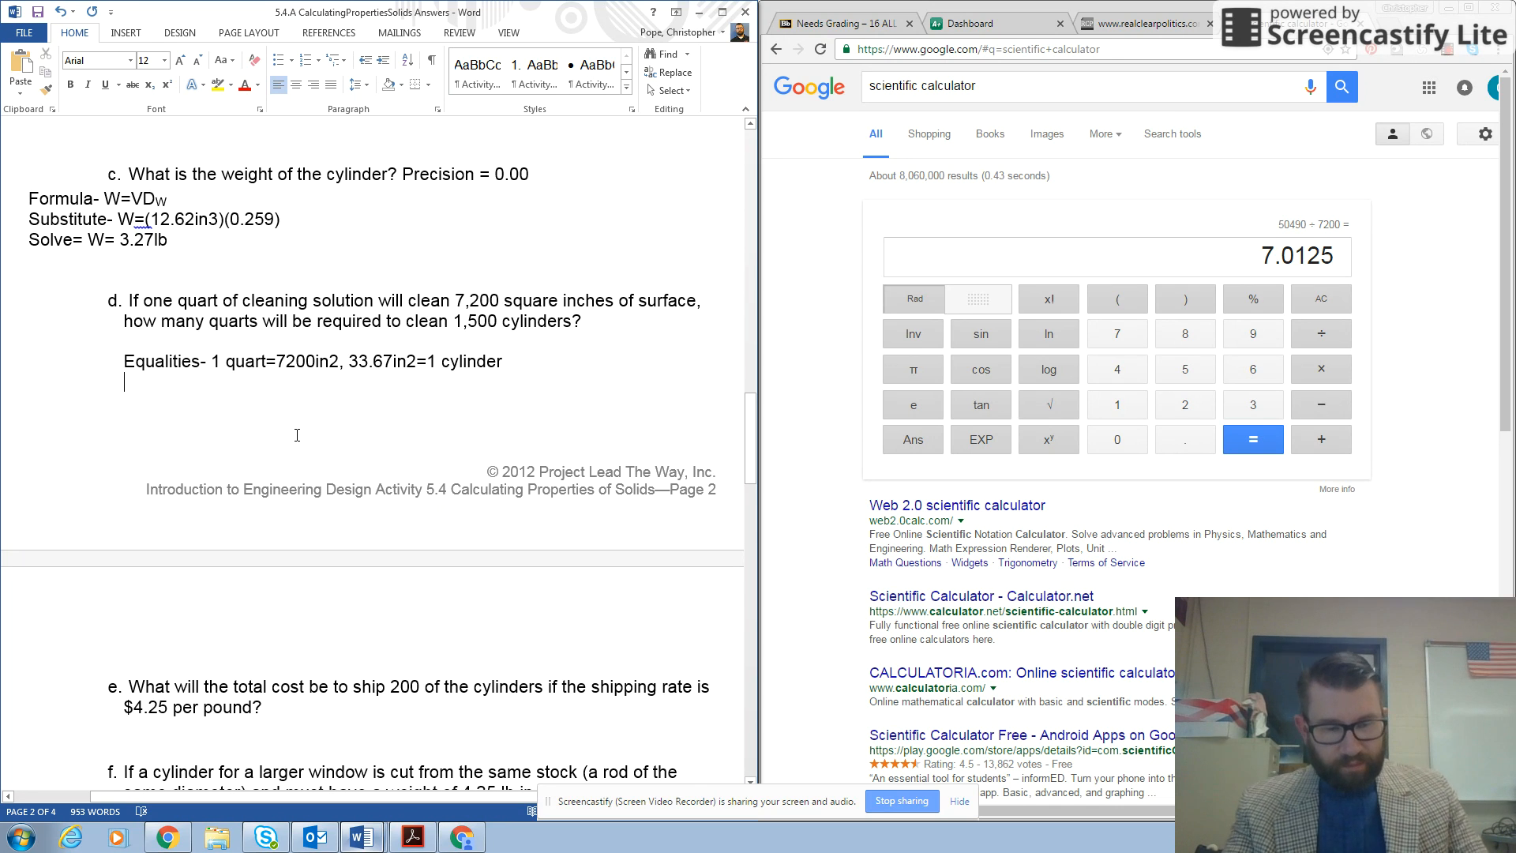
Step: Write question d's Substitute line: 33.67in2*1500 cylinders/7200in2 in 1 quart
text(Sub)
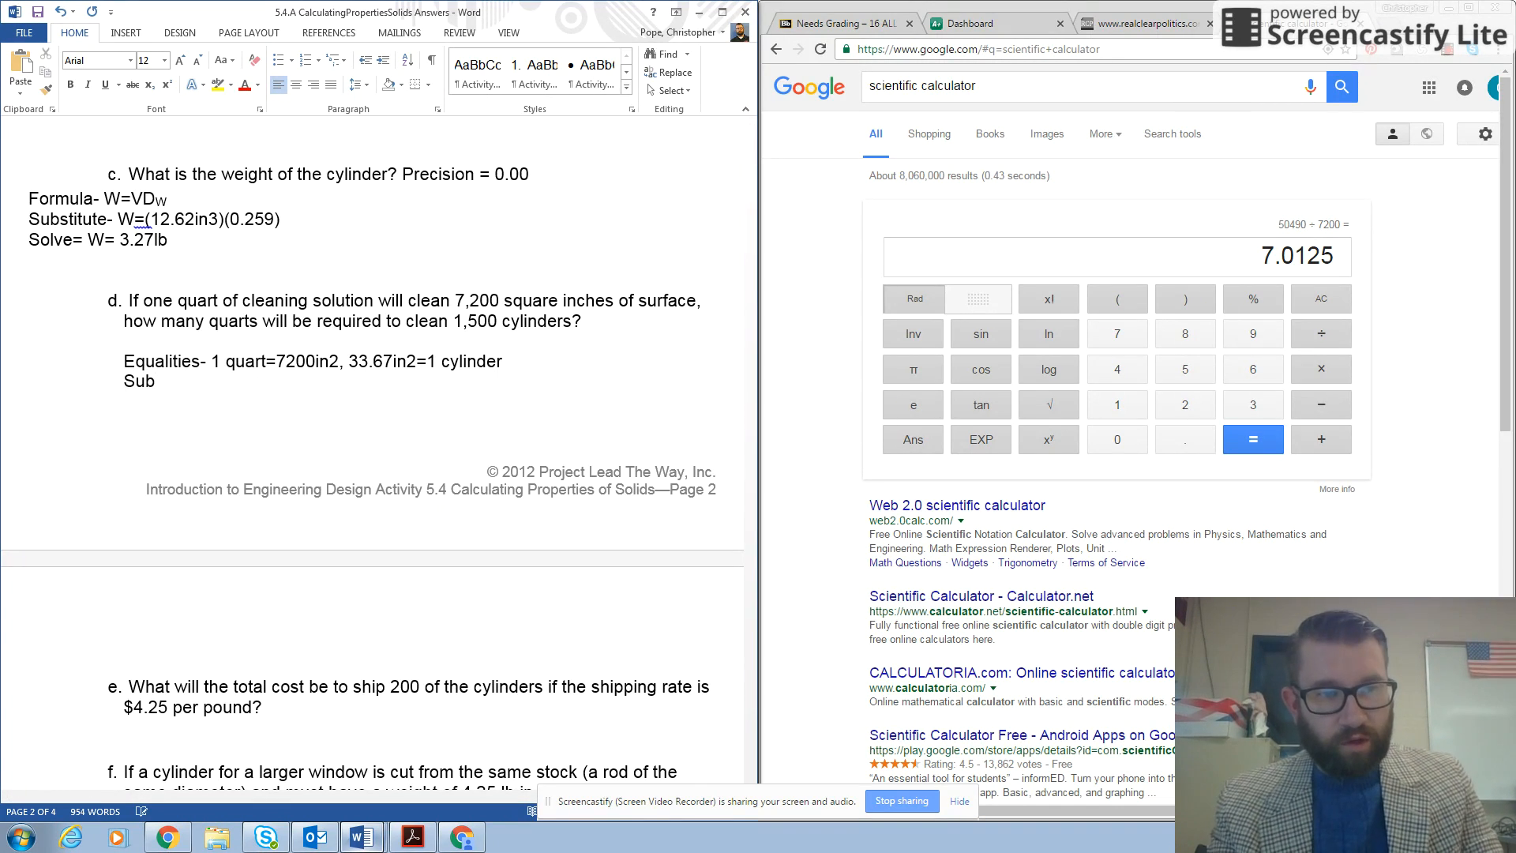
text(titu)
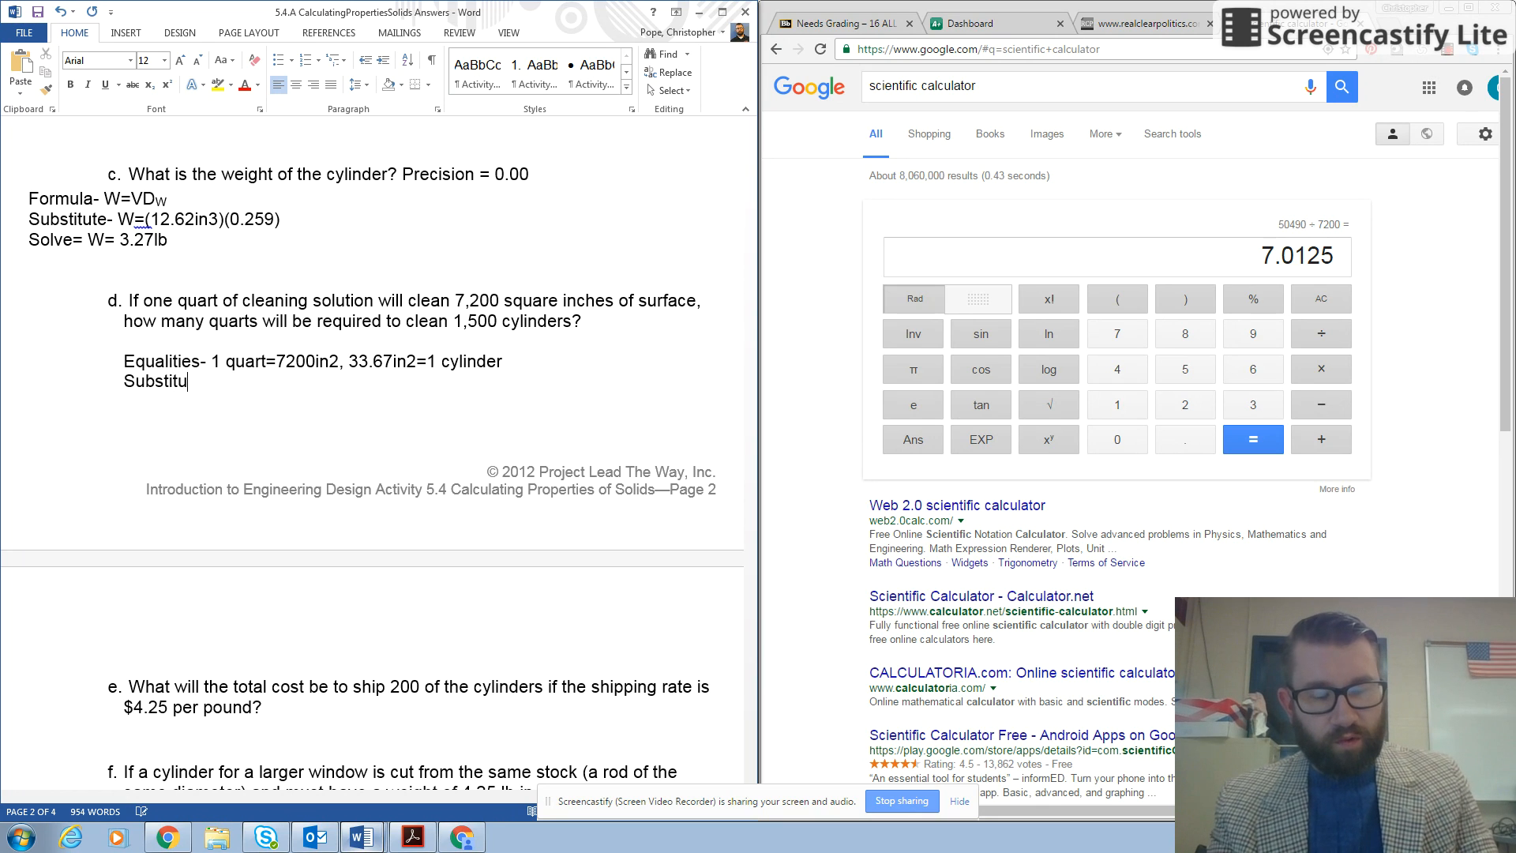
text(te-)
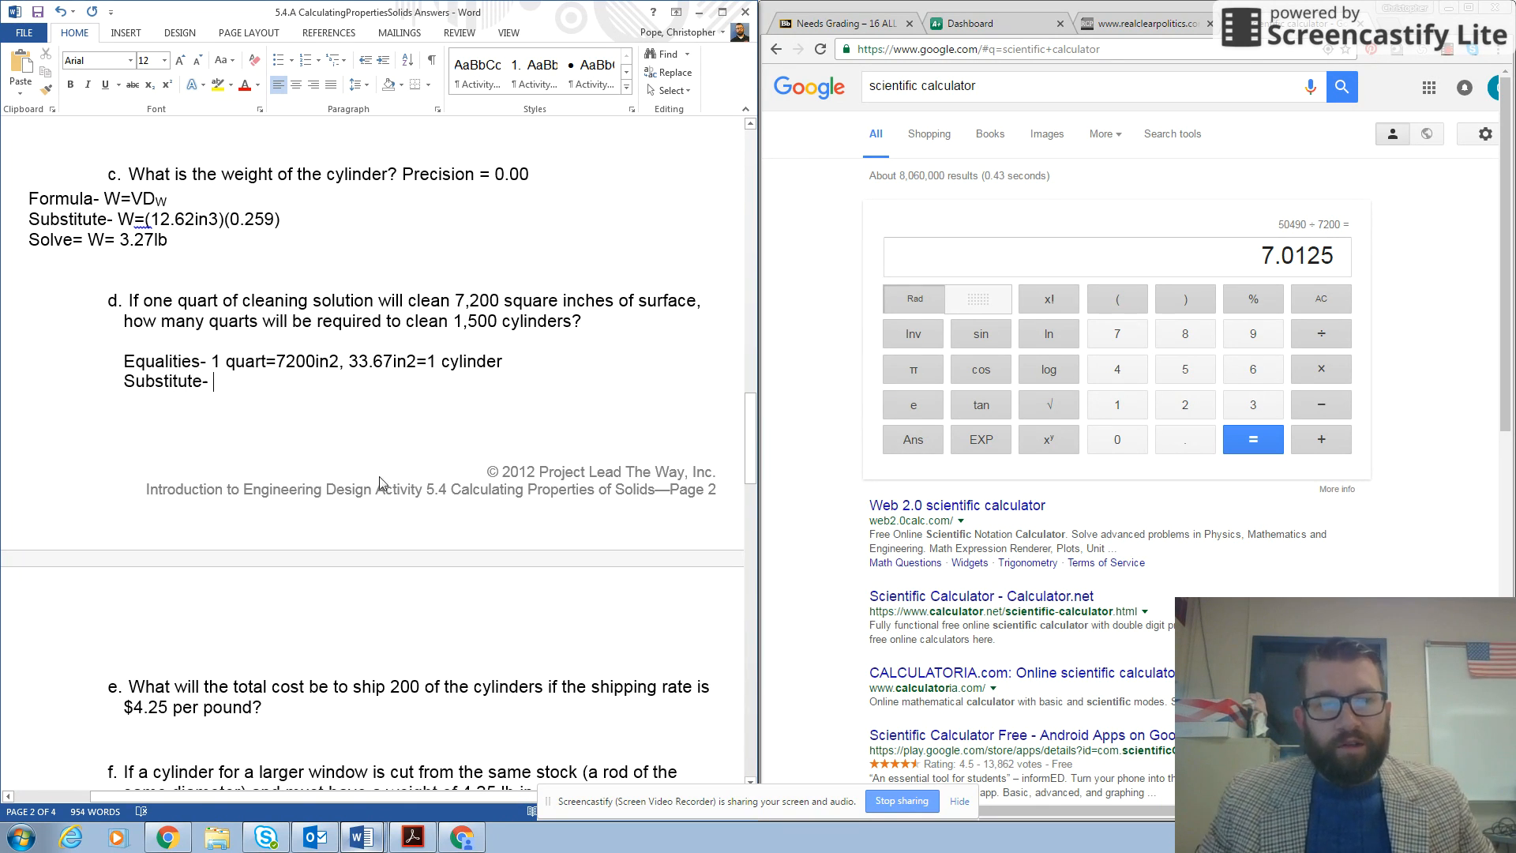
mouse_move(370, 394)
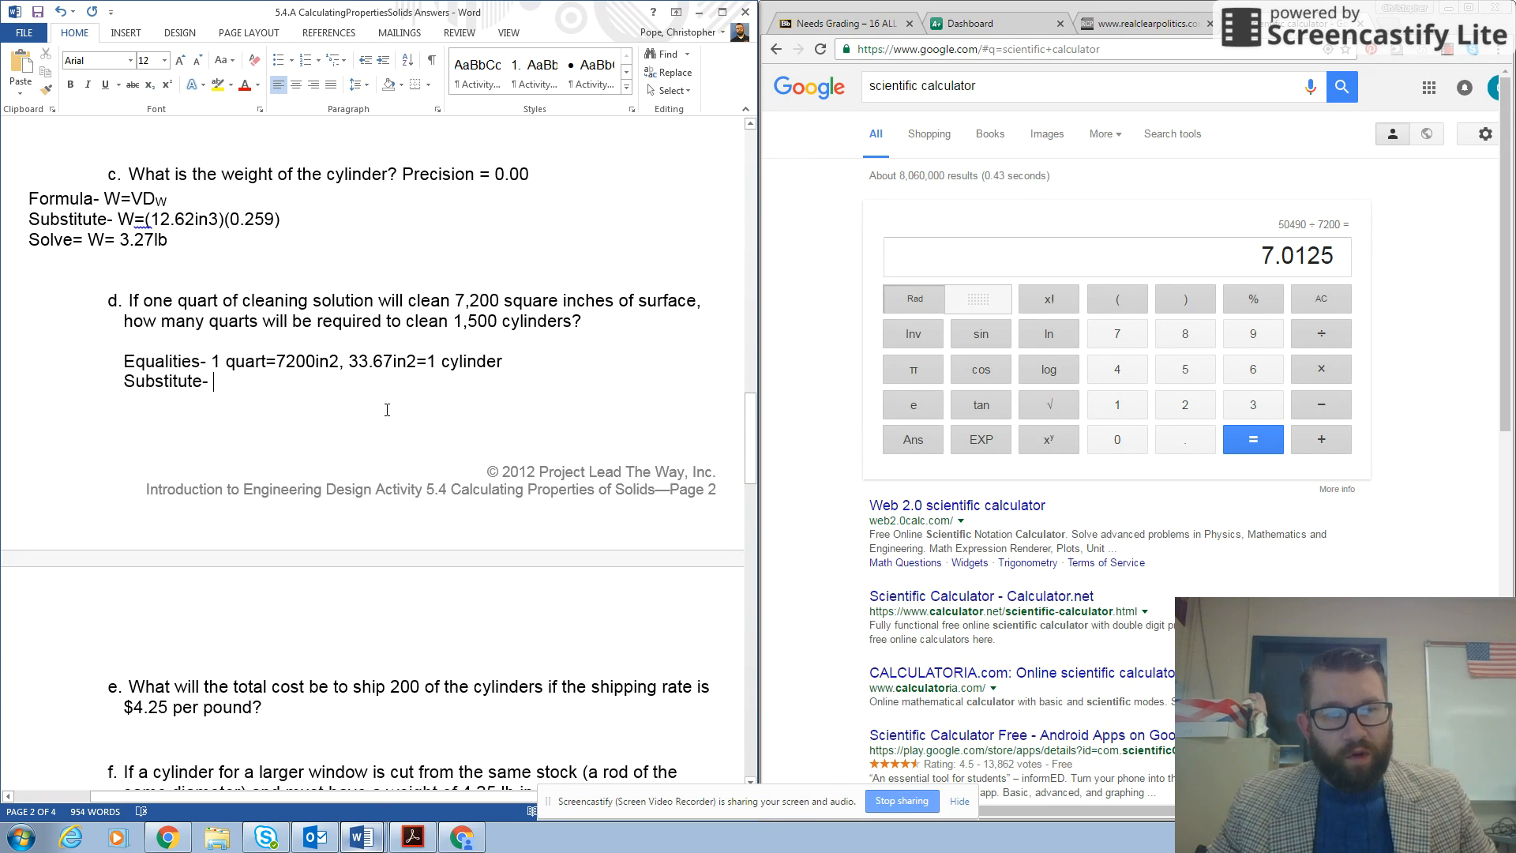
mouse_move(327, 401)
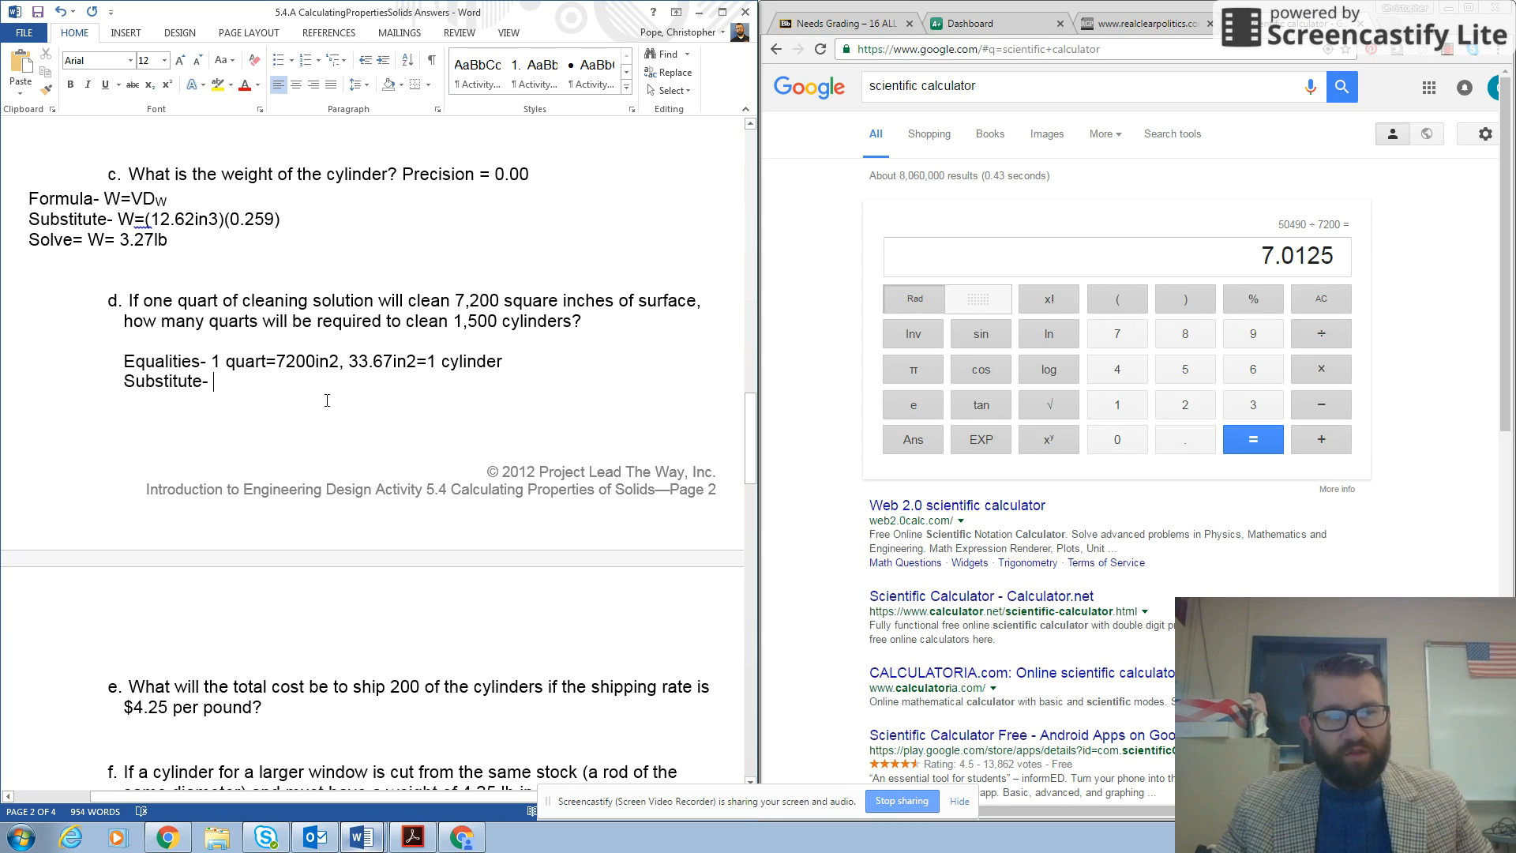
mouse_move(391, 433)
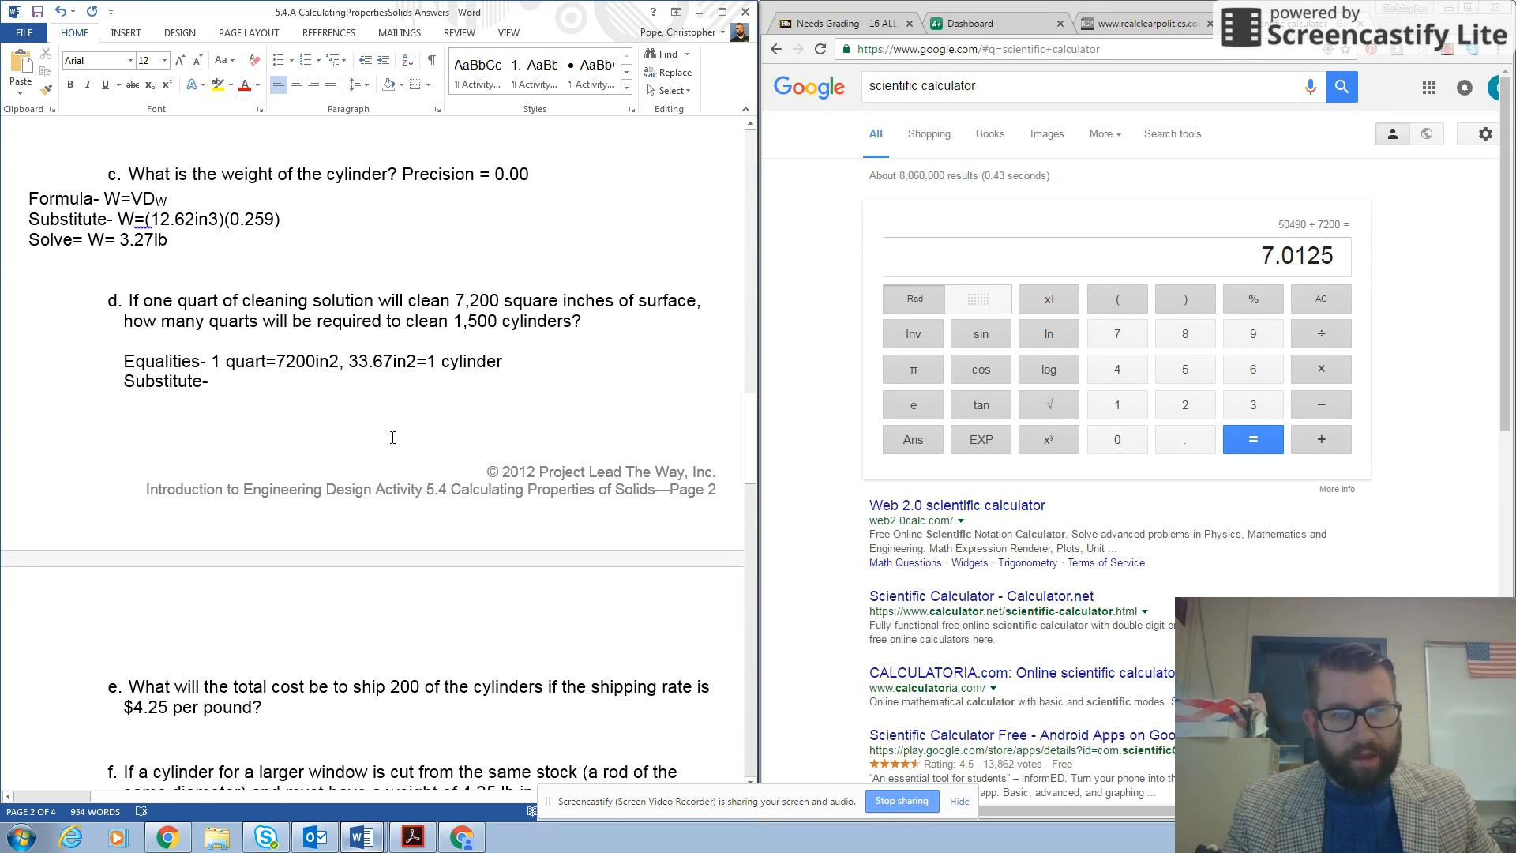
text(33.)
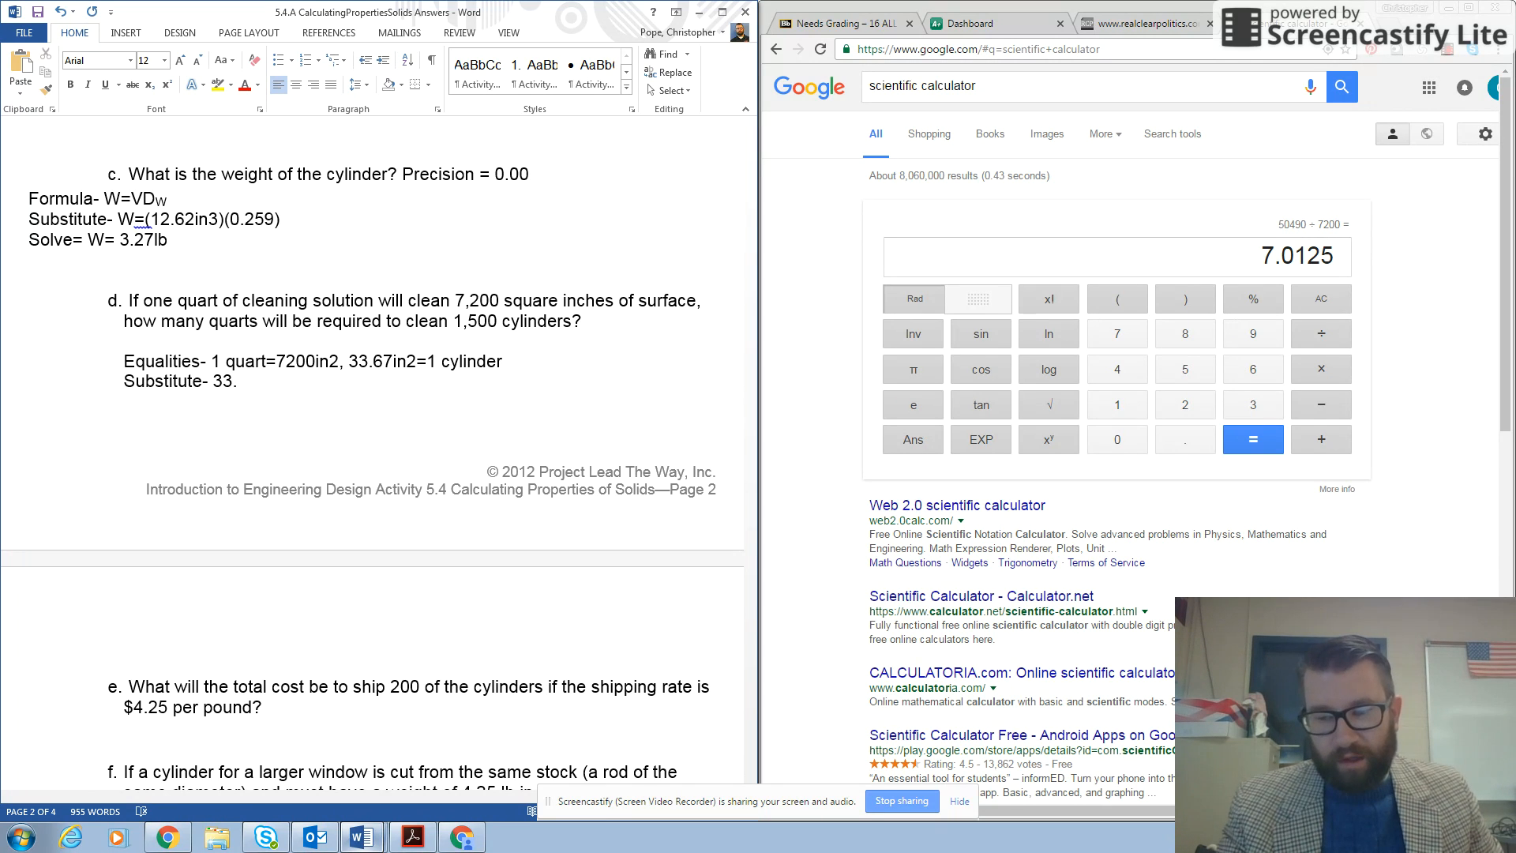
text(67in)
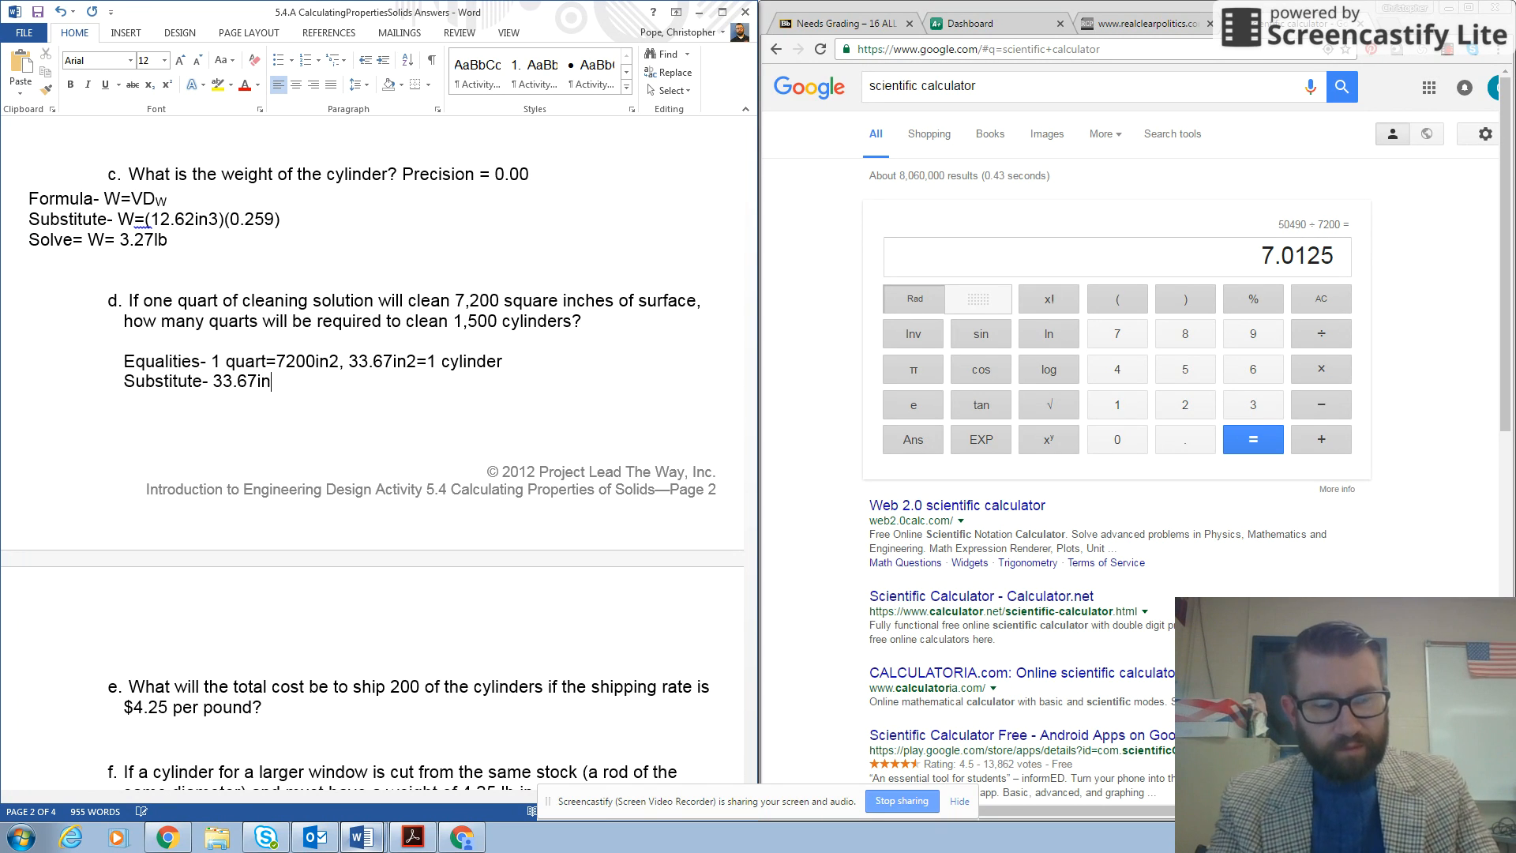
text(2)
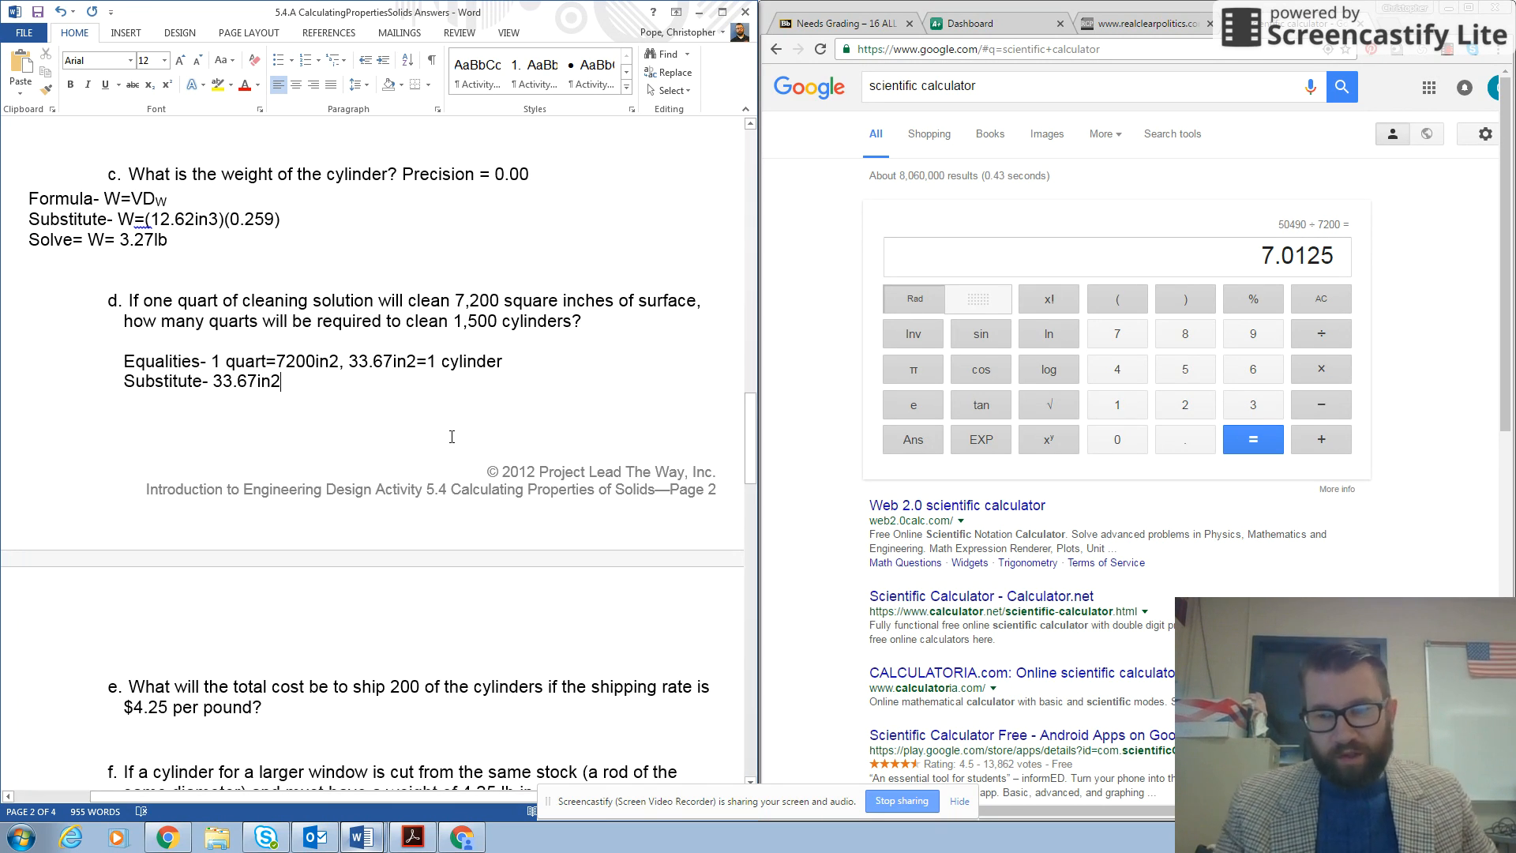
text(*)
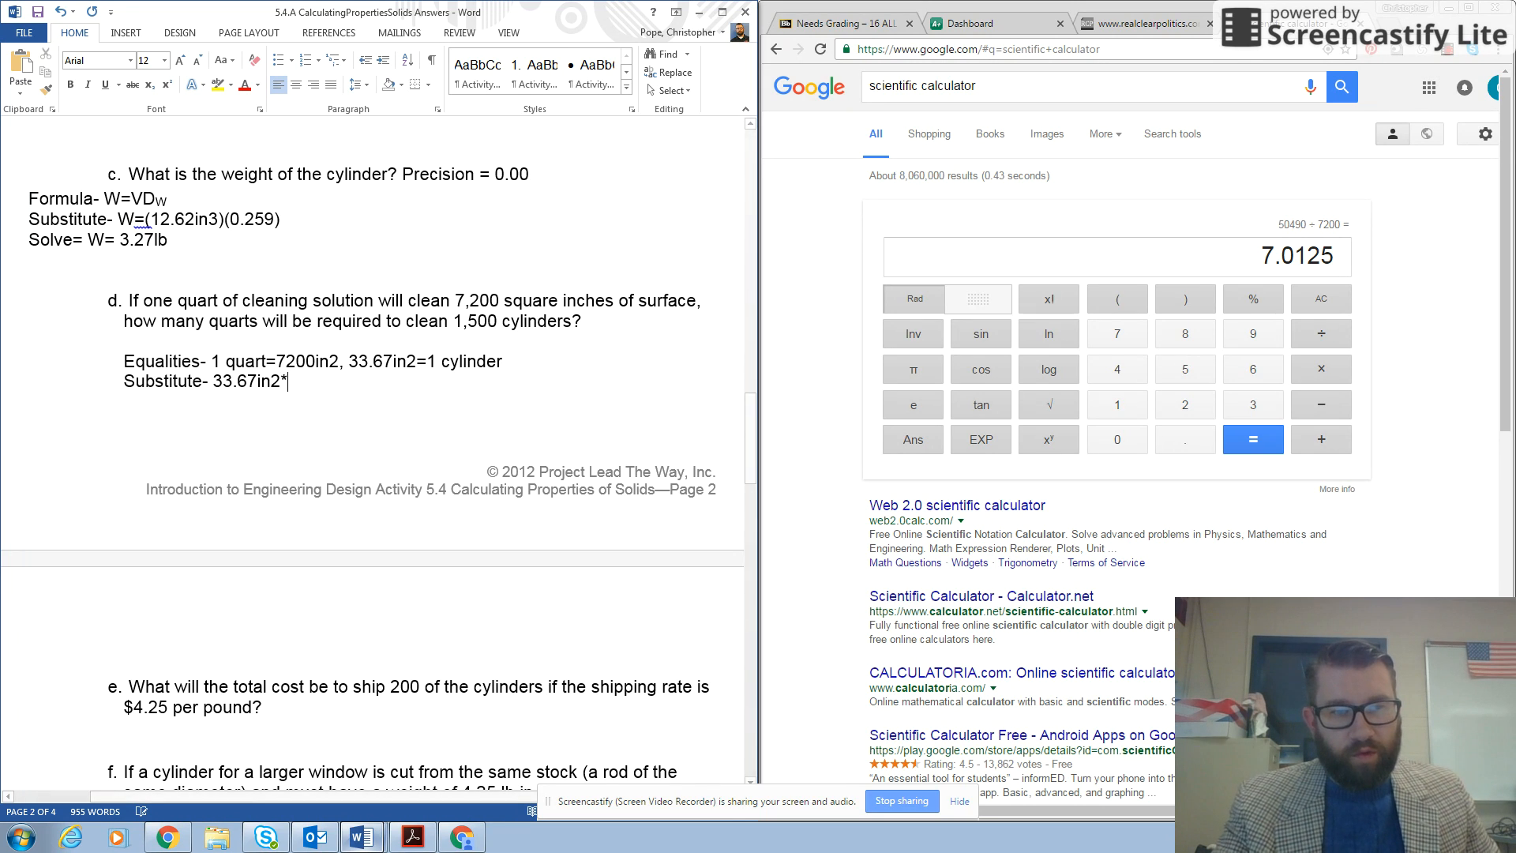
text(1500)
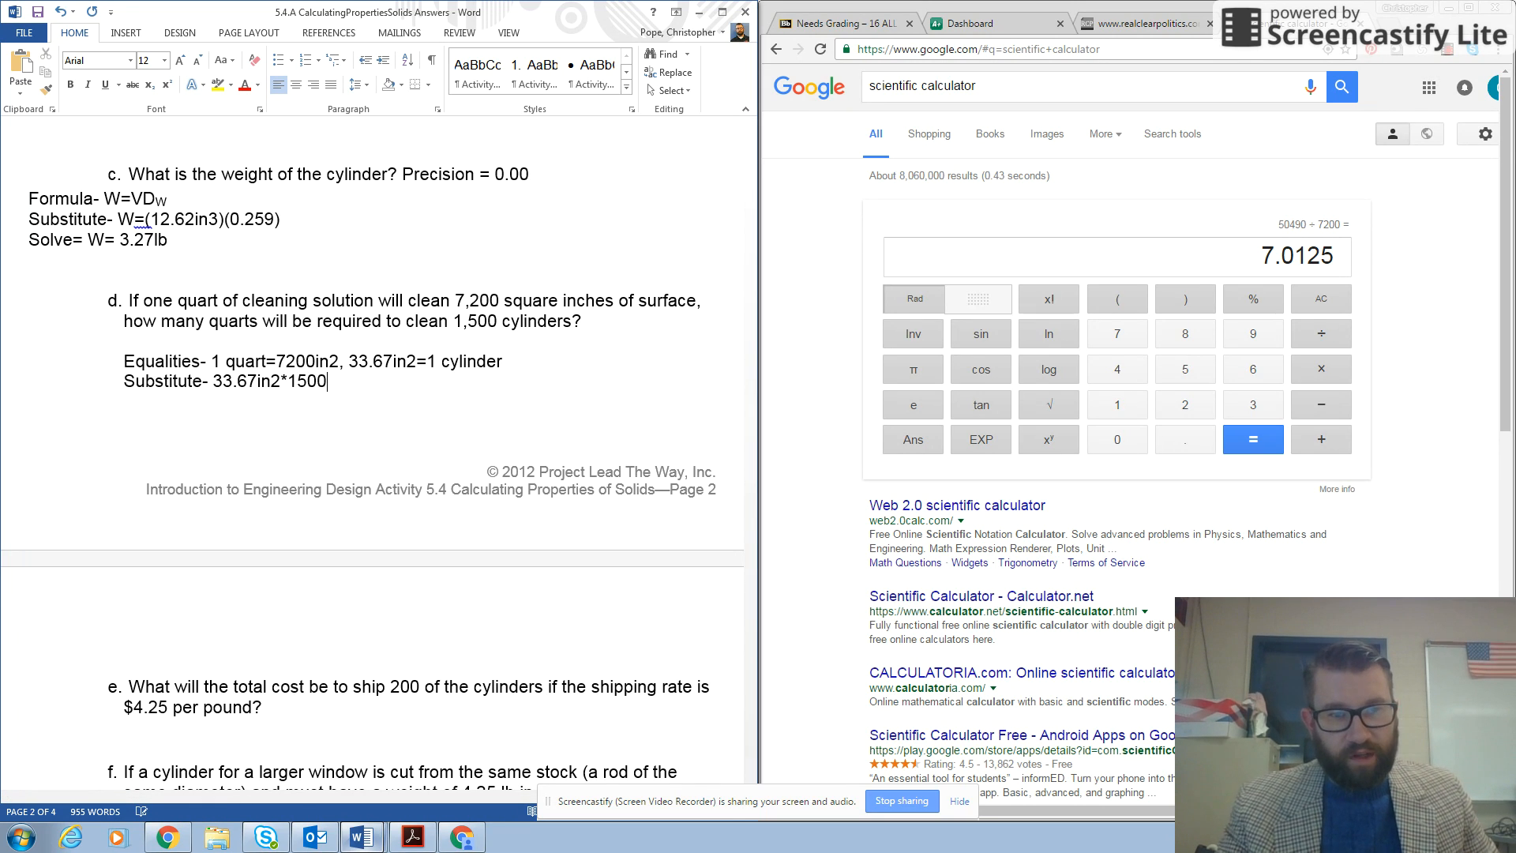
text(cylin)
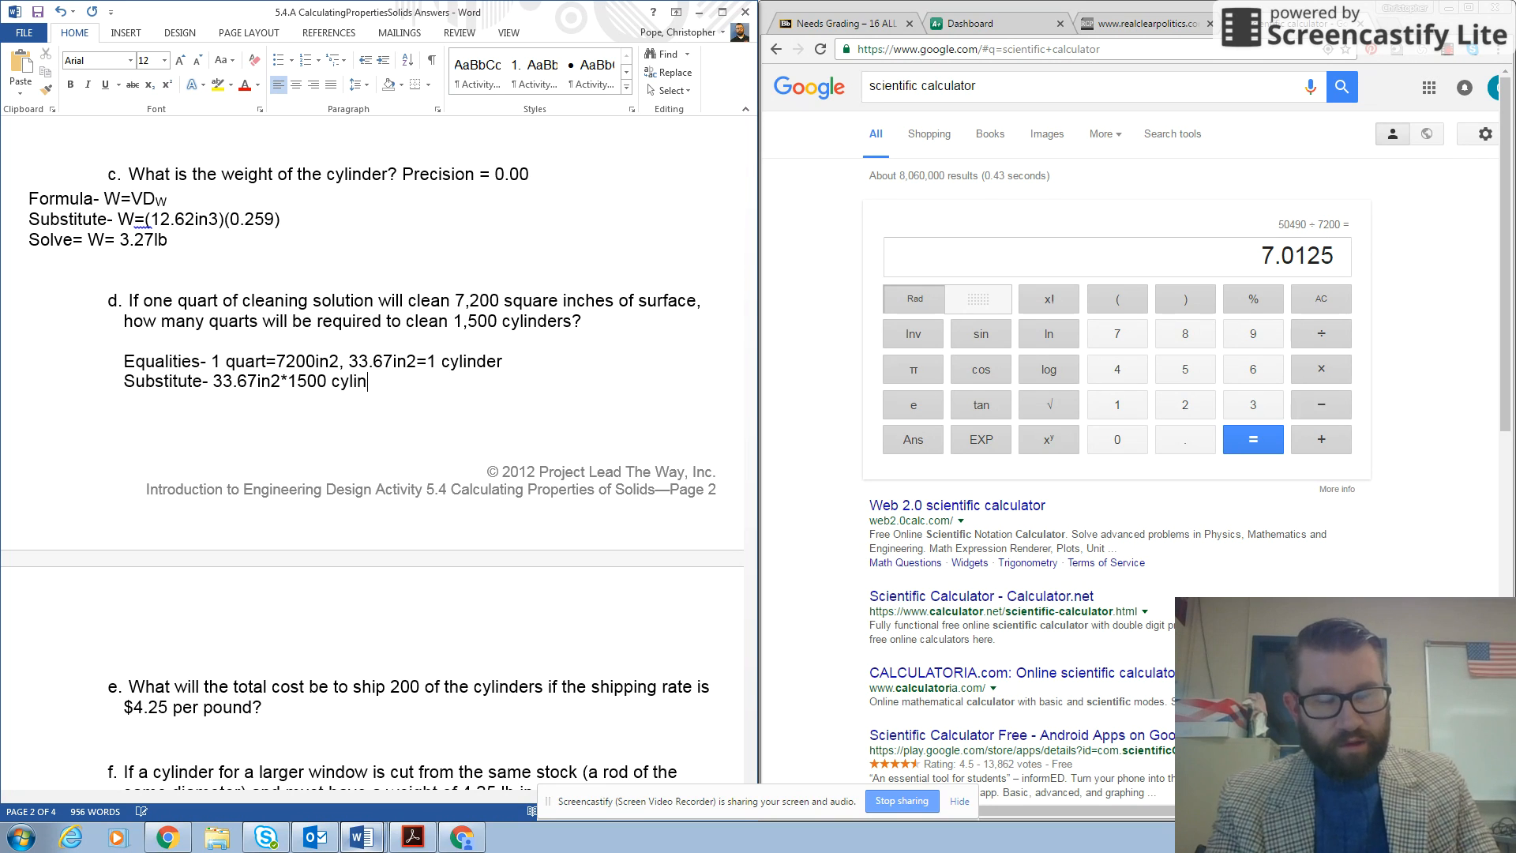
text(ders)
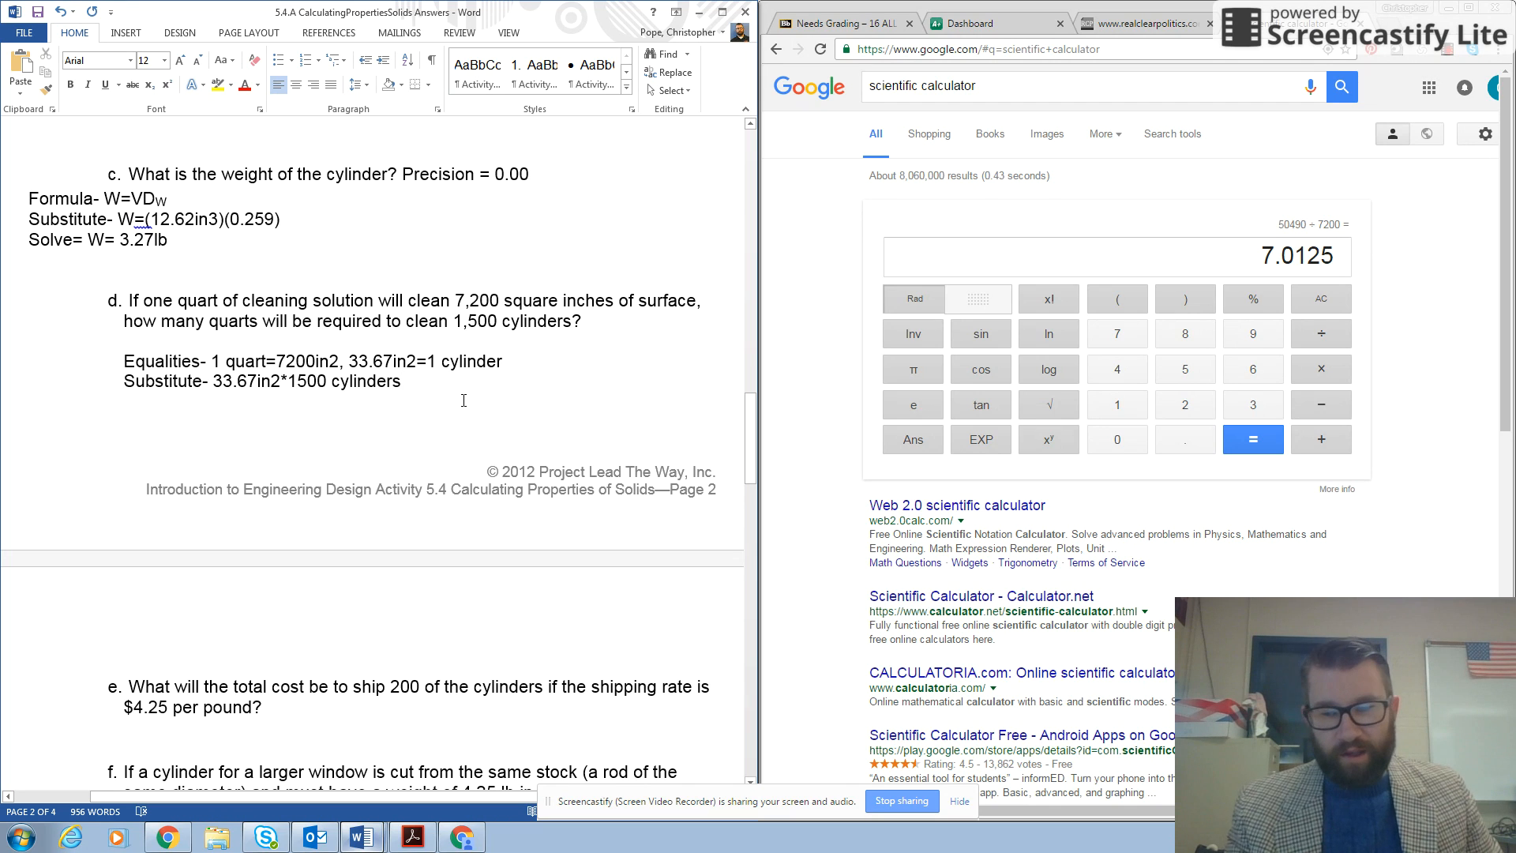
text(/)
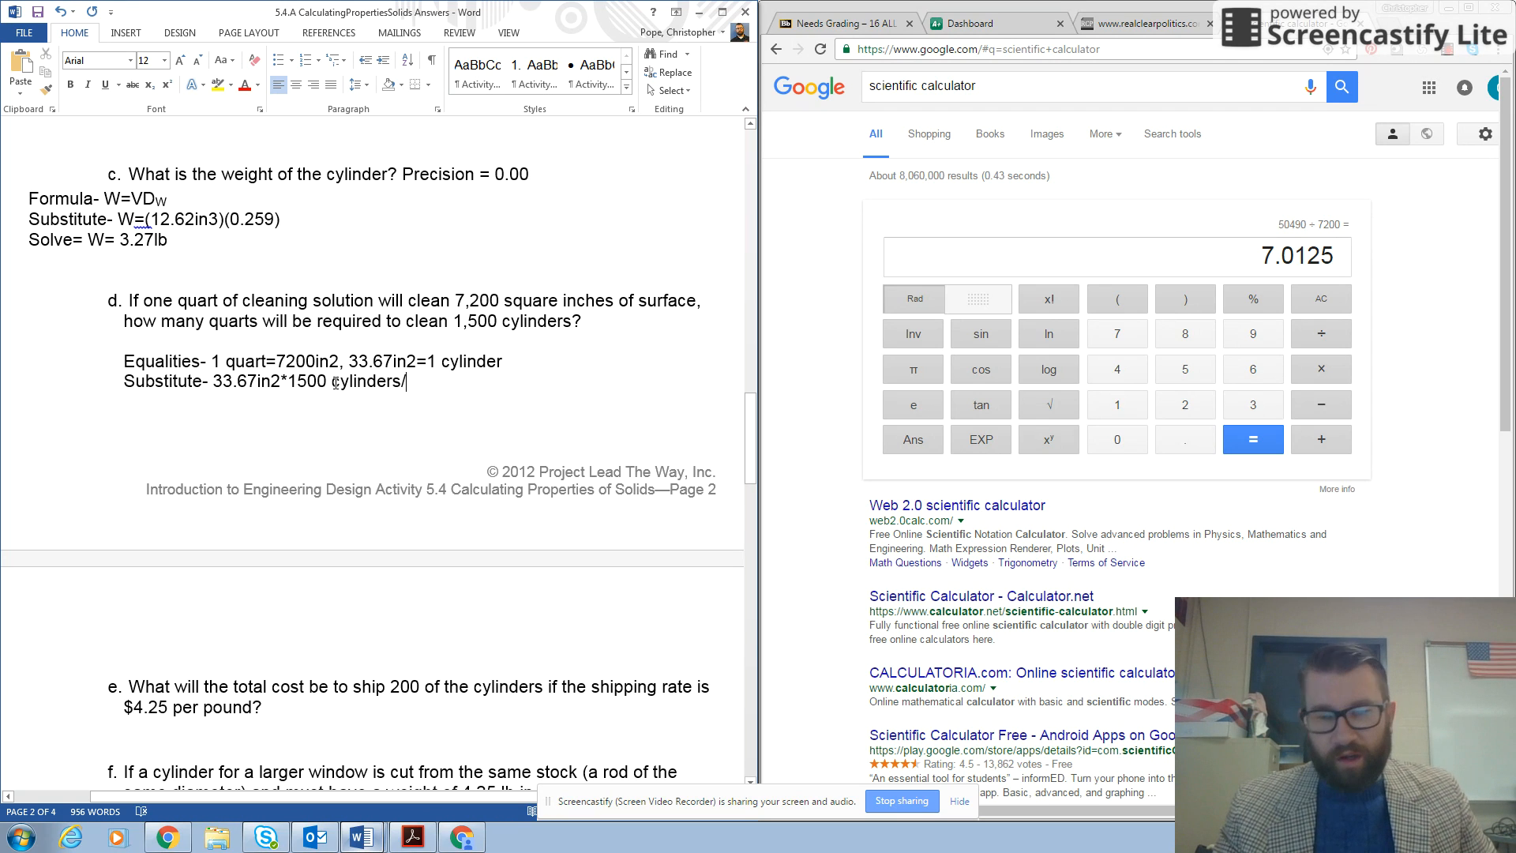
text(7200)
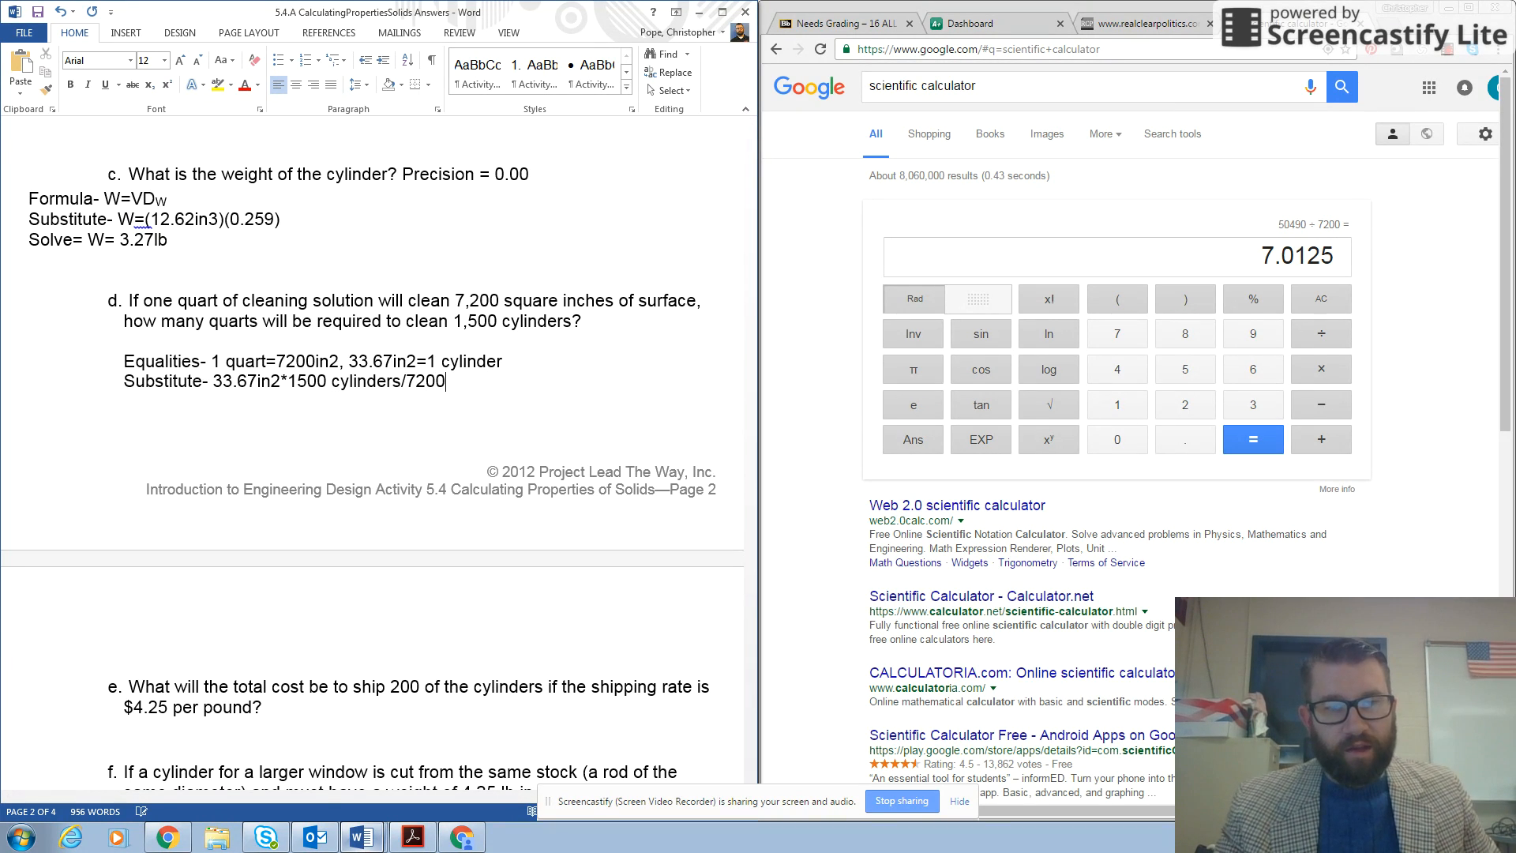
text(in2)
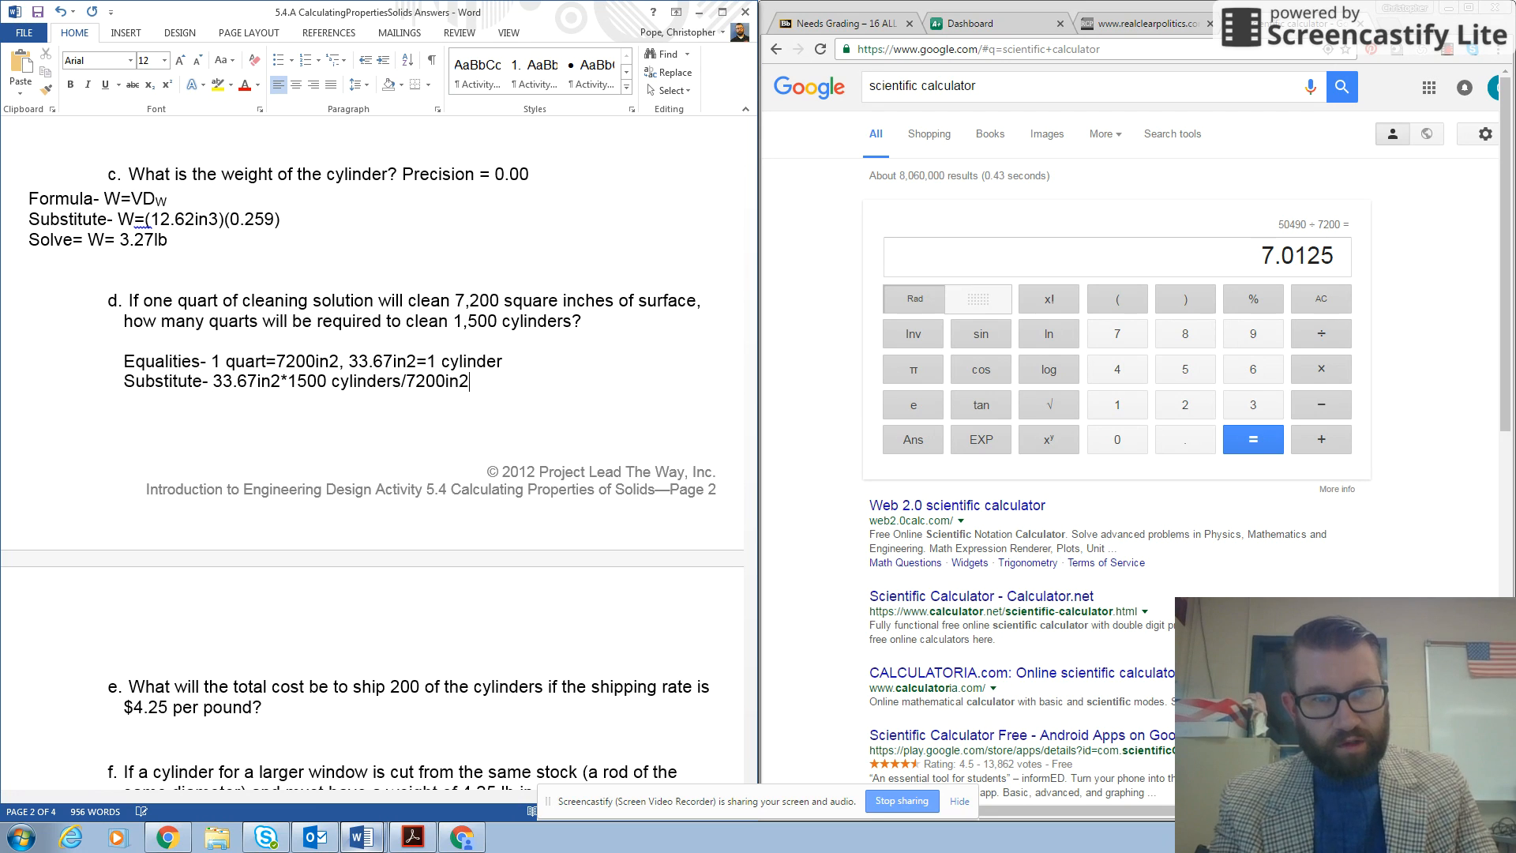
text(in 1)
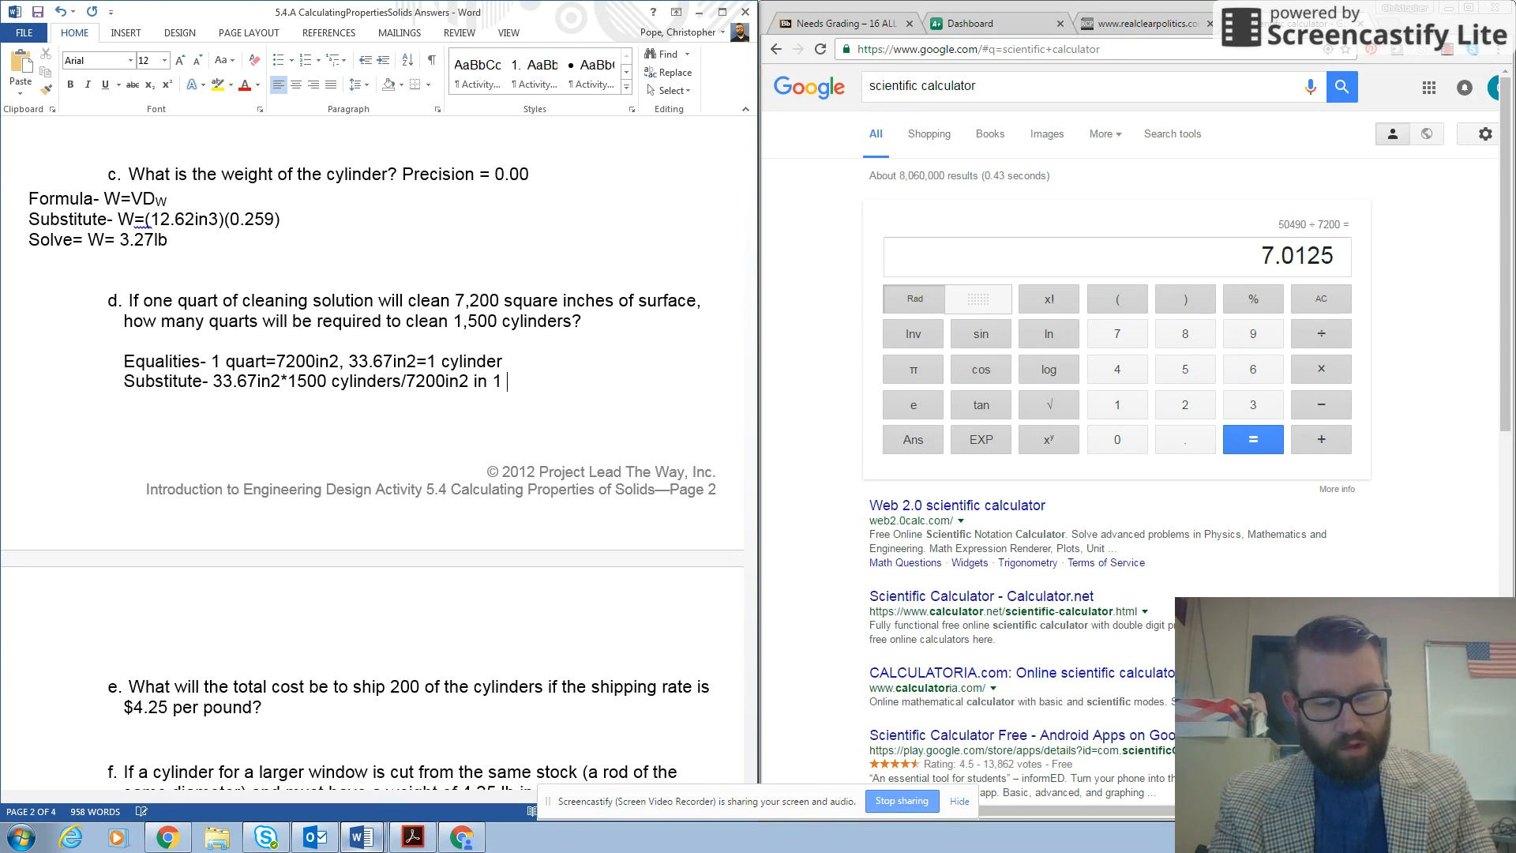
text(quart)
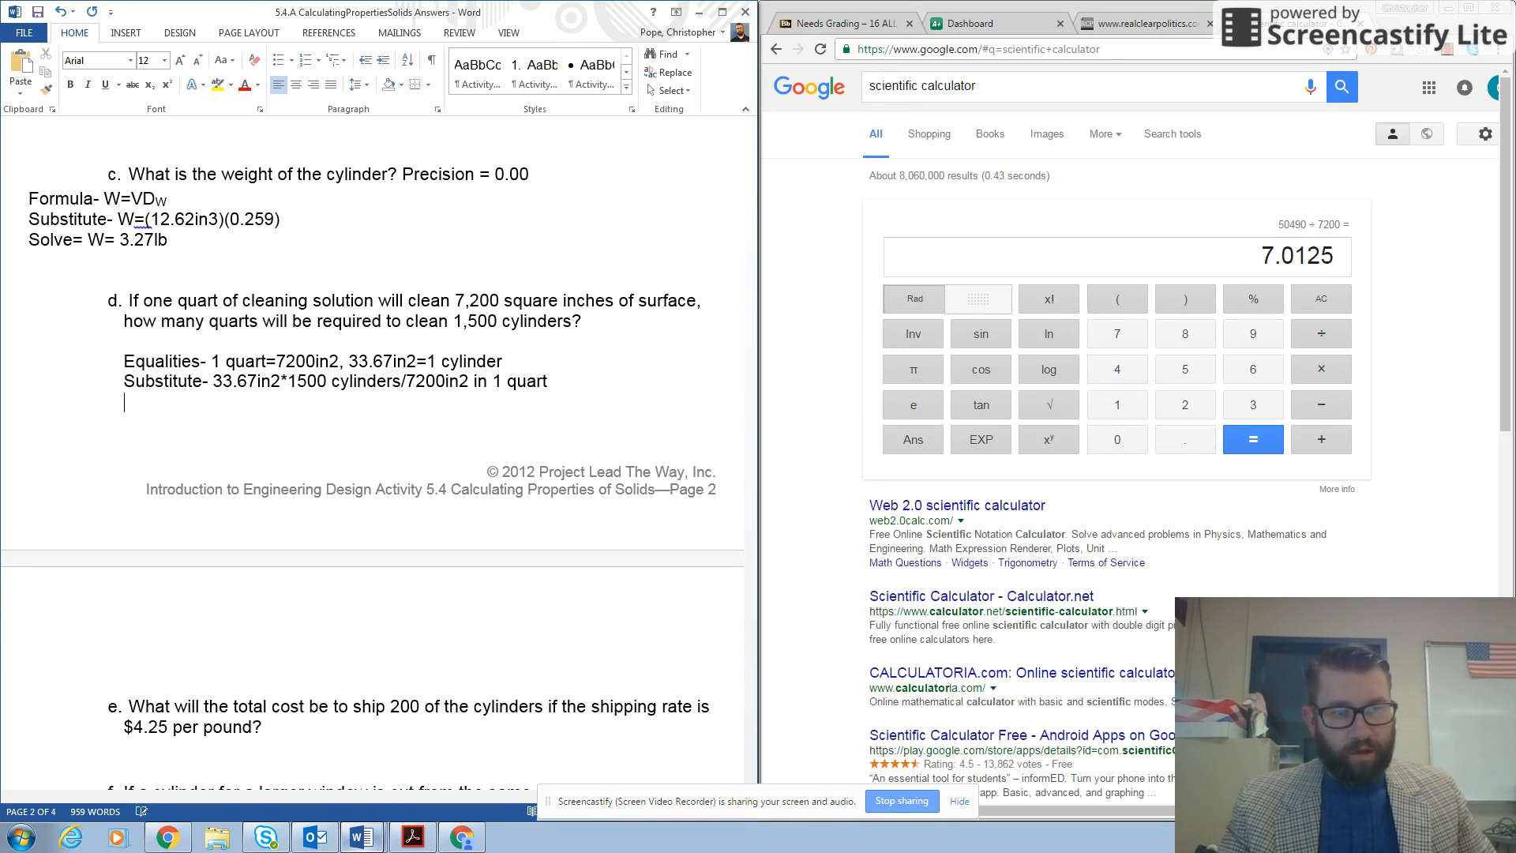
Step: Start a Solve- line and compute 33.67 × 1500 ÷ 7200 = 7.01458333333 on the calculator
text(Solve)
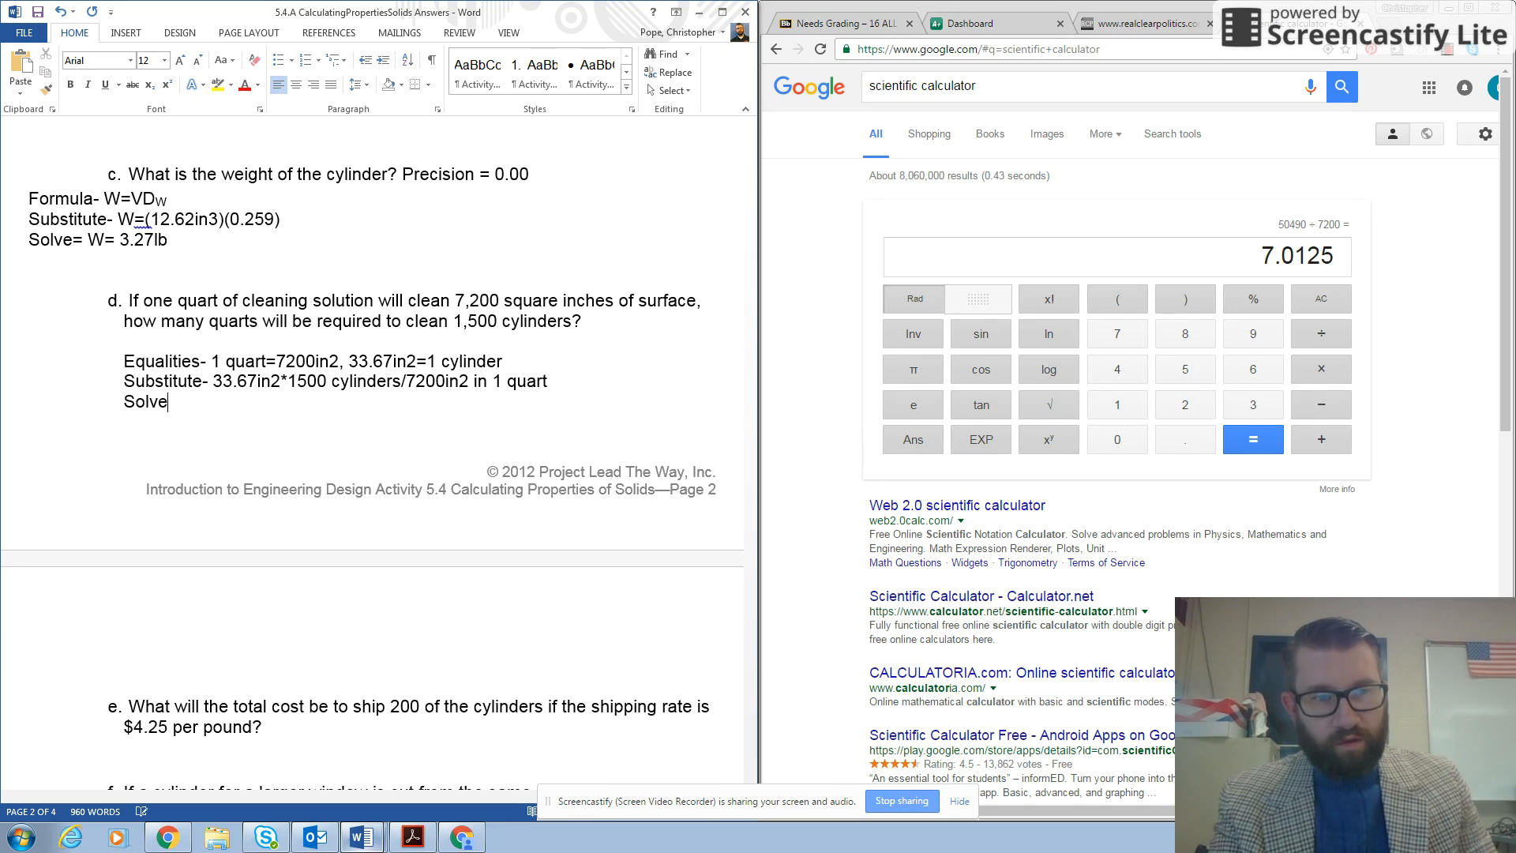
text(-)
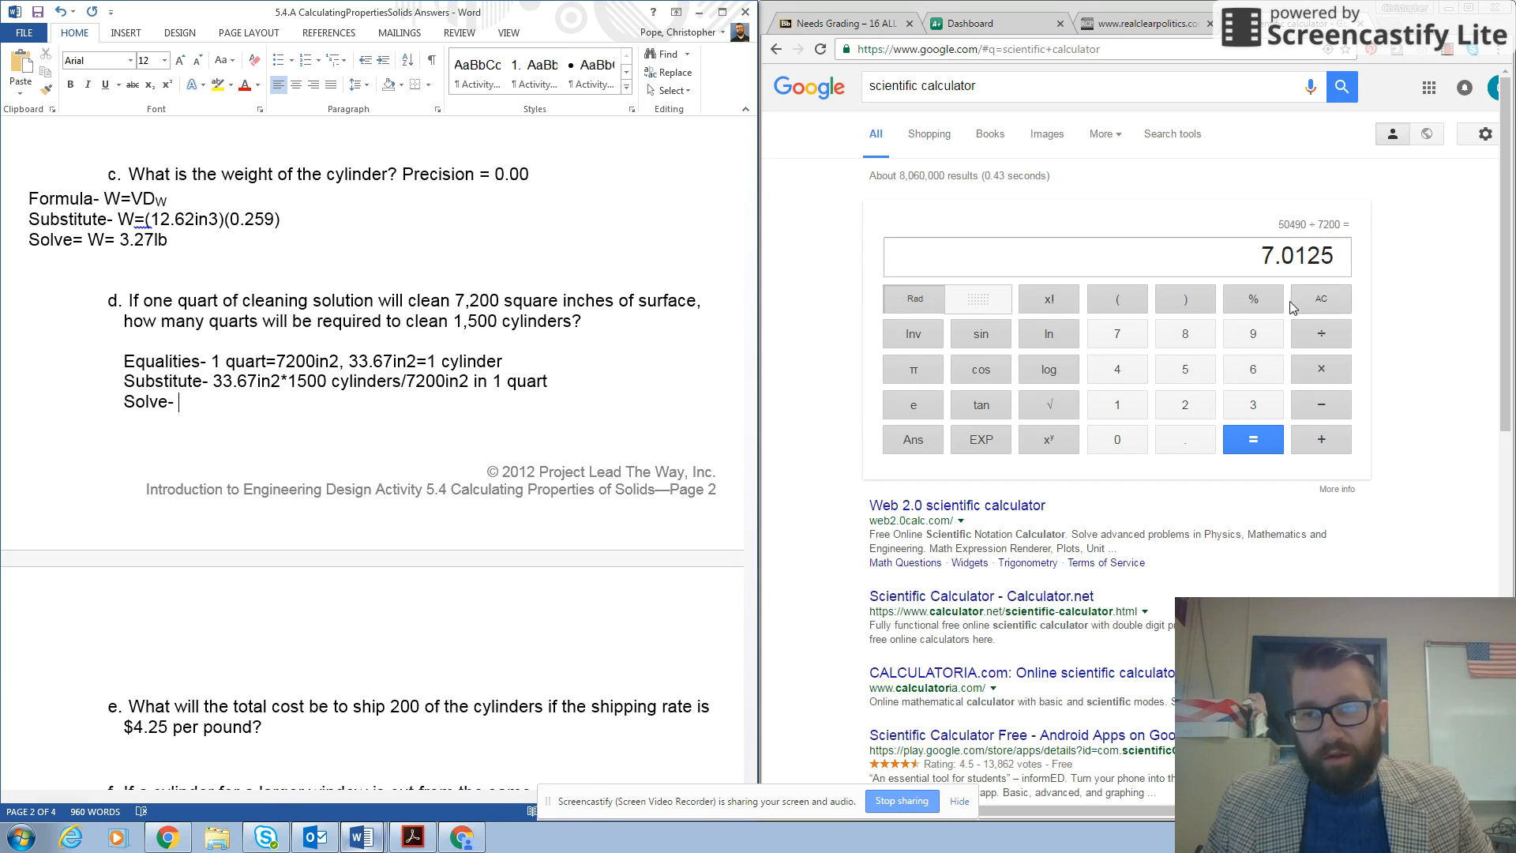
click(1321, 299)
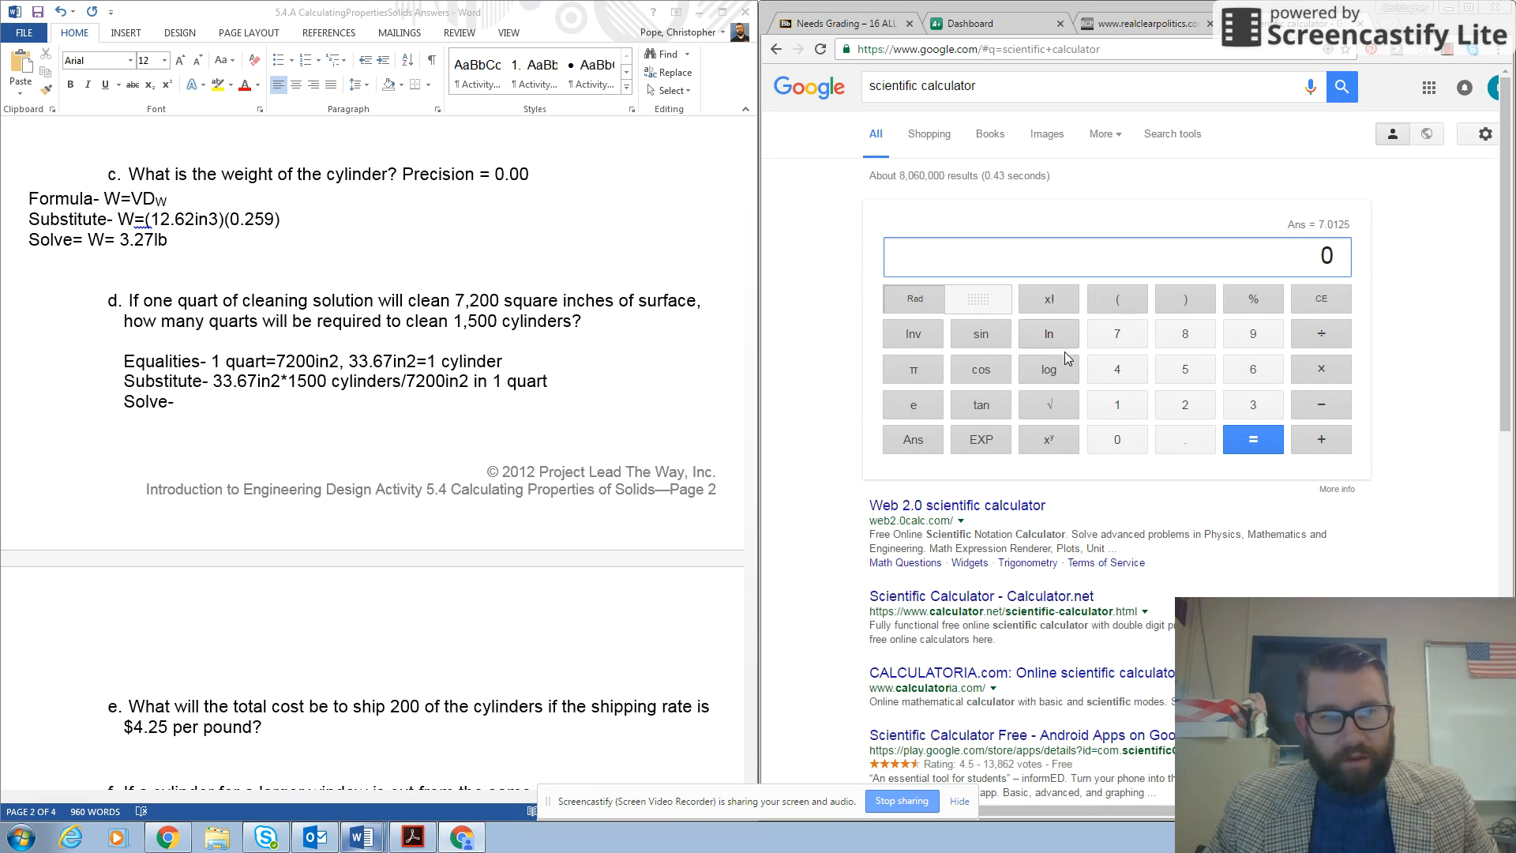
mouse_move(1143, 485)
text(33.67 × 15)
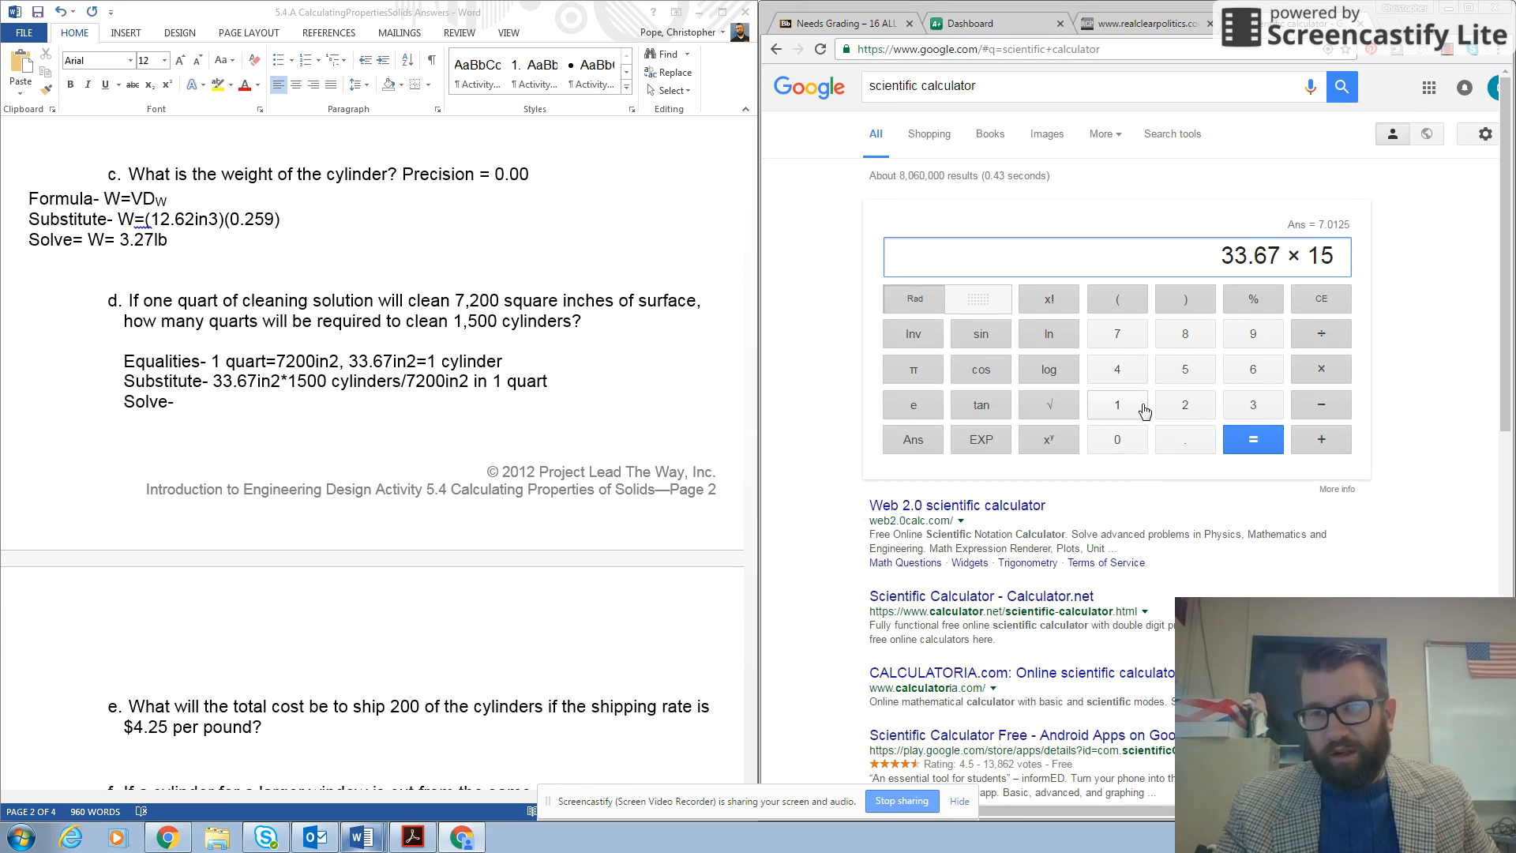
click(1116, 439)
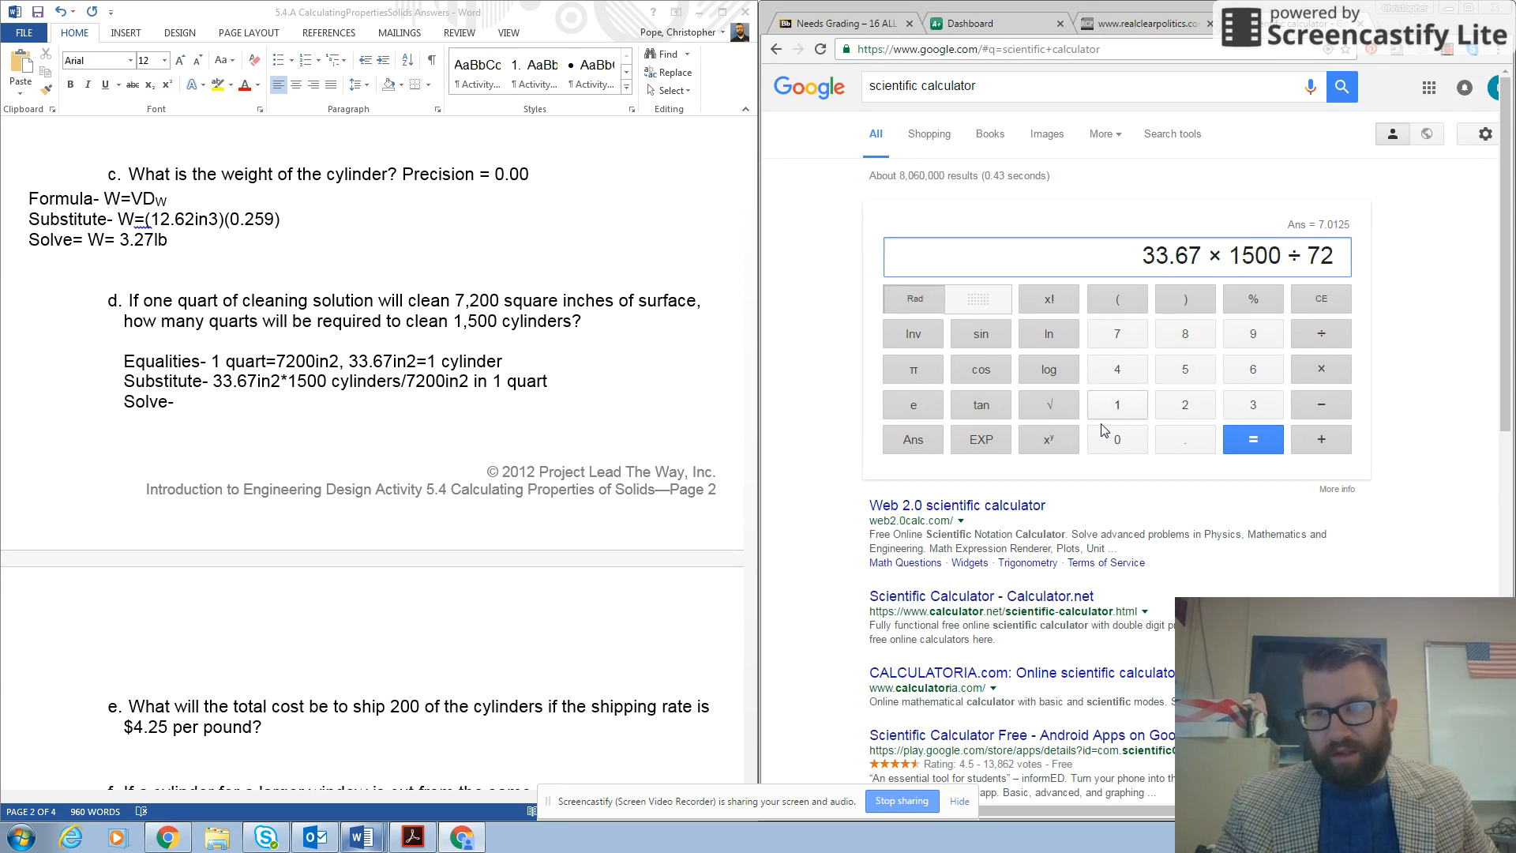
click(1252, 439)
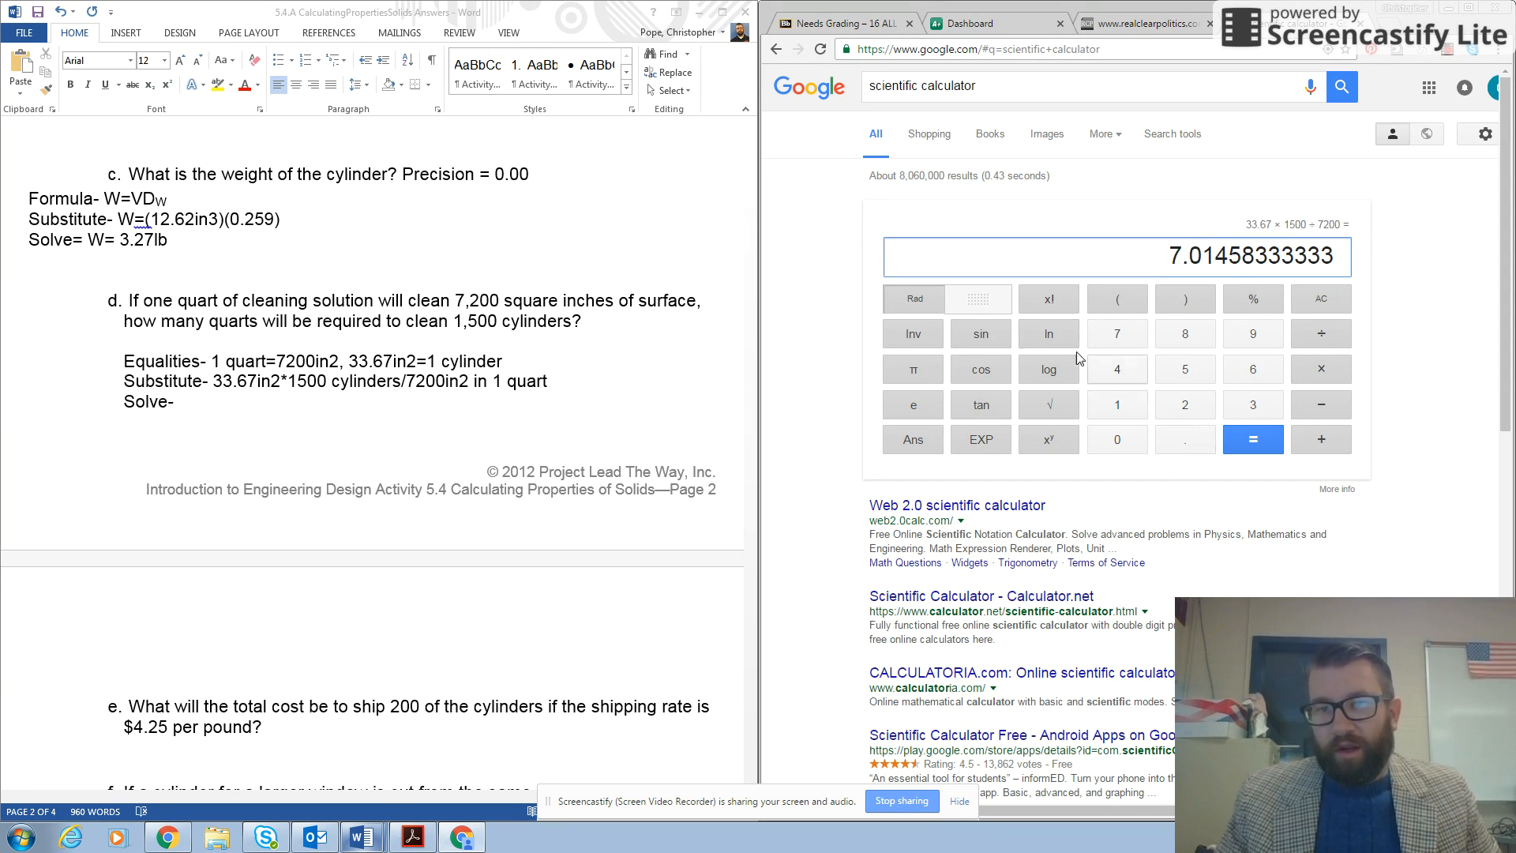
mouse_move(1216, 268)
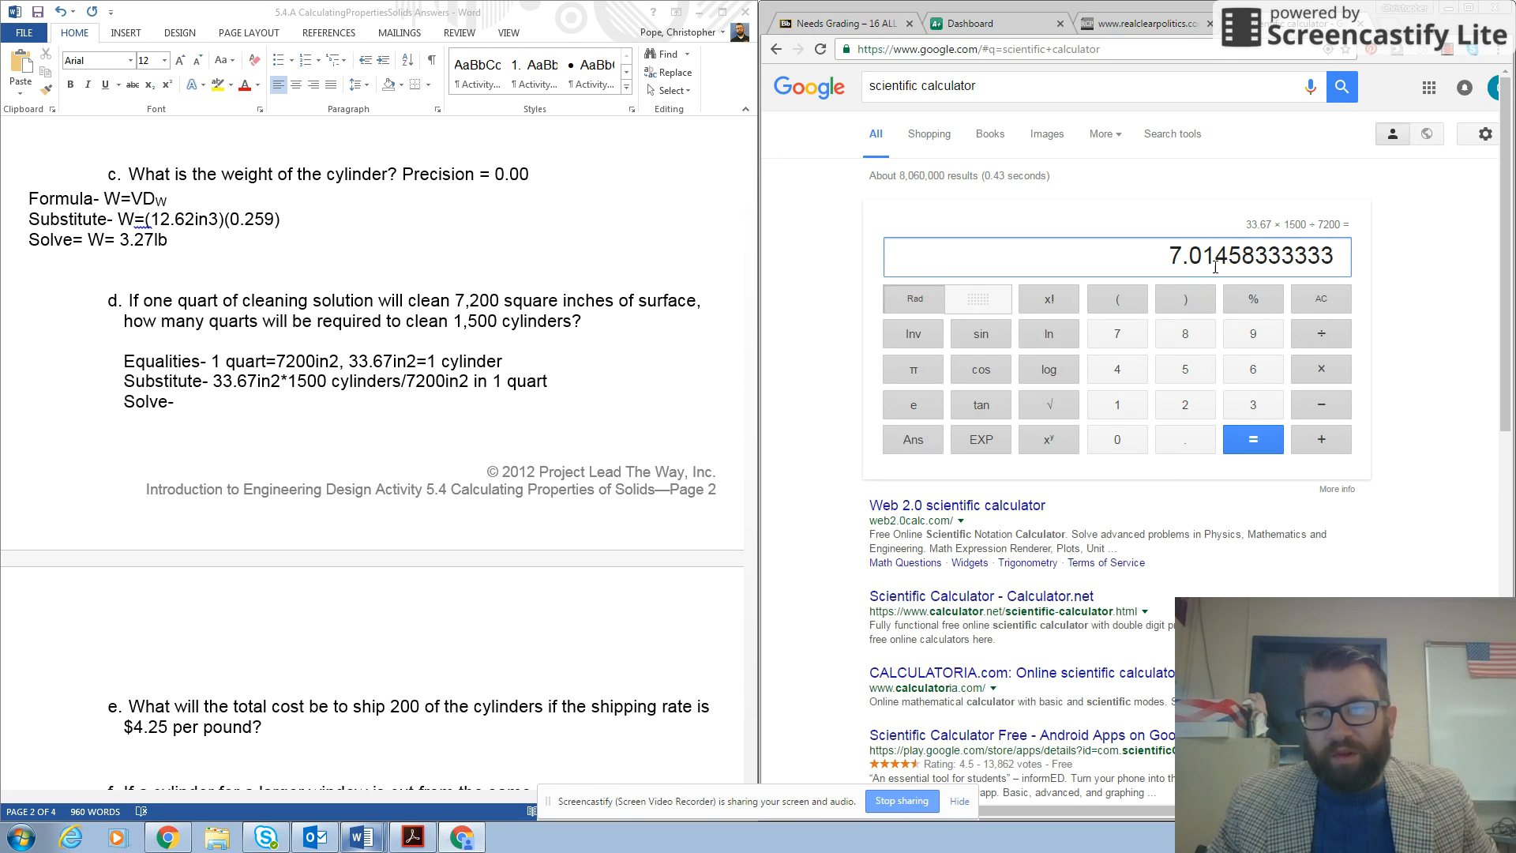
mouse_move(136, 406)
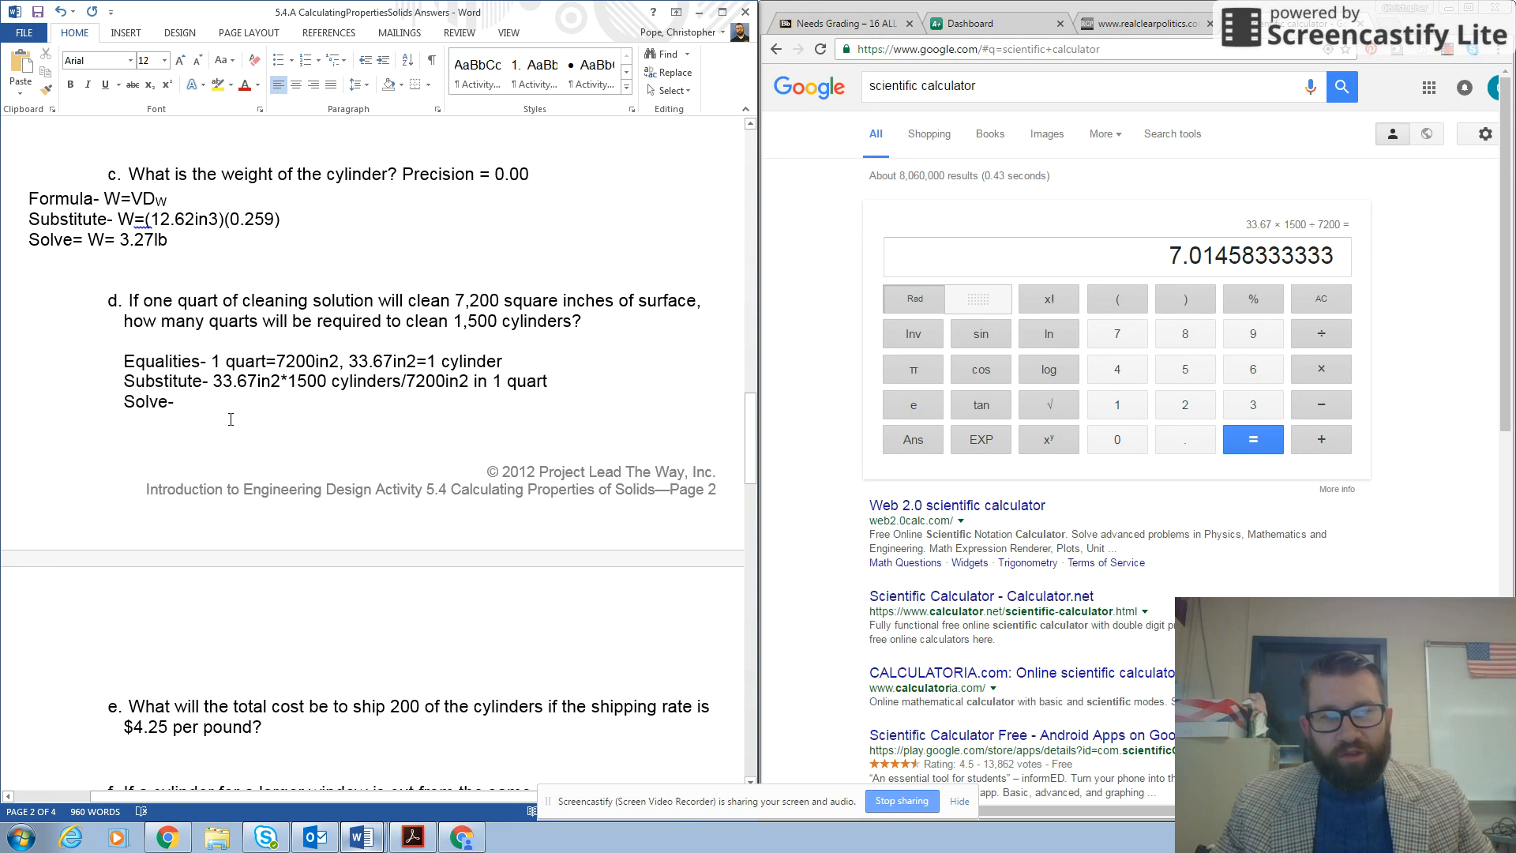
Step: Answer question d's Solve line with "8 quarts needed"
click(179, 401)
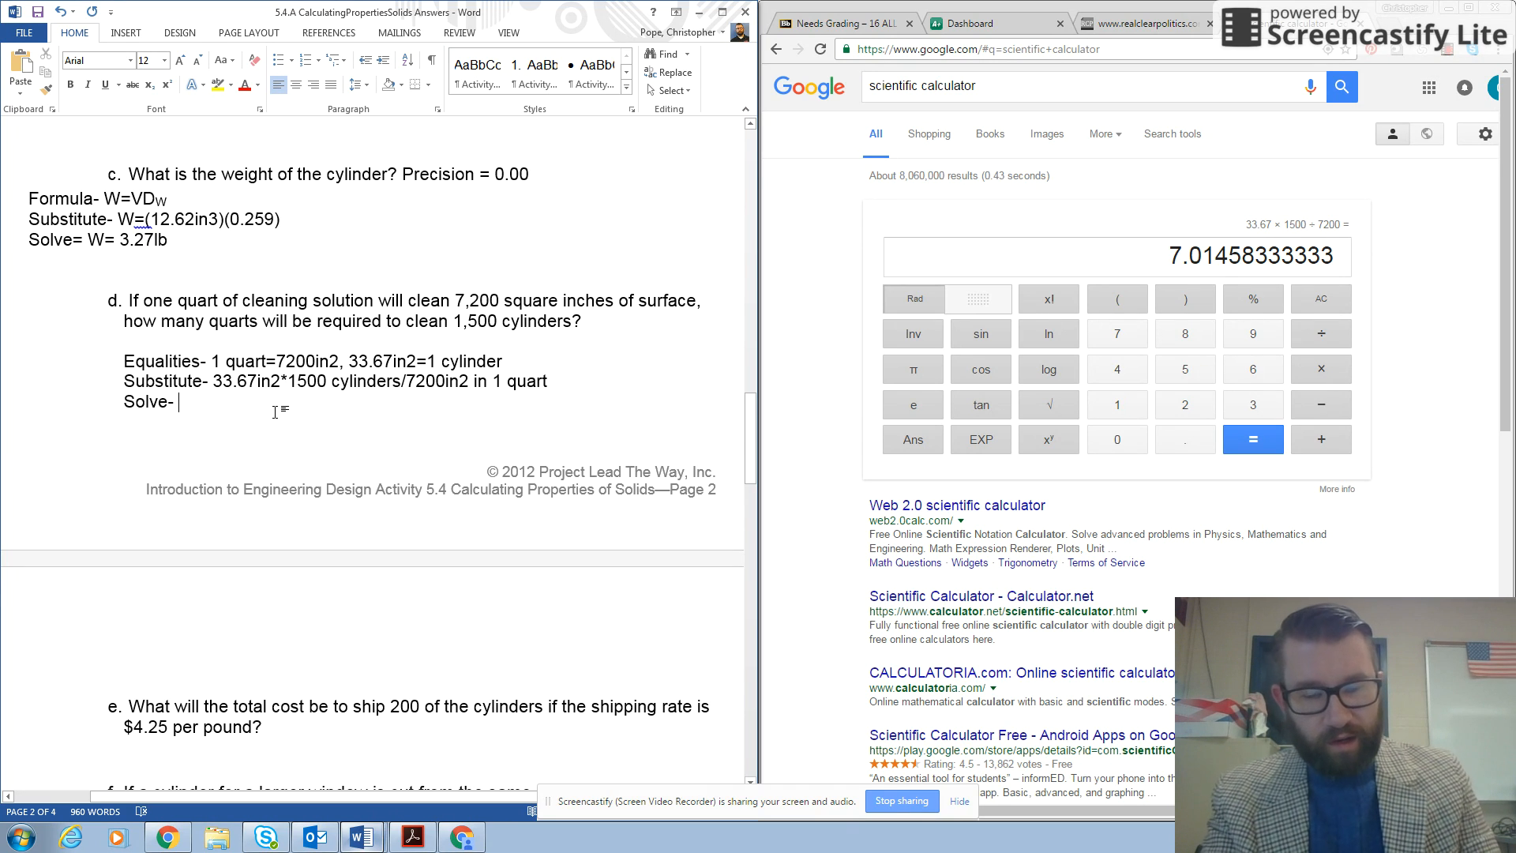
text(8 quarts)
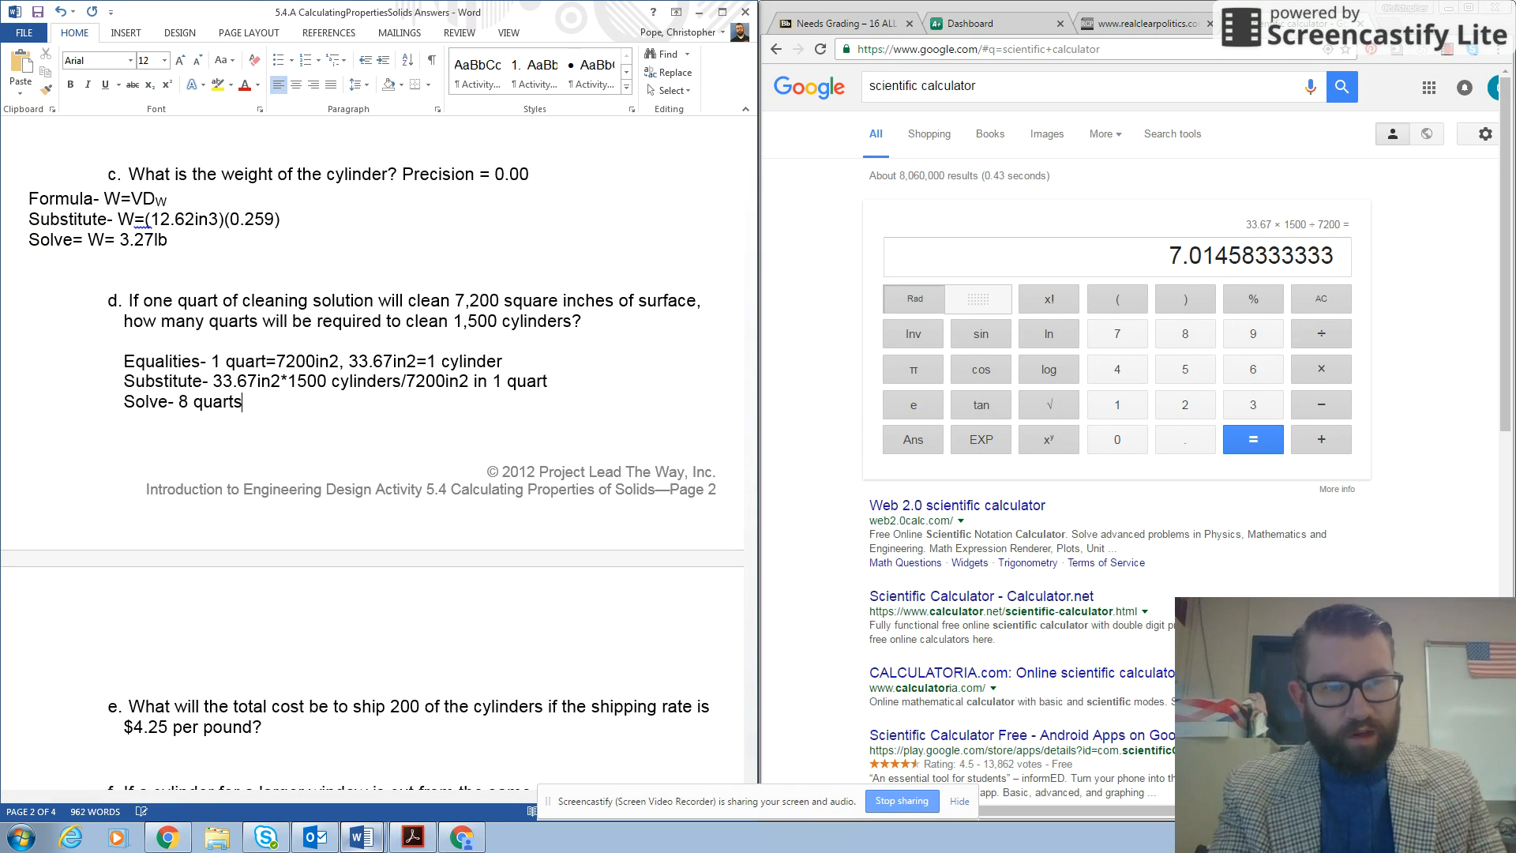
text(nee)
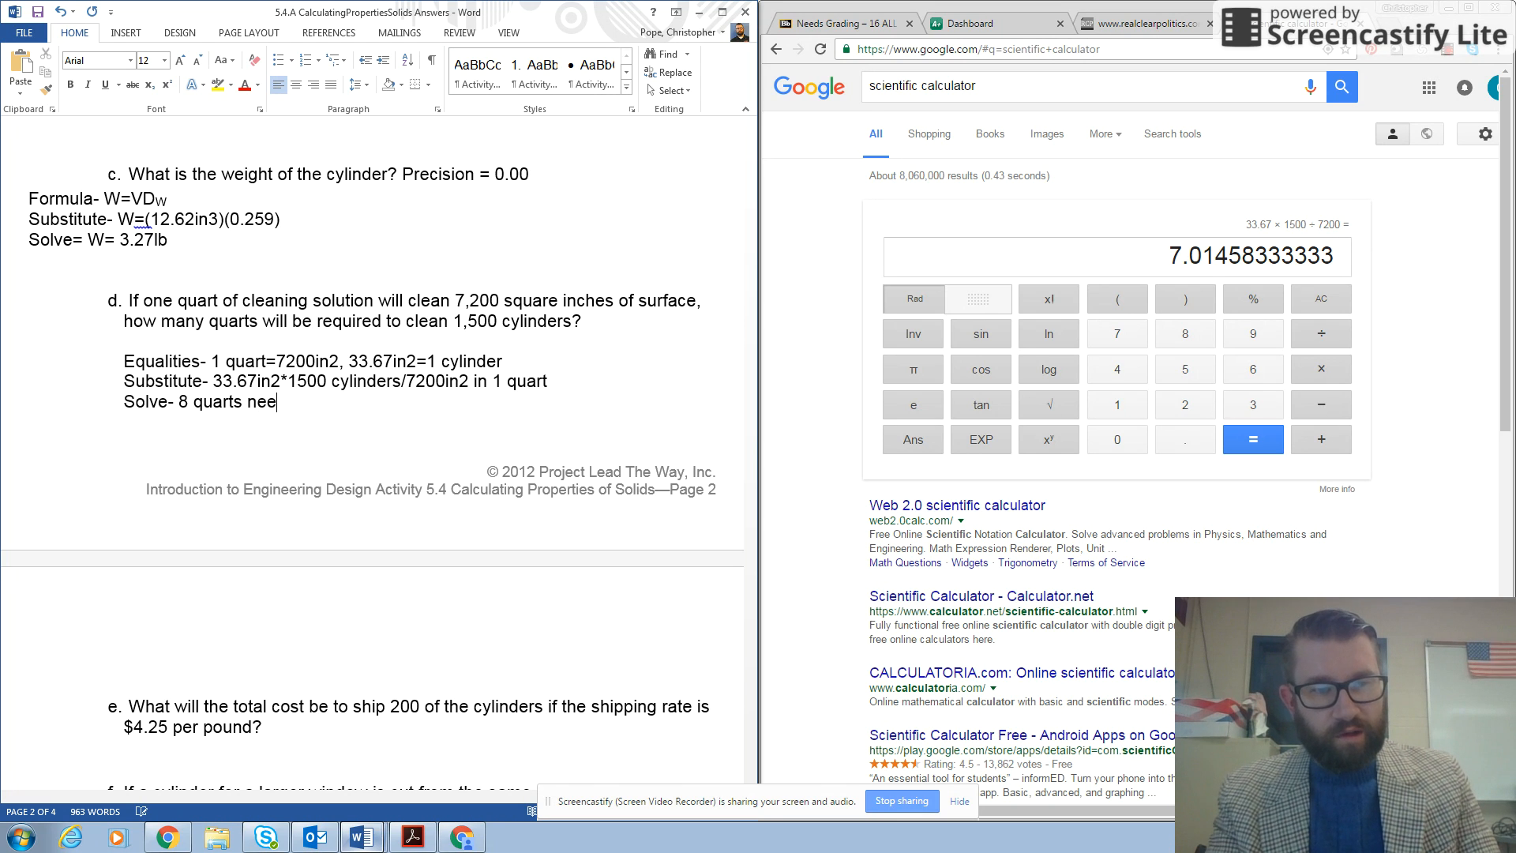
text(ded)
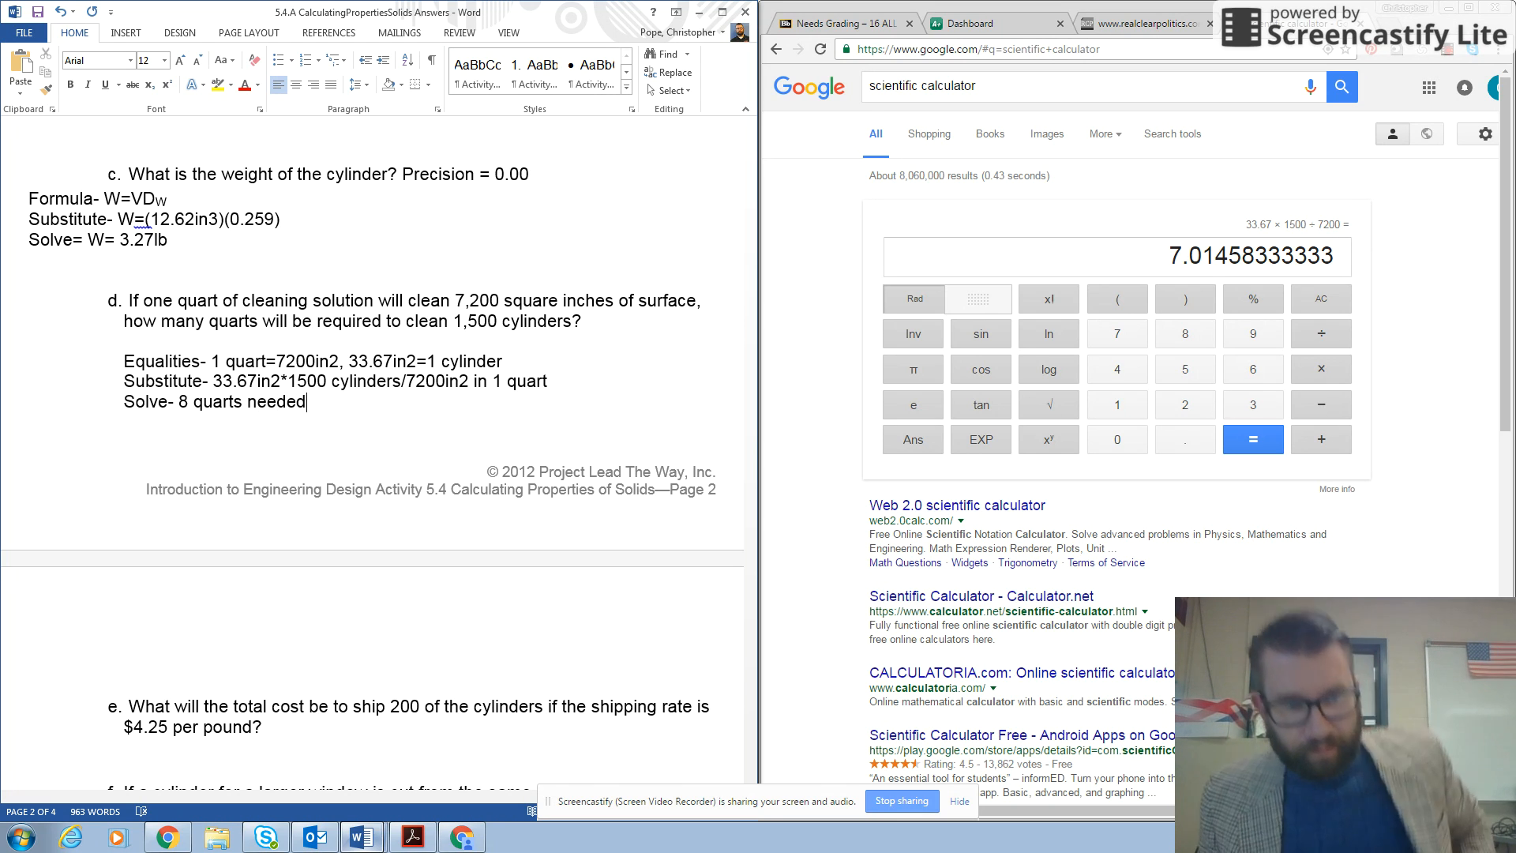
Step: Write question e's Equalities line as far as "1 cylinder= $4.25, 1 cylinder"
scroll(down, 3)
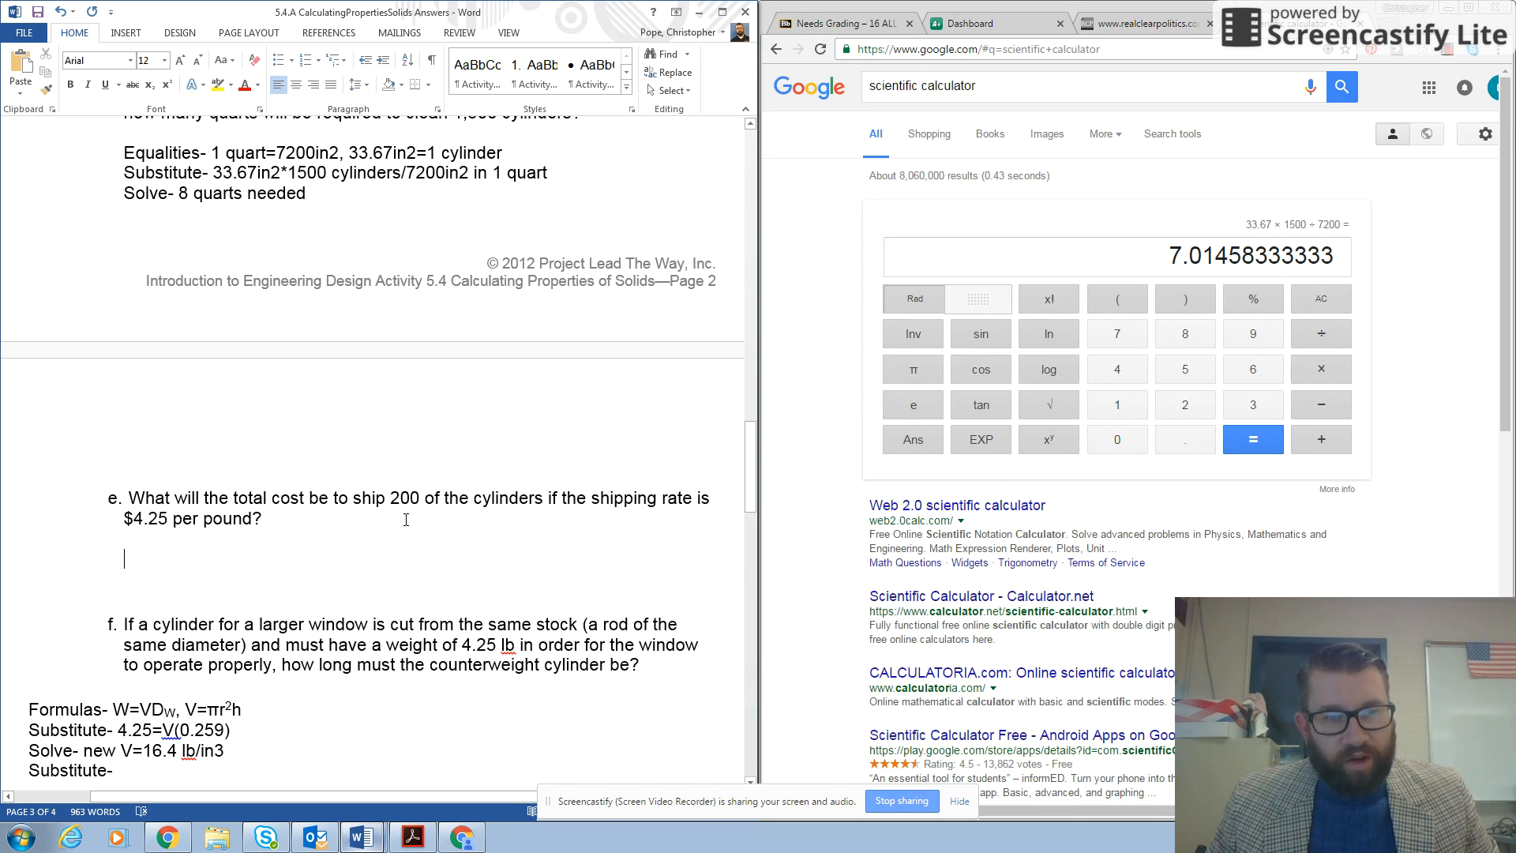
text(Equaliti)
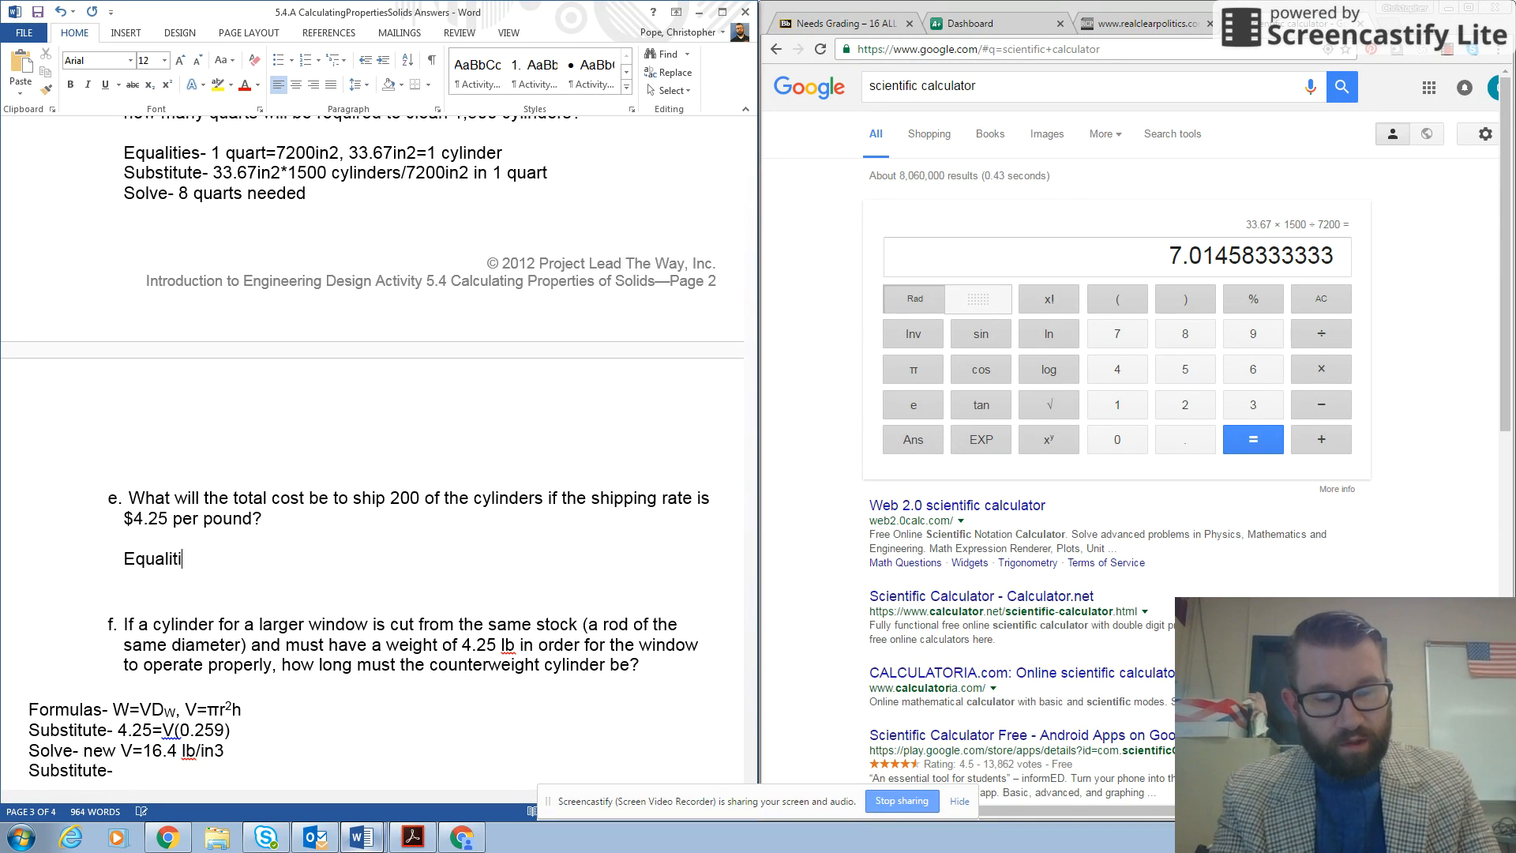
text(es)
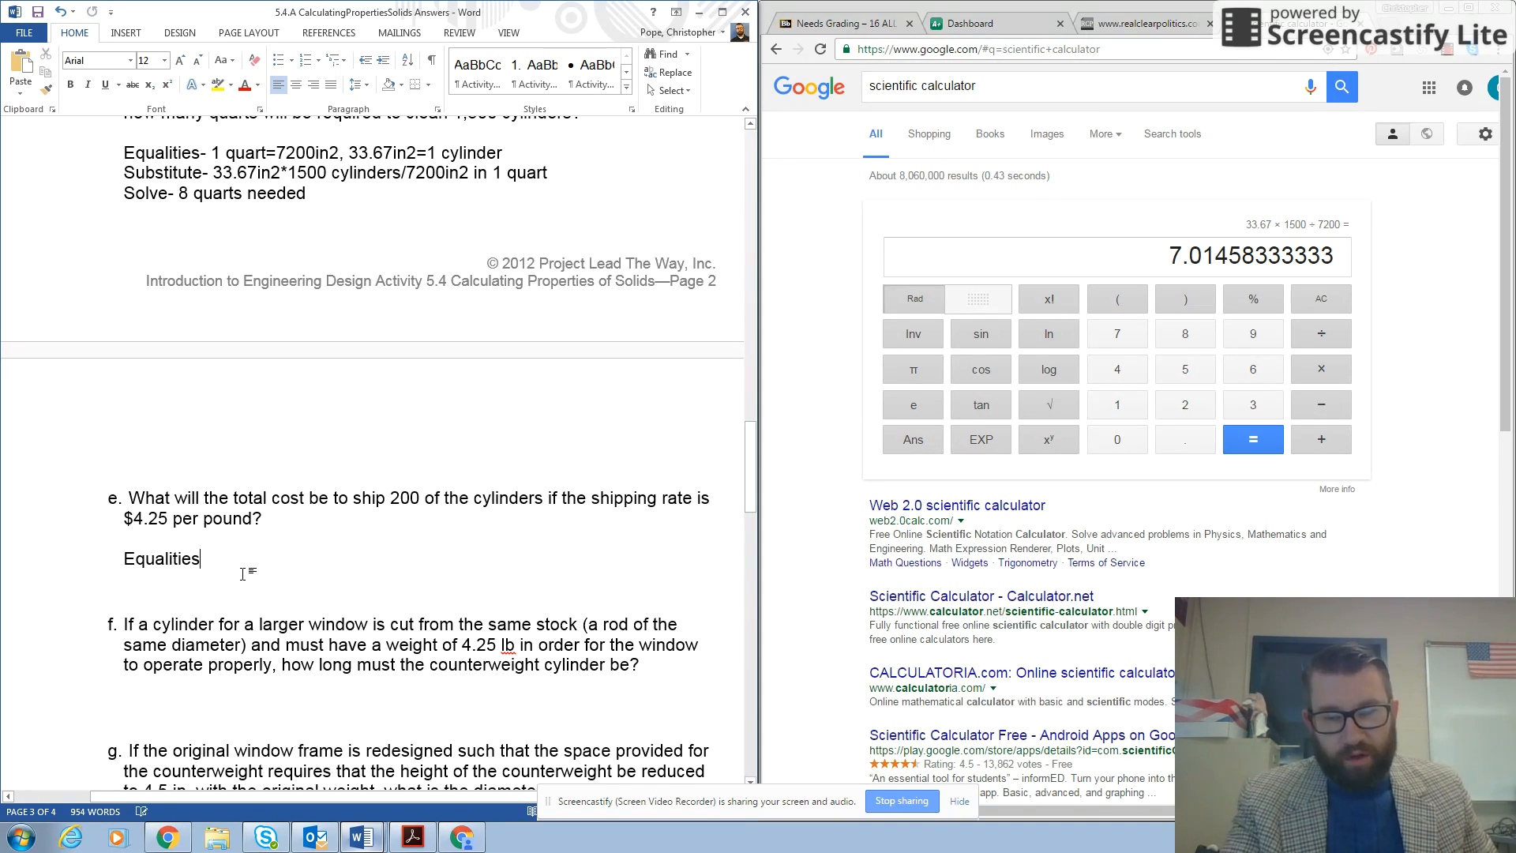
text(-)
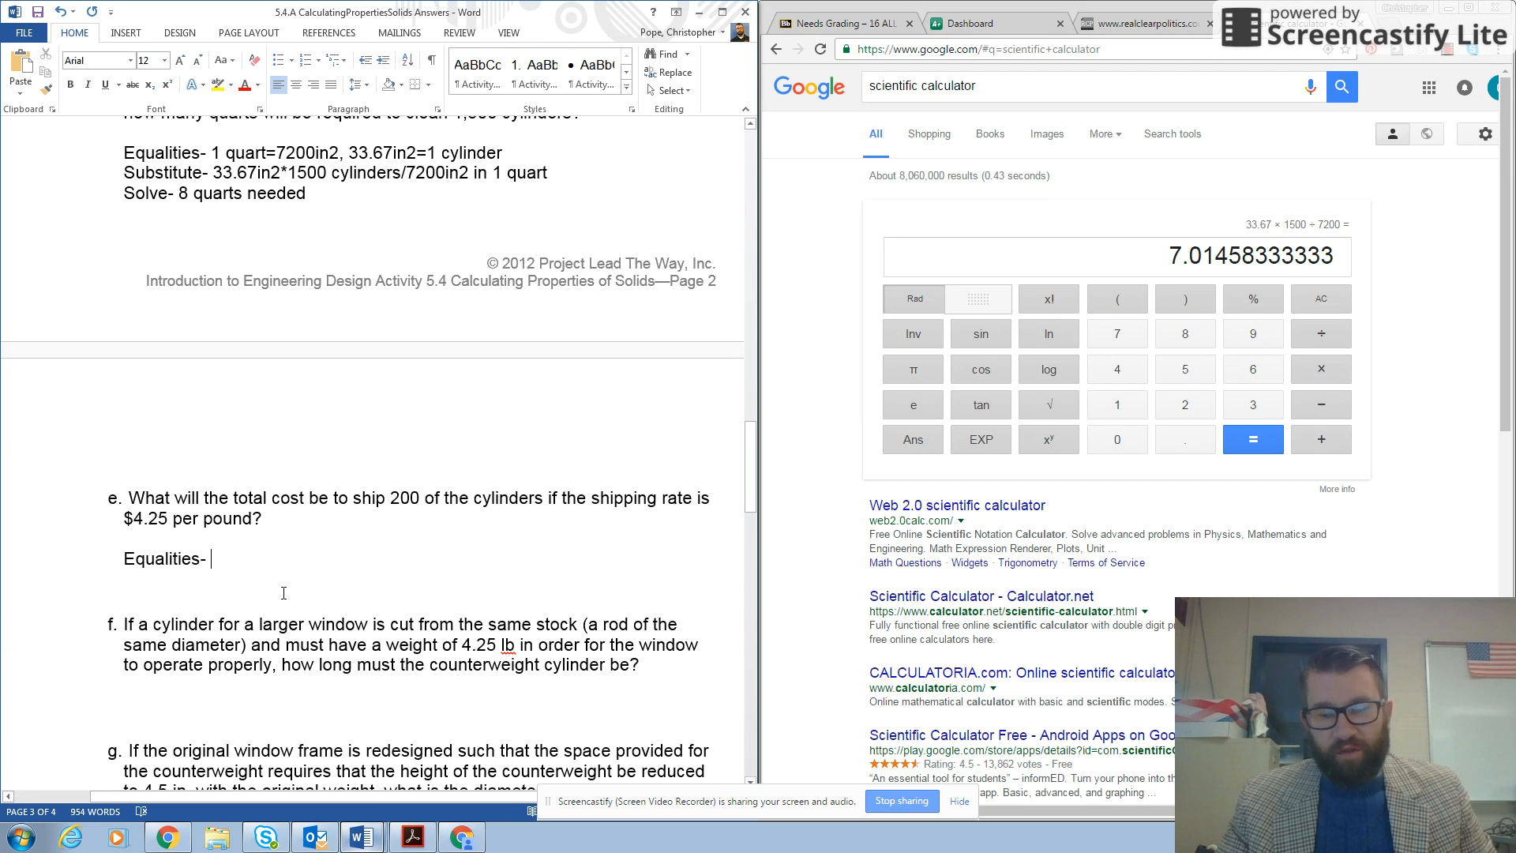
text(1 c)
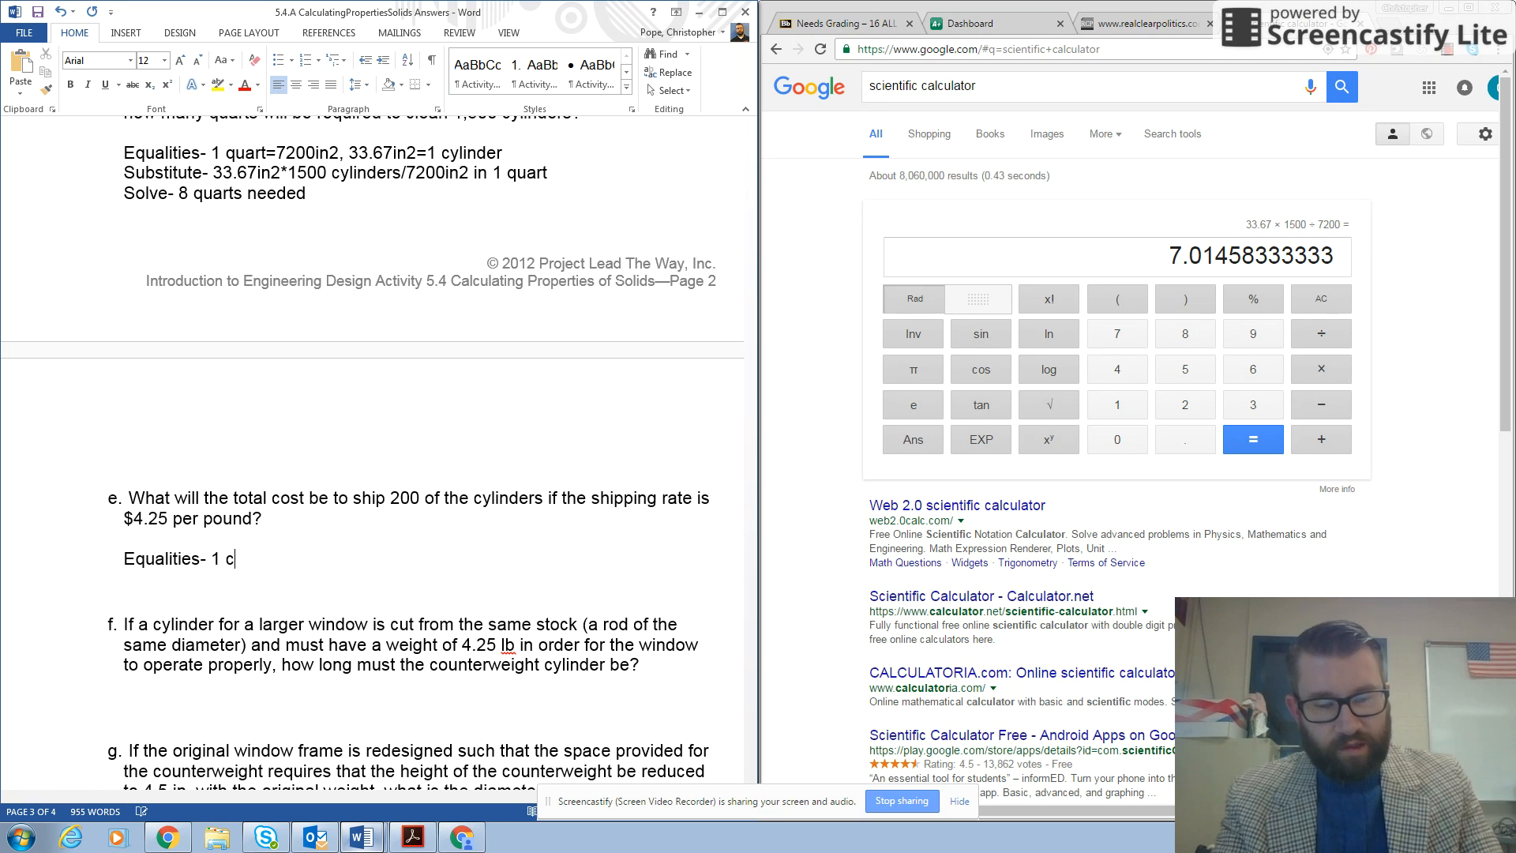
text(yli)
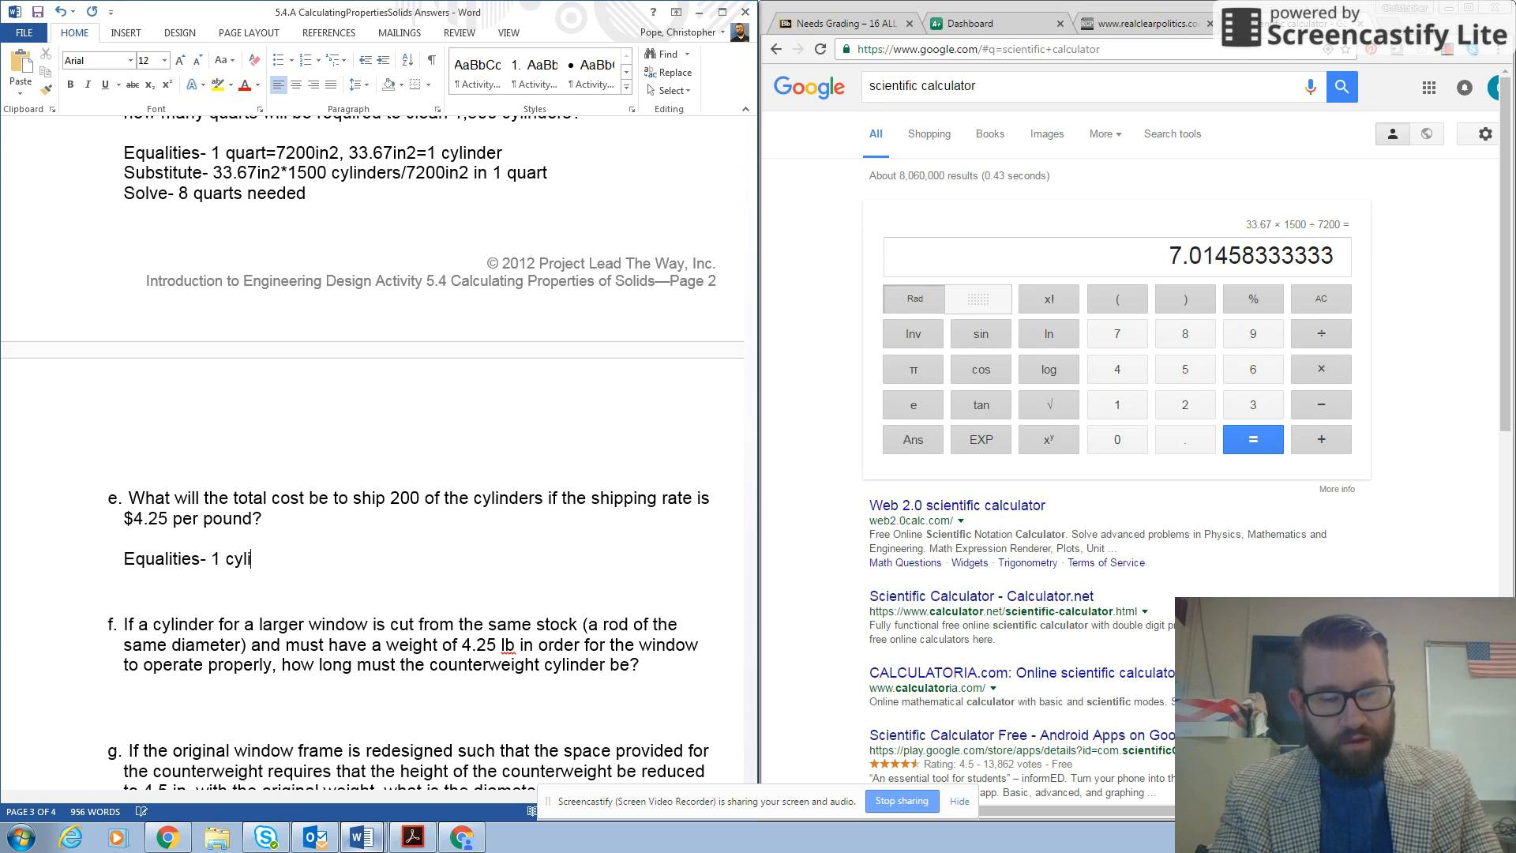
text(nder=)
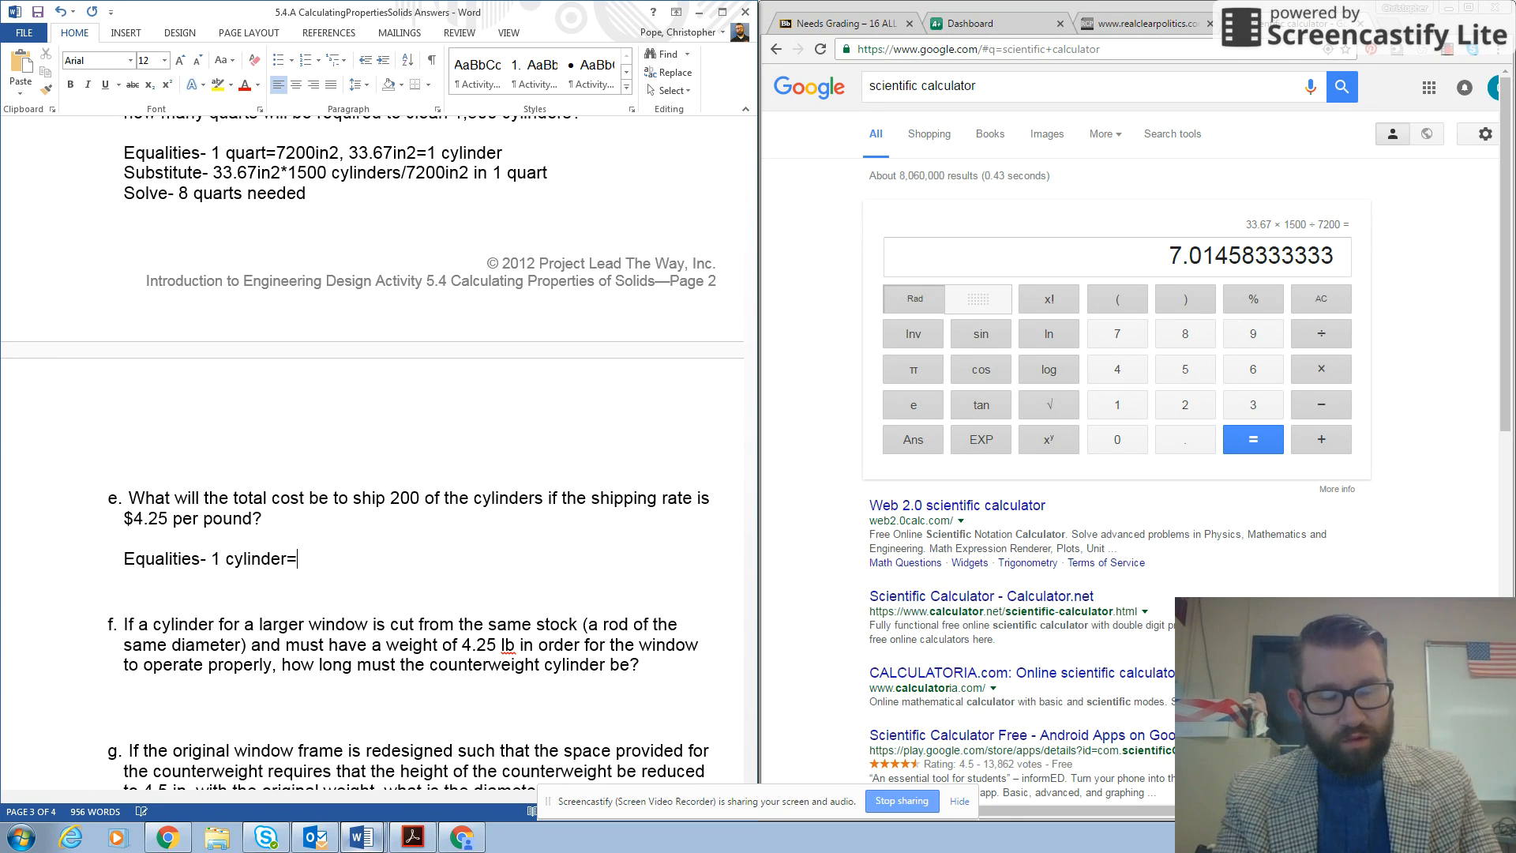
text($)
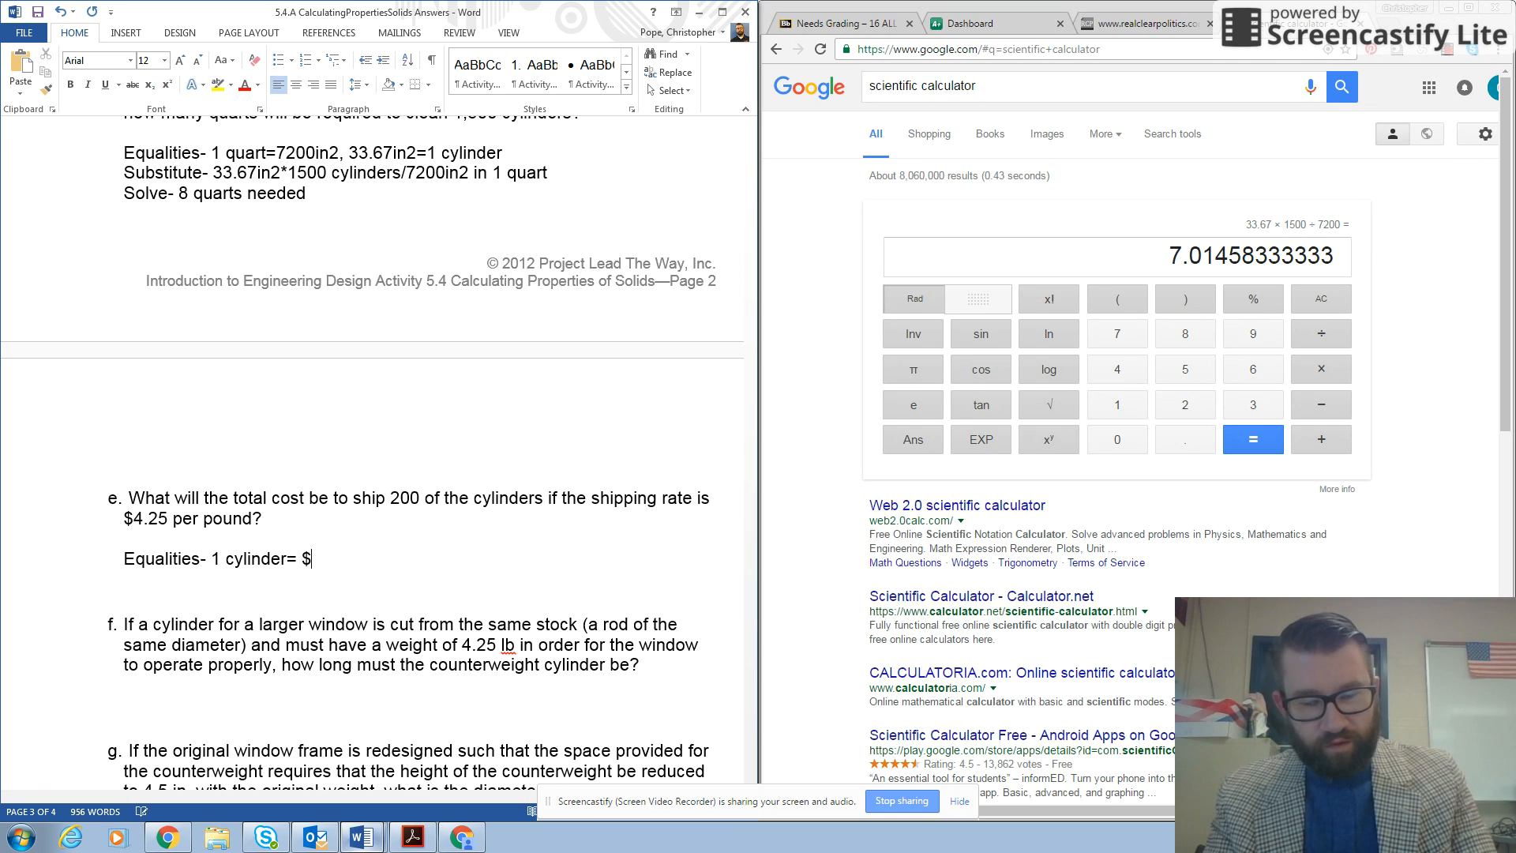
text(4.25,)
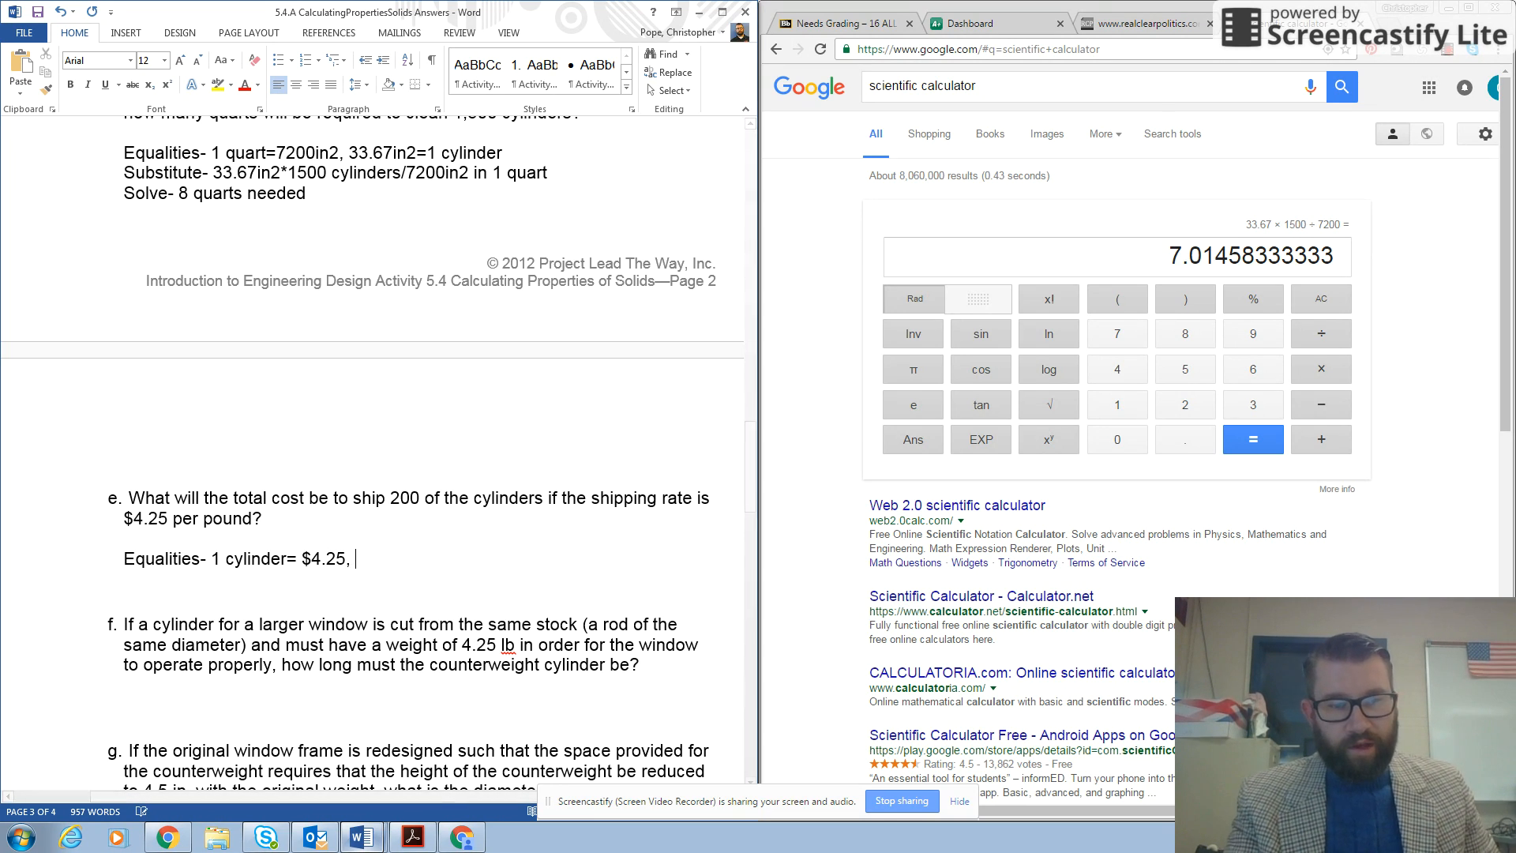
text(1)
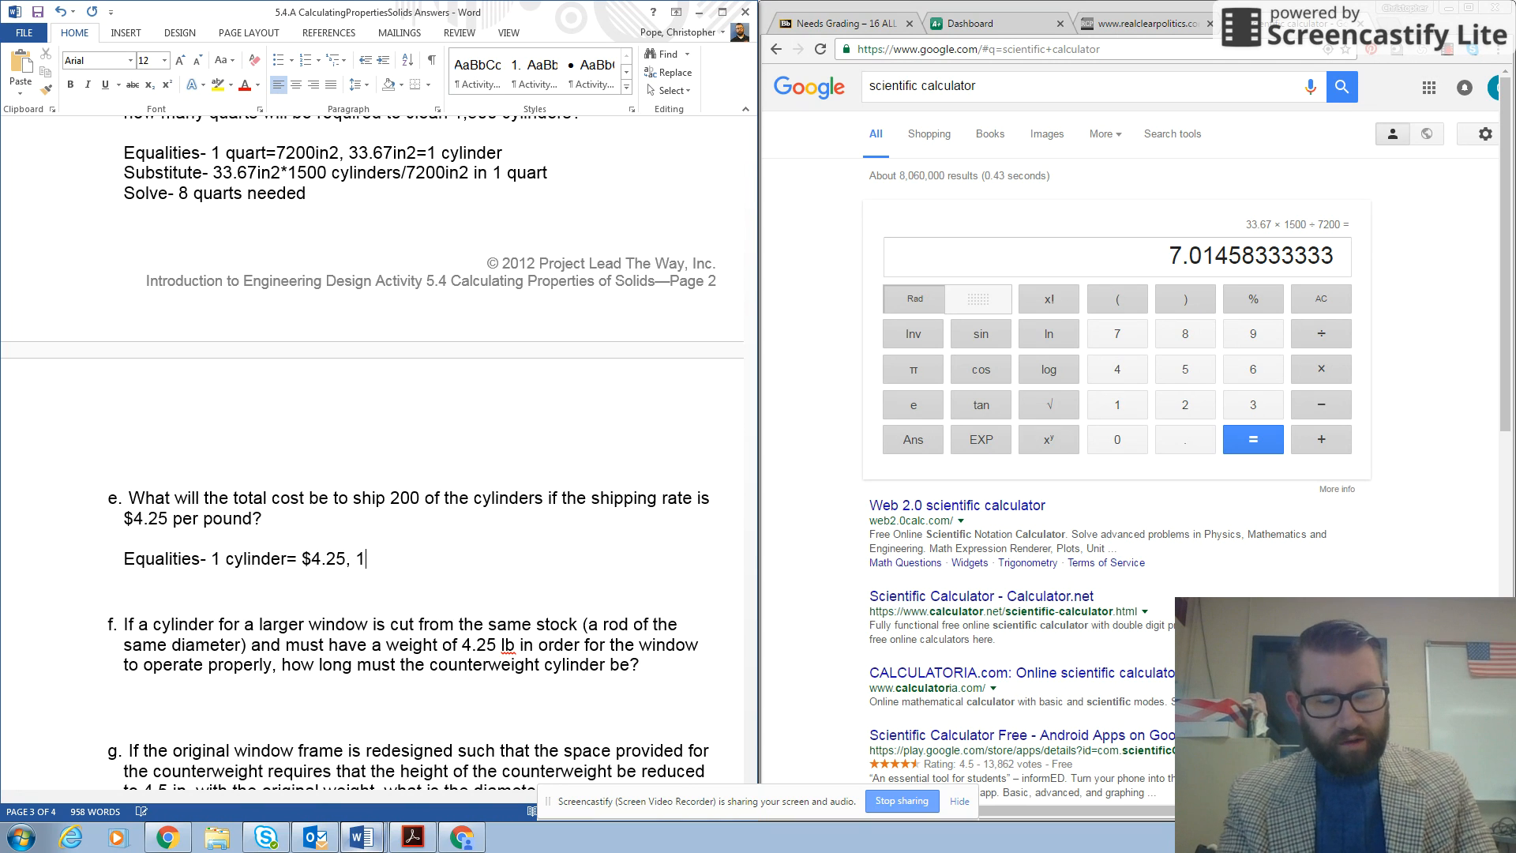
text(cylinder)
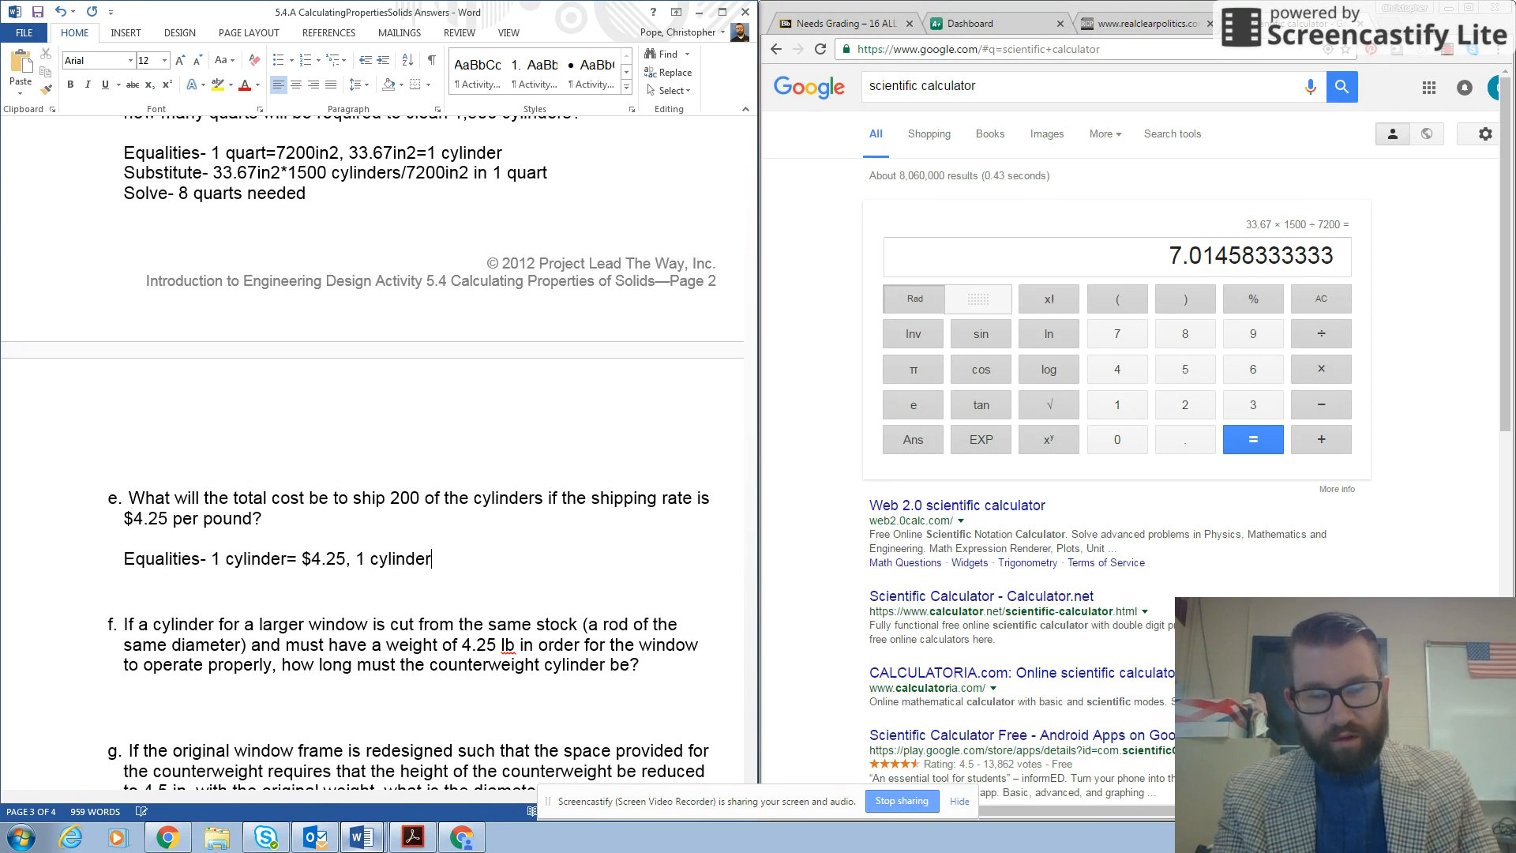
Step: Check question c's weight and finish the equality as 1 cylinder=3.27lb
scroll(up, 3)
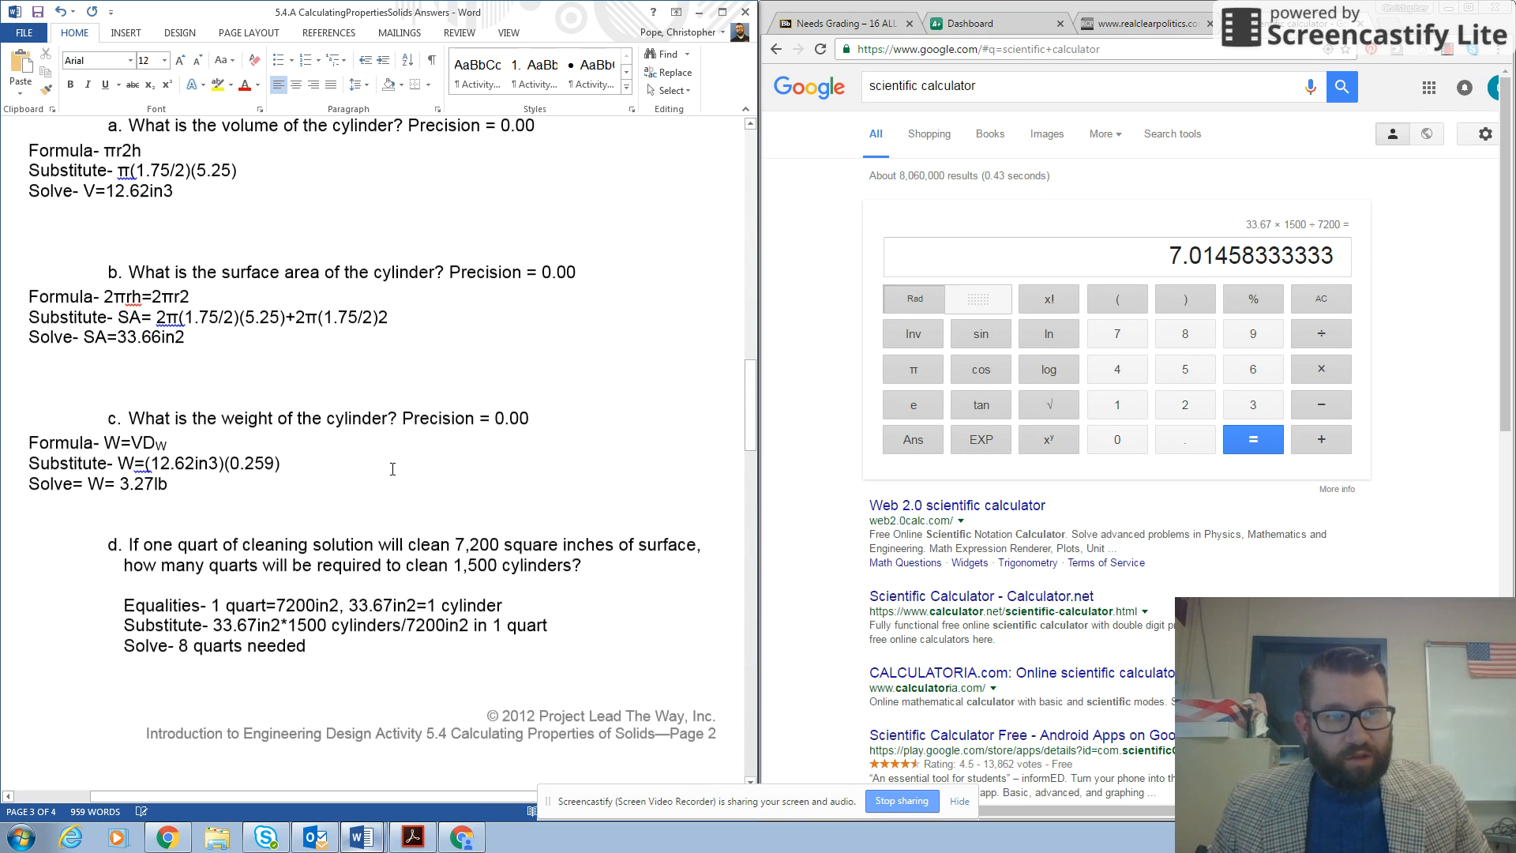
scroll(up, 3)
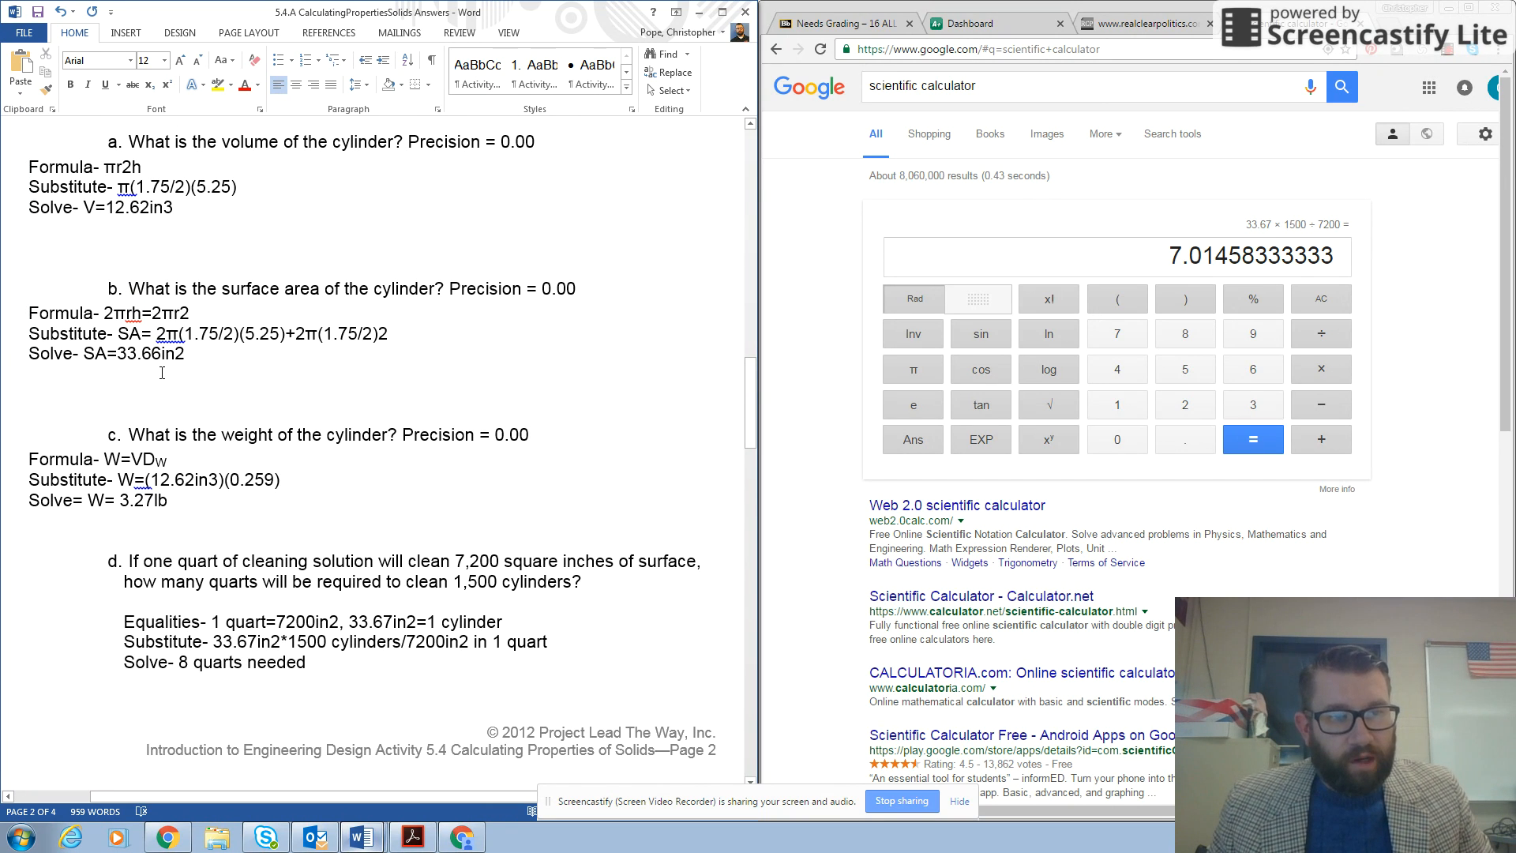
scroll(down, 3)
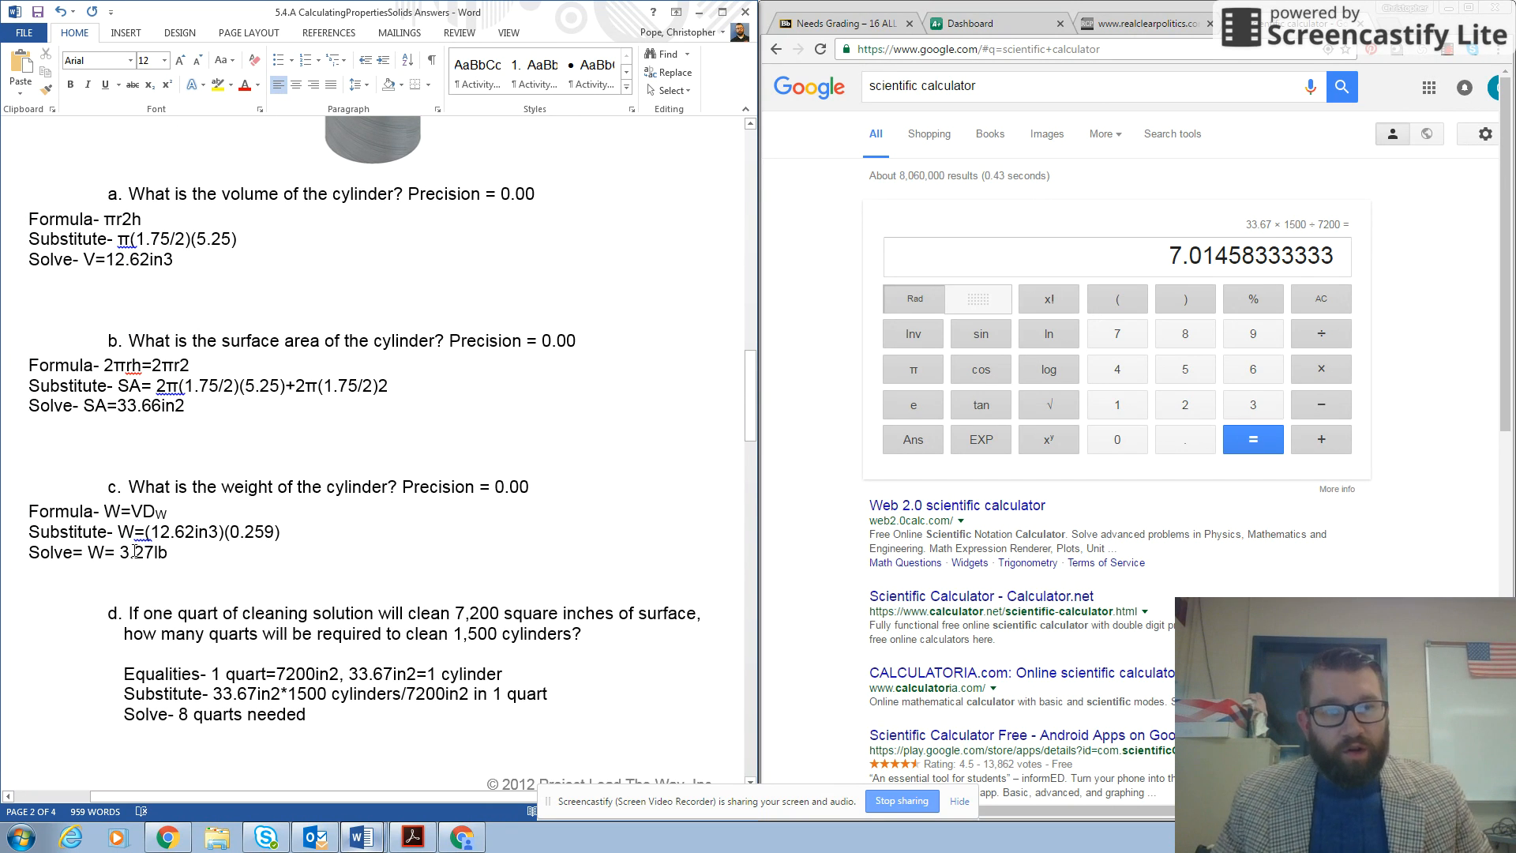
scroll(down, 3)
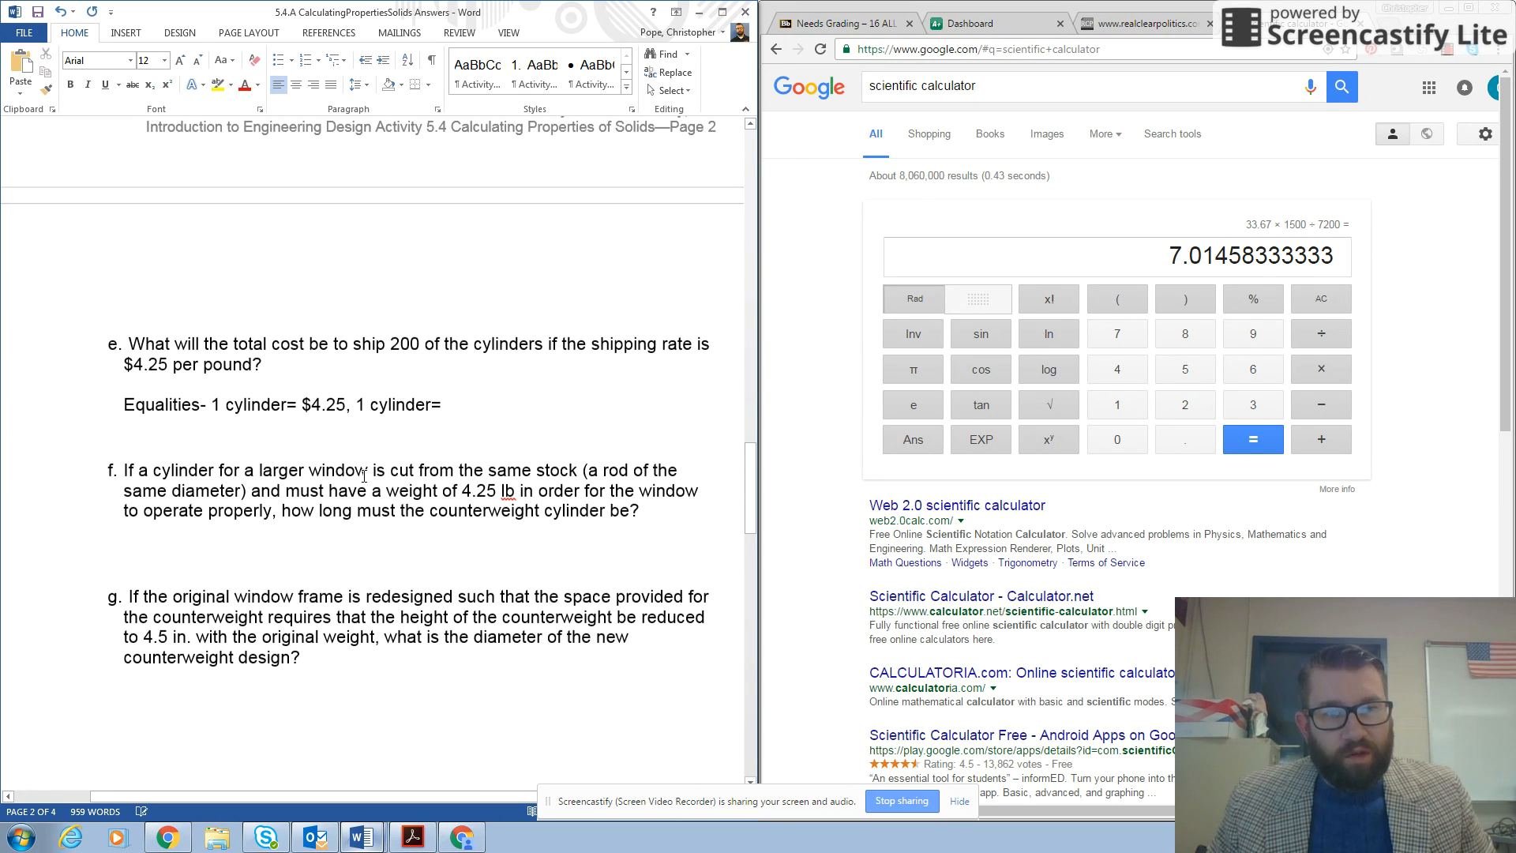
text(3.27)
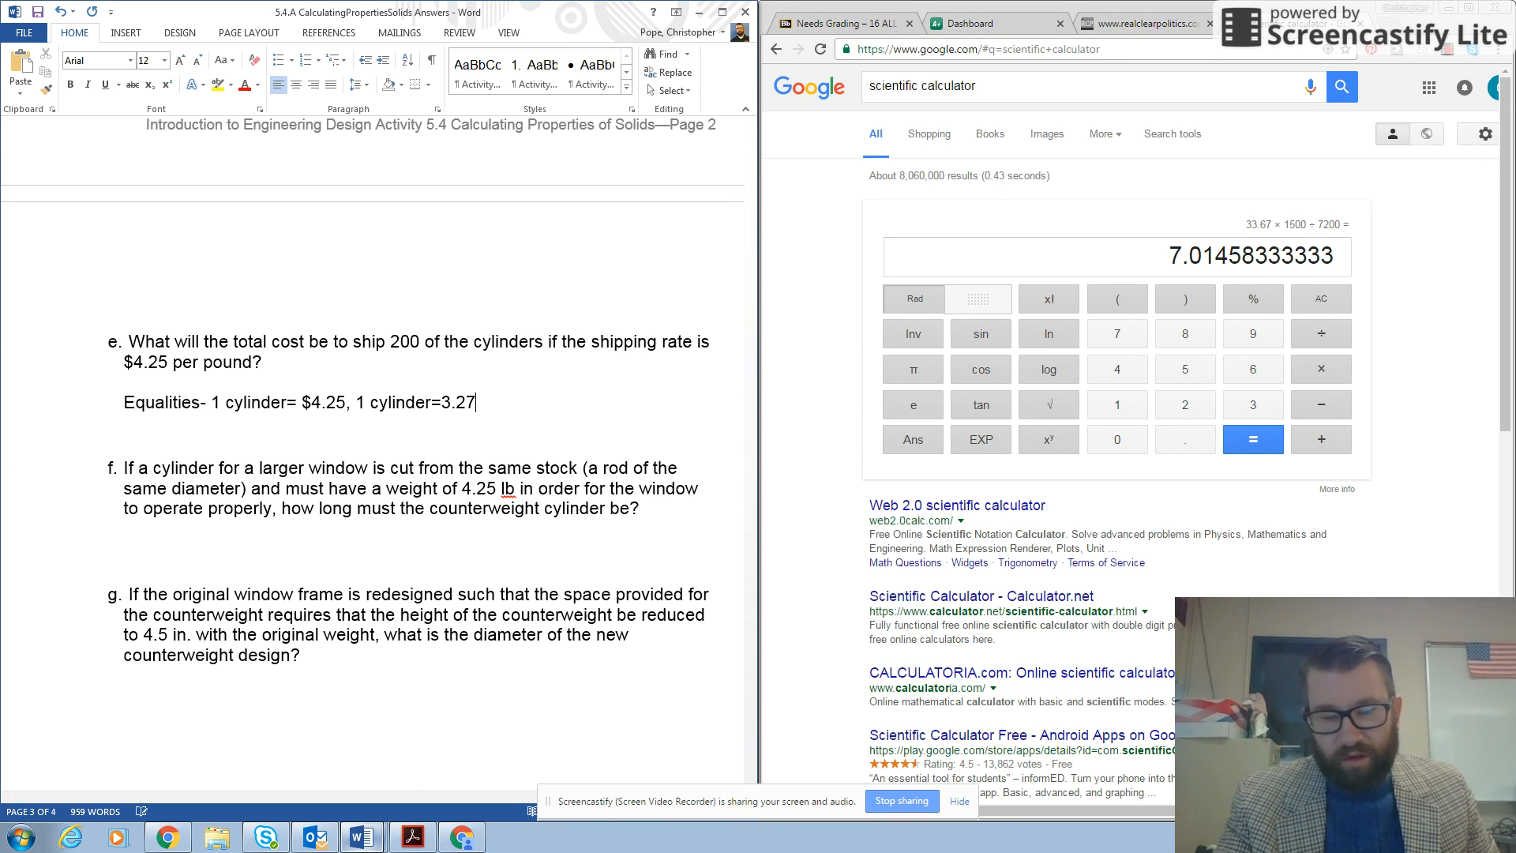
text(lb)
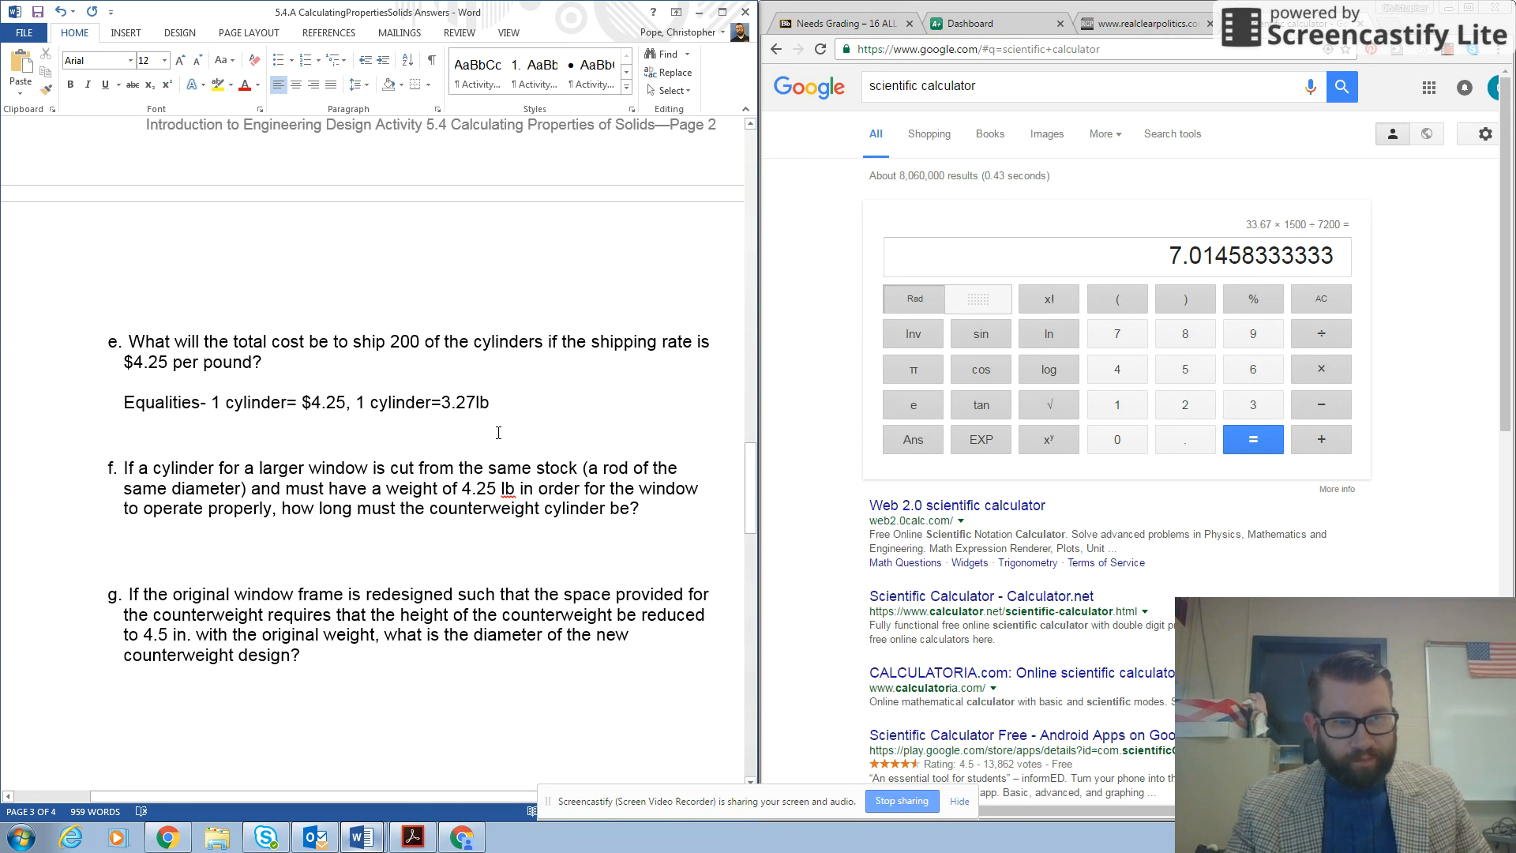
Step: Write question e's Substitute line: 1 cyl * 3.27lb * $4.25 per
text(Sub)
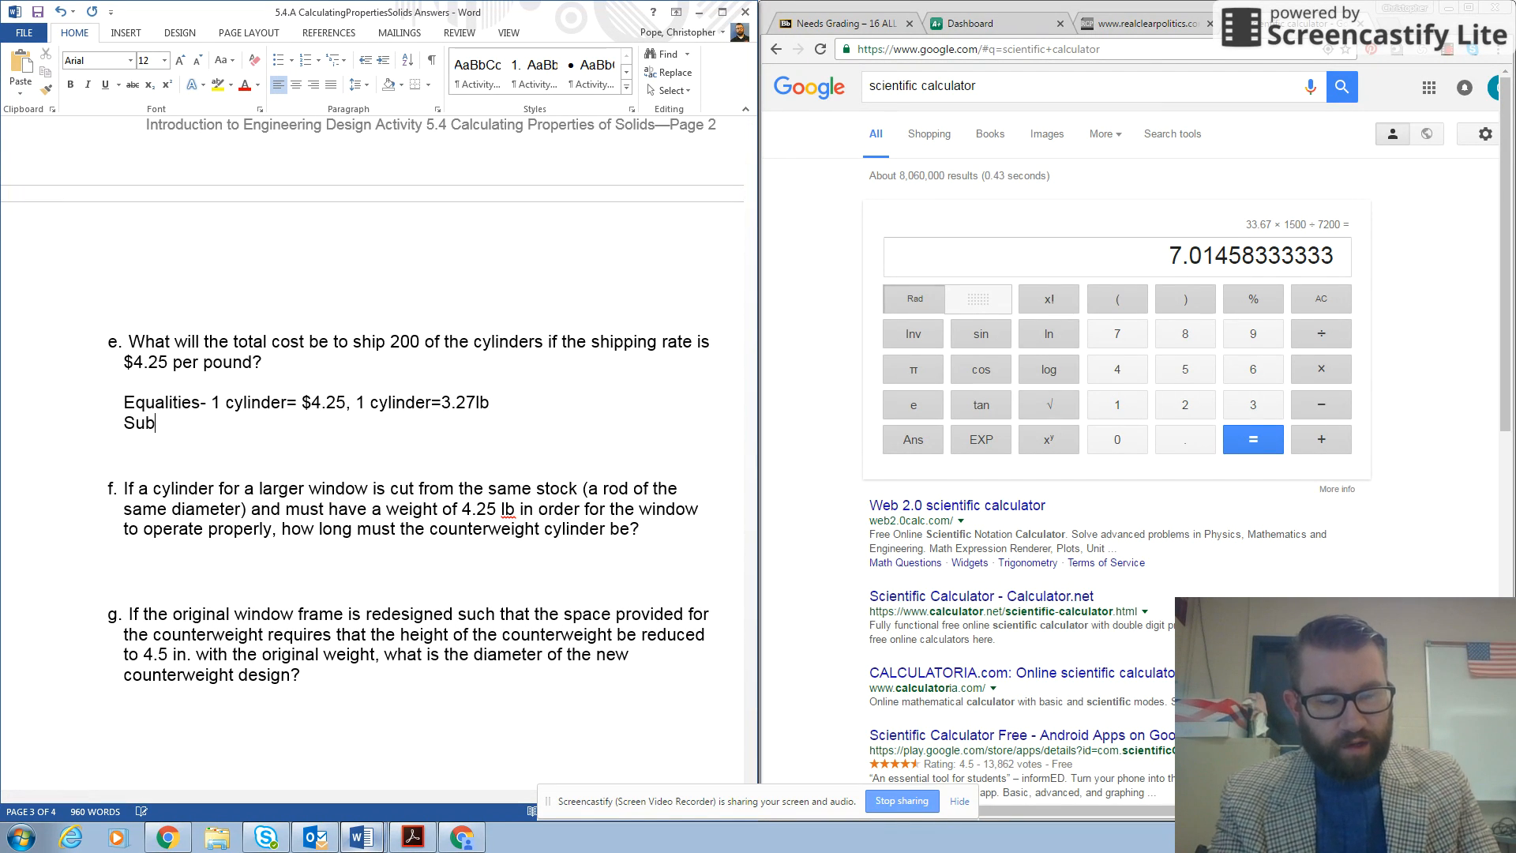
text(sti)
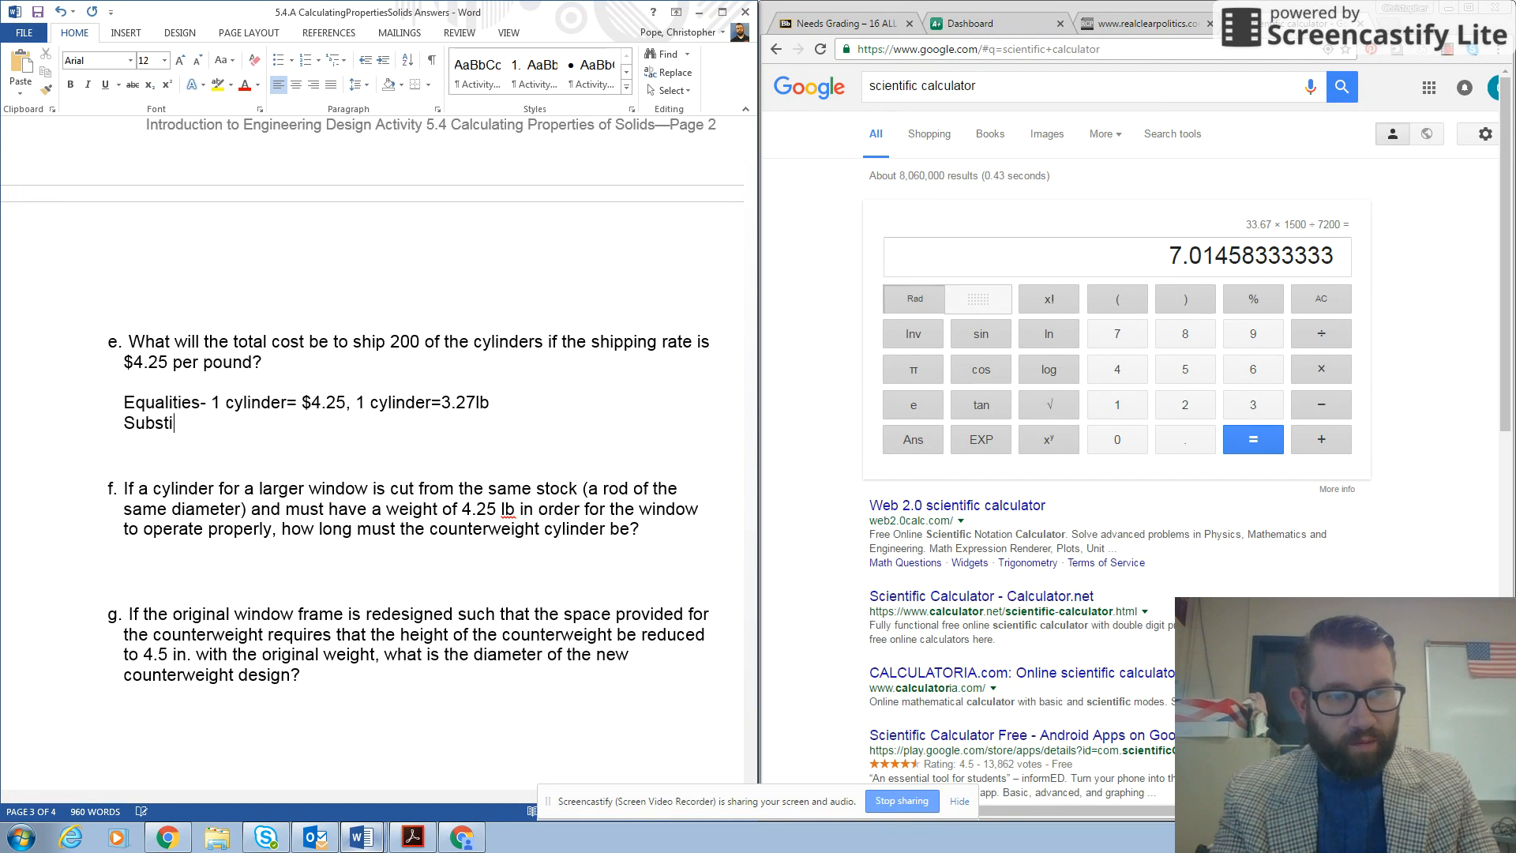
text(tutue)
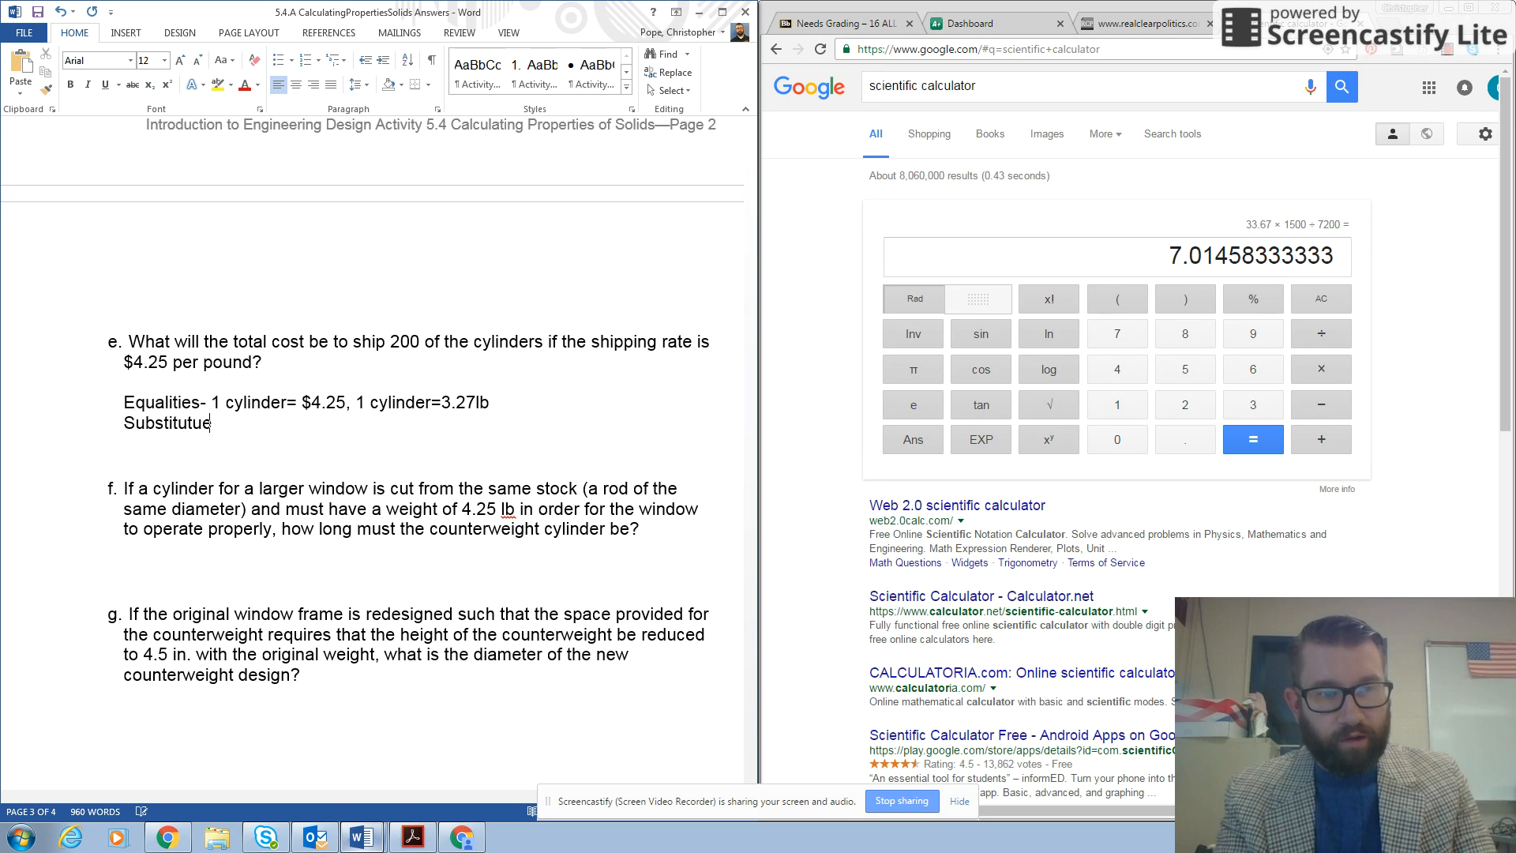
key(Backspace)
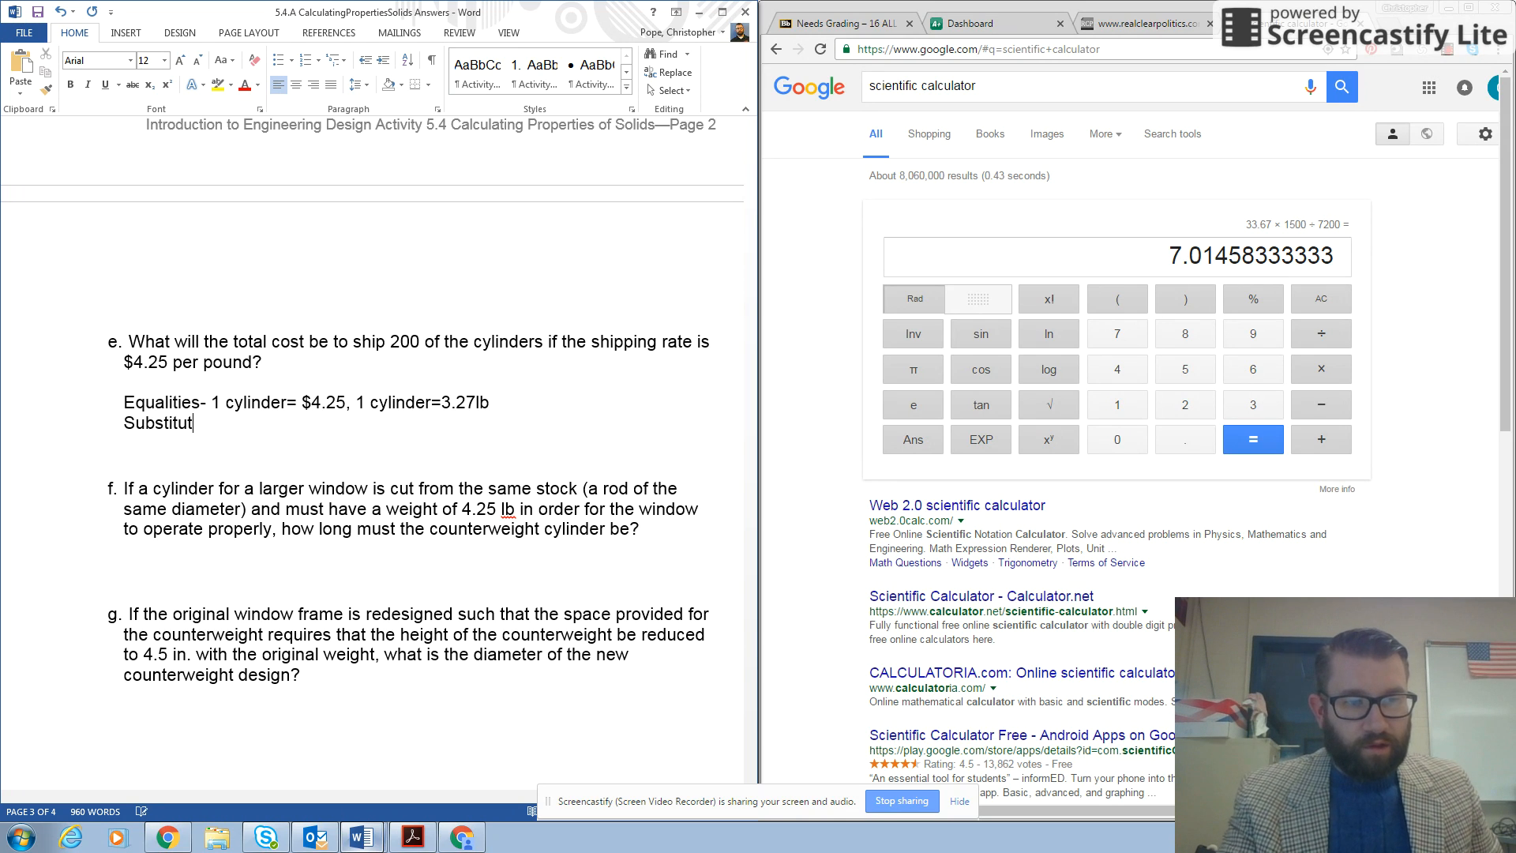
text(e)
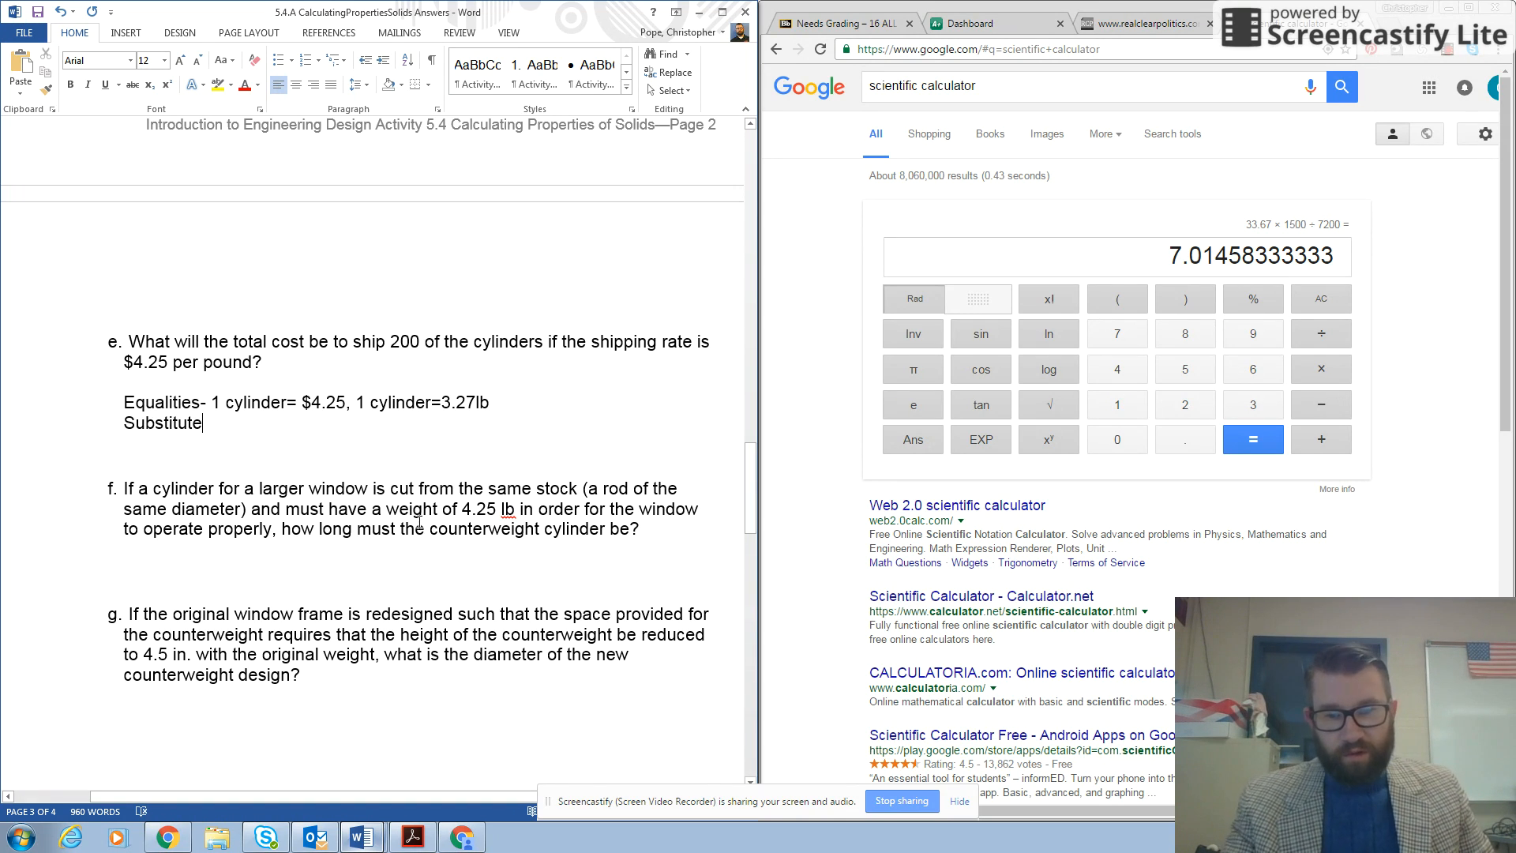
text(-)
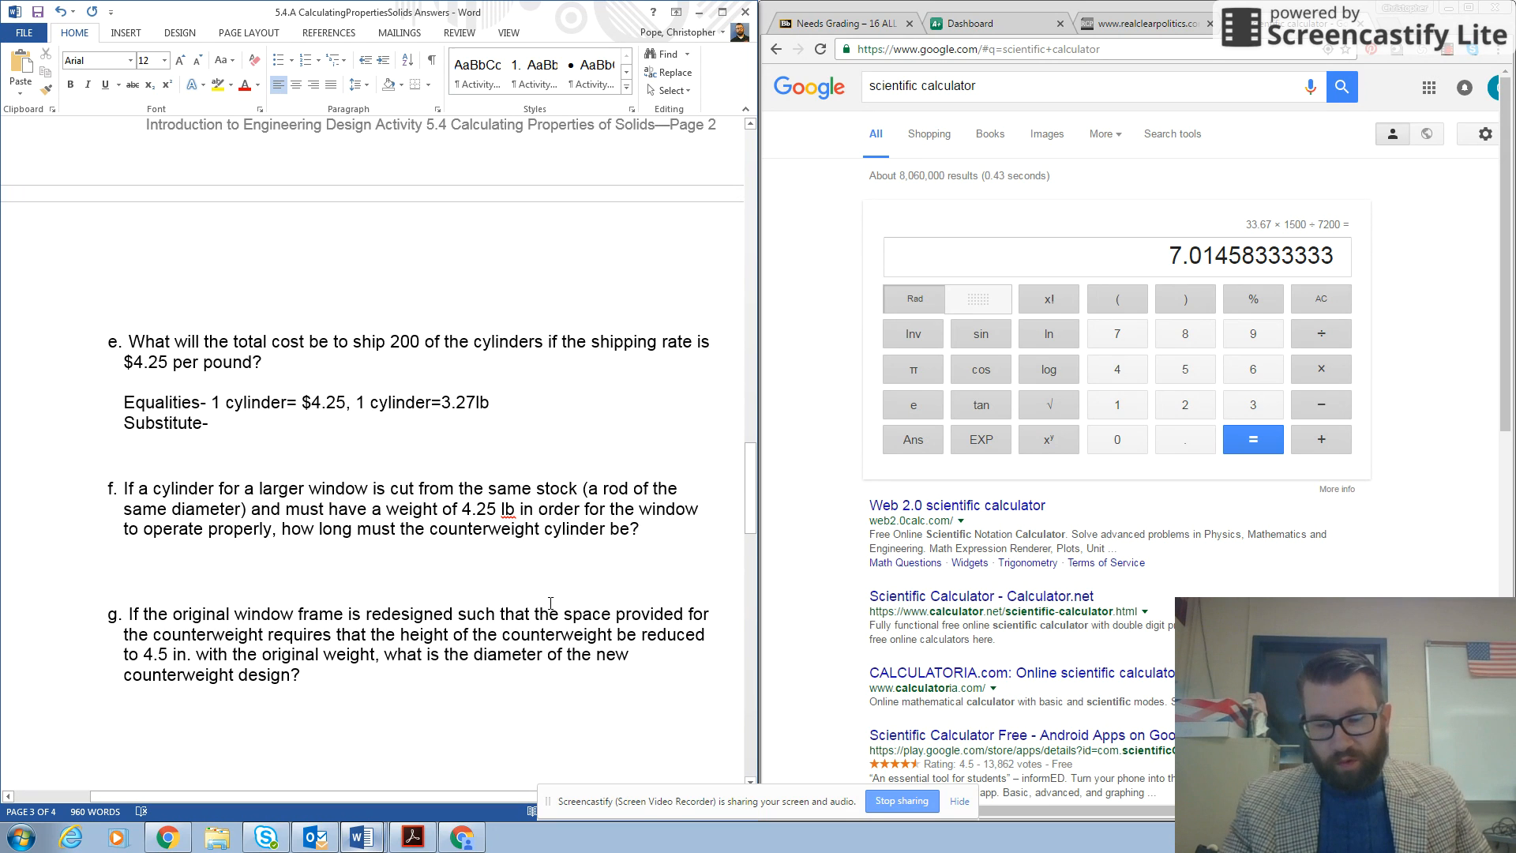
text(1)
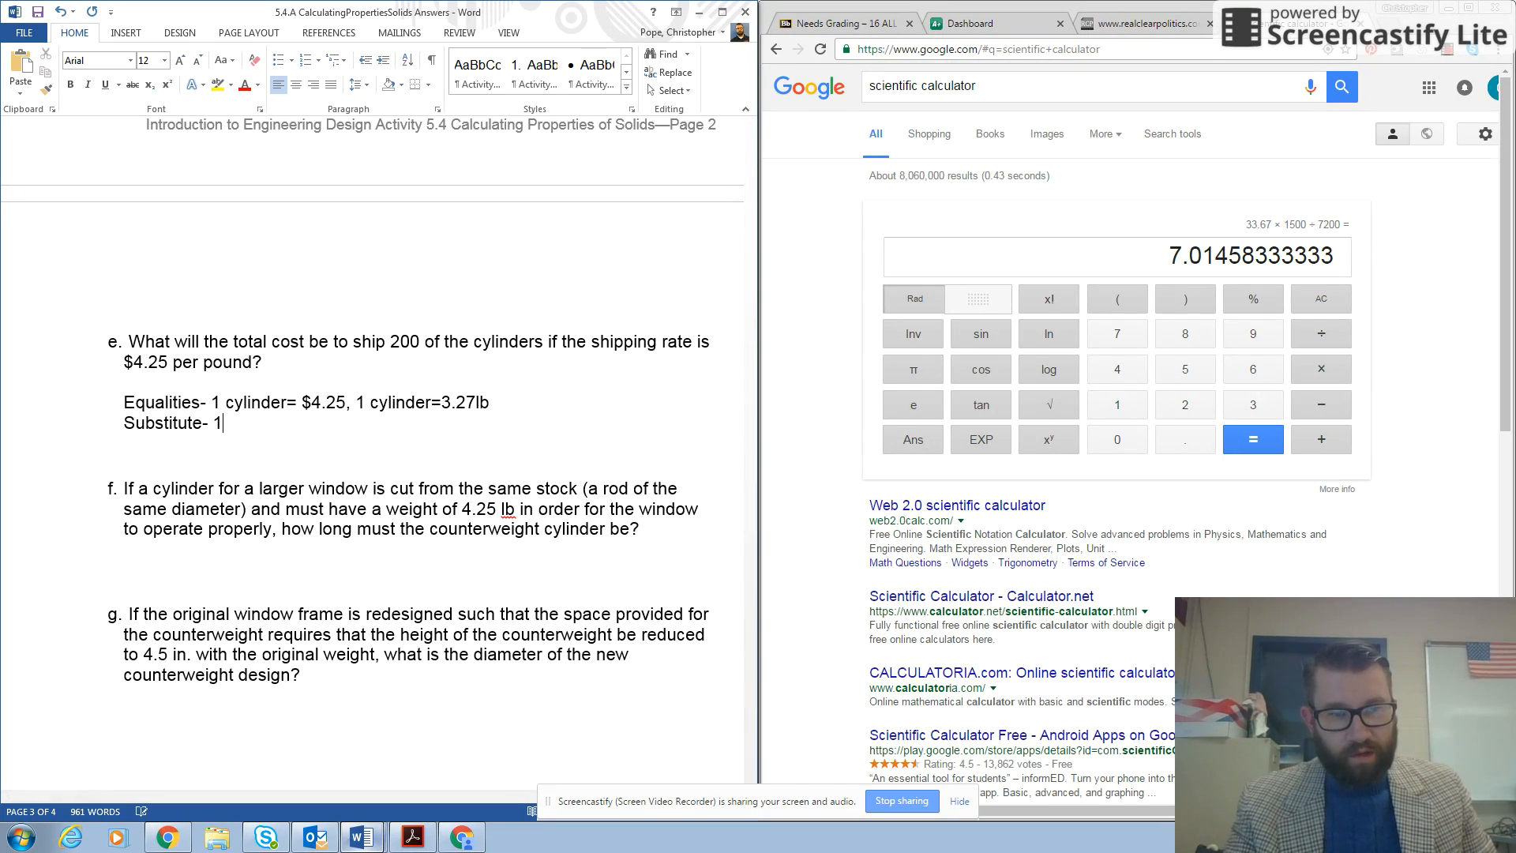
text(cy;)
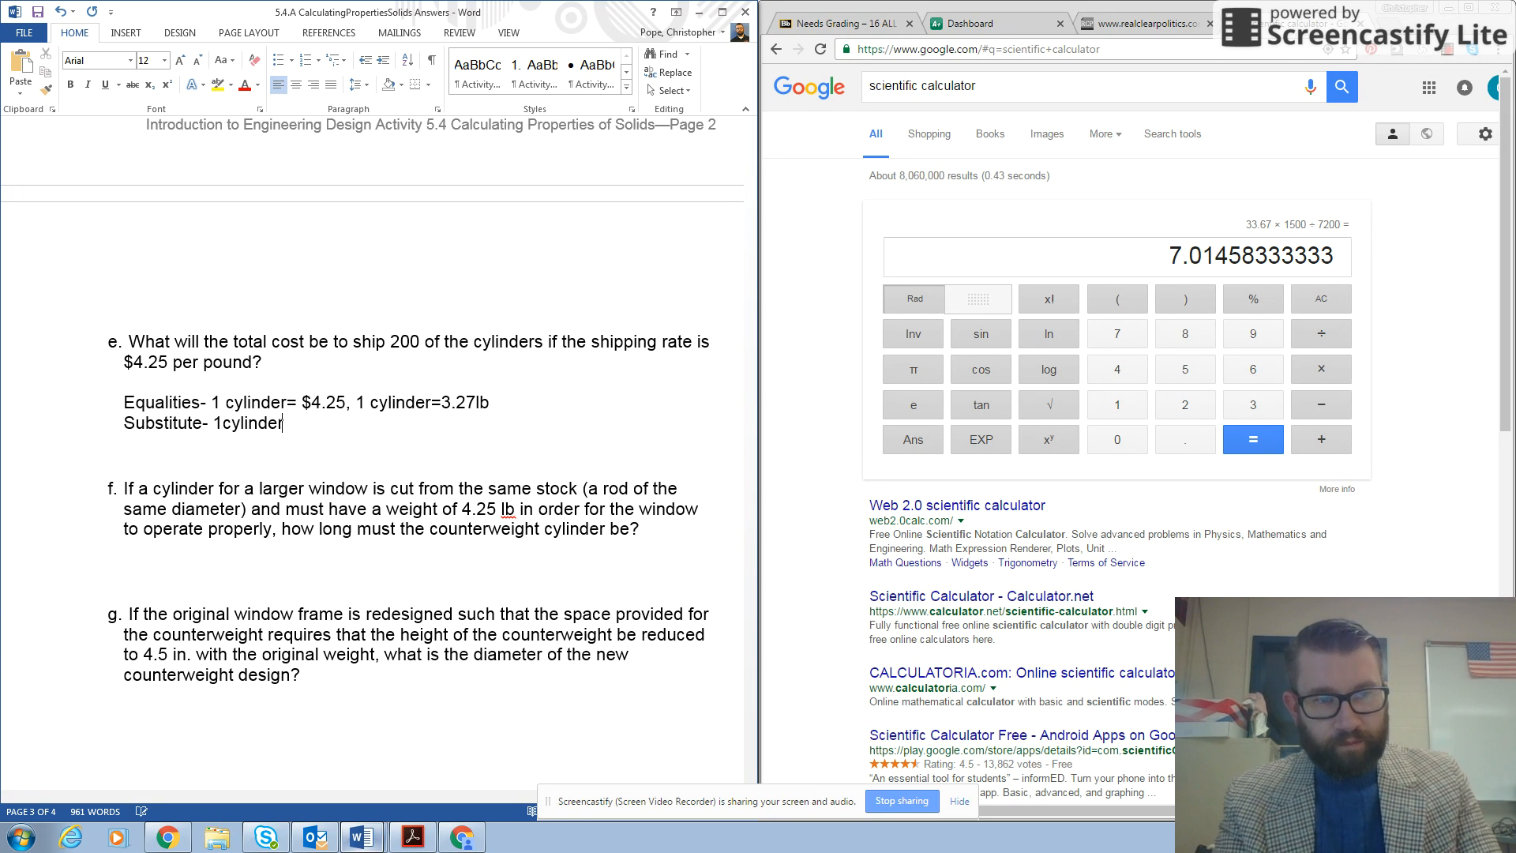
text(*)
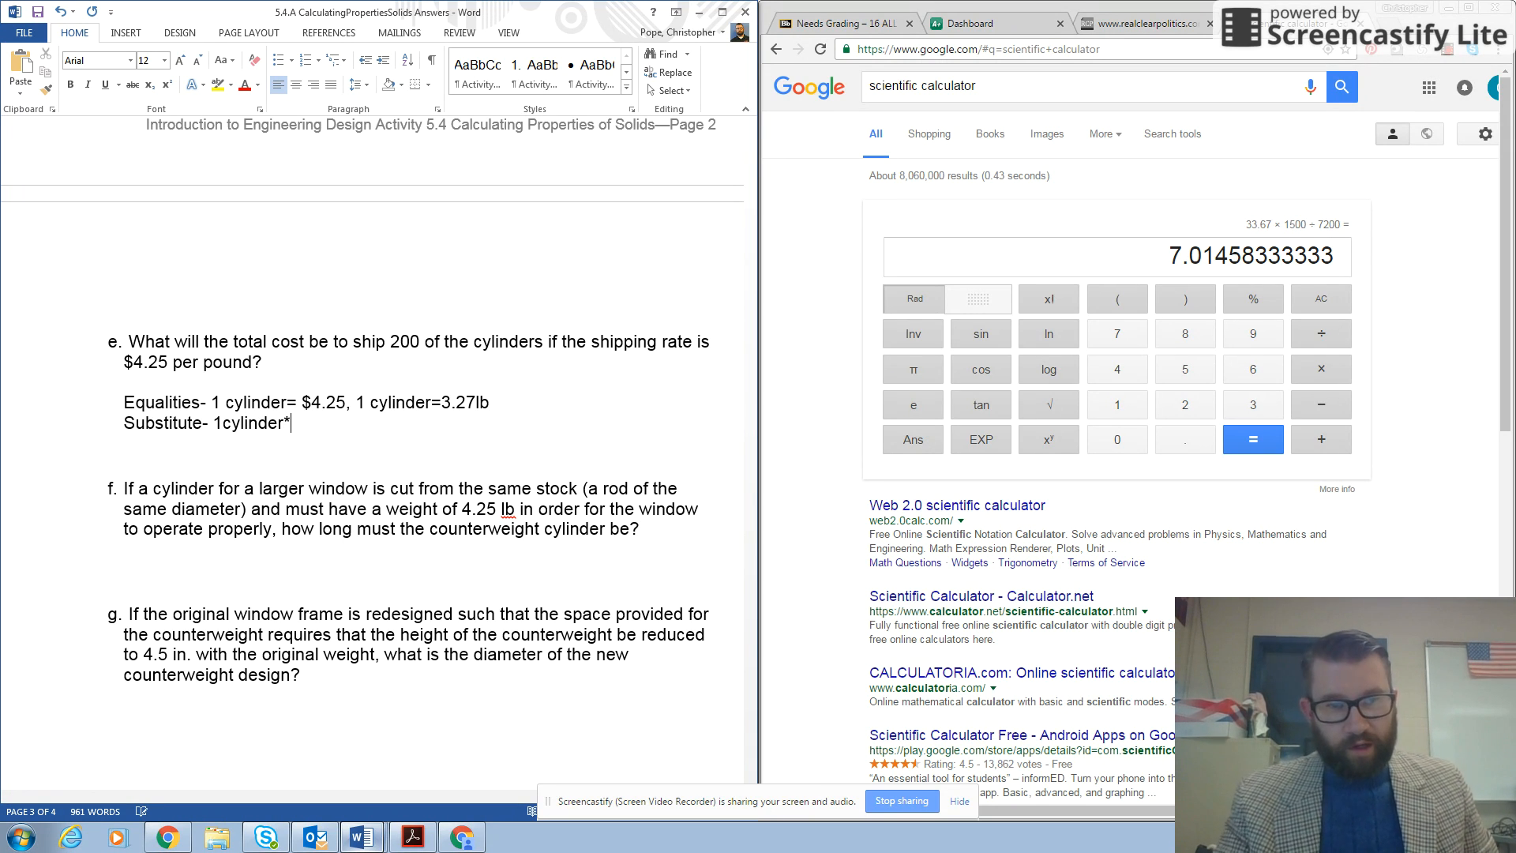
text(3.27)
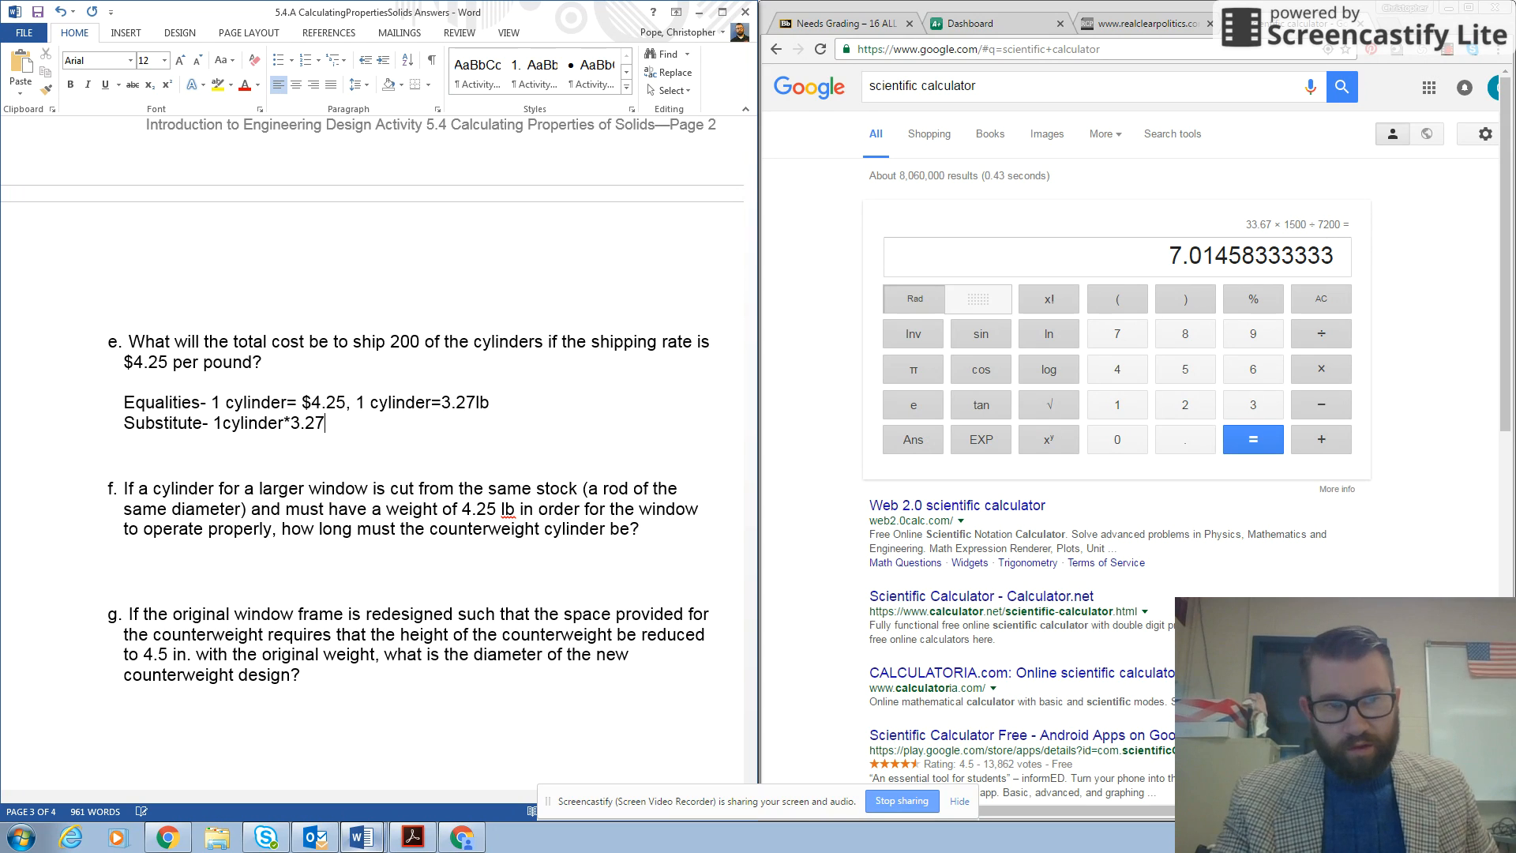
text(lb)
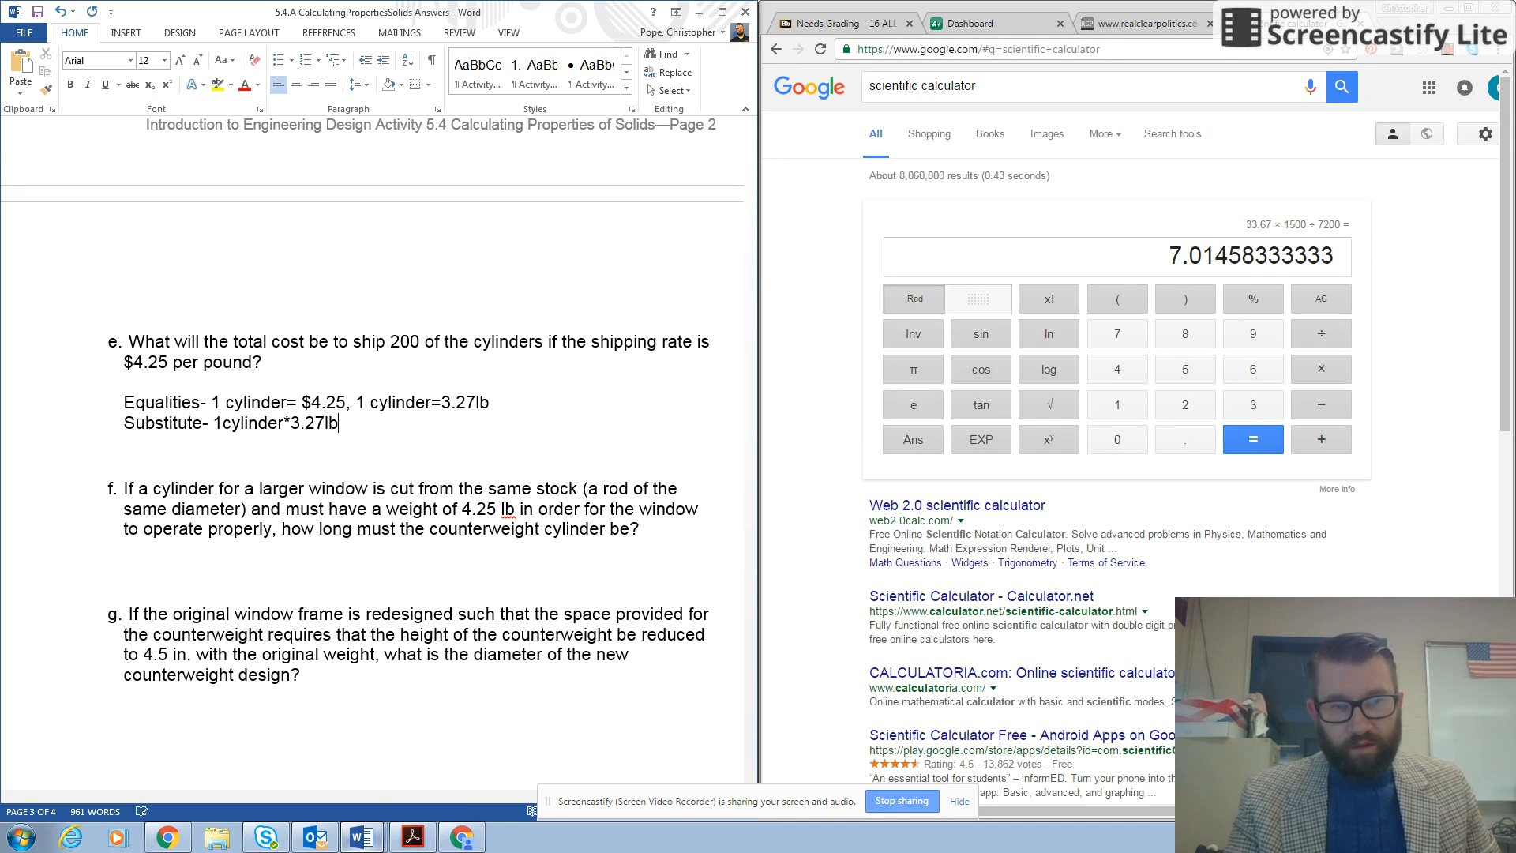
text(*)
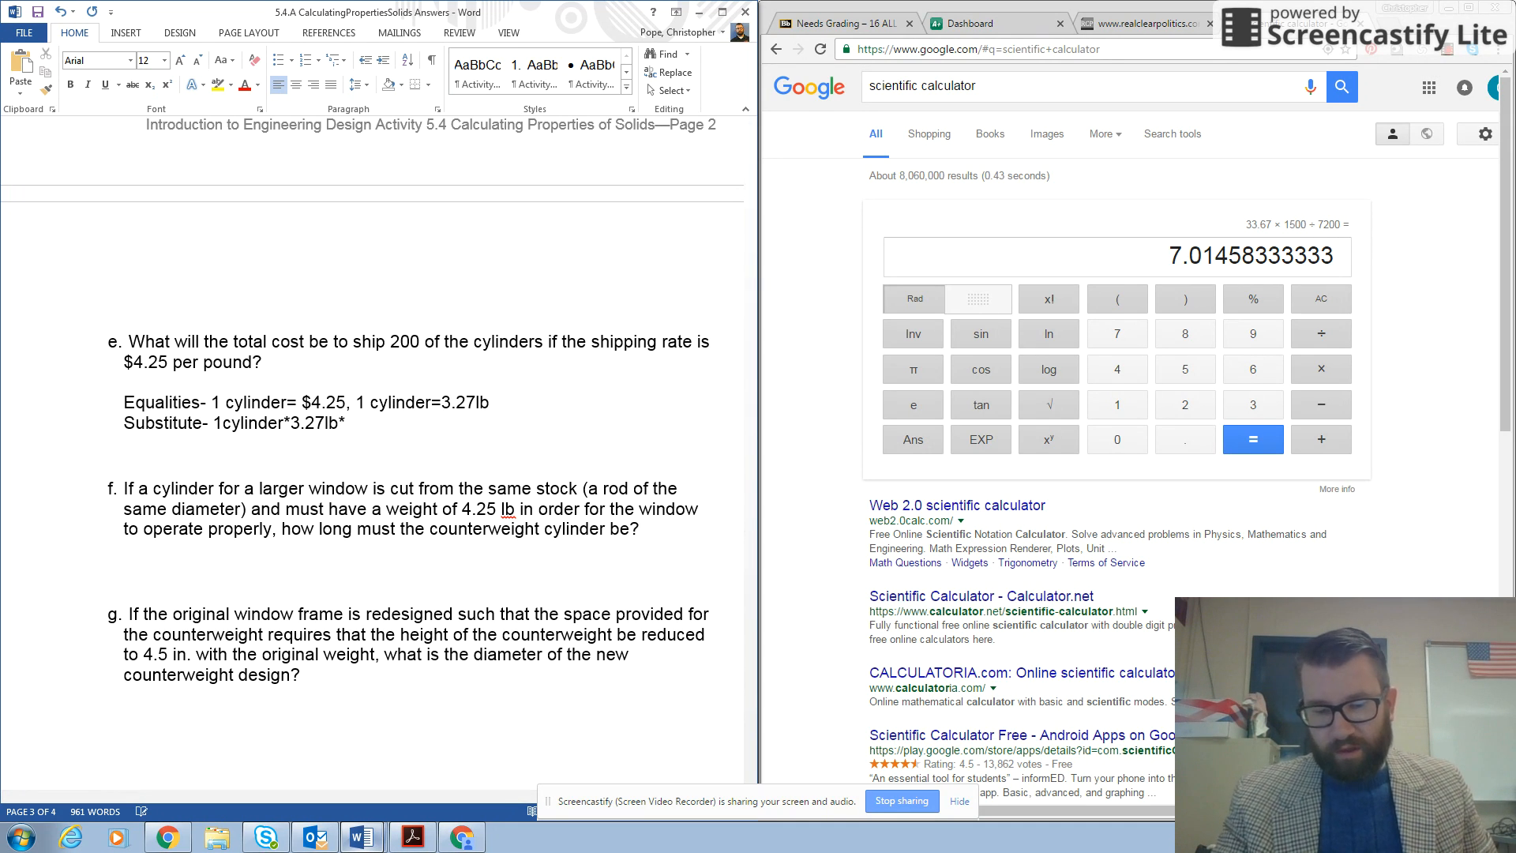
text(*$4)
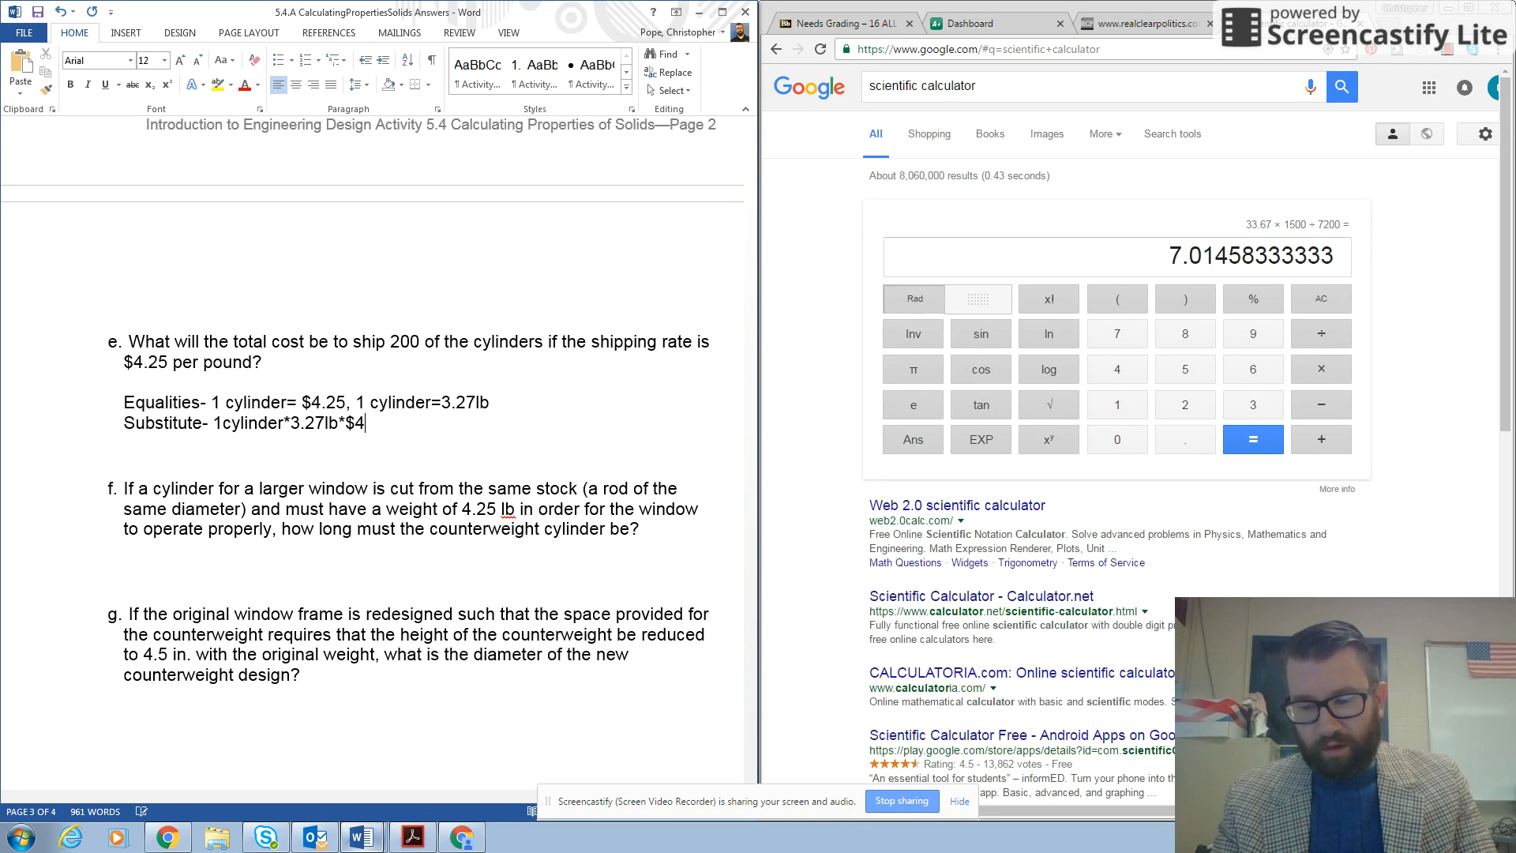
text(.25)
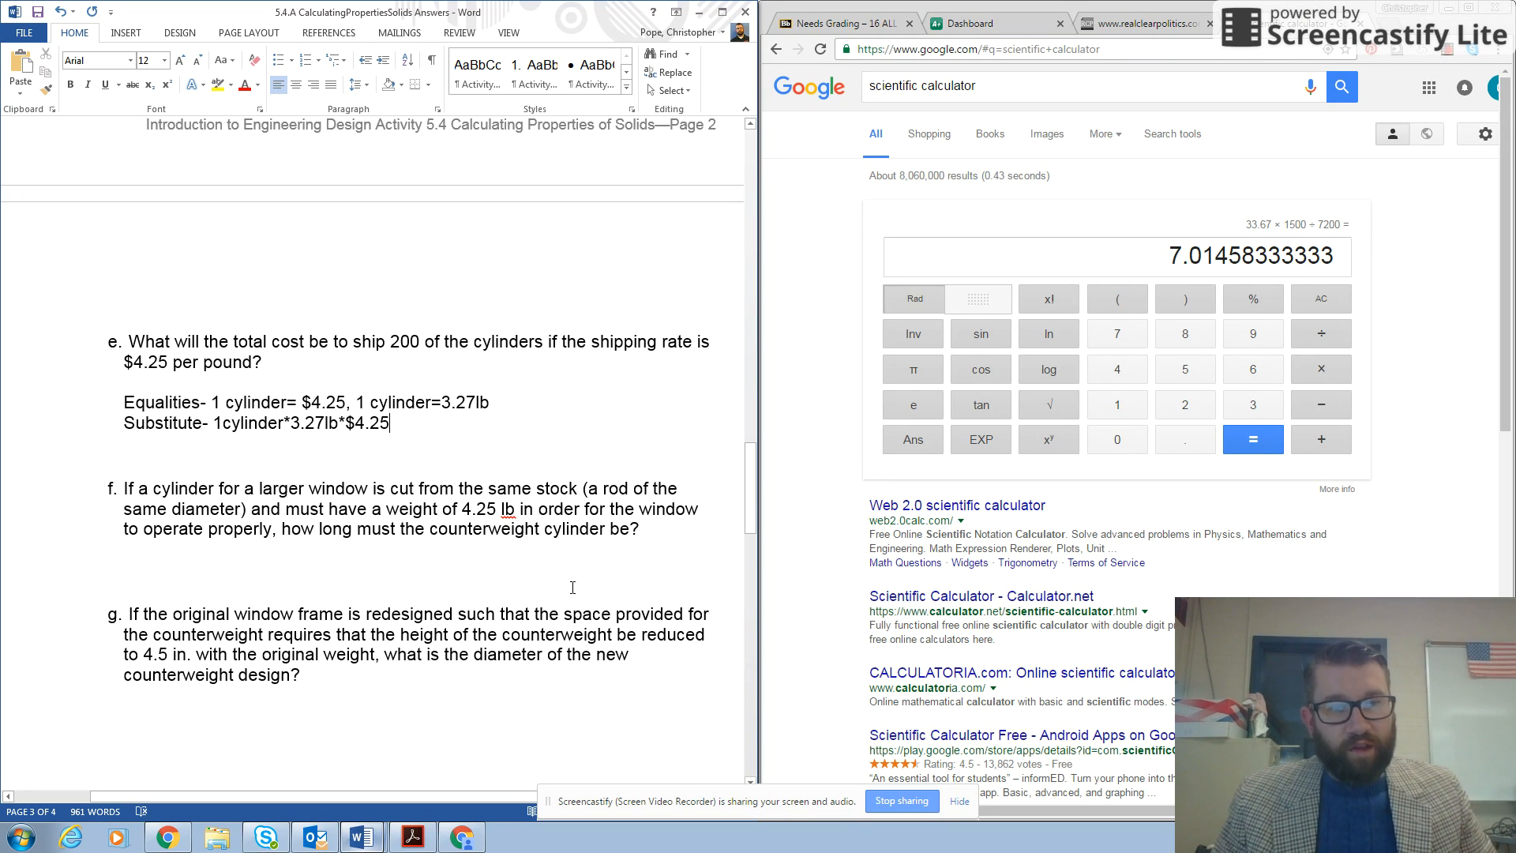
mouse_move(438, 433)
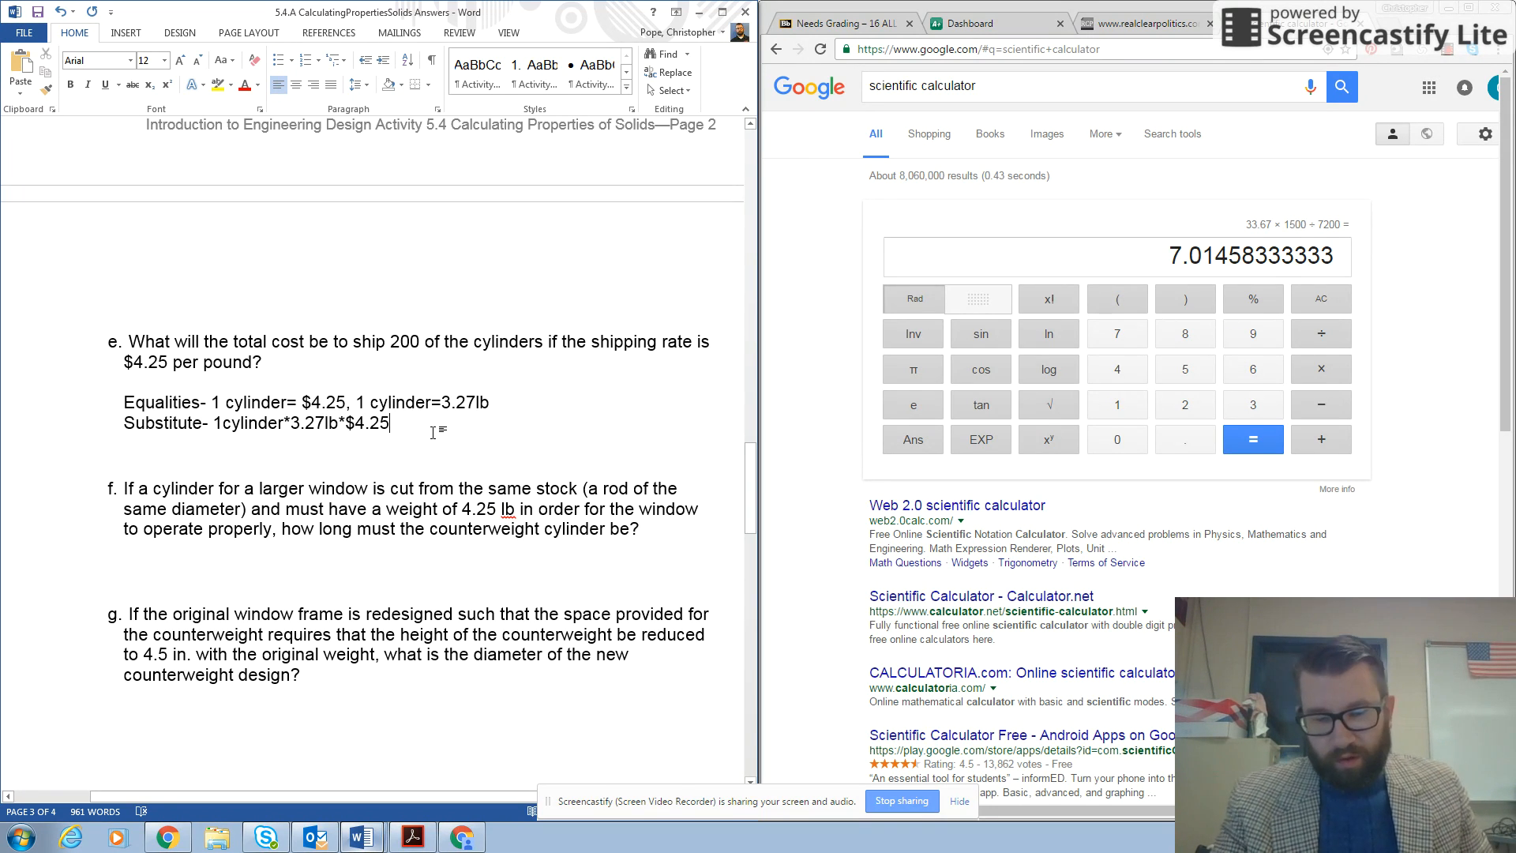
text(per lb)
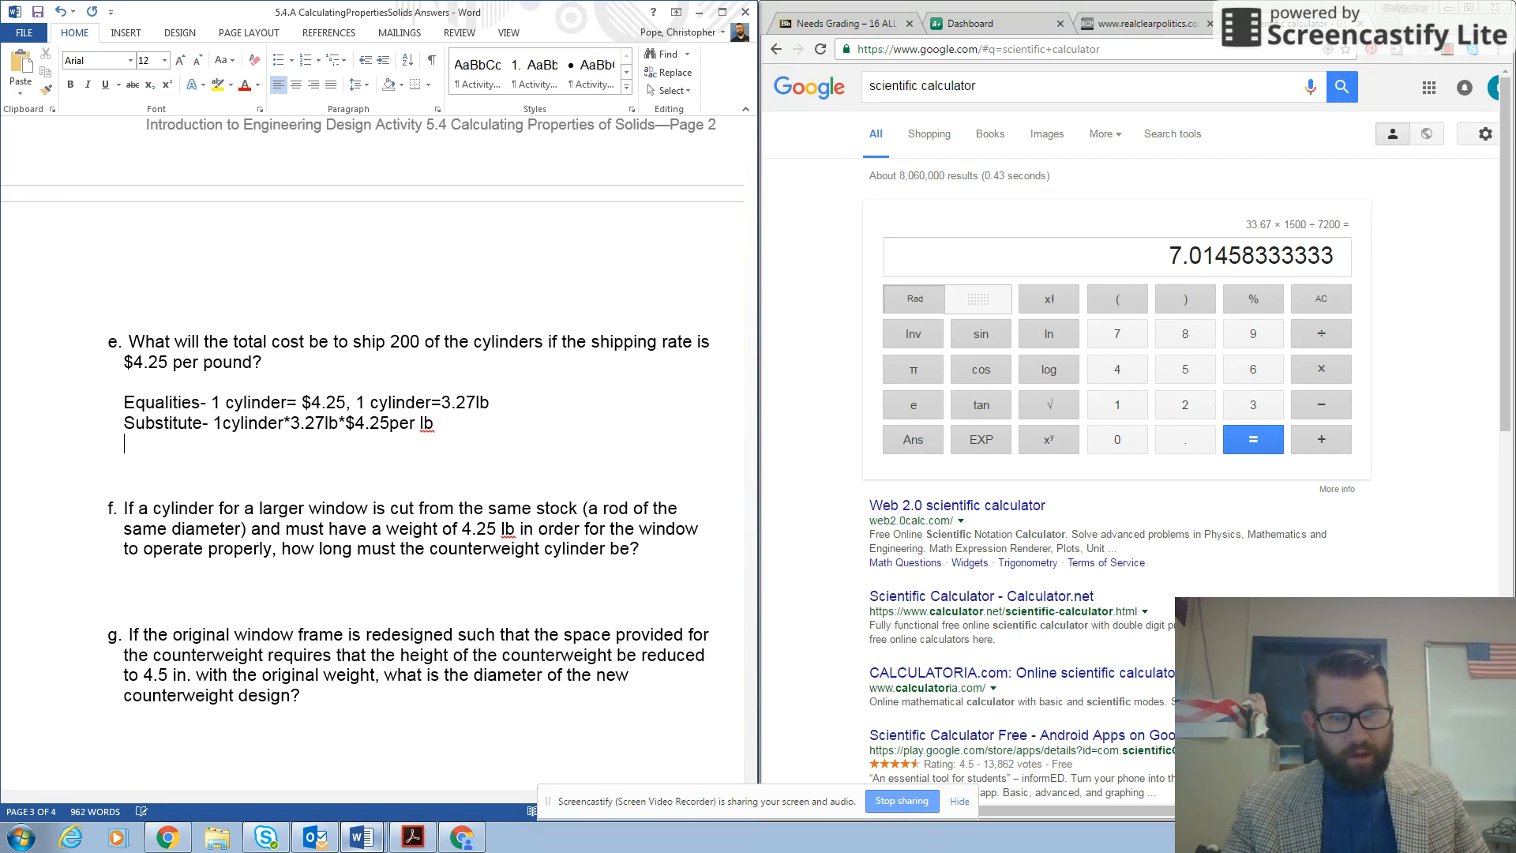
Step: Start a Solve- line and compute 1×3.27×4.25×200 on the calculator
text(So)
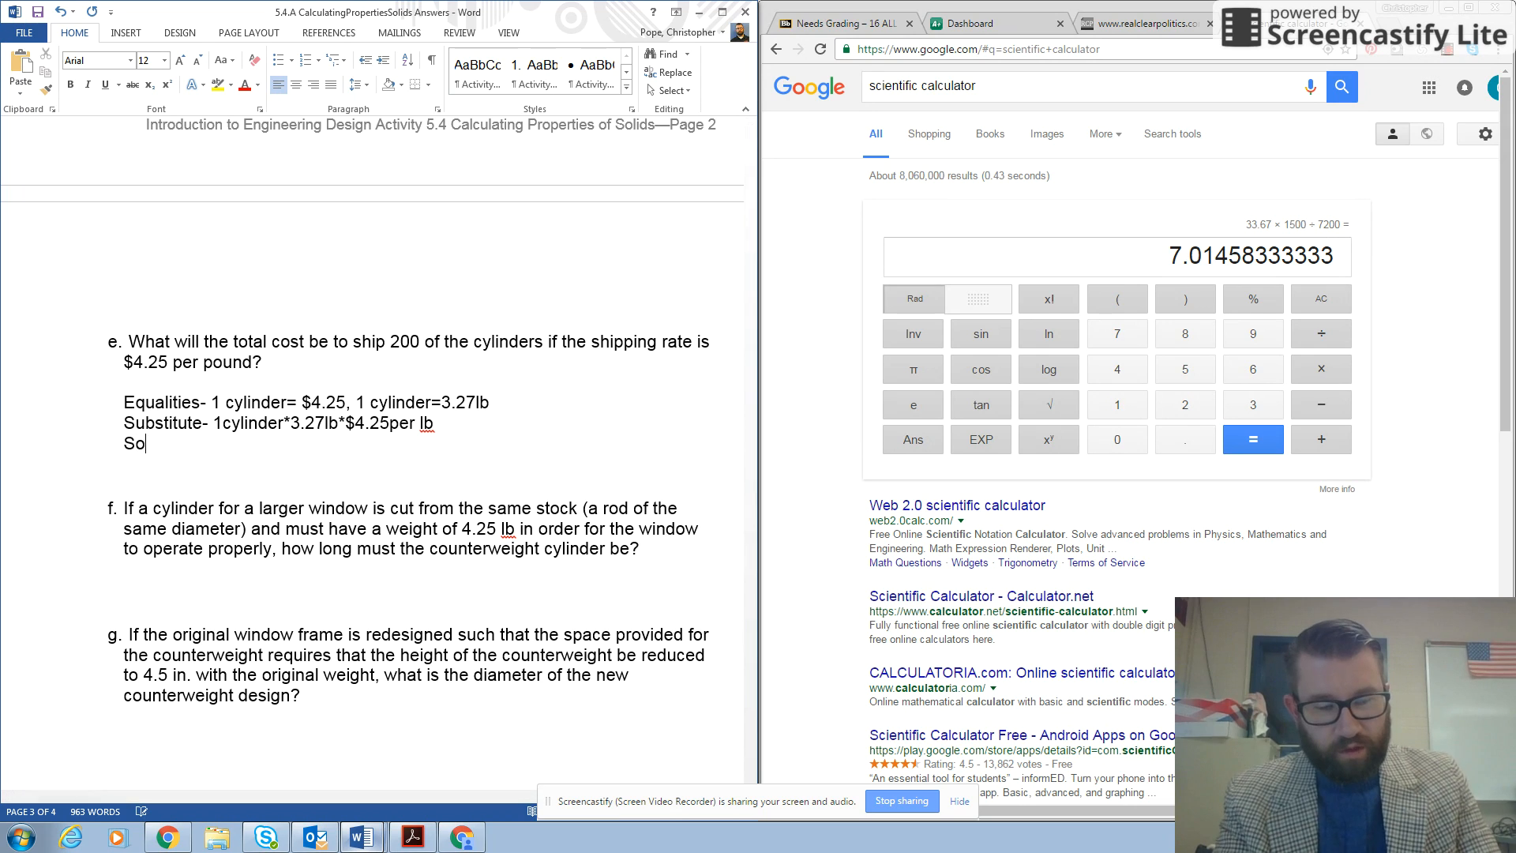
text(lve-)
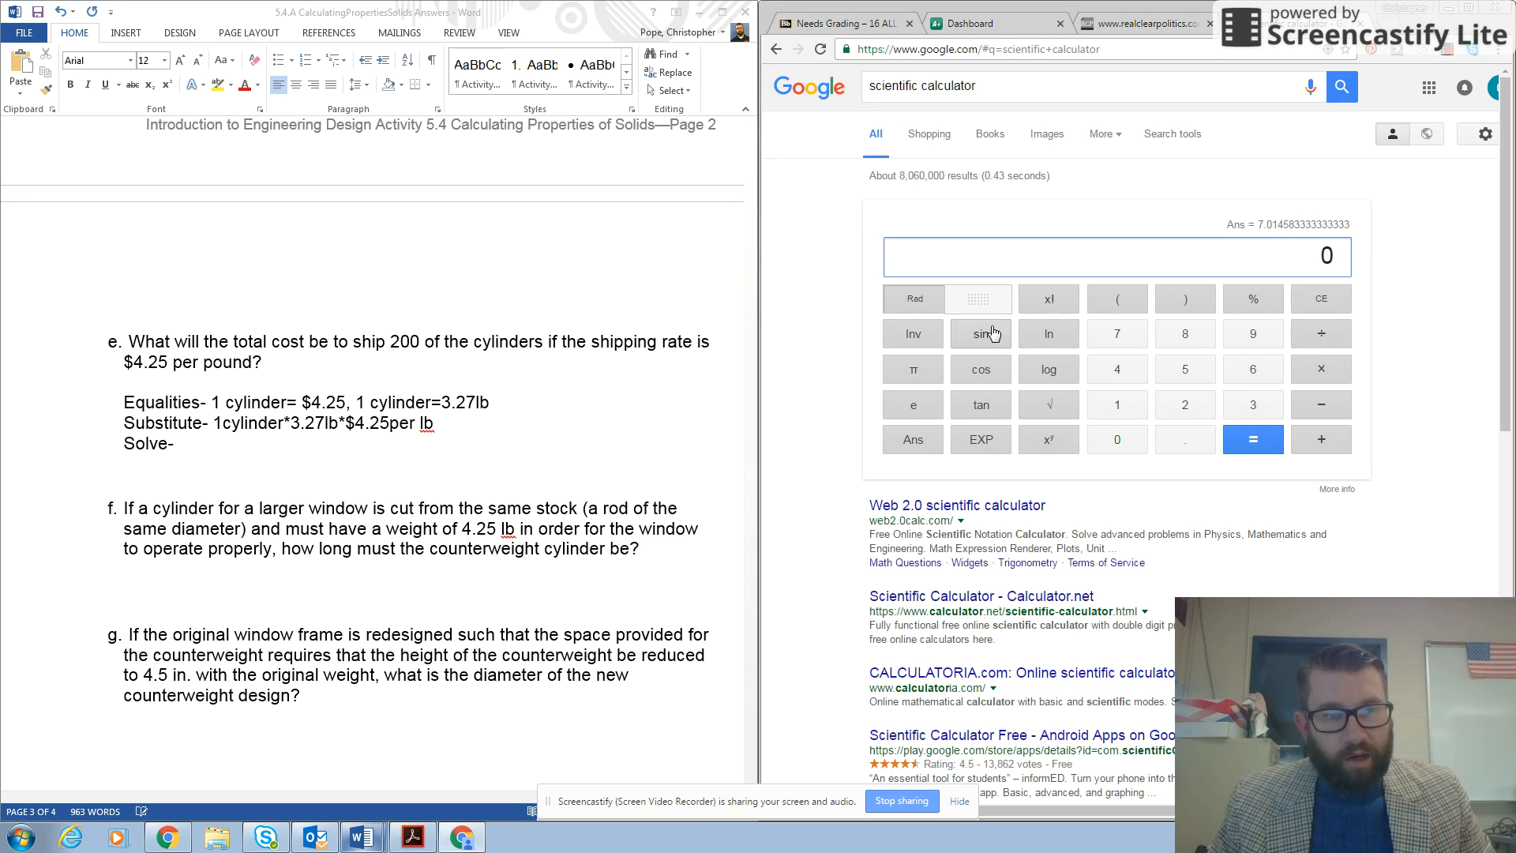
mouse_move(1312, 289)
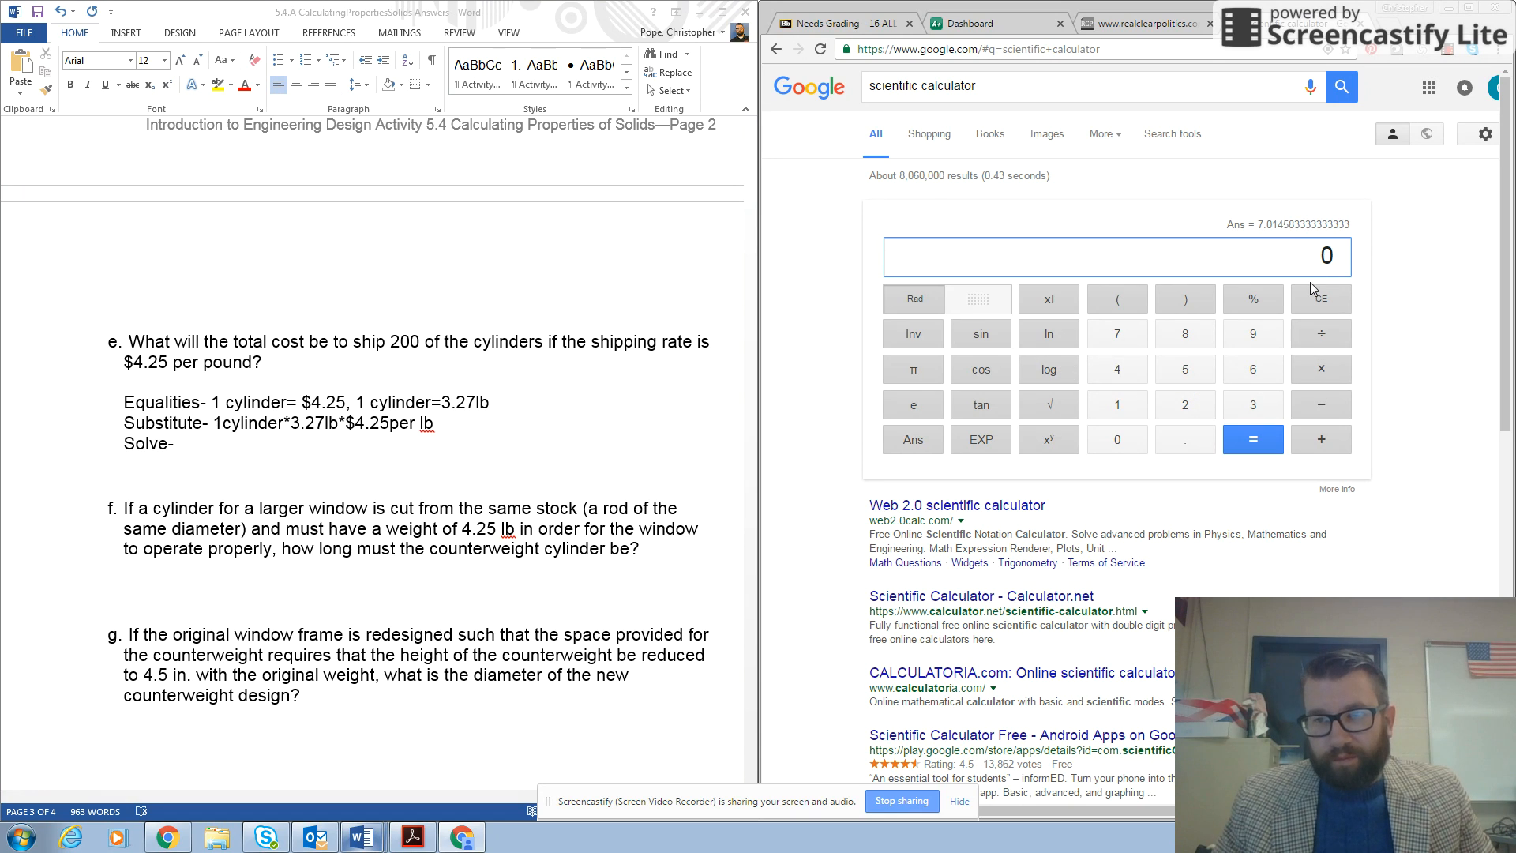
mouse_move(1312, 260)
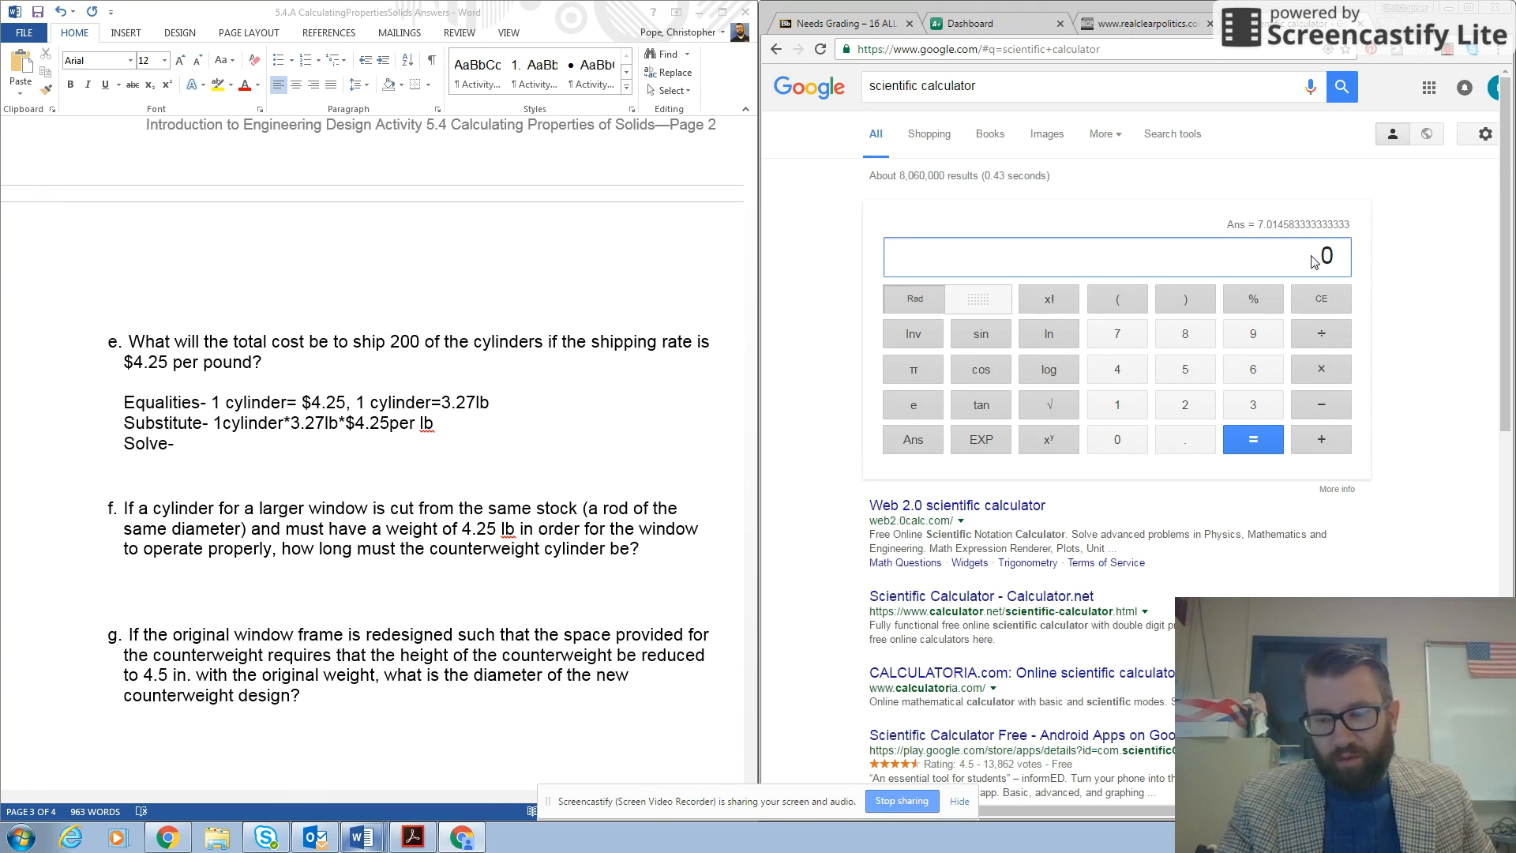
click(1116, 404)
text(1 × 3.)
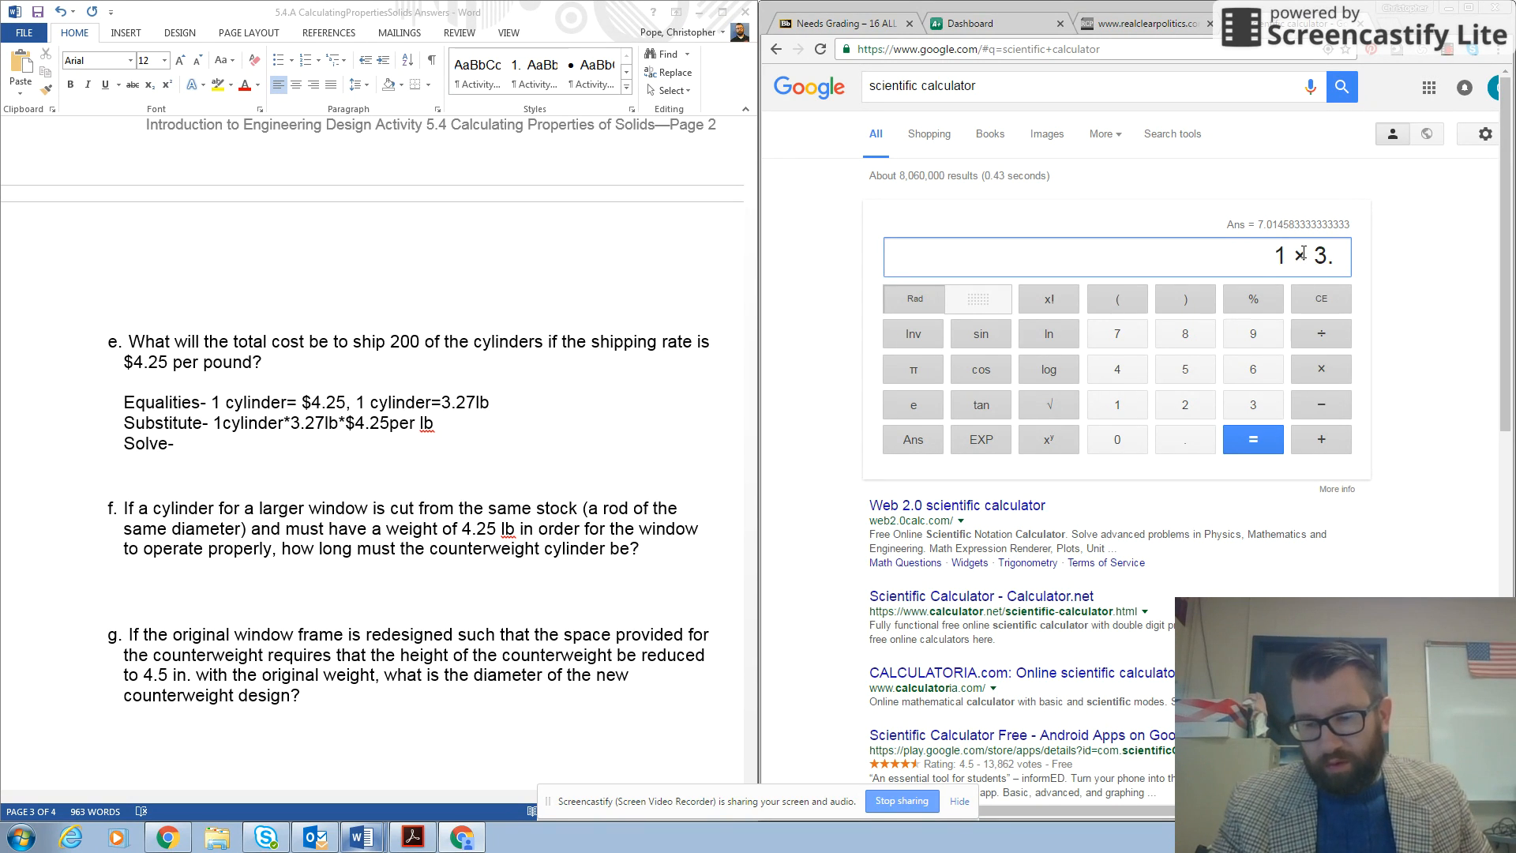
text(27 × 4.25 =)
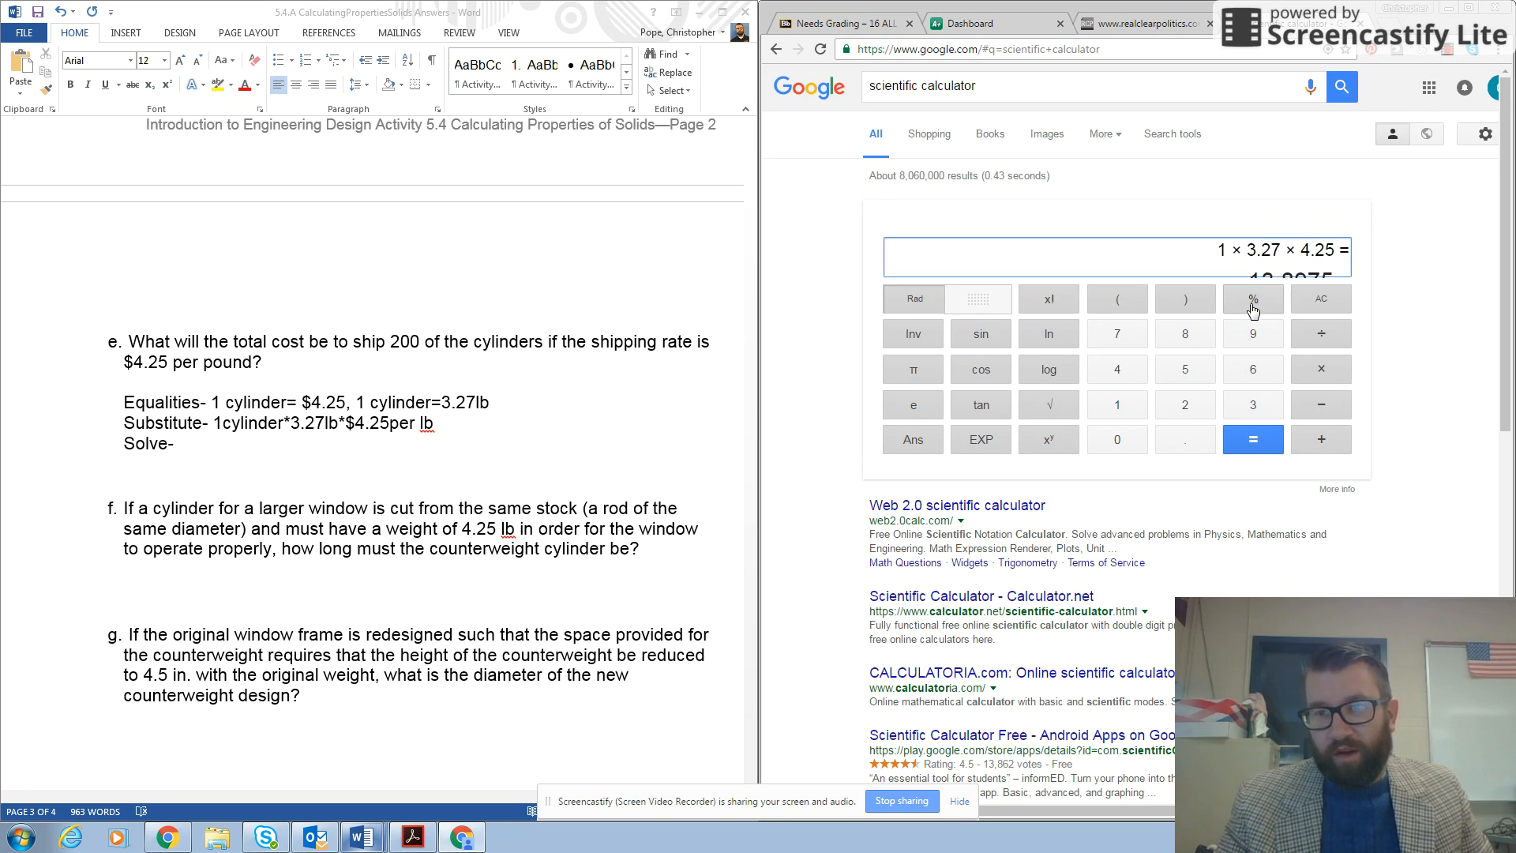
click(1253, 439)
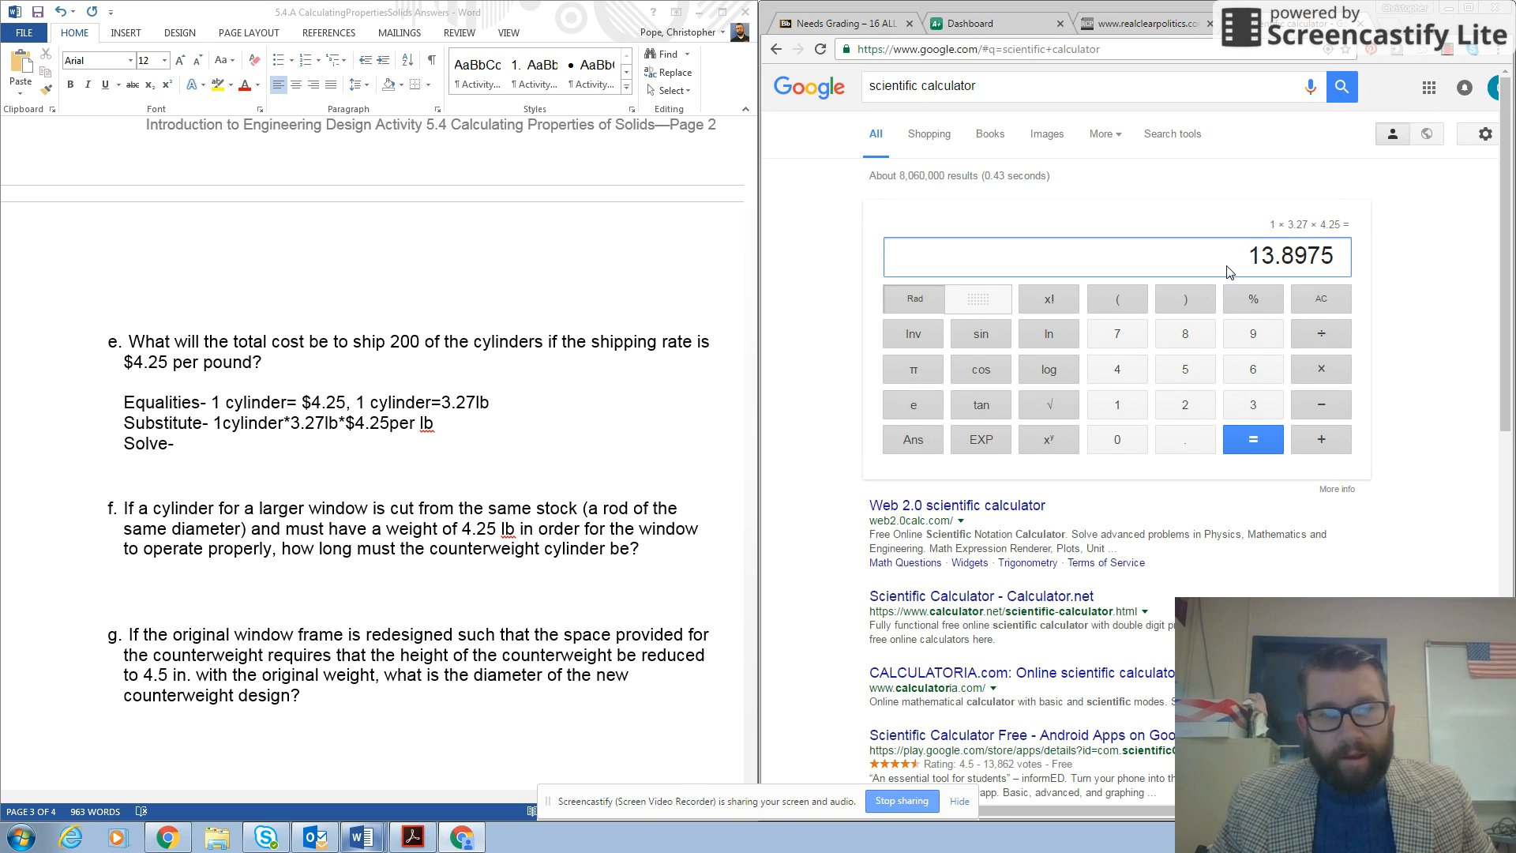
mouse_move(1320, 333)
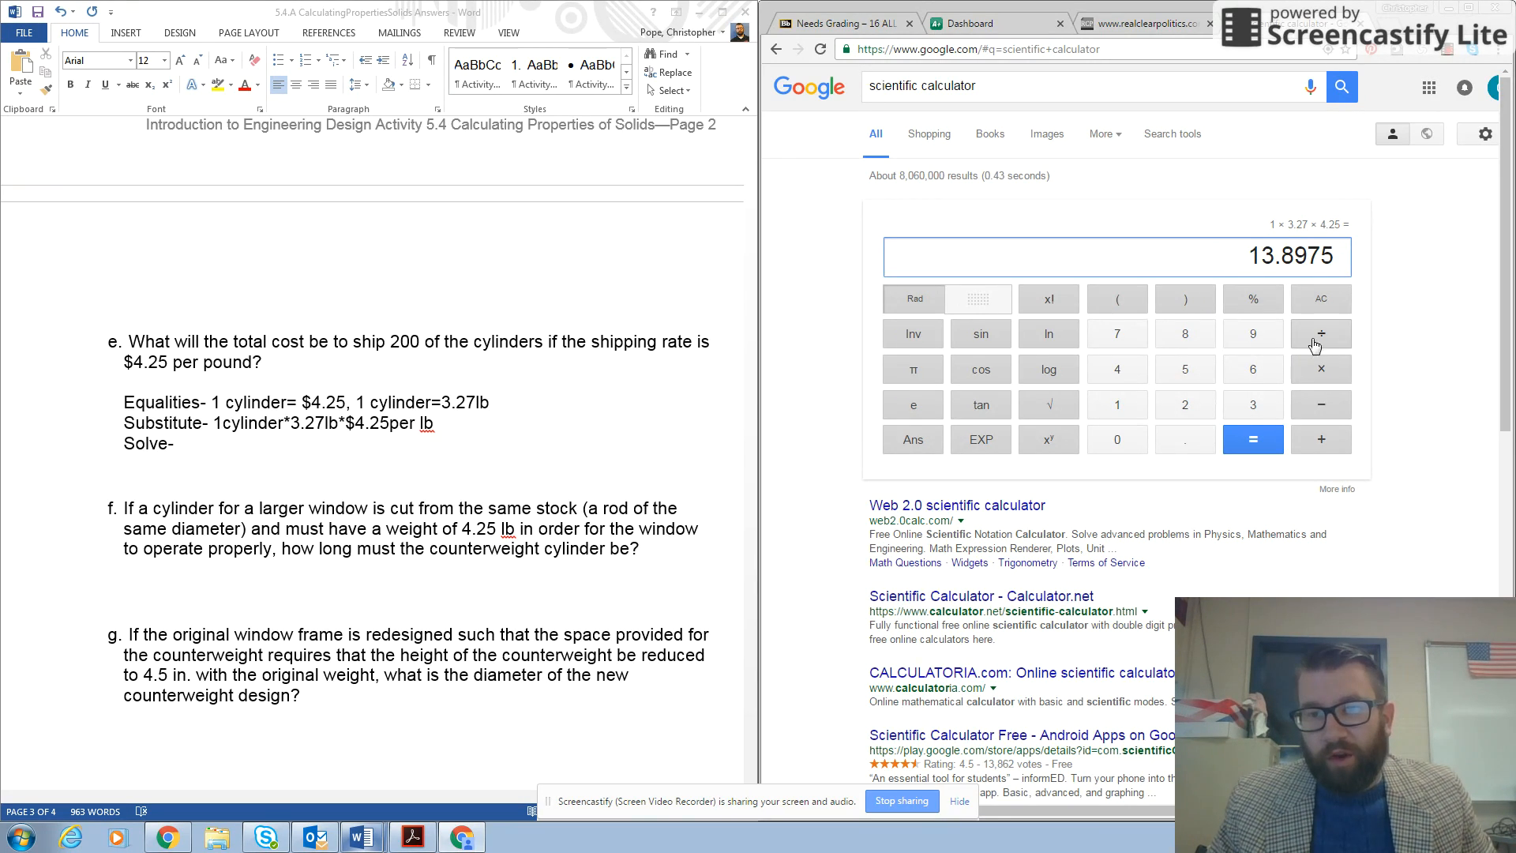
mouse_move(909, 439)
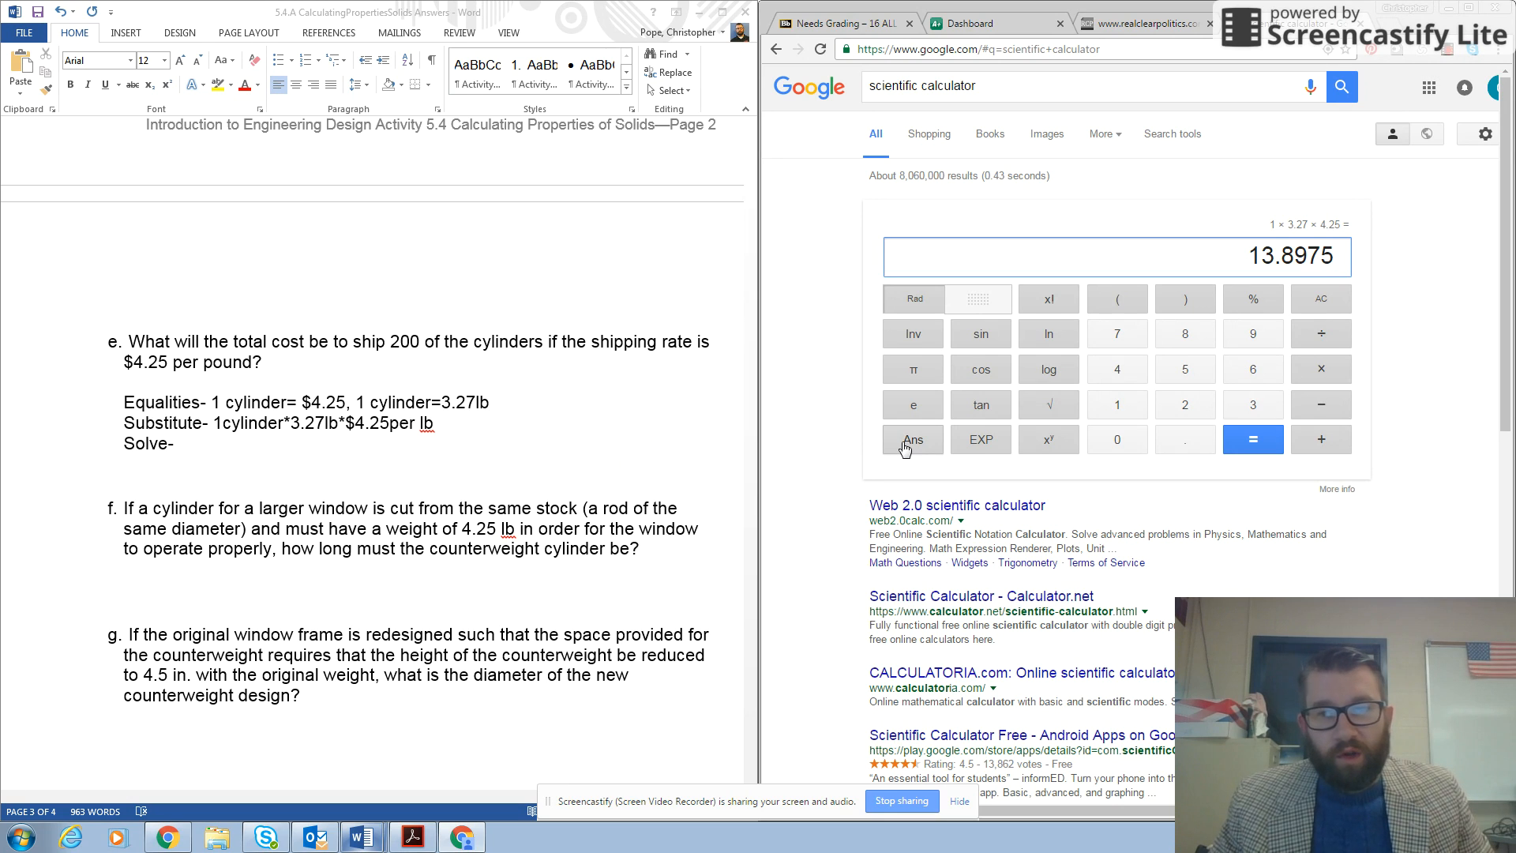
click(910, 439)
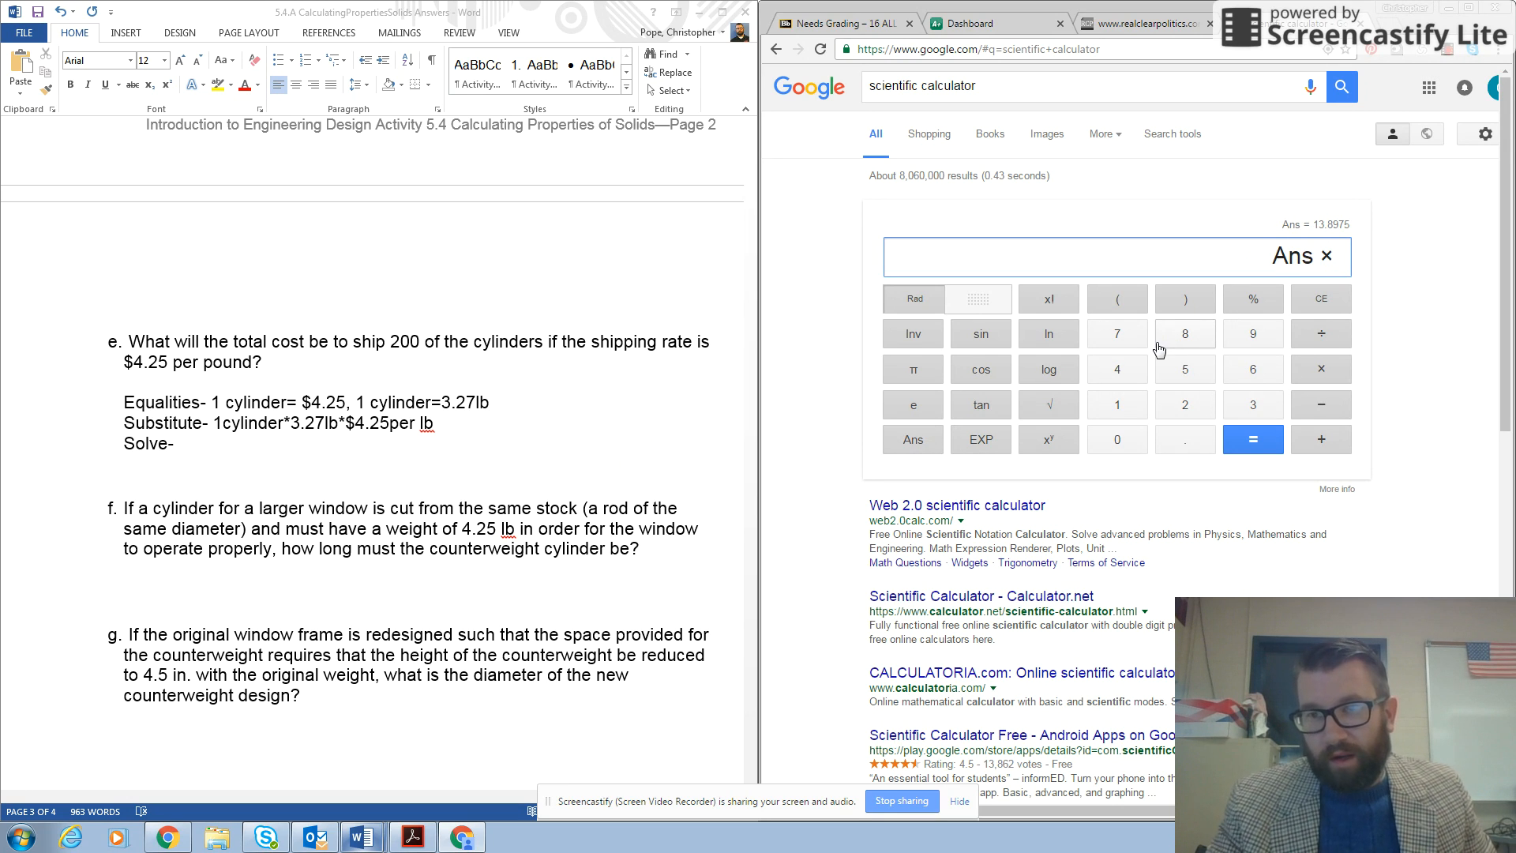
click(1251, 439)
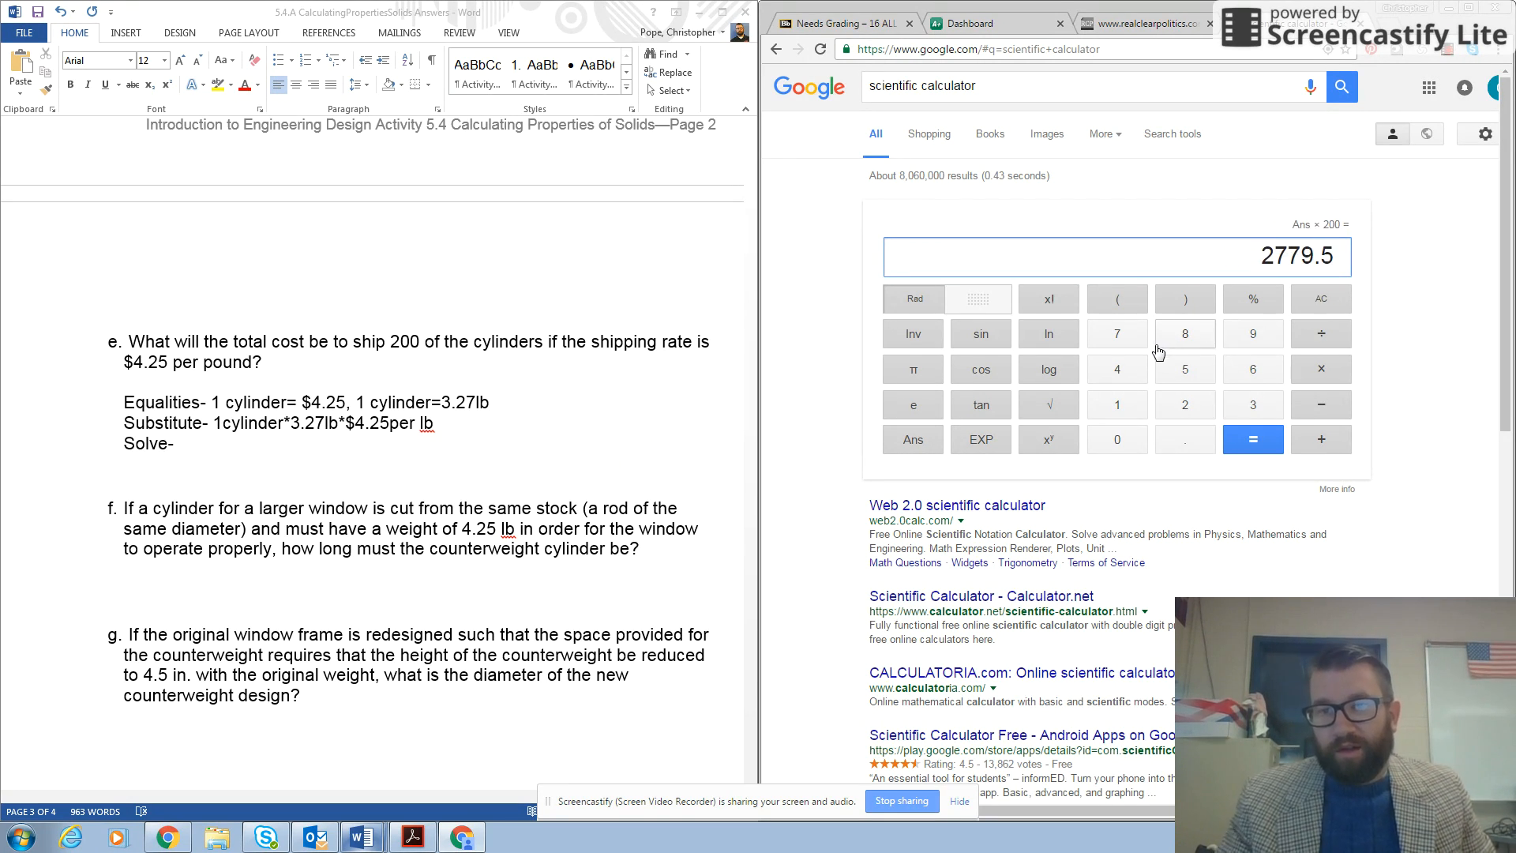
Step: Answer question e's Solve line with $2779.50
click(183, 443)
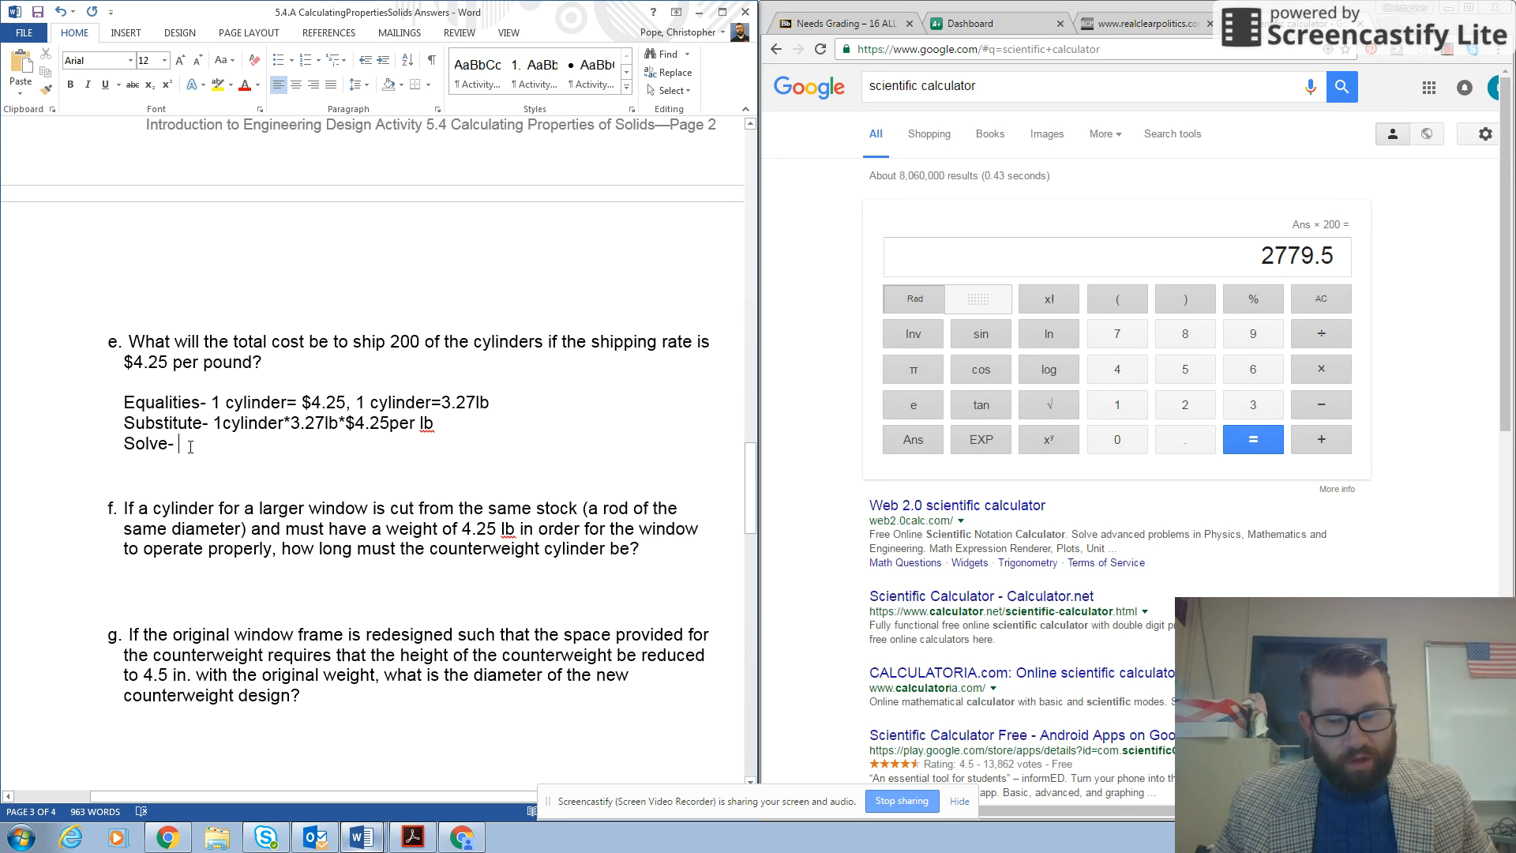
text($2)
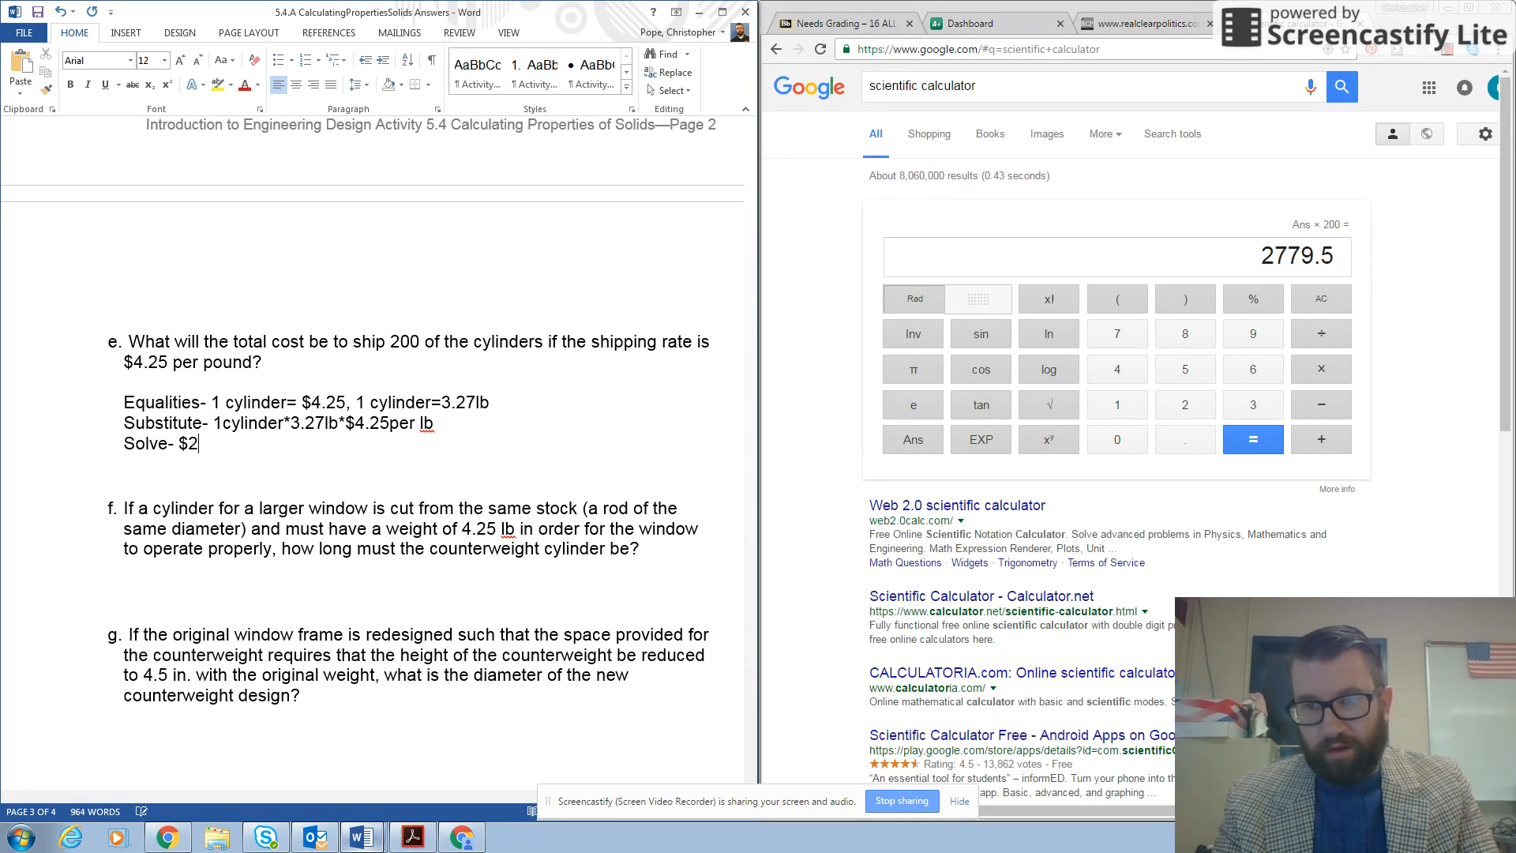
text(779)
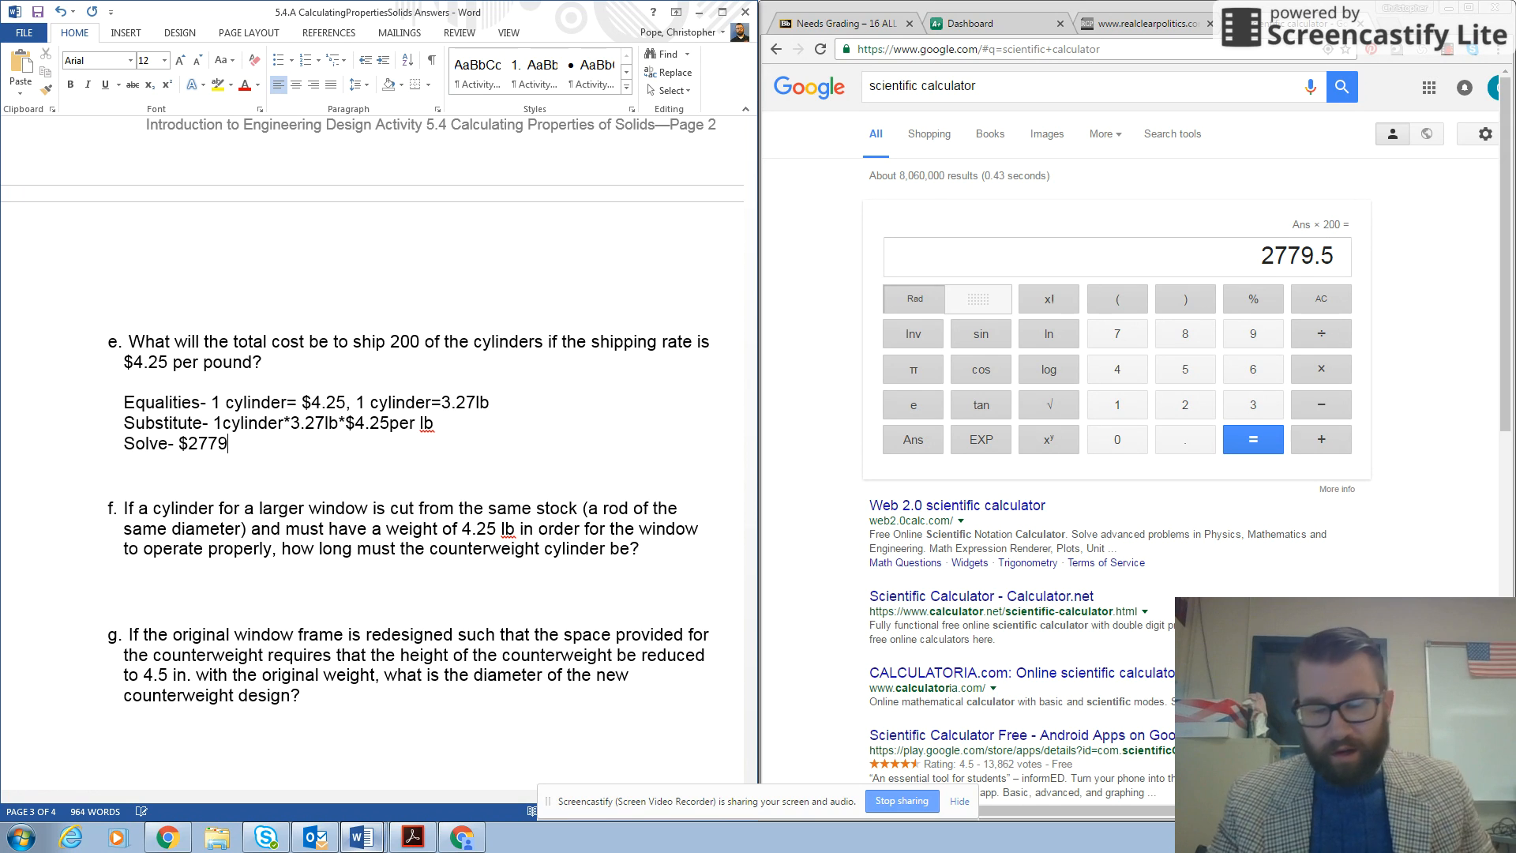
text(.50)
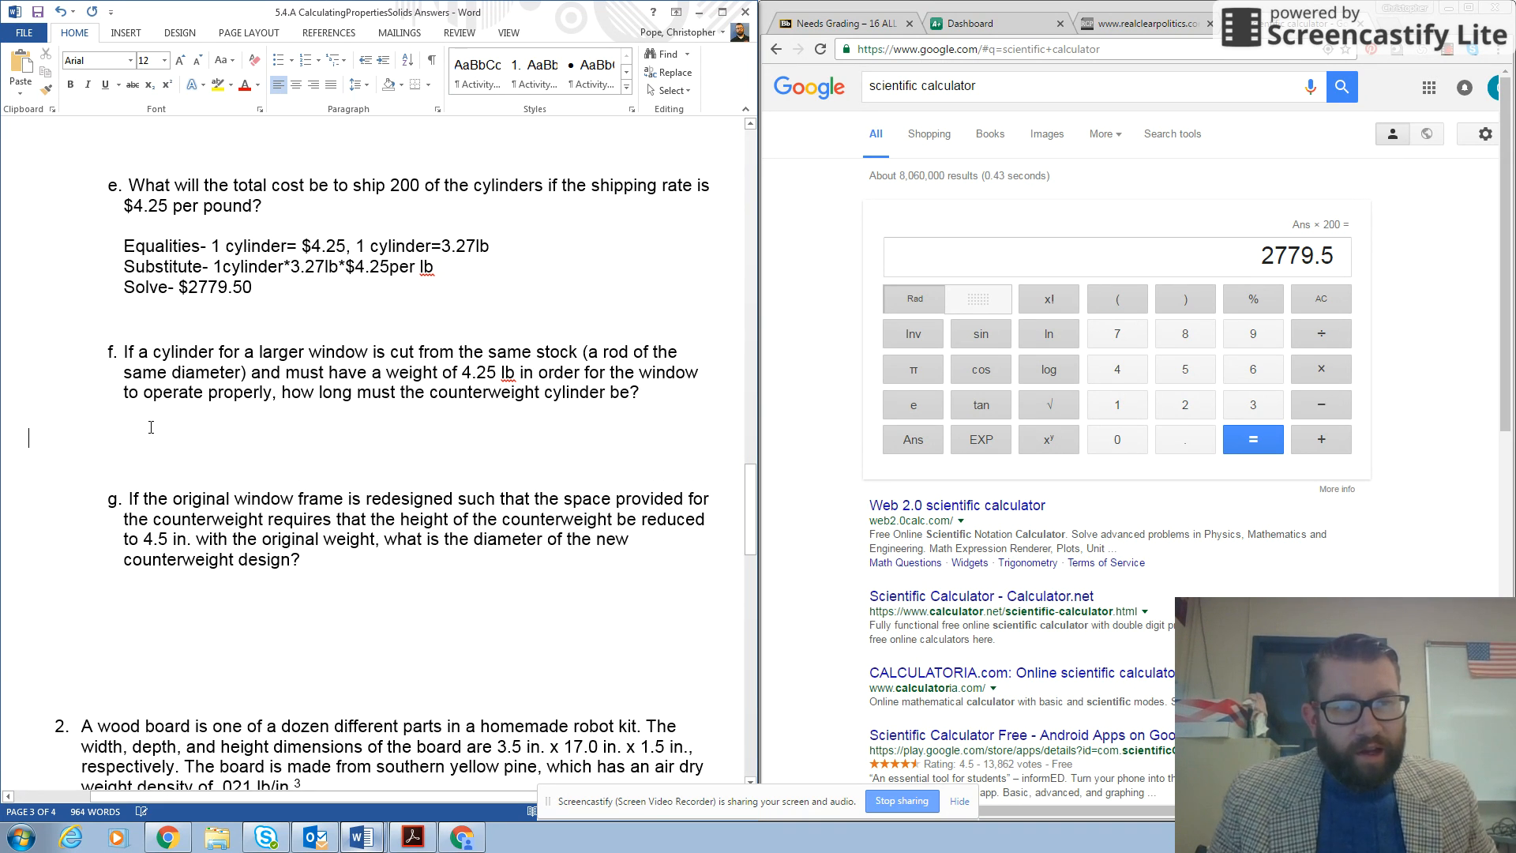
scroll(down, 3)
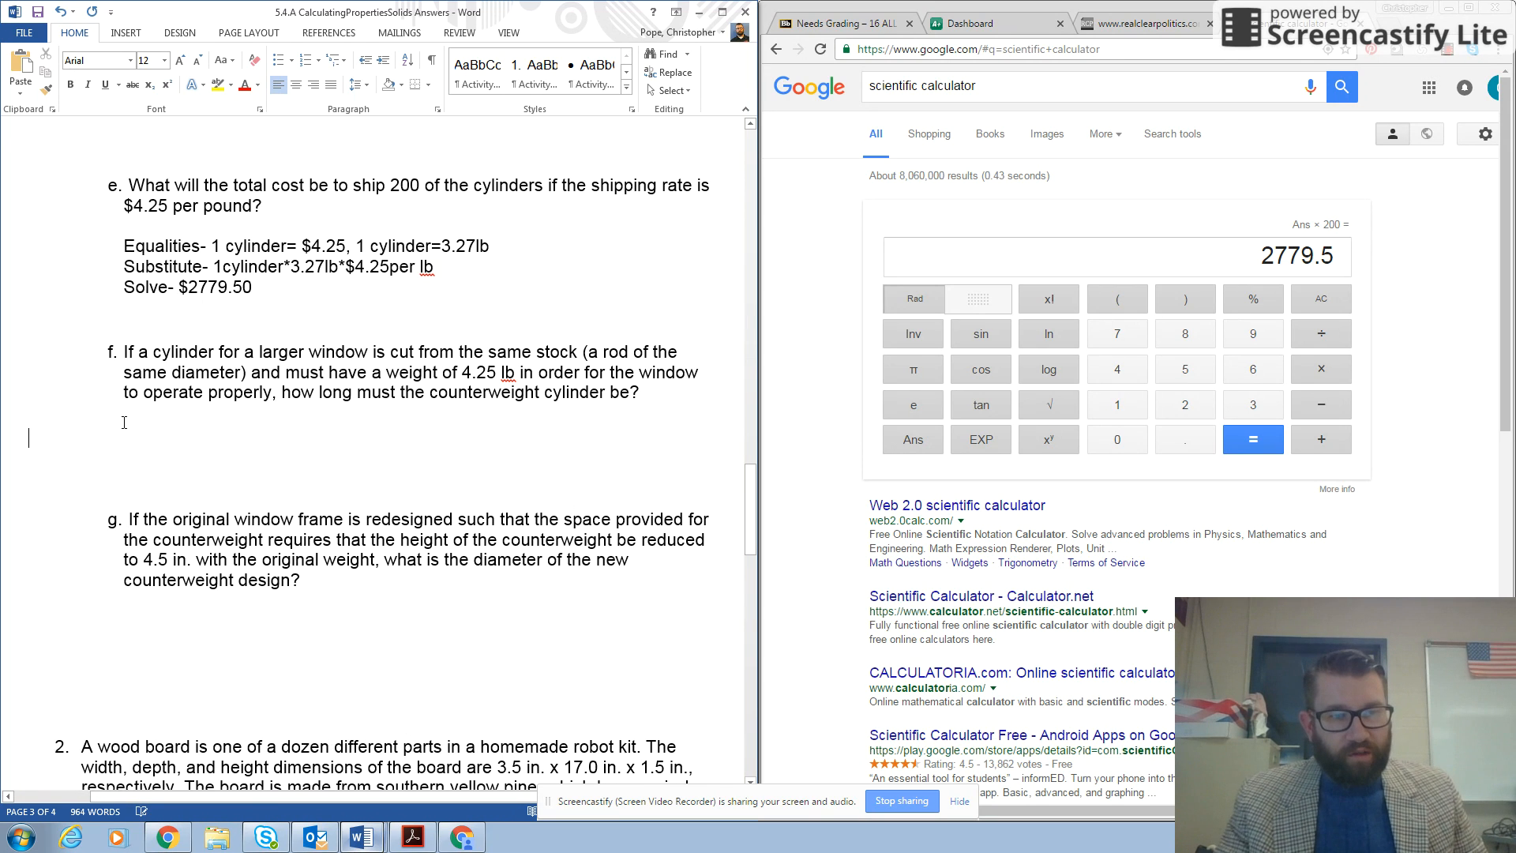
mouse_move(619, 375)
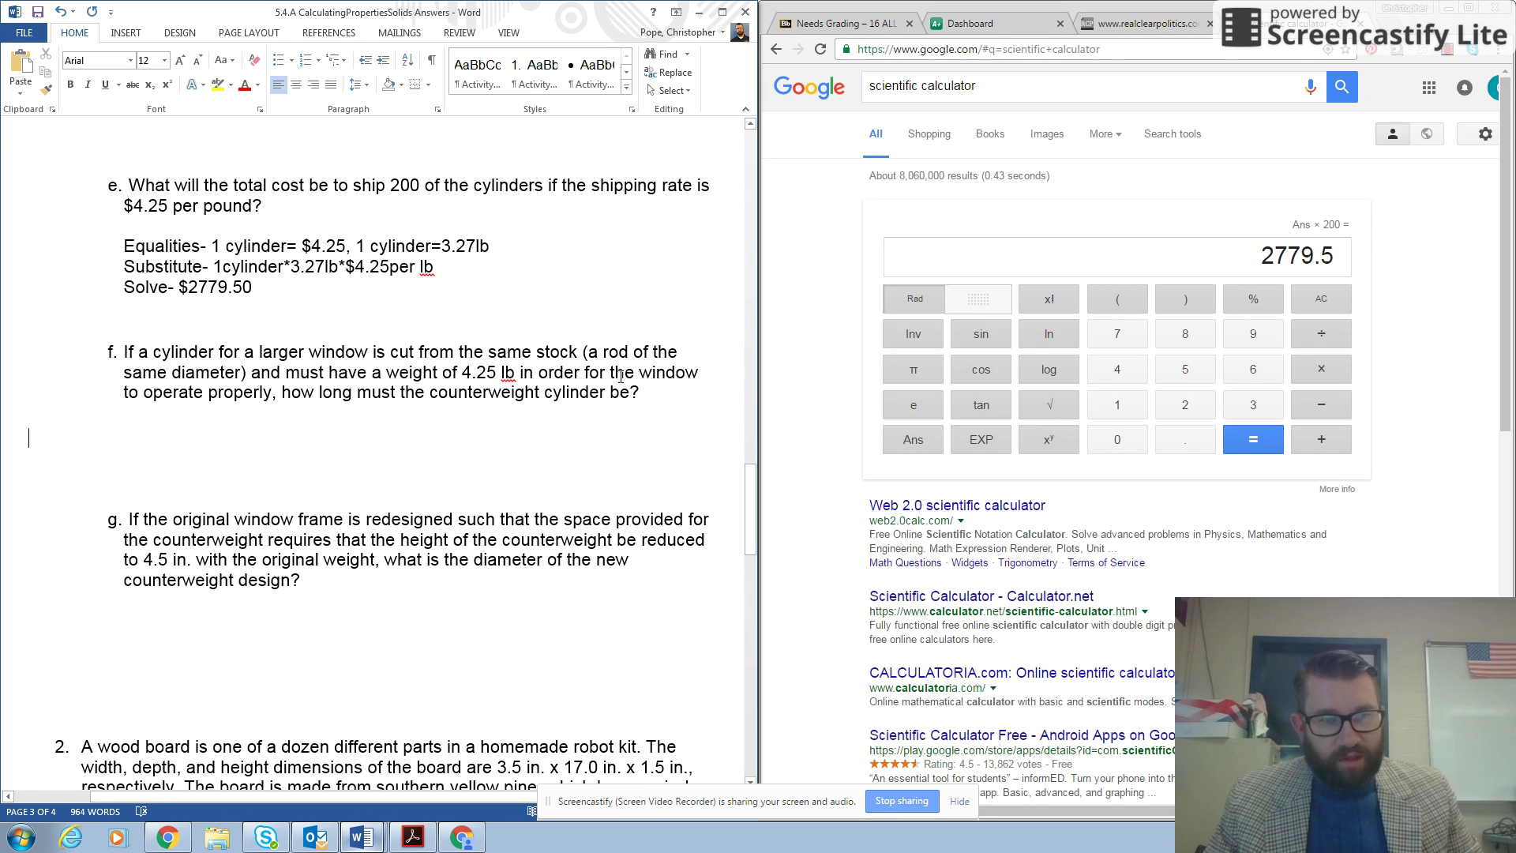
mouse_move(222, 377)
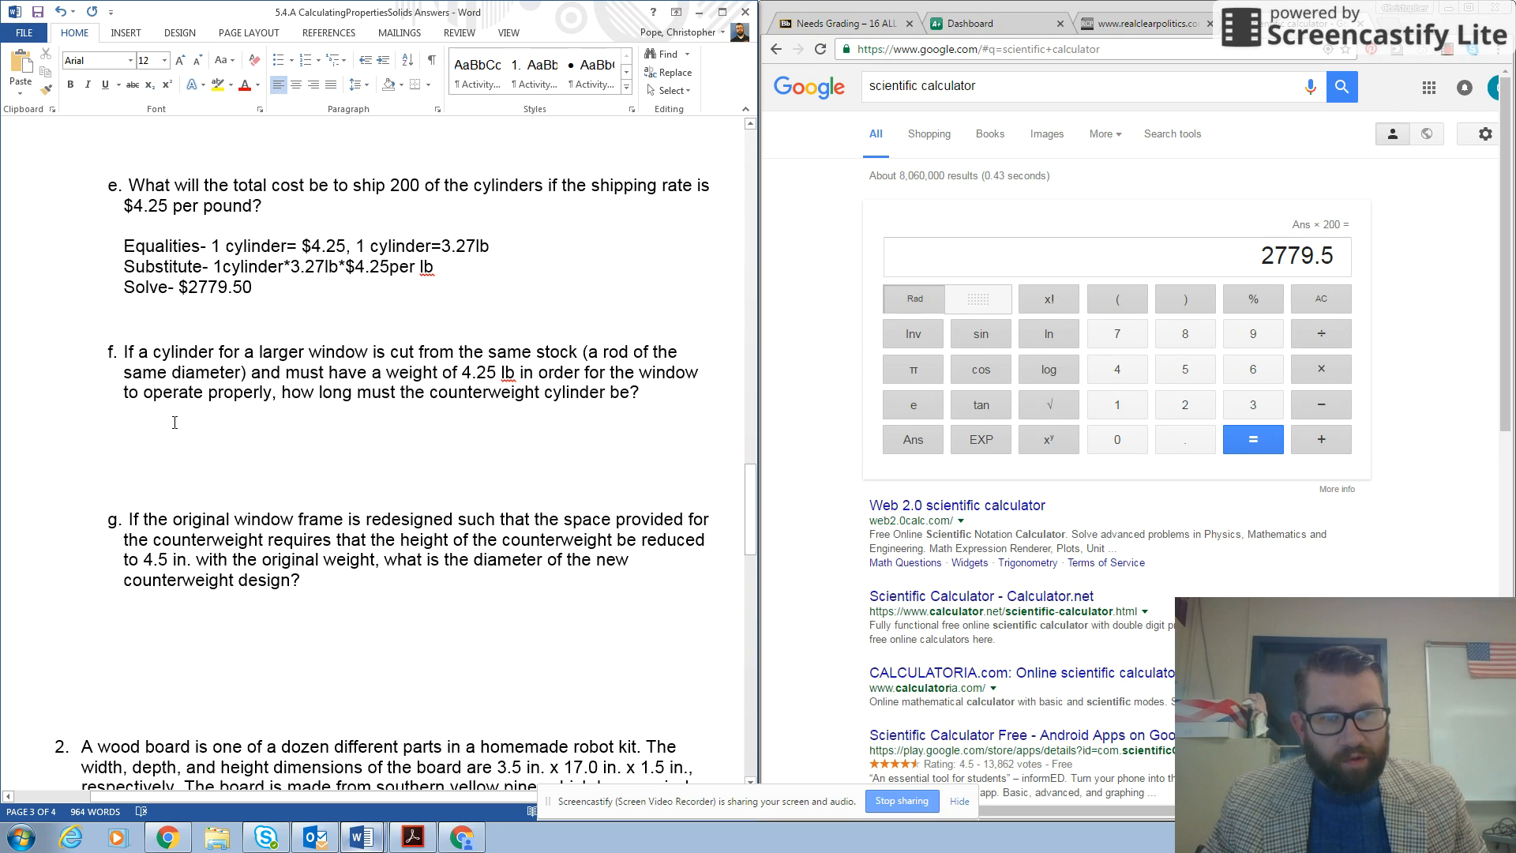
click(28, 437)
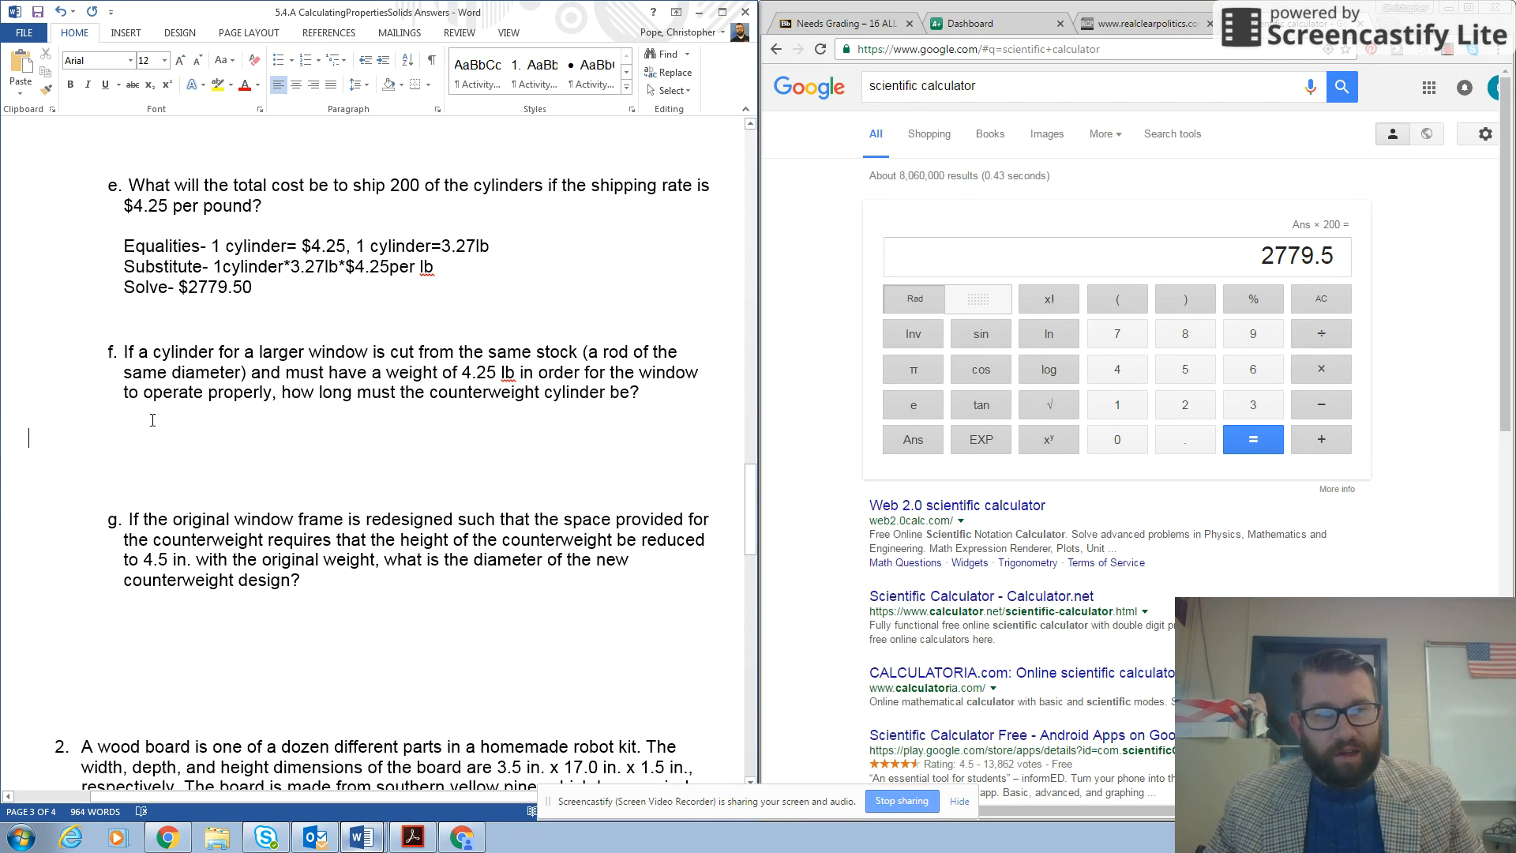
mouse_move(214, 446)
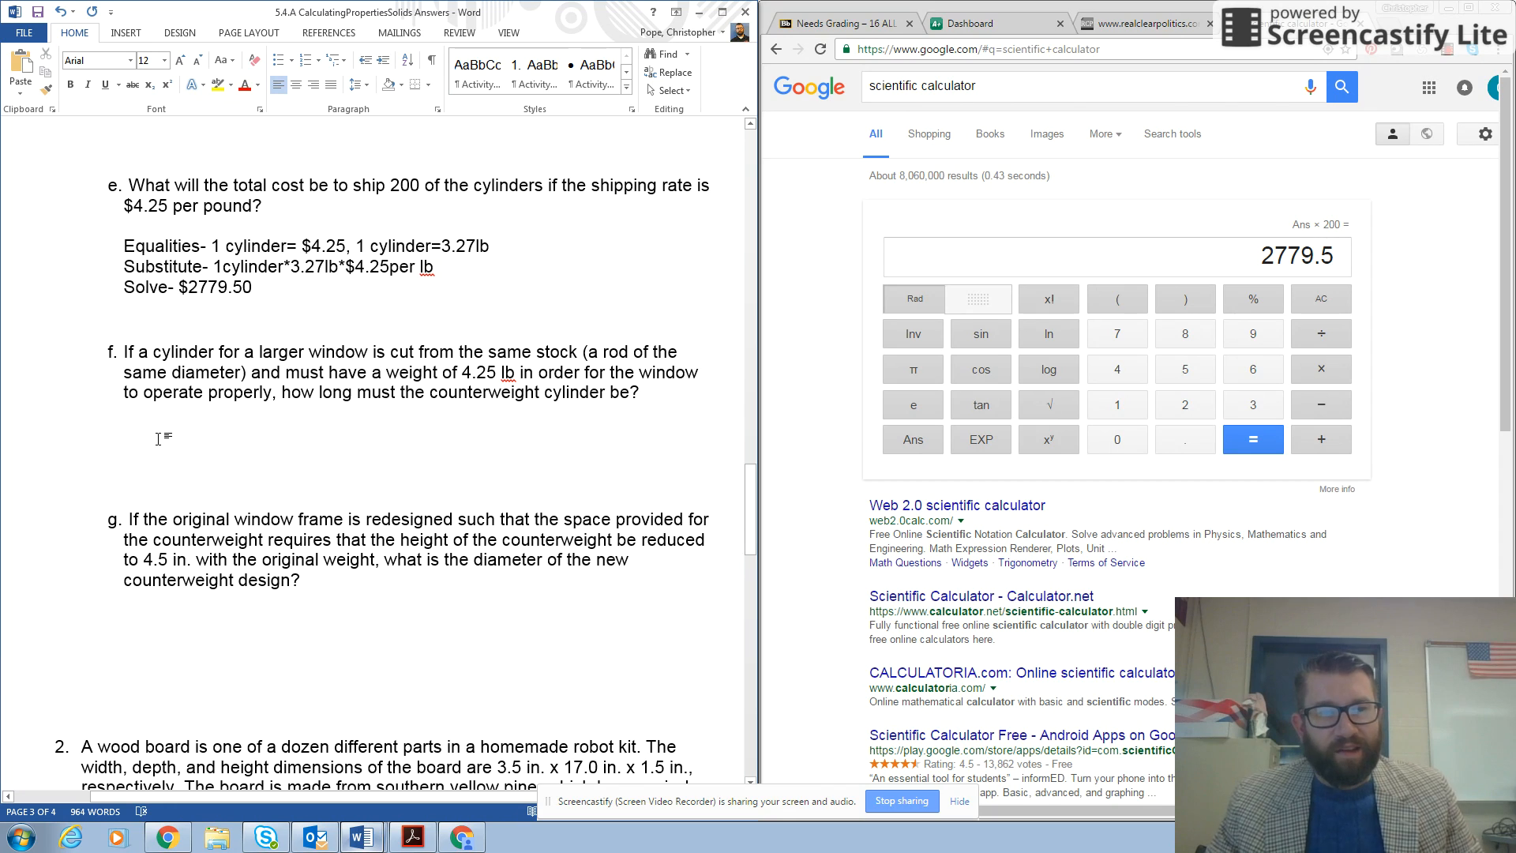
mouse_move(178, 414)
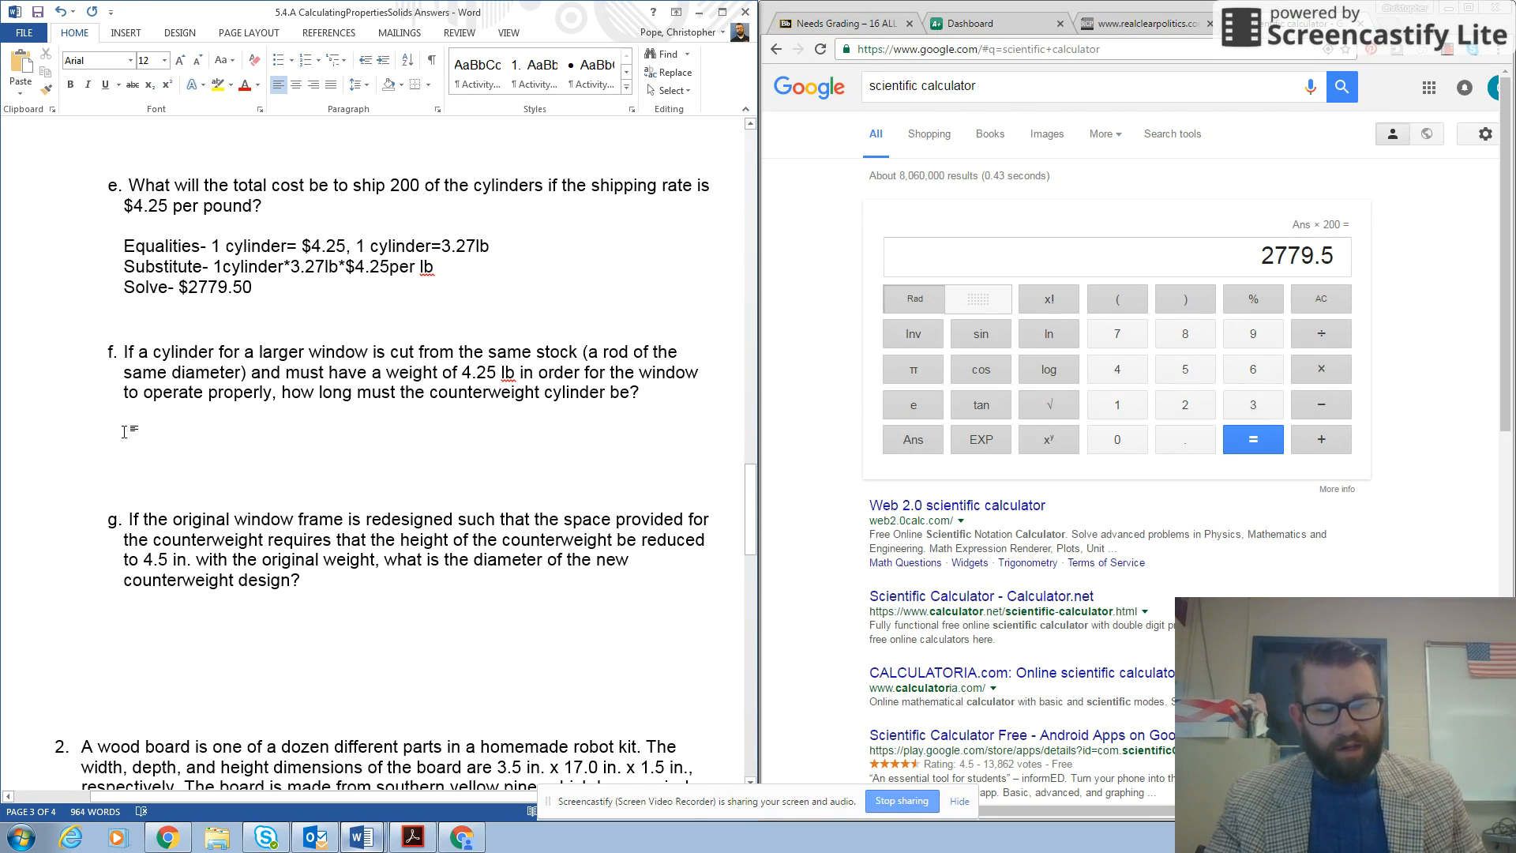
Step: Write question f's Formulas line: W=VDw, V=πr2h
text(Formula)
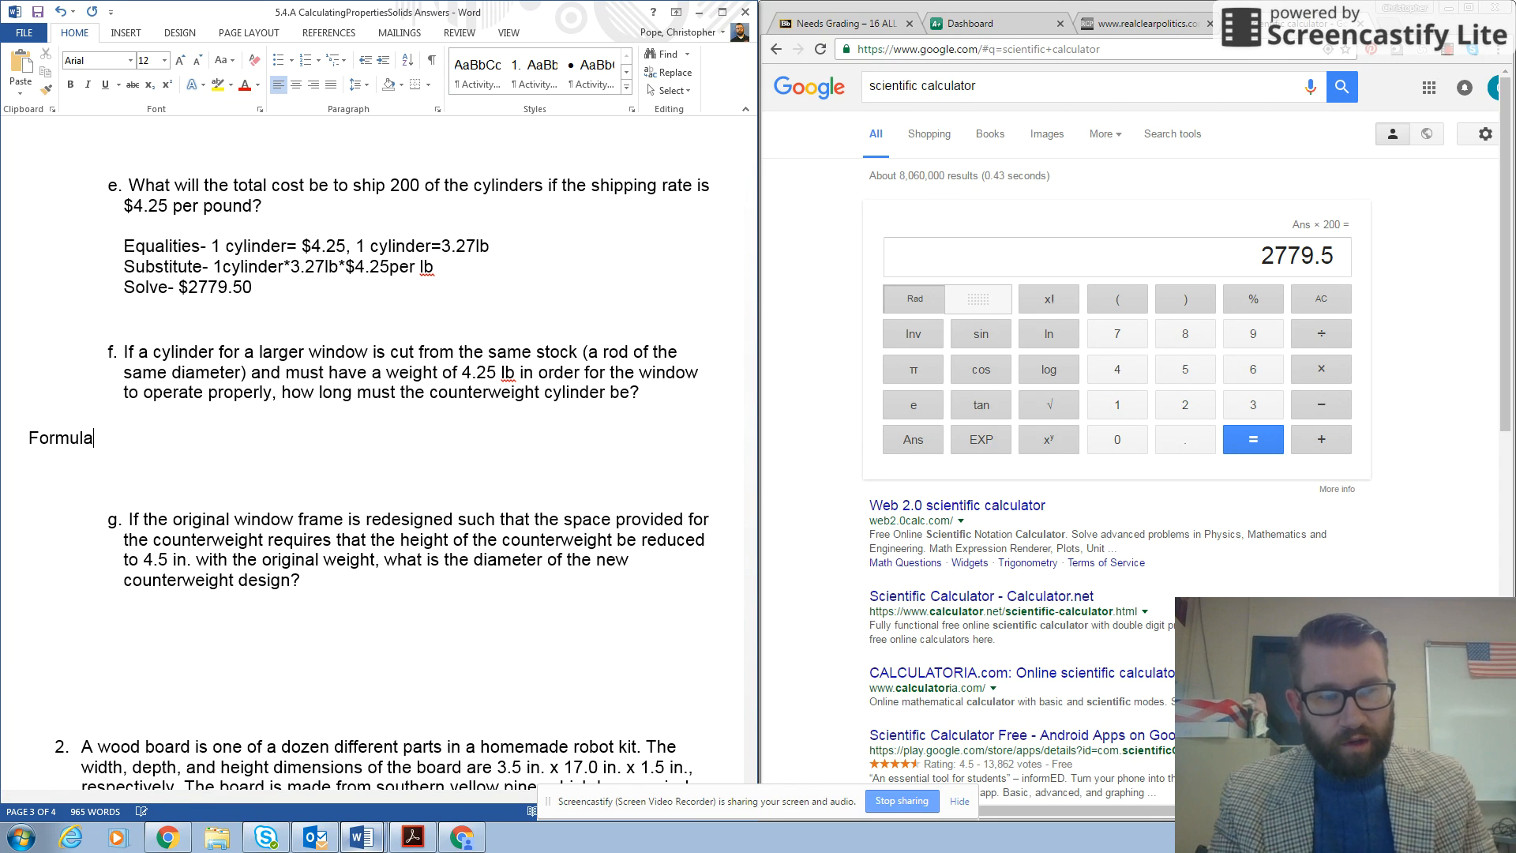
text(s-)
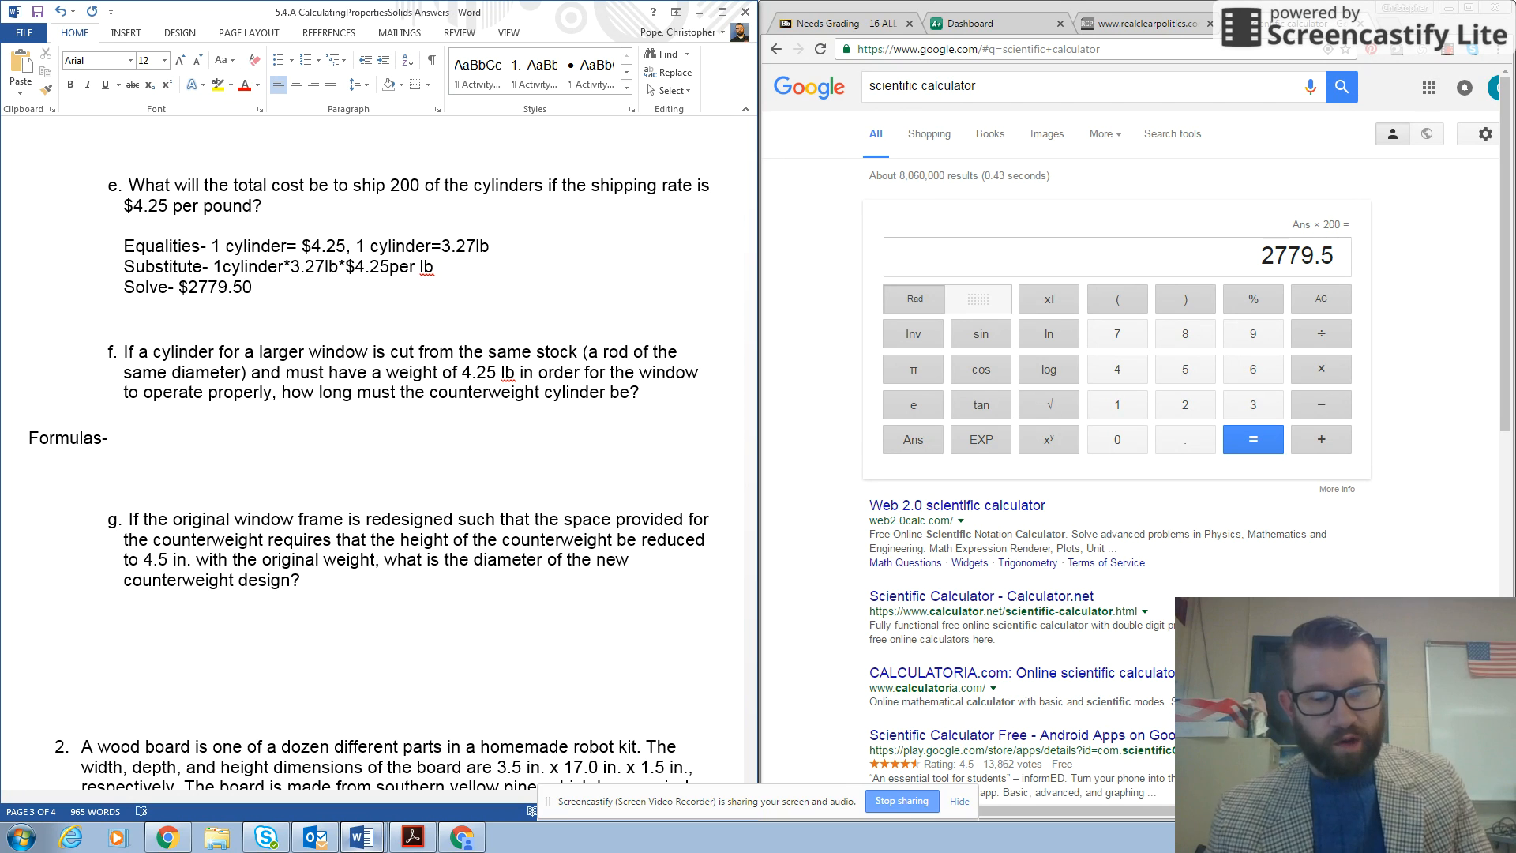
text(W)
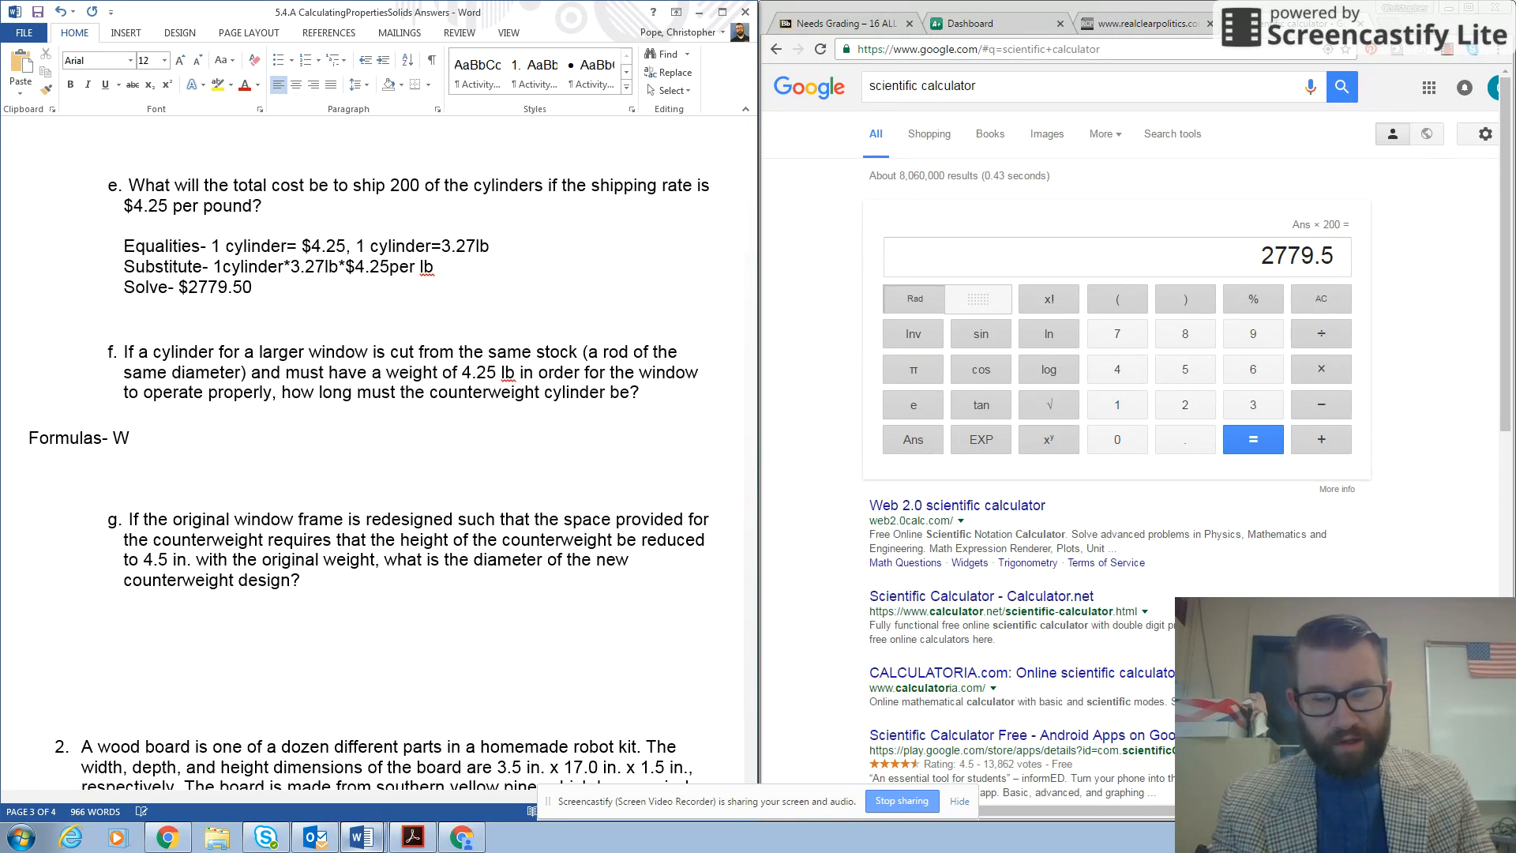
text(=)
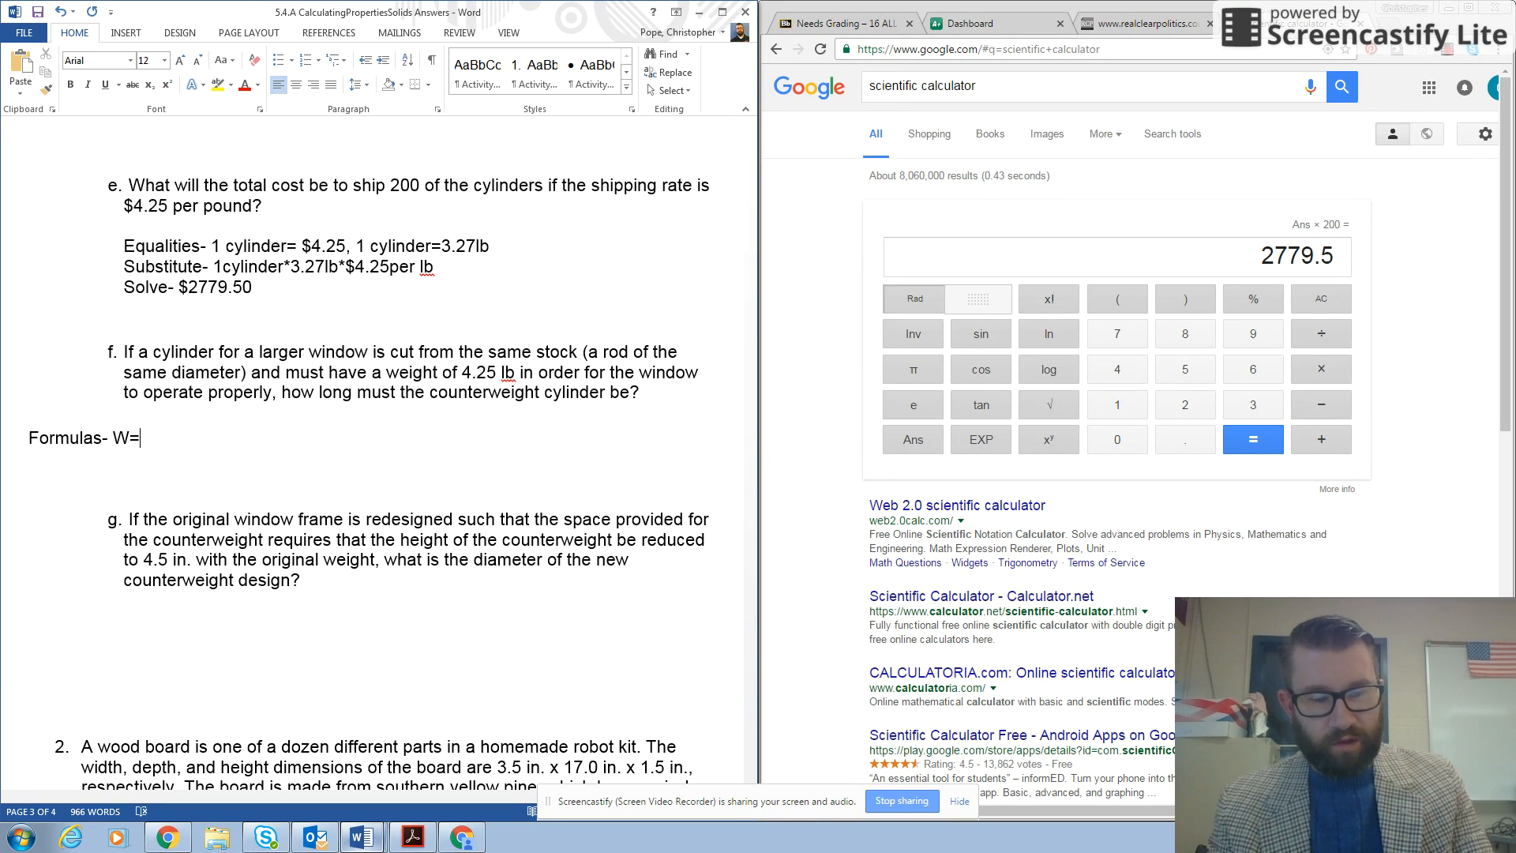
text(V)
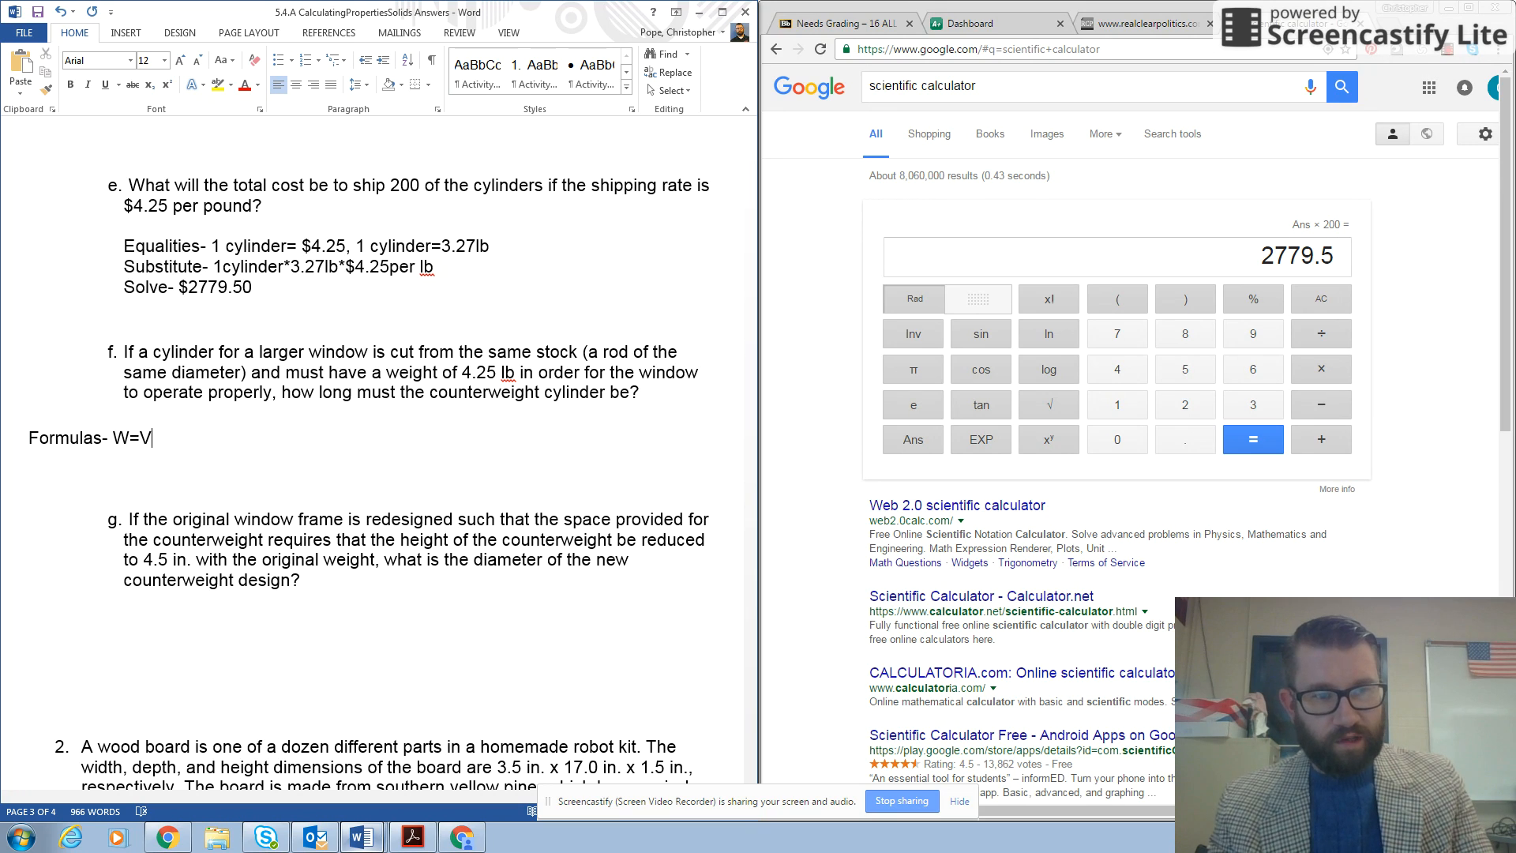
text(DW)
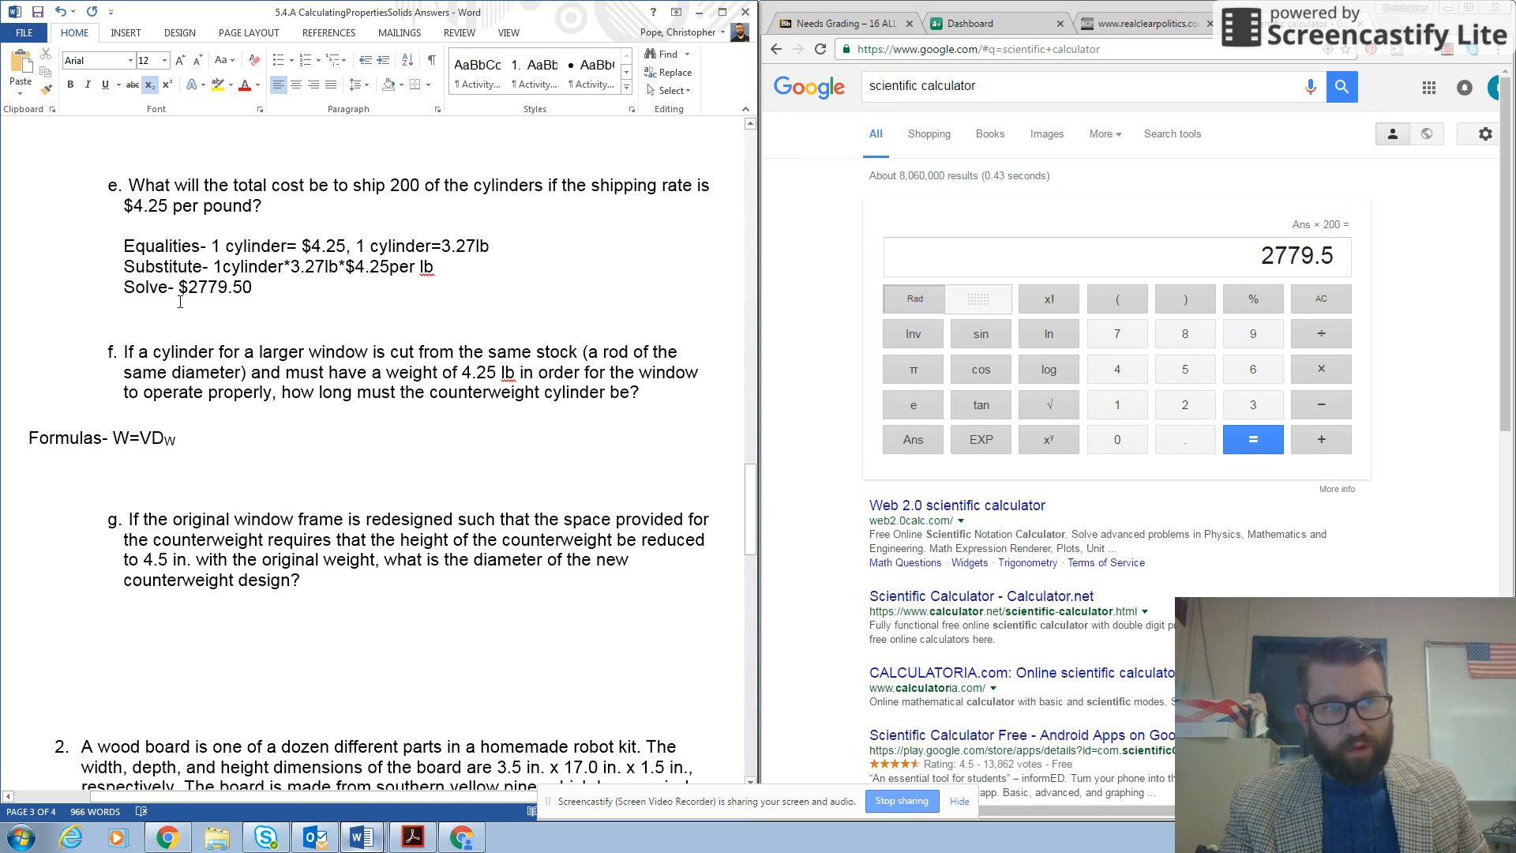
text(, V=)
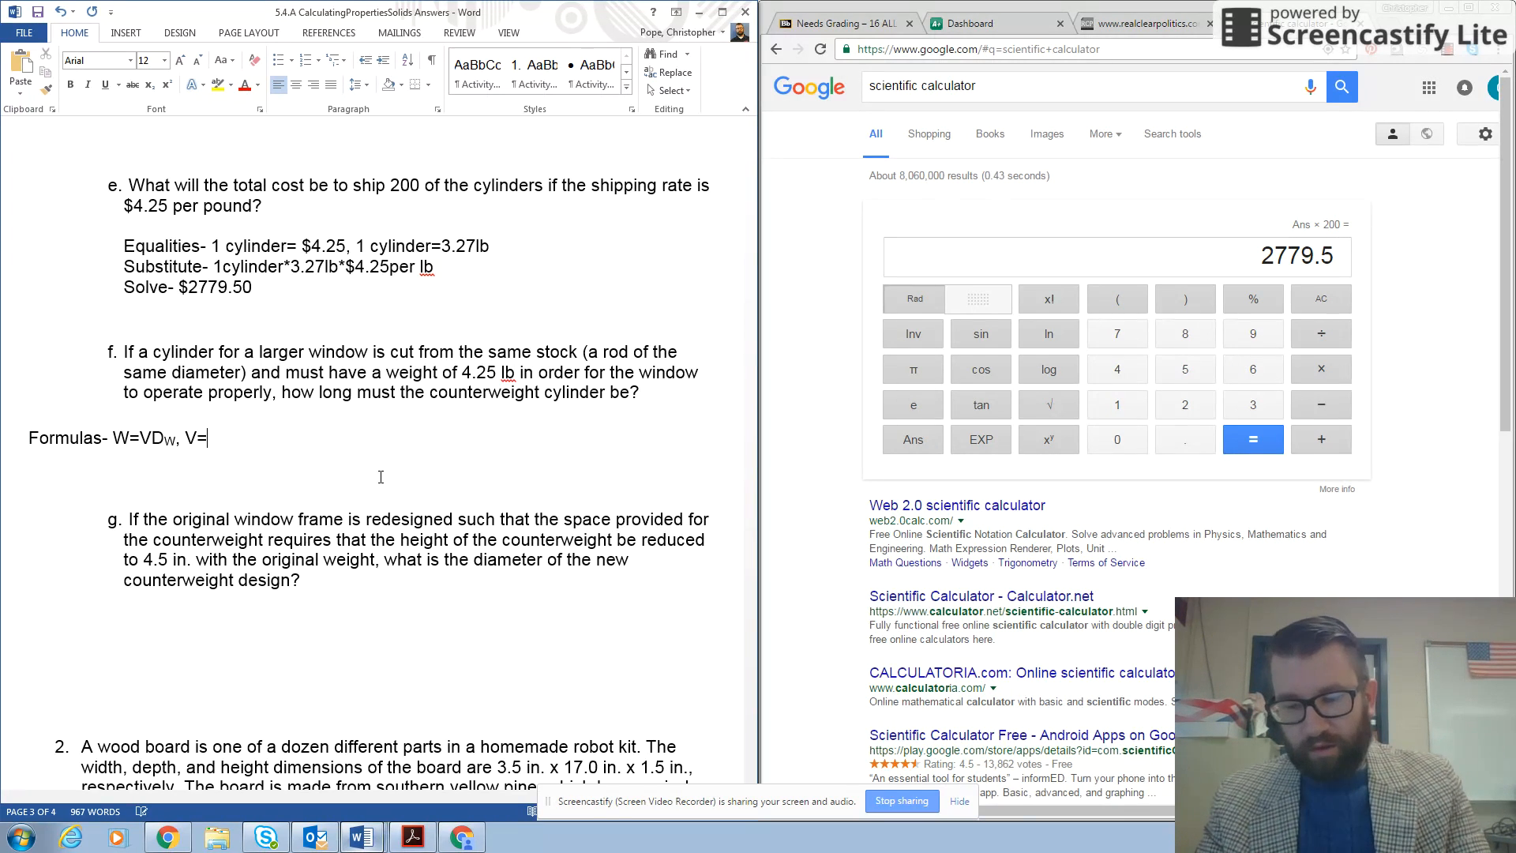
text(π)
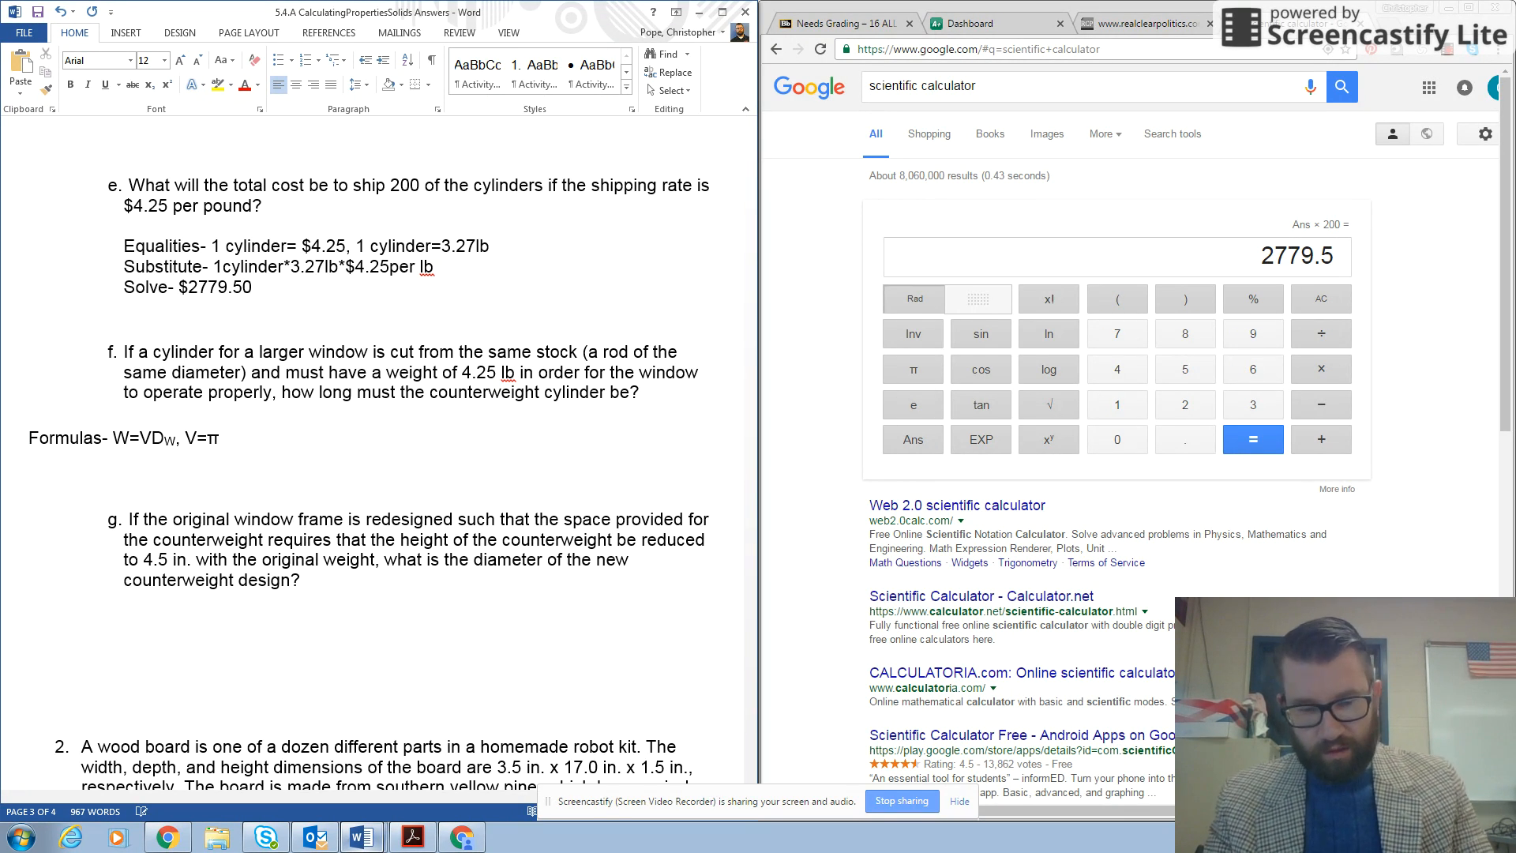
text(r2)
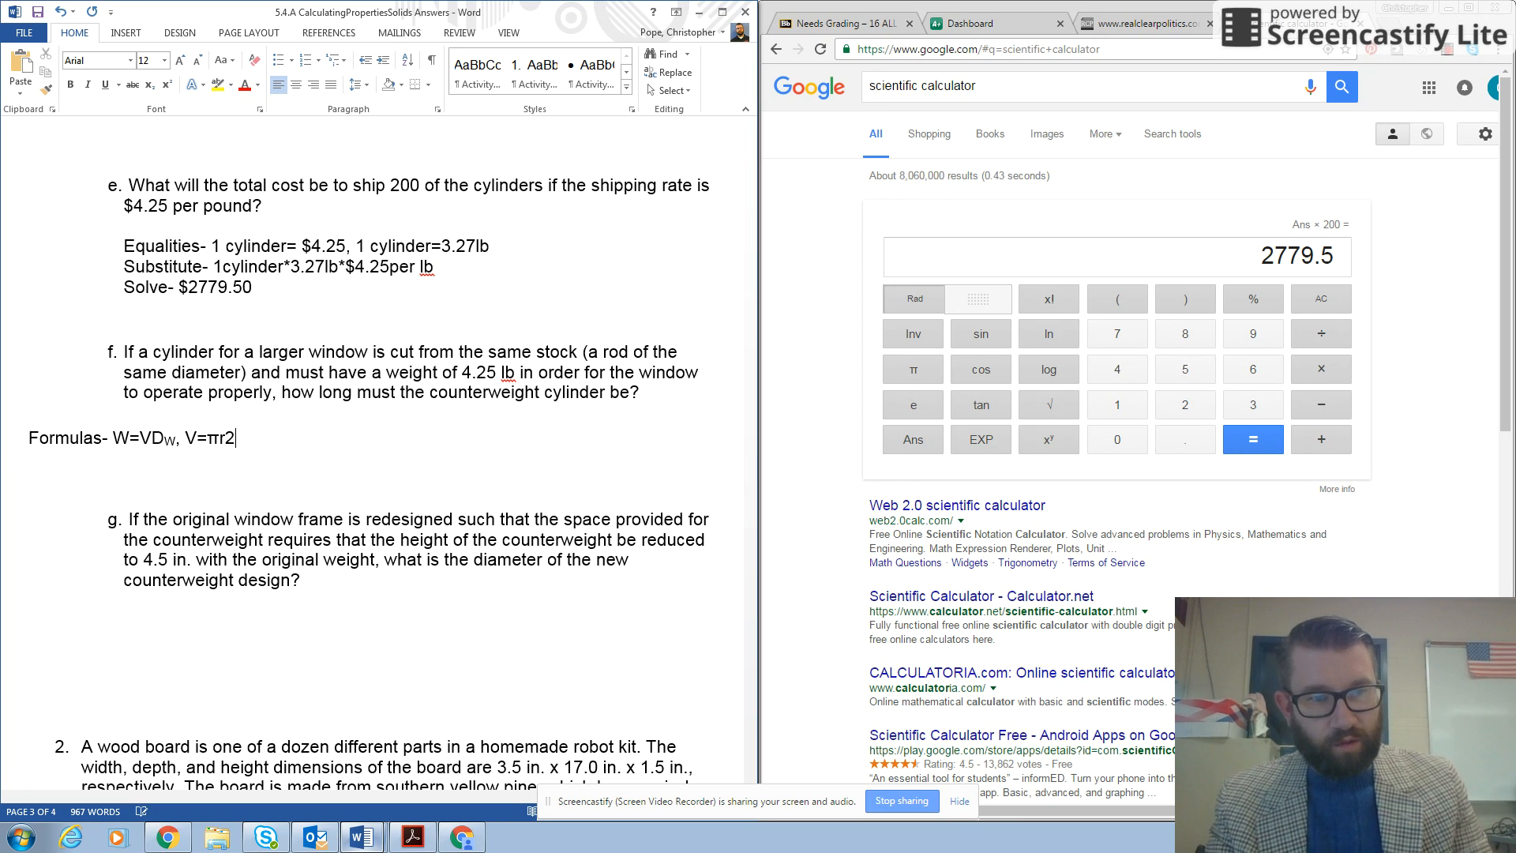
text(h)
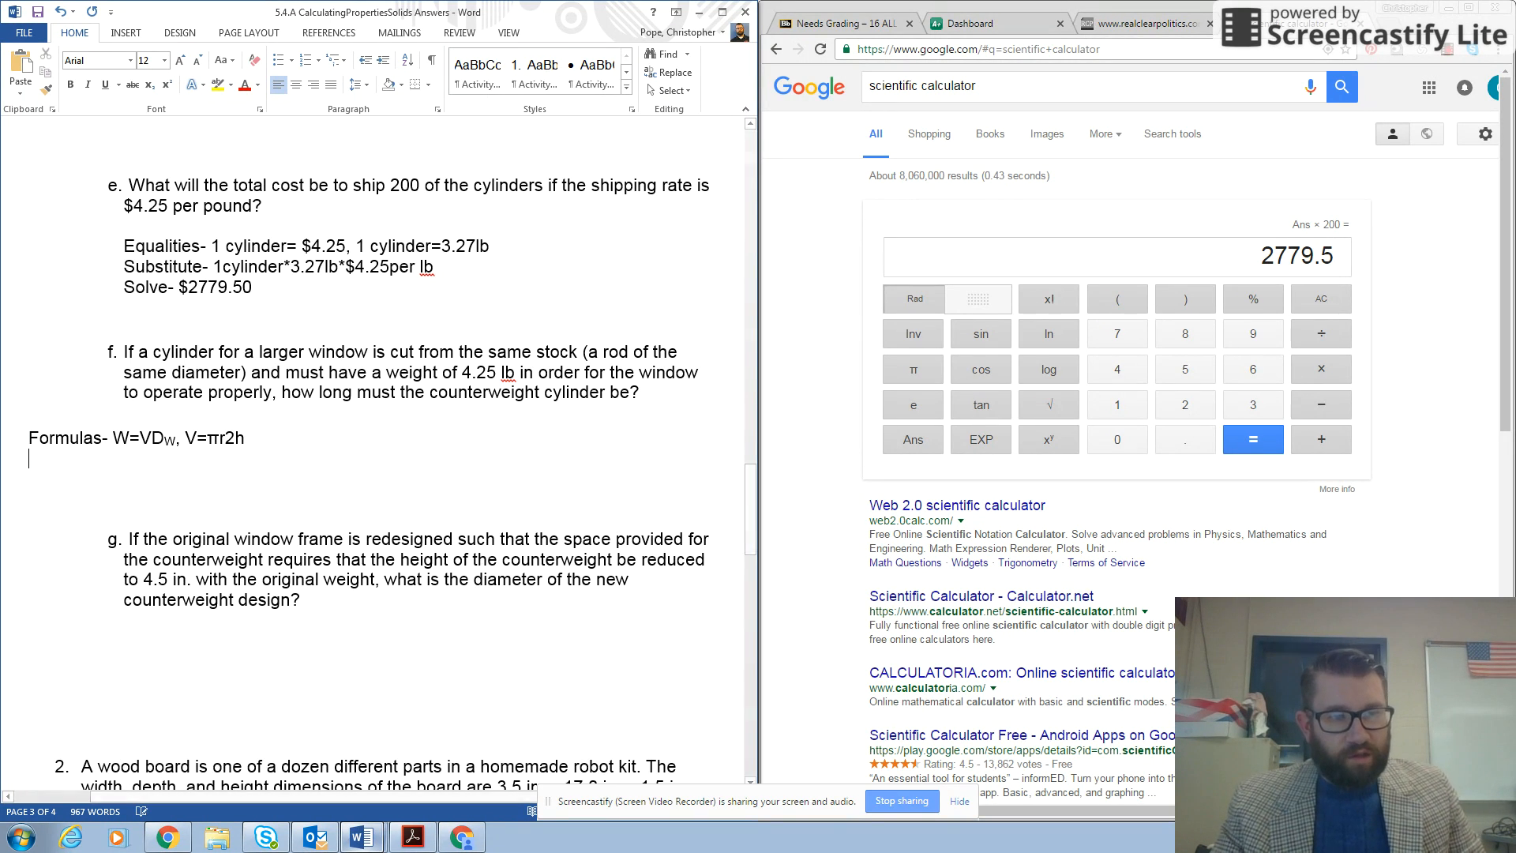
Step: Start question f's Substitute- line, removing the mistyped digits and checking the density above
text(Sub)
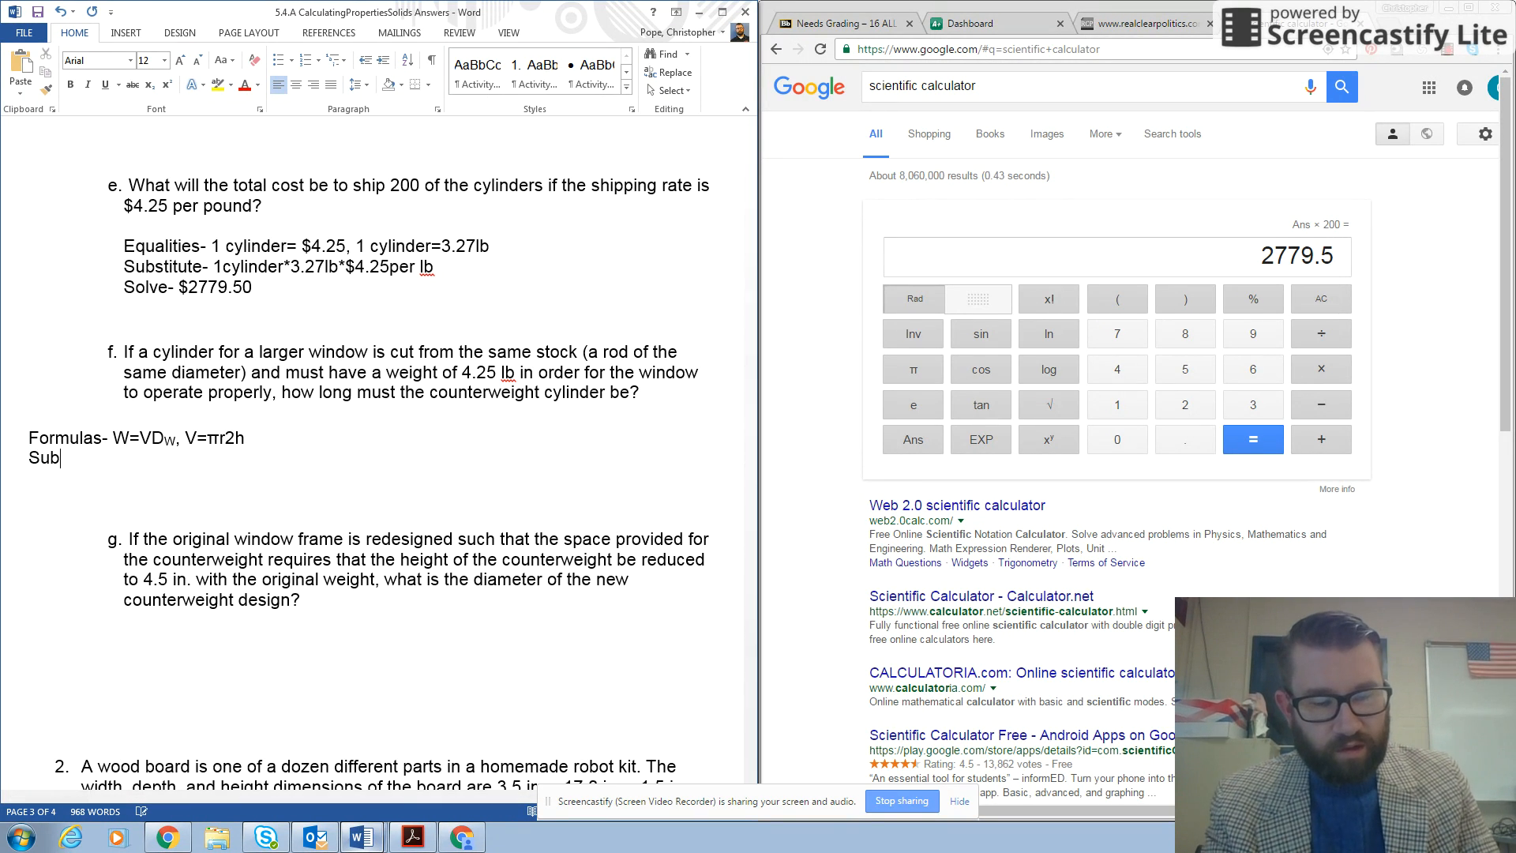
text(stitut)
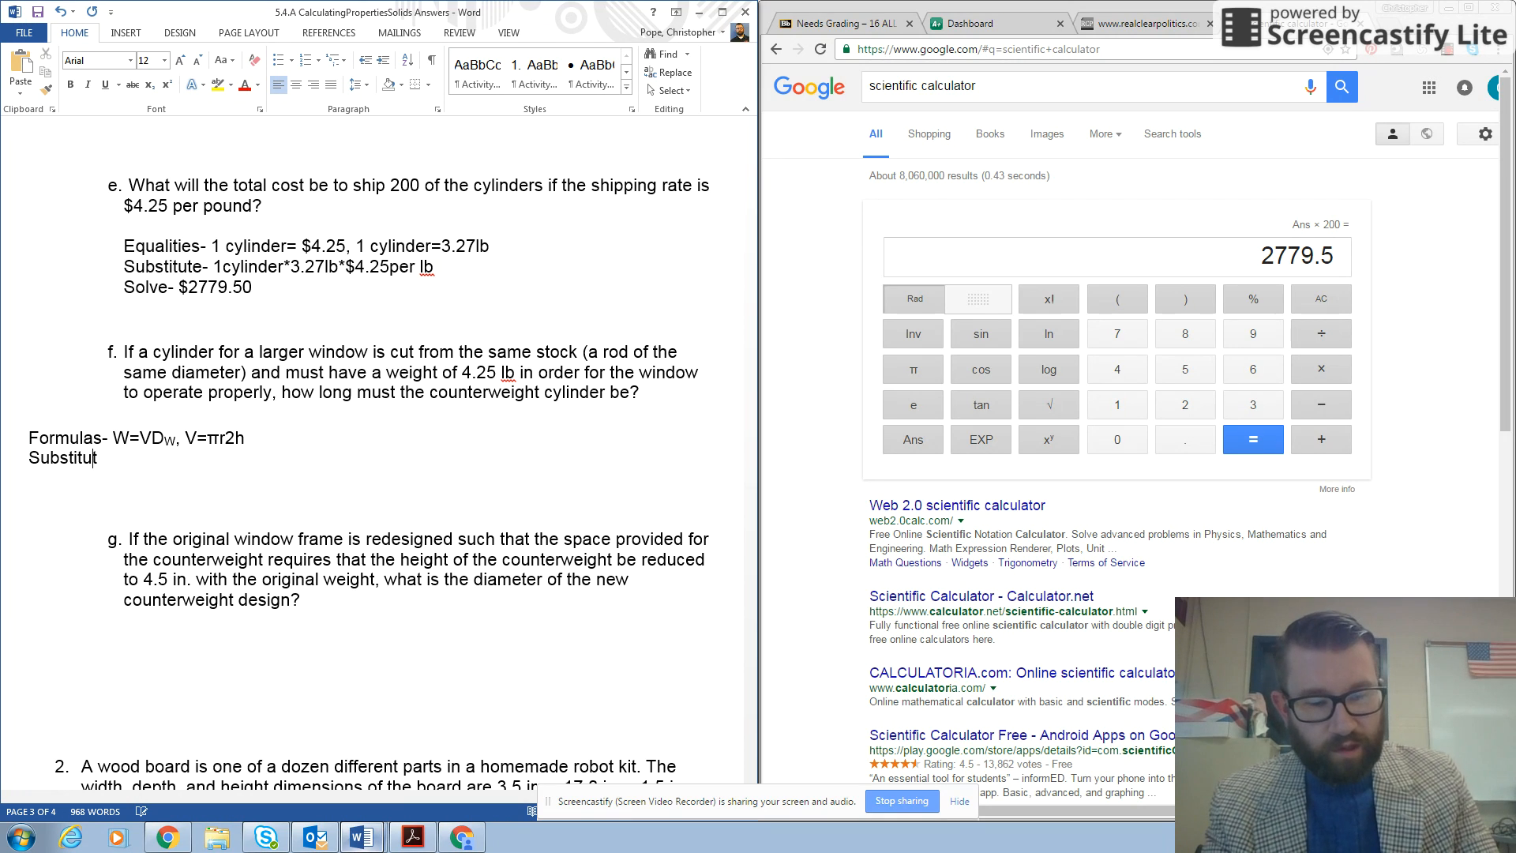
text(e)
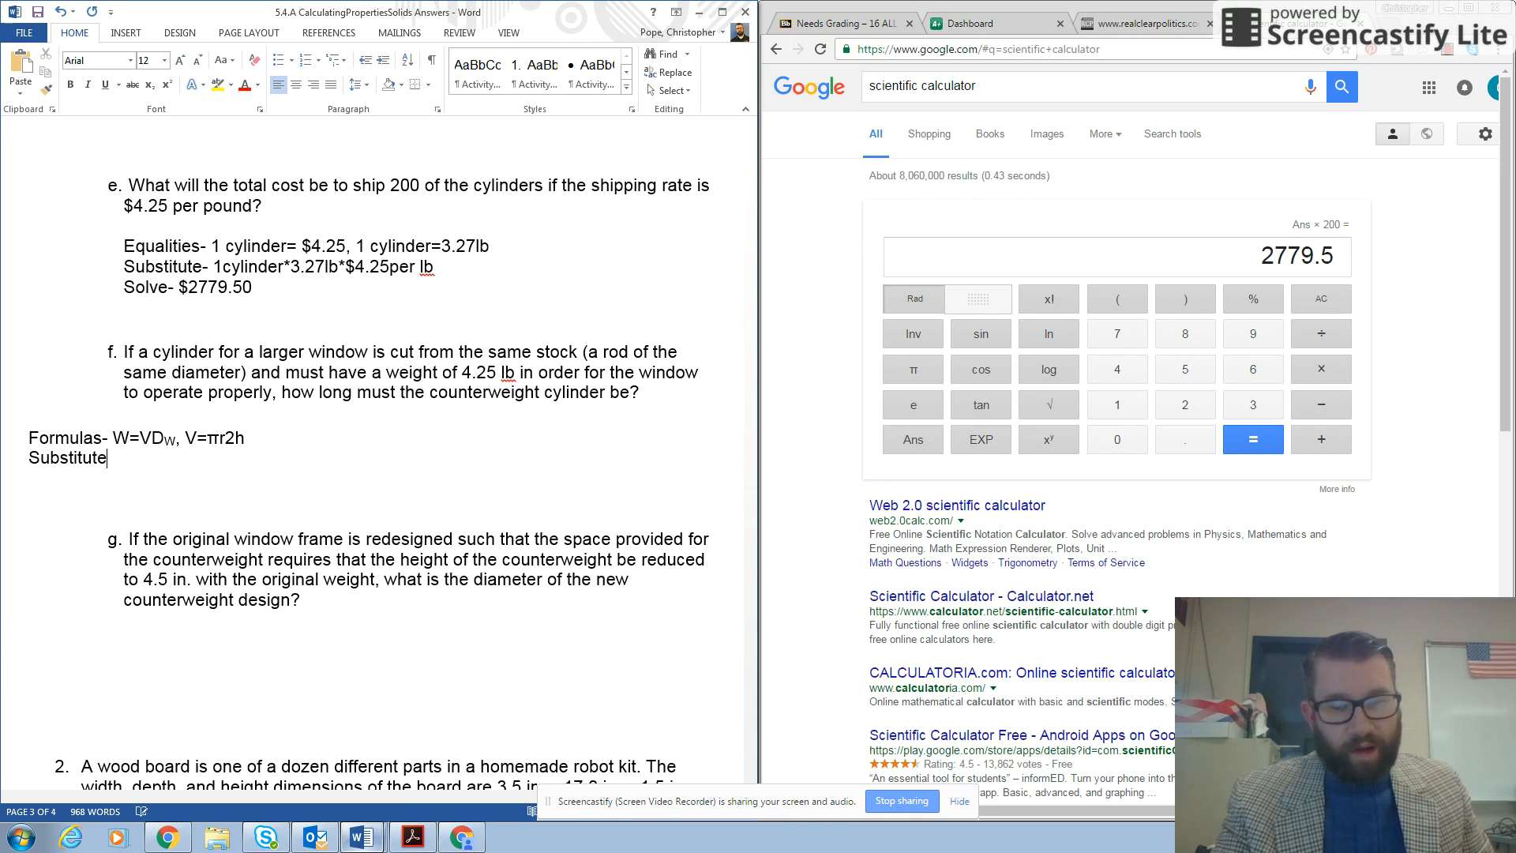
text(-)
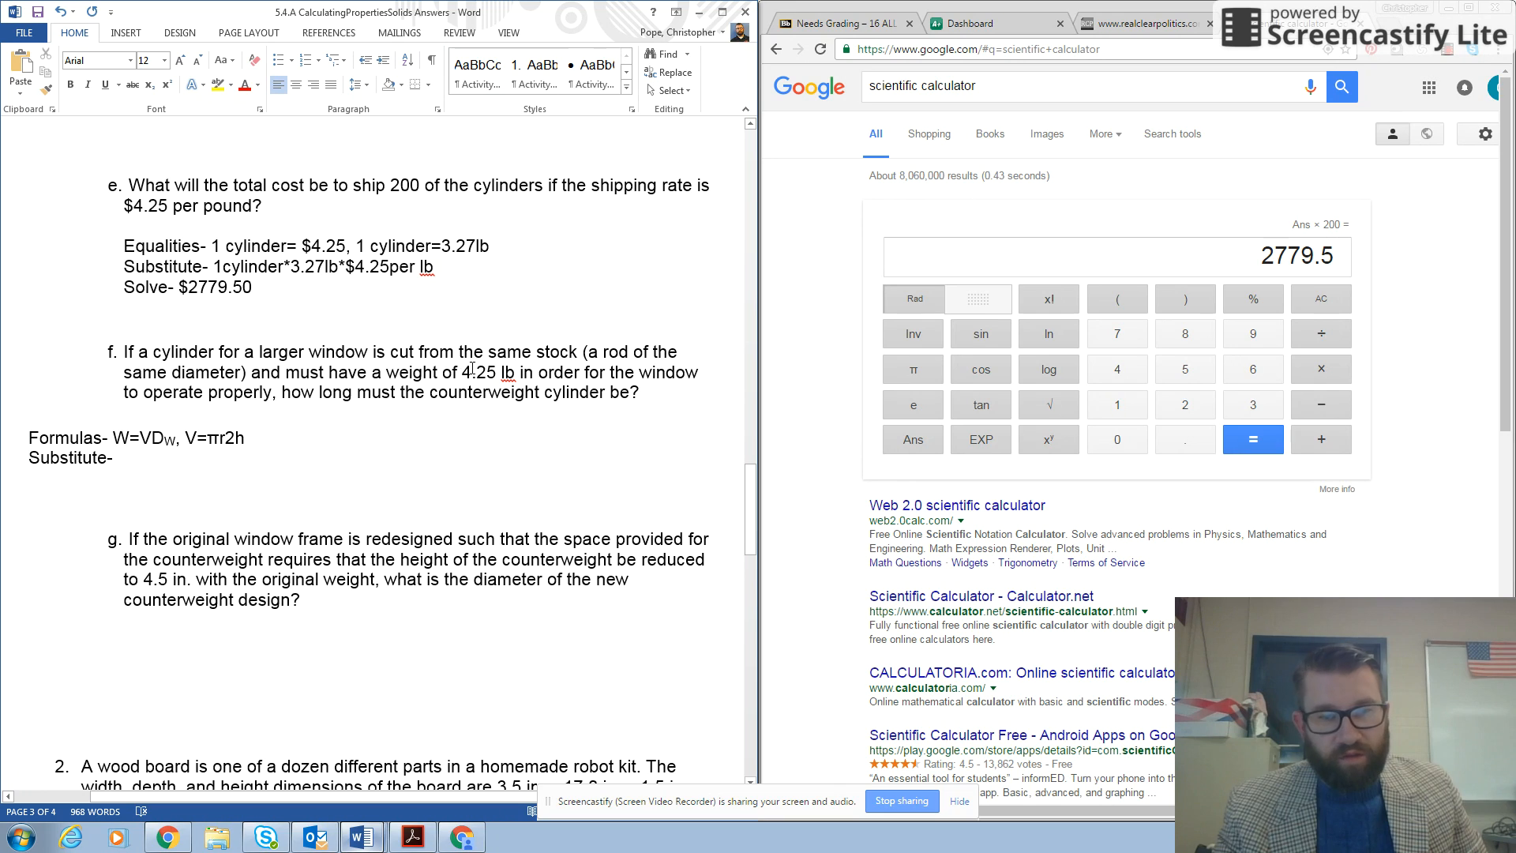
text(4.2)
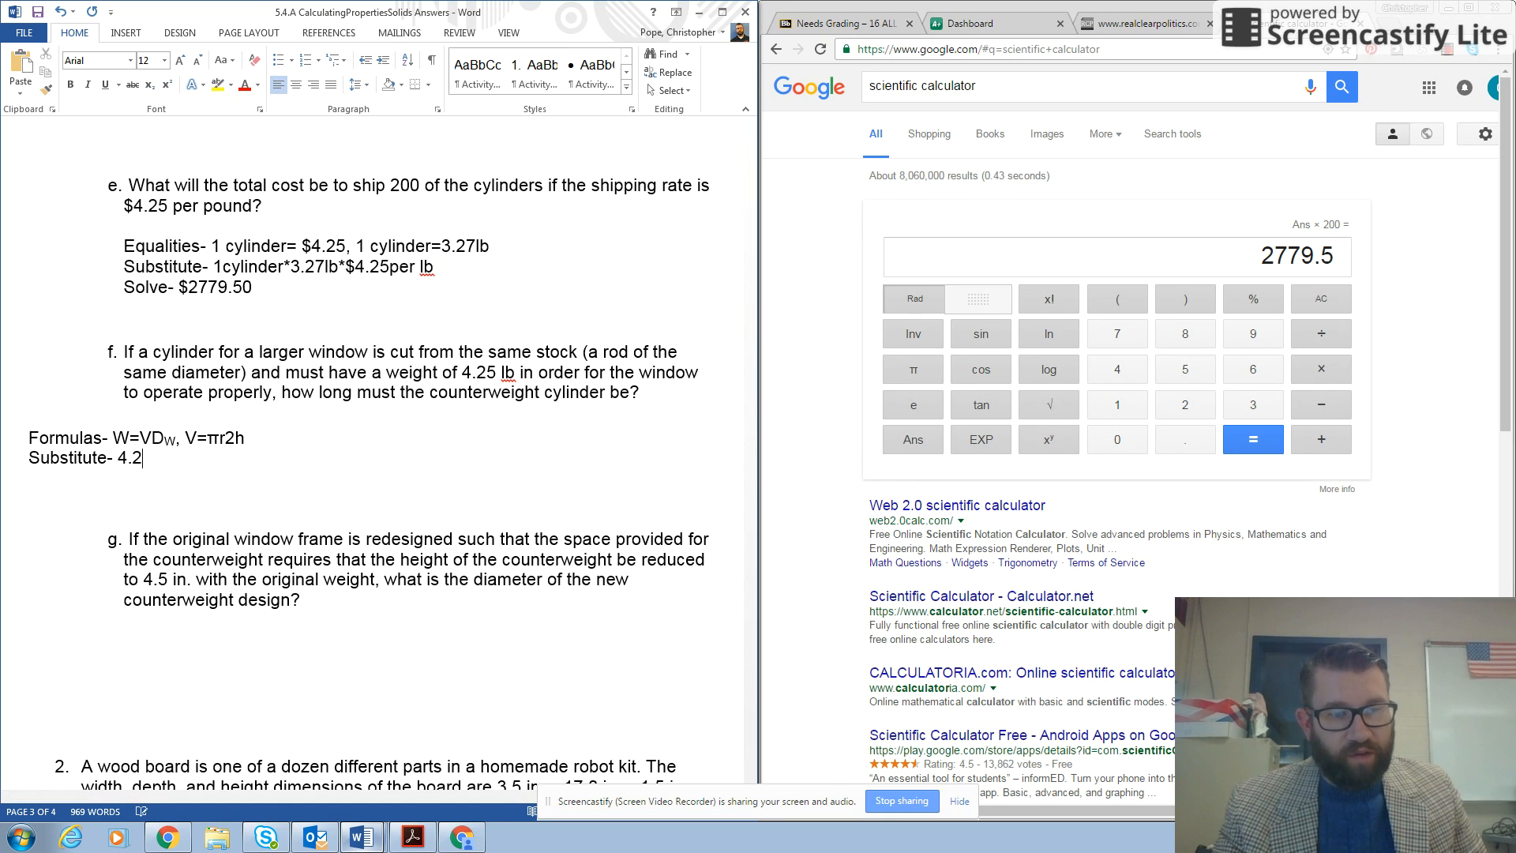
key(backspace)
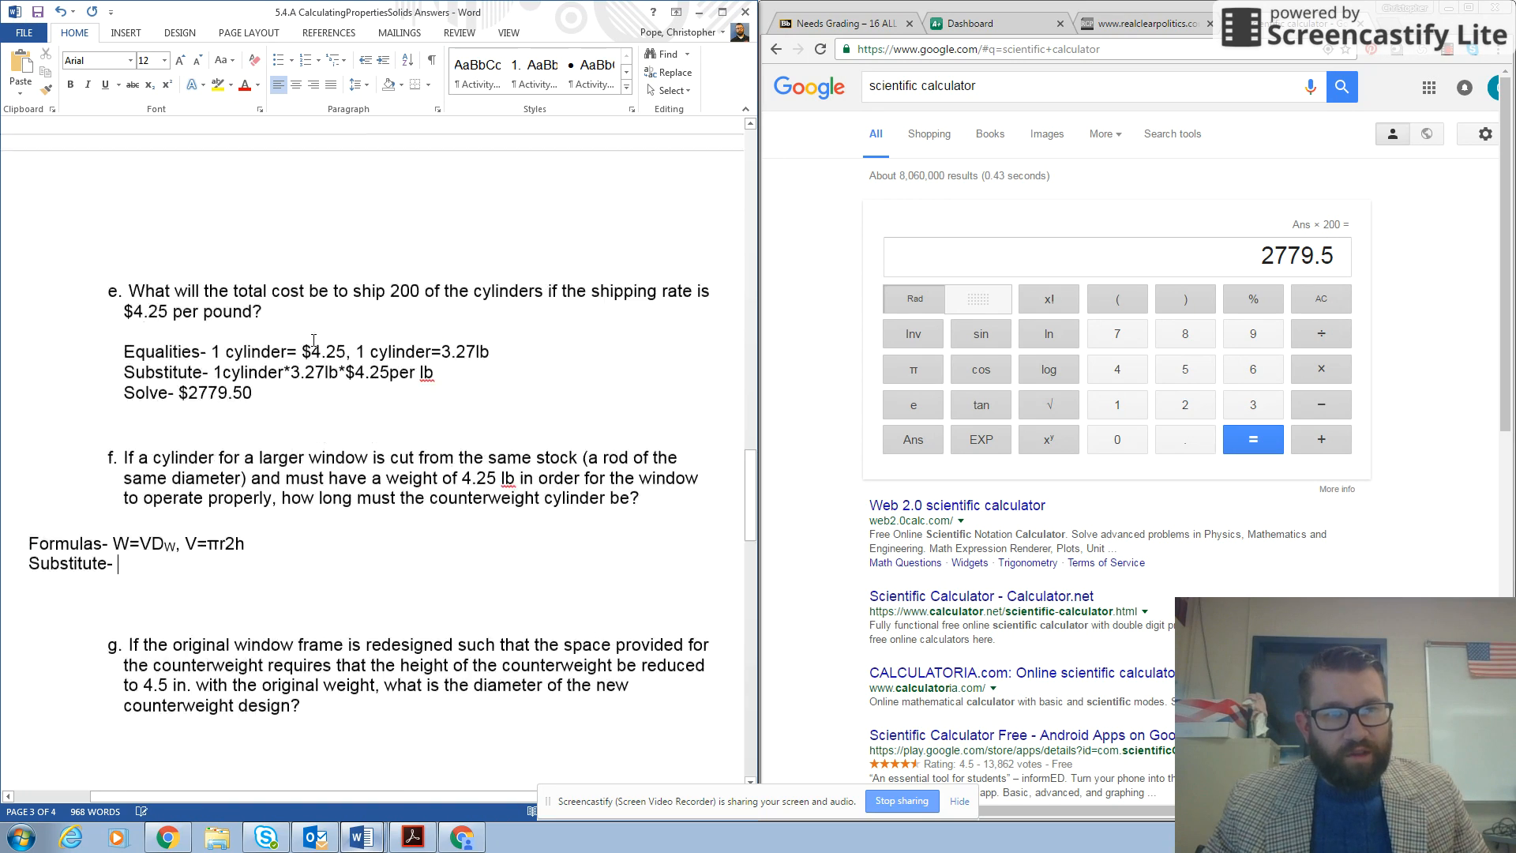
scroll(up, 3)
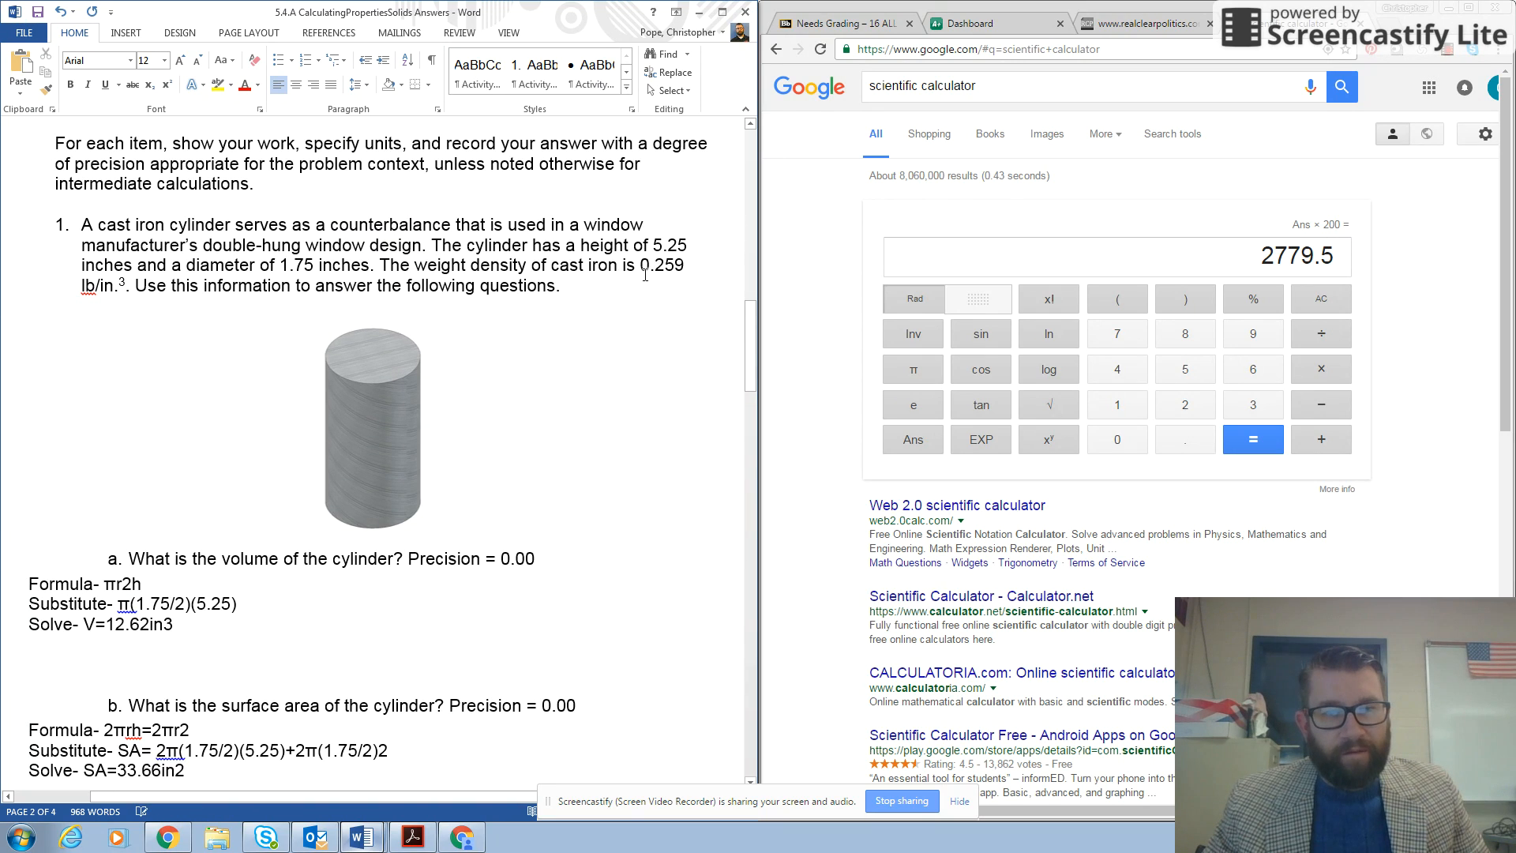
scroll(down, 3)
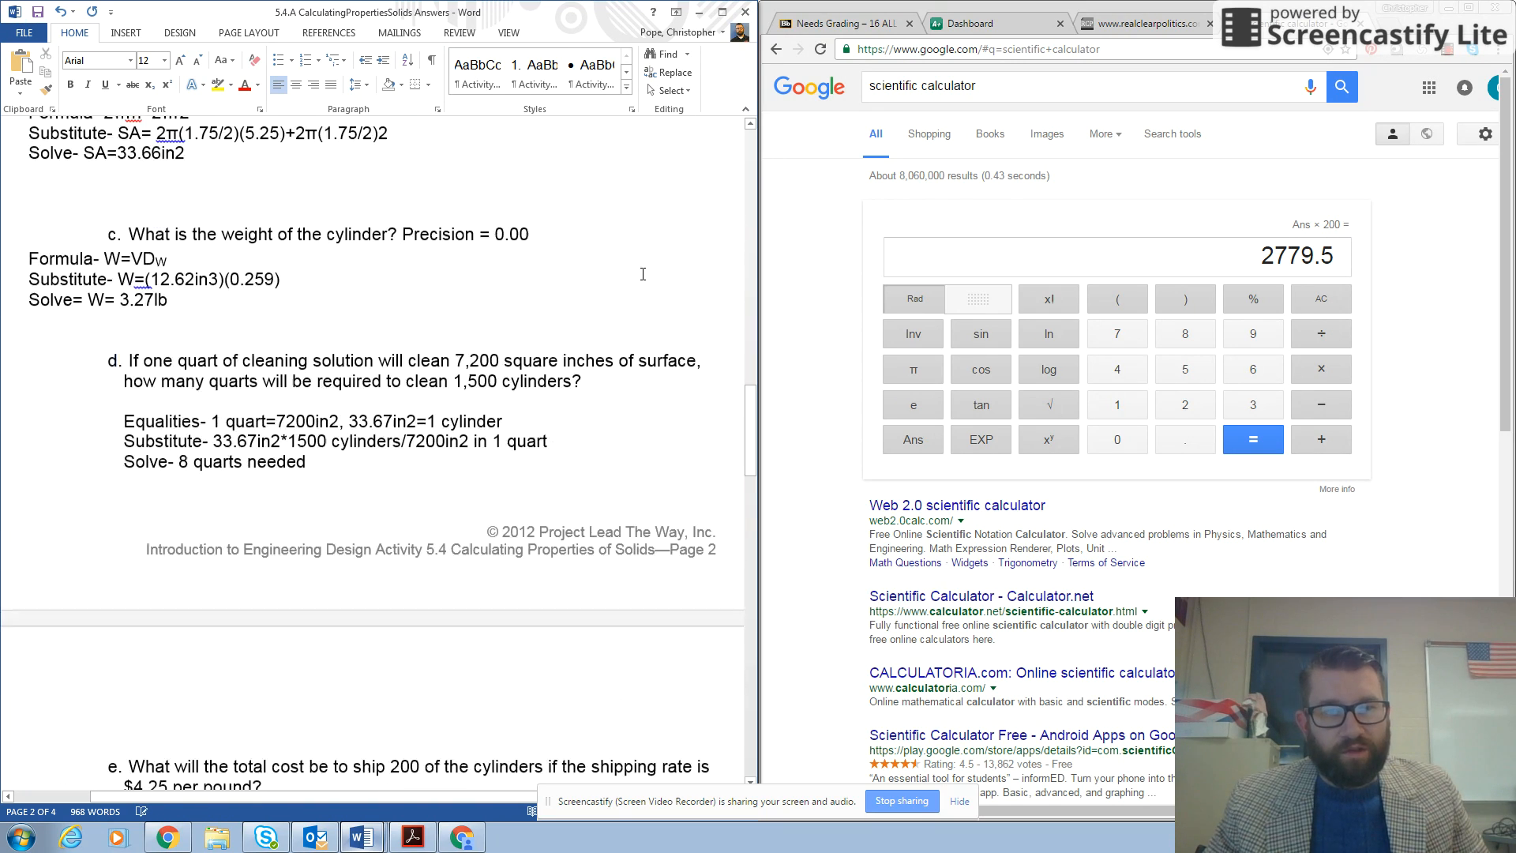
scroll(down, 3)
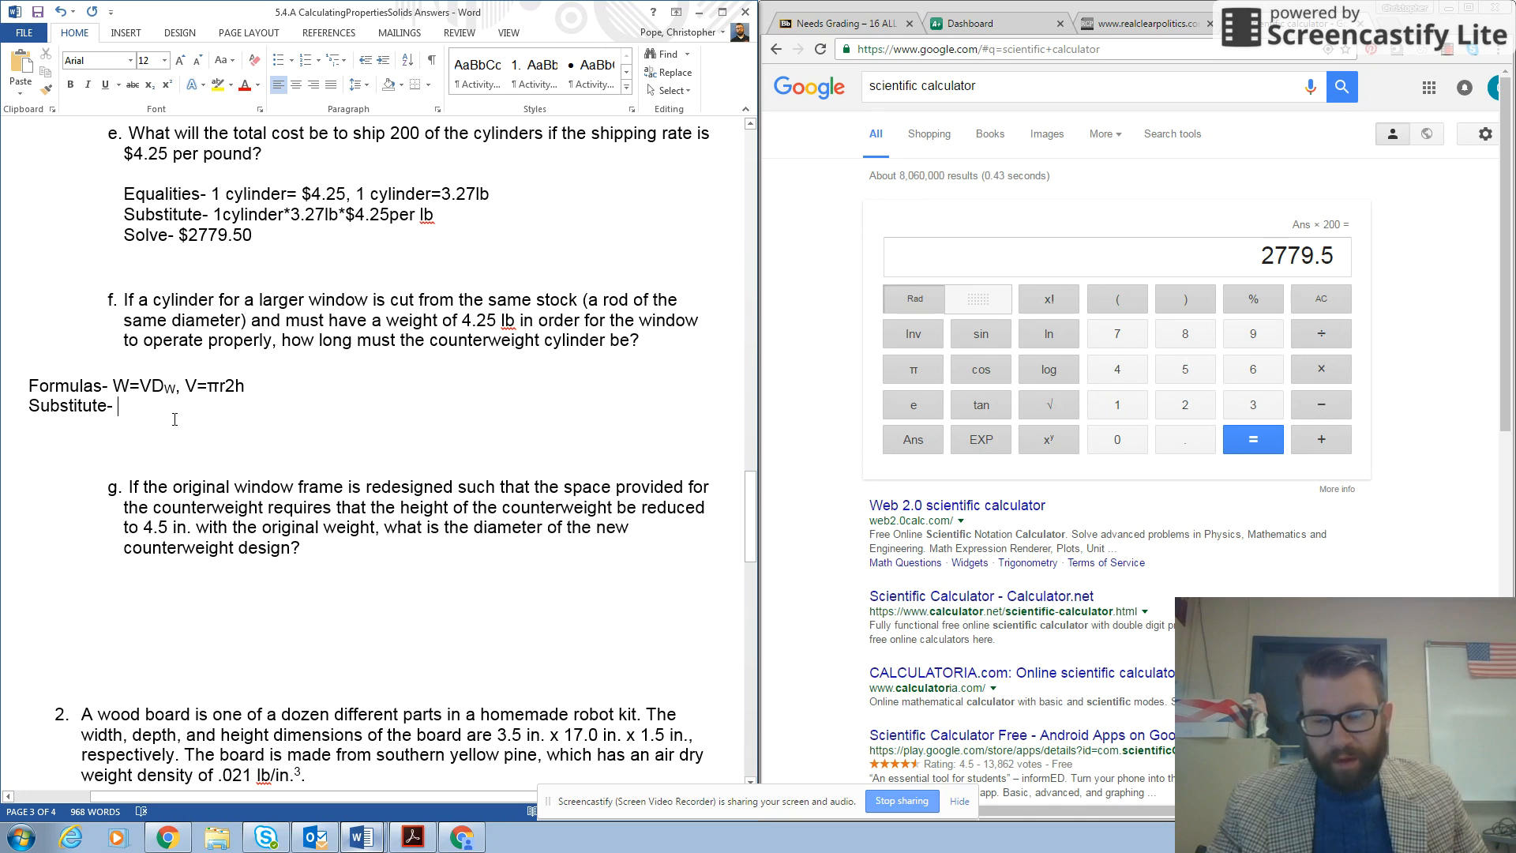
Step: Complete the Substitute line as 4.25lb/0.259lb per in3, and clear the calculator
text(4)
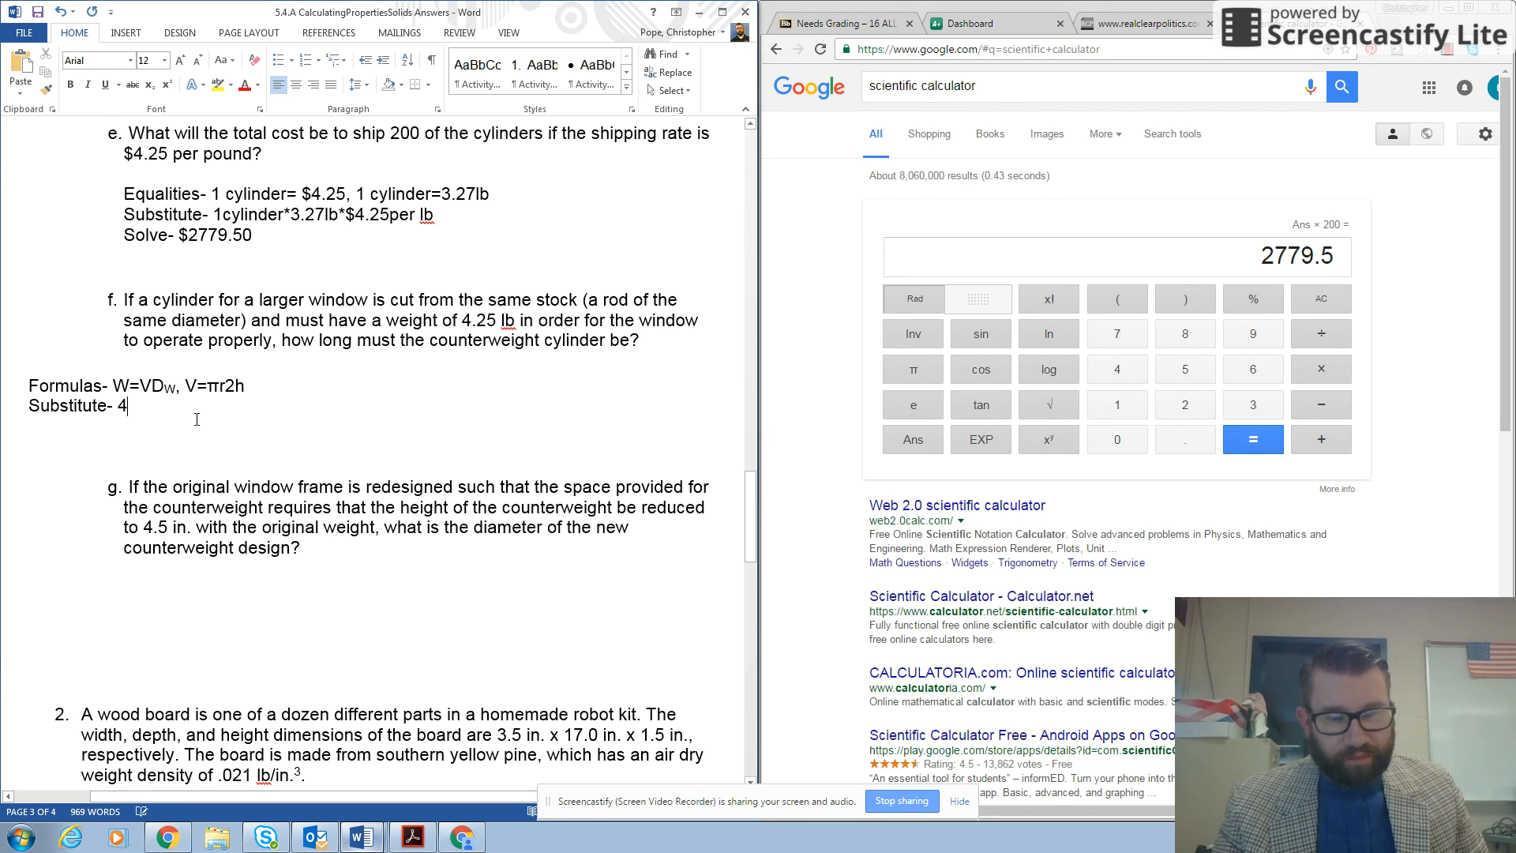
text(.25)
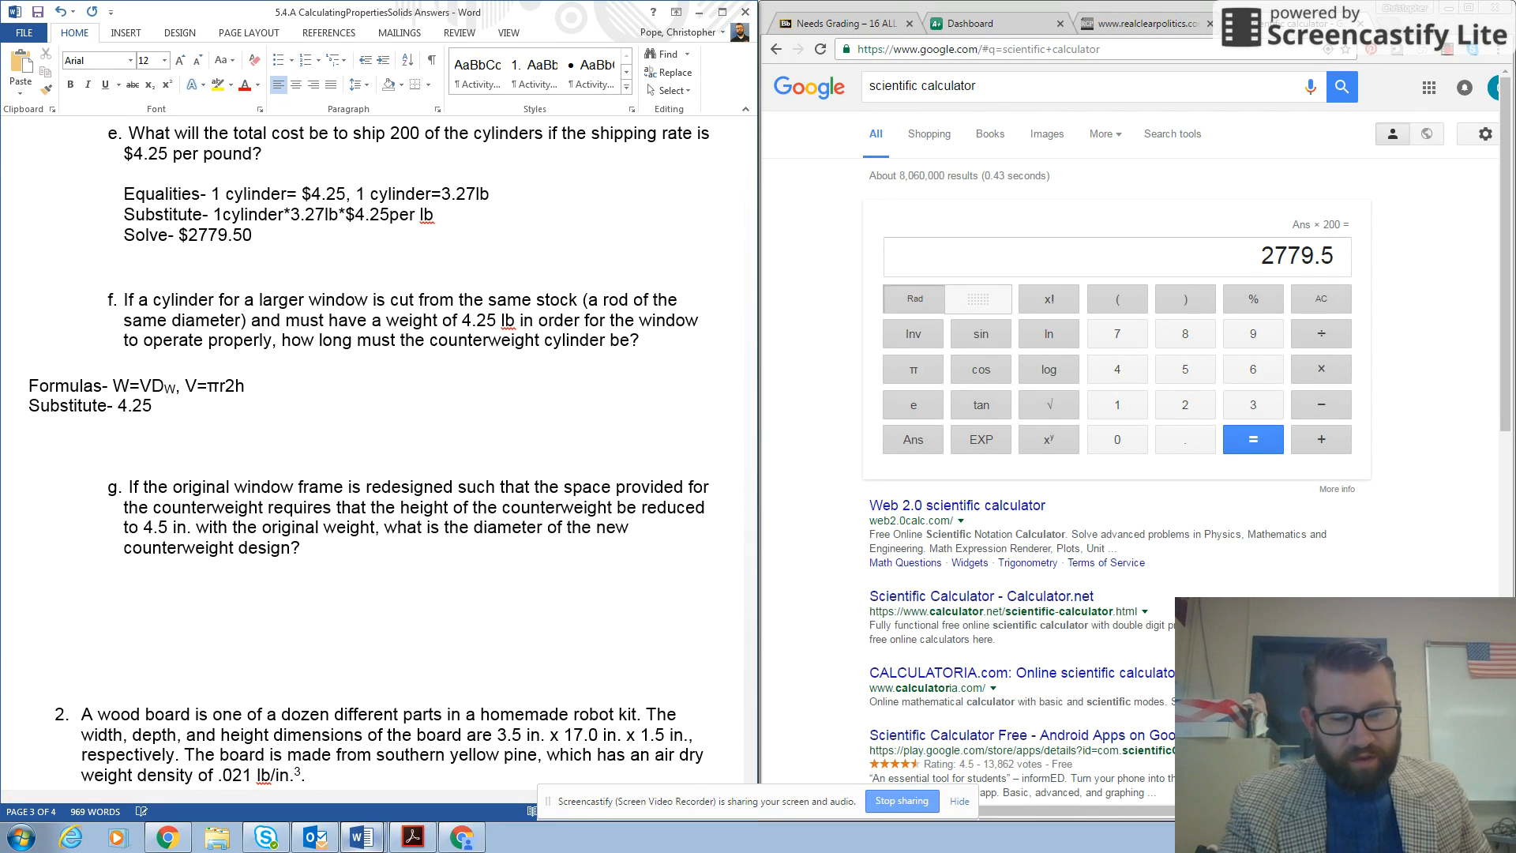
text(lb)
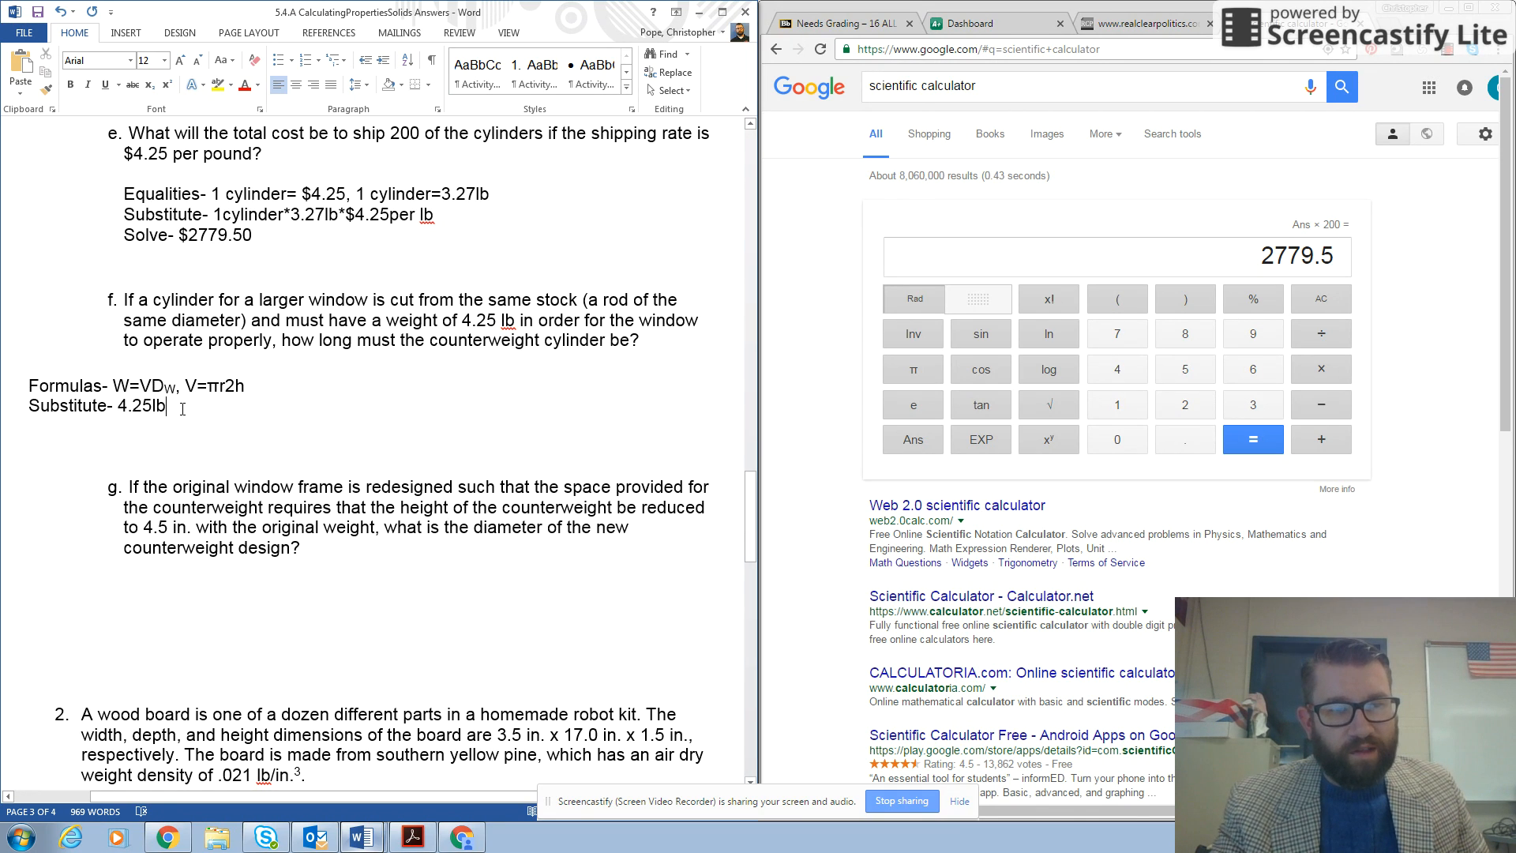
text(/0.2)
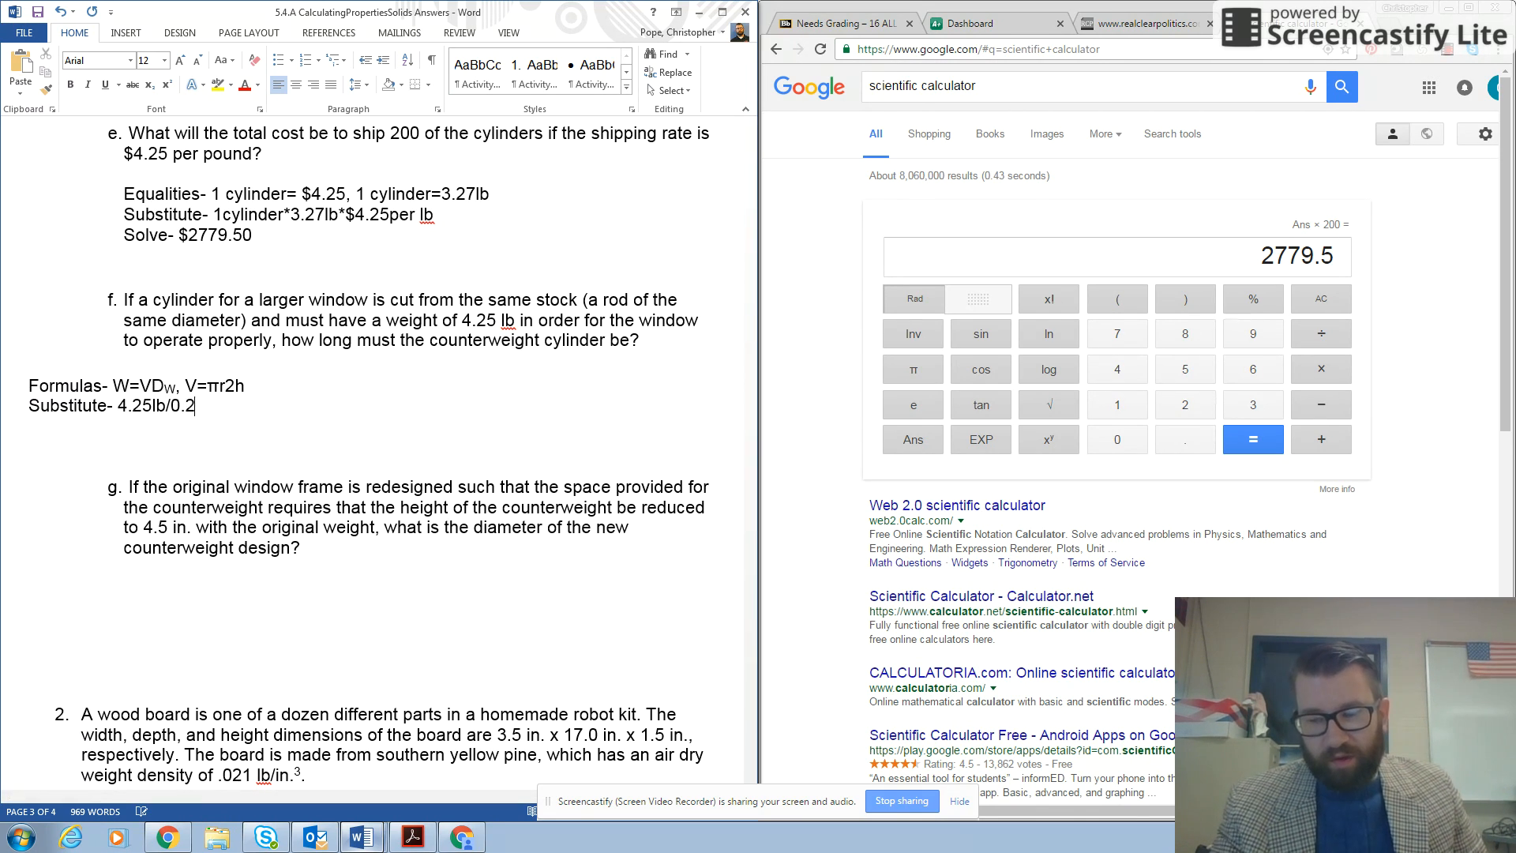
text(59lb)
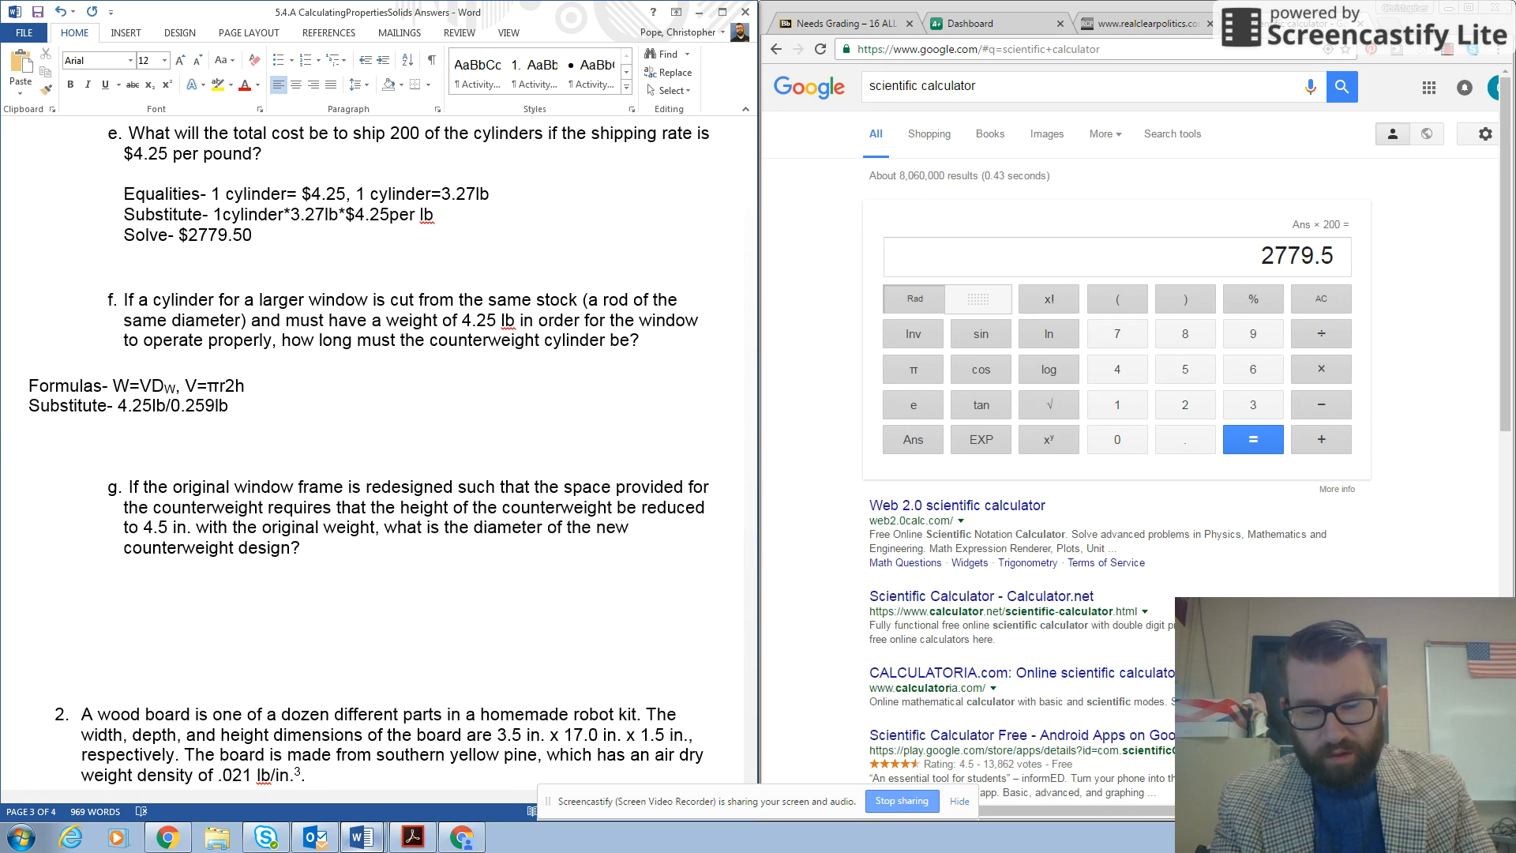
text(per)
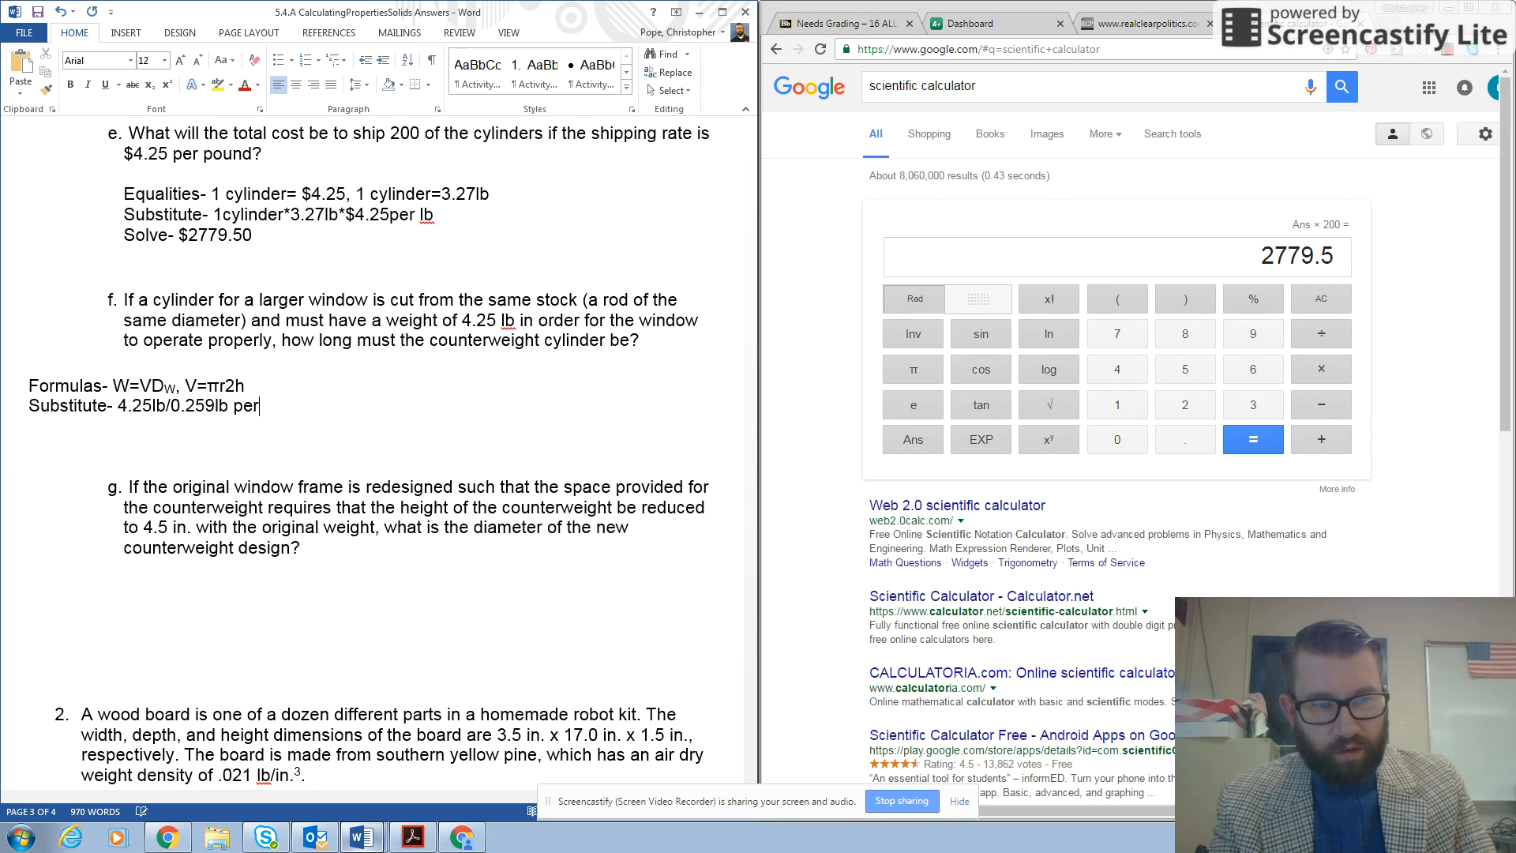
text(in3)
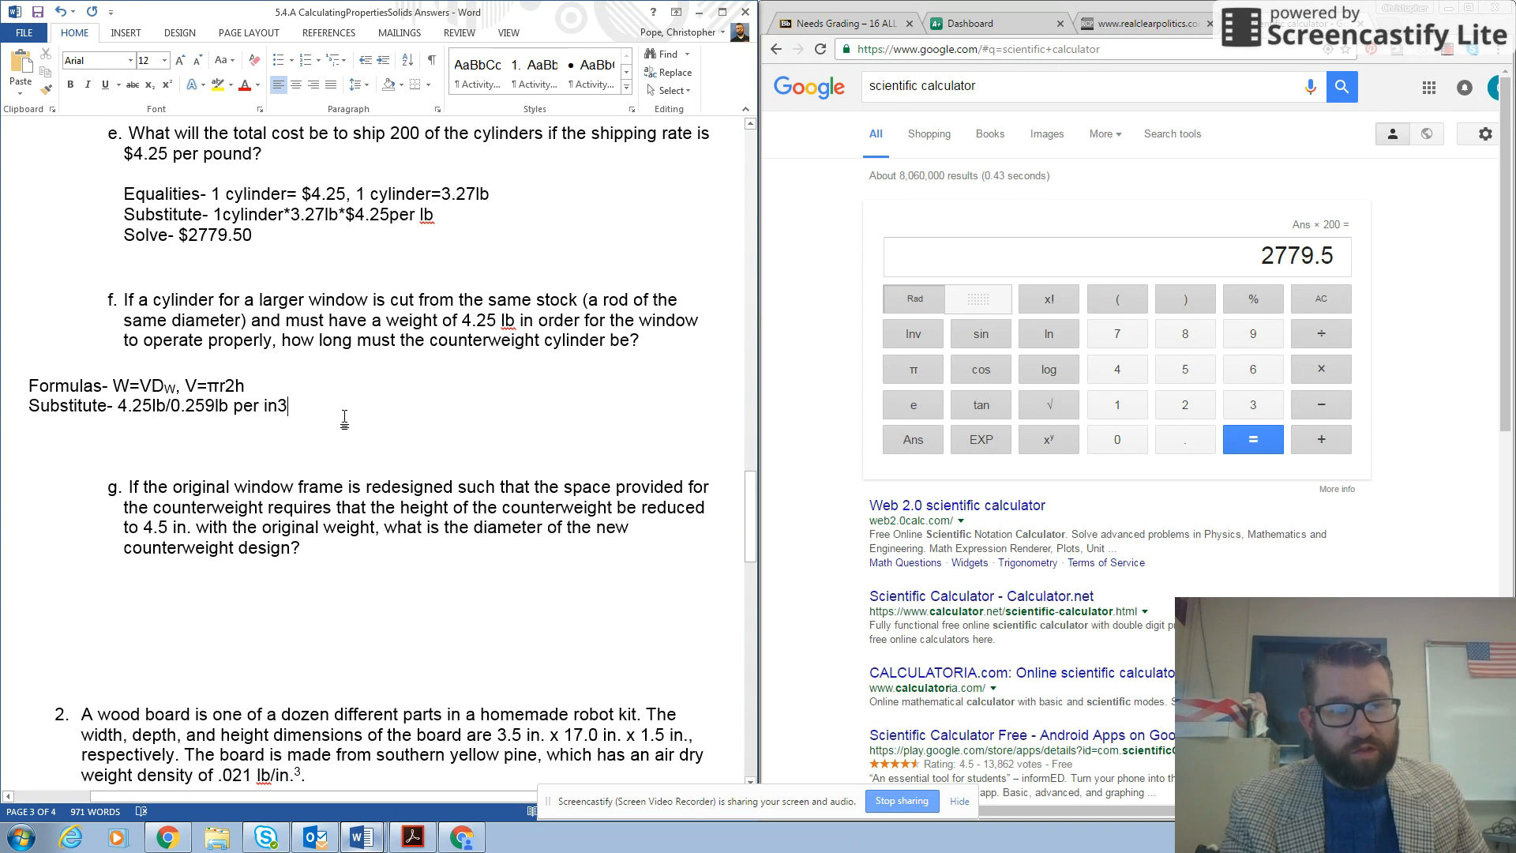
text(,)
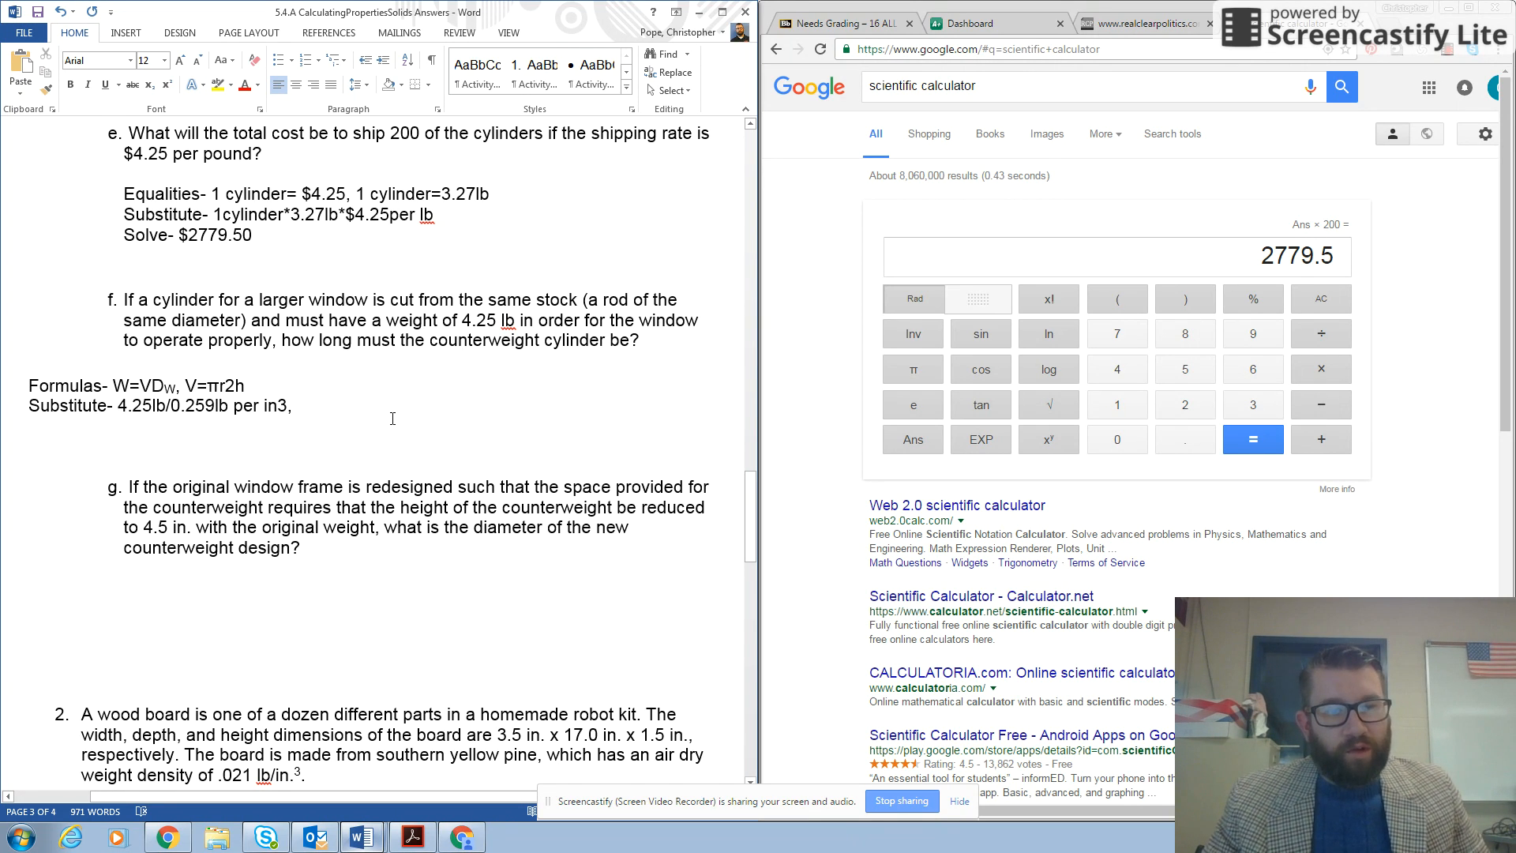
click(299, 405)
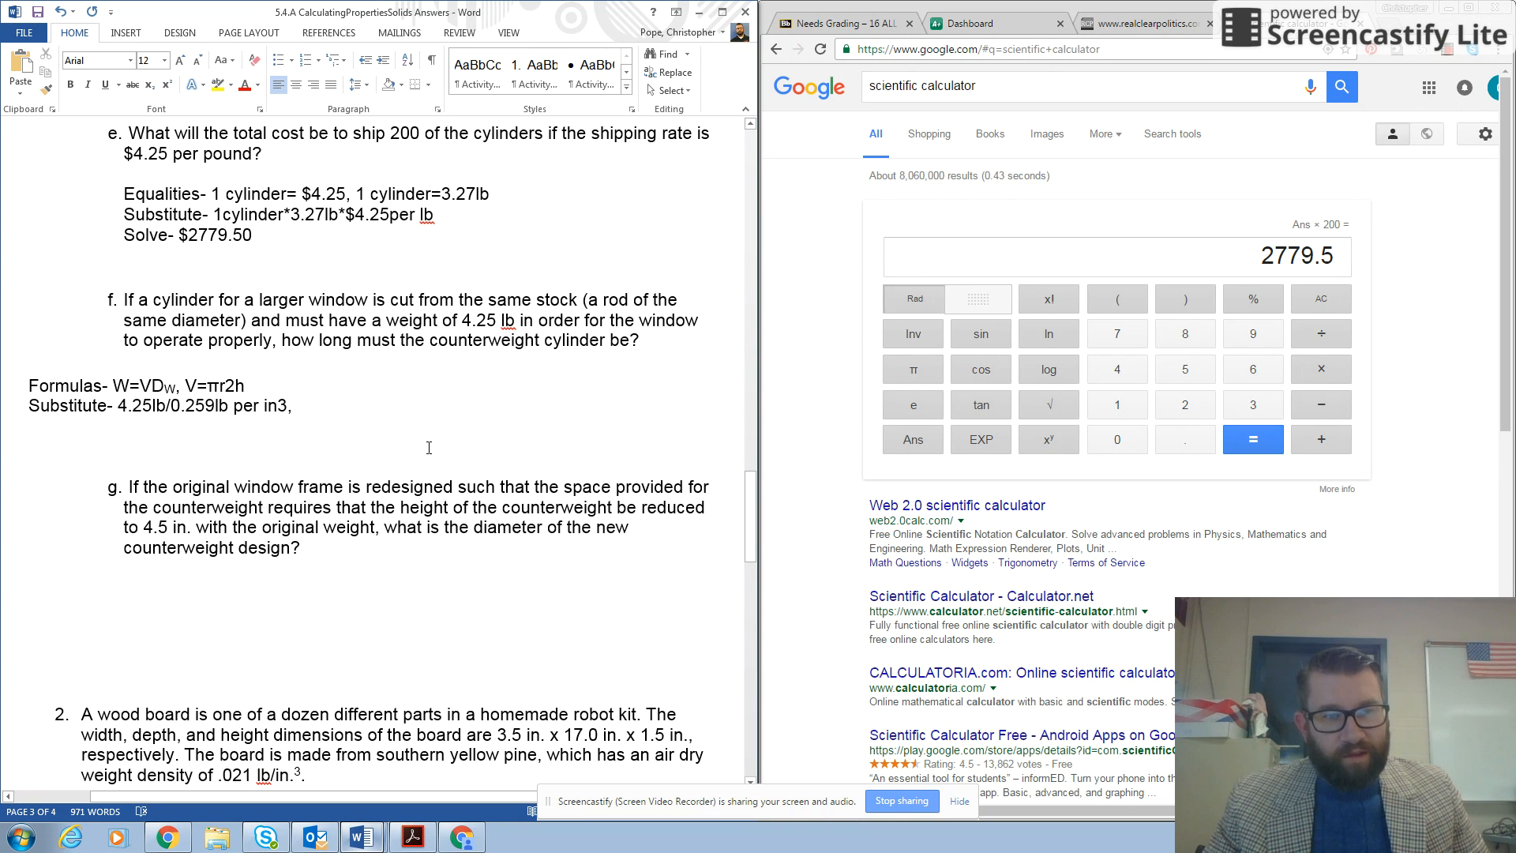
click(298, 405)
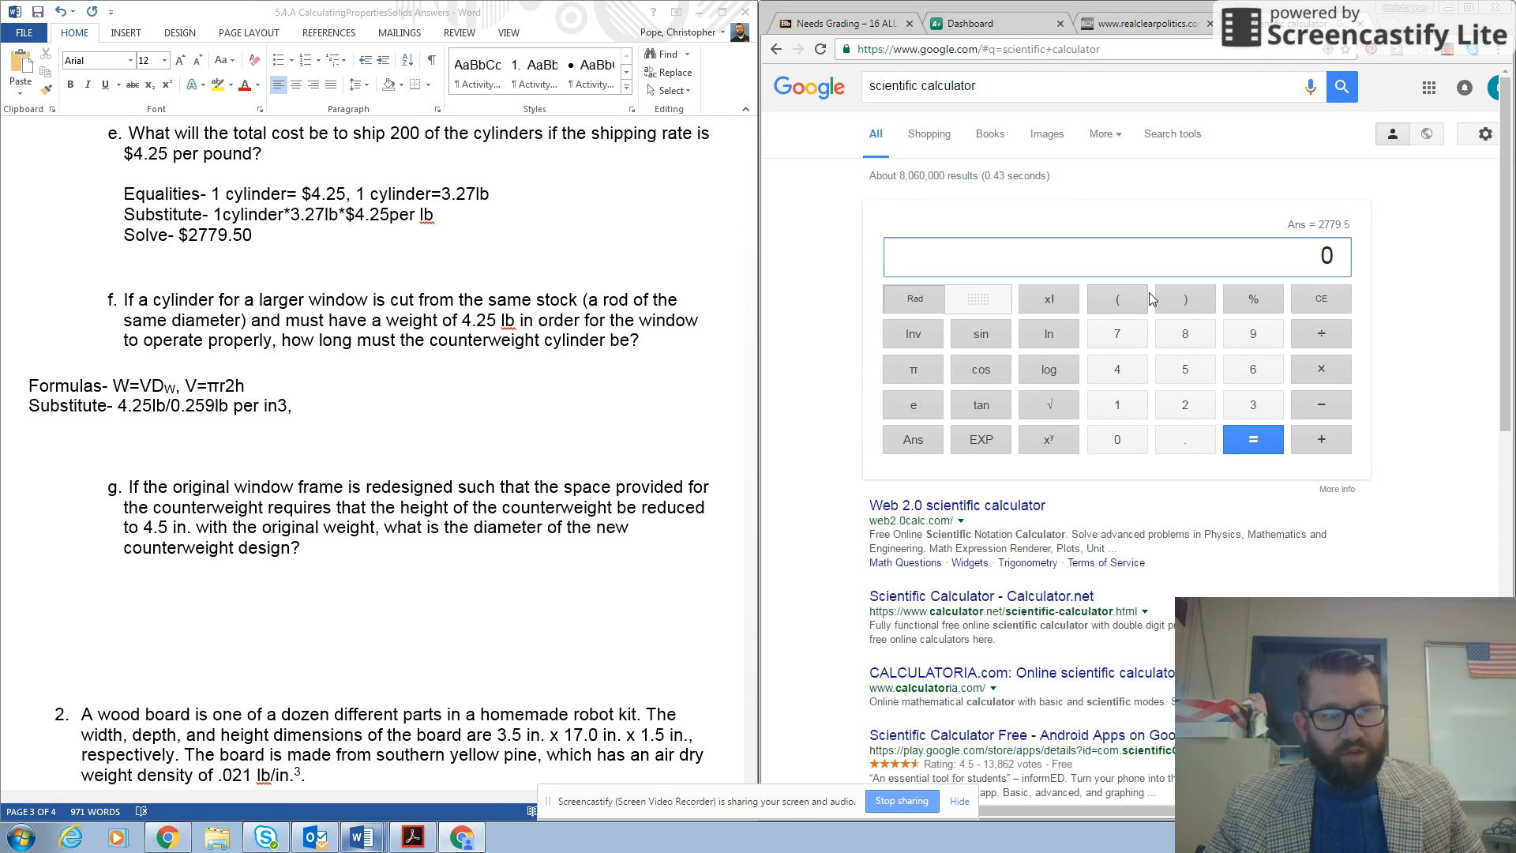
mouse_move(1117, 404)
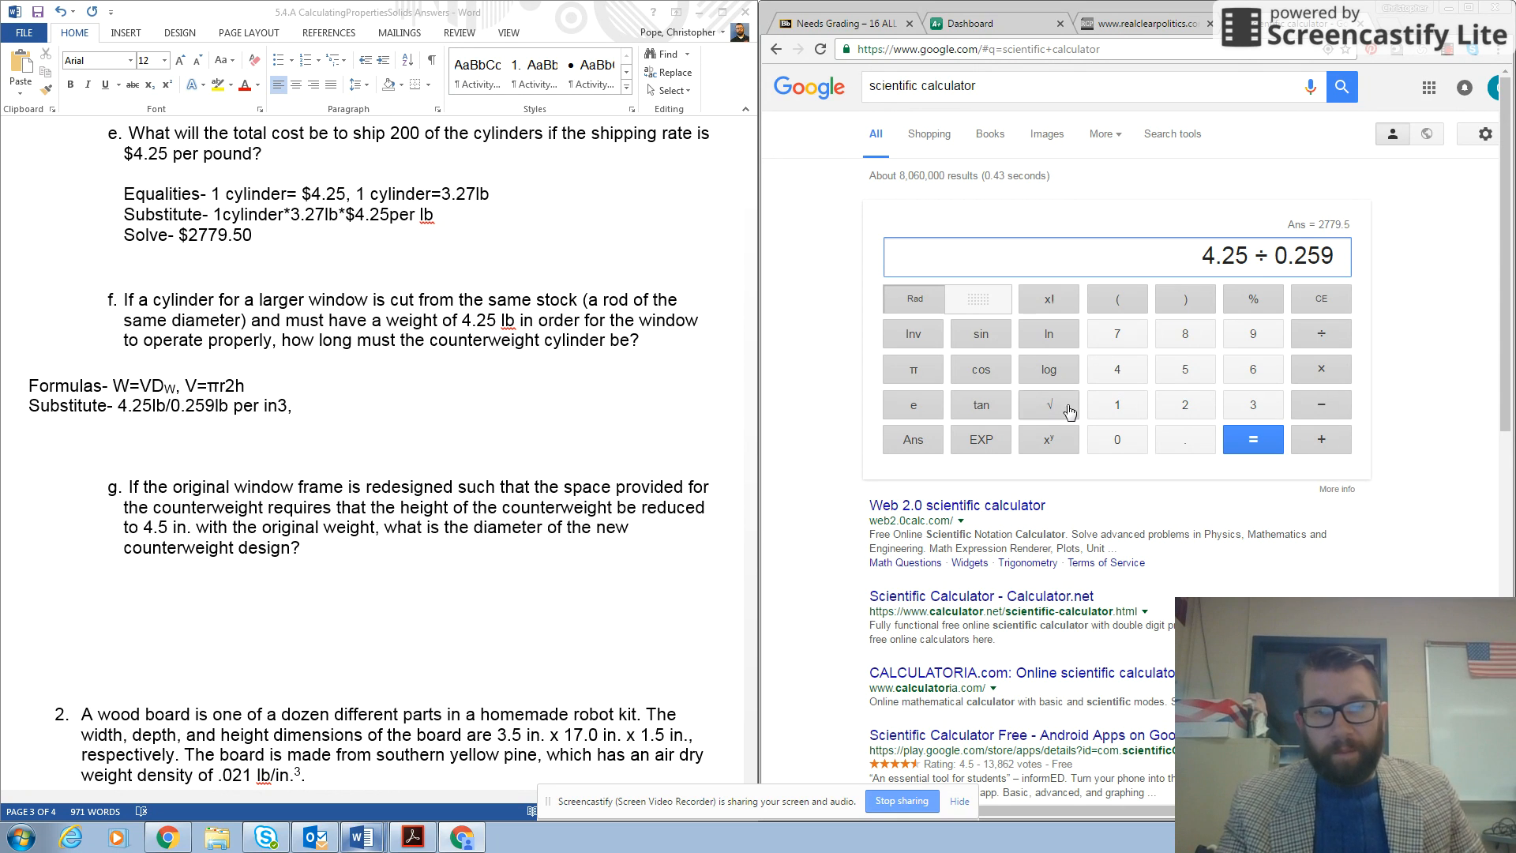
Step: Evaluate 4.25 ÷ 0.259 = 16.4092664093 in Google's calculator and return to the Substitute line
click(1252, 439)
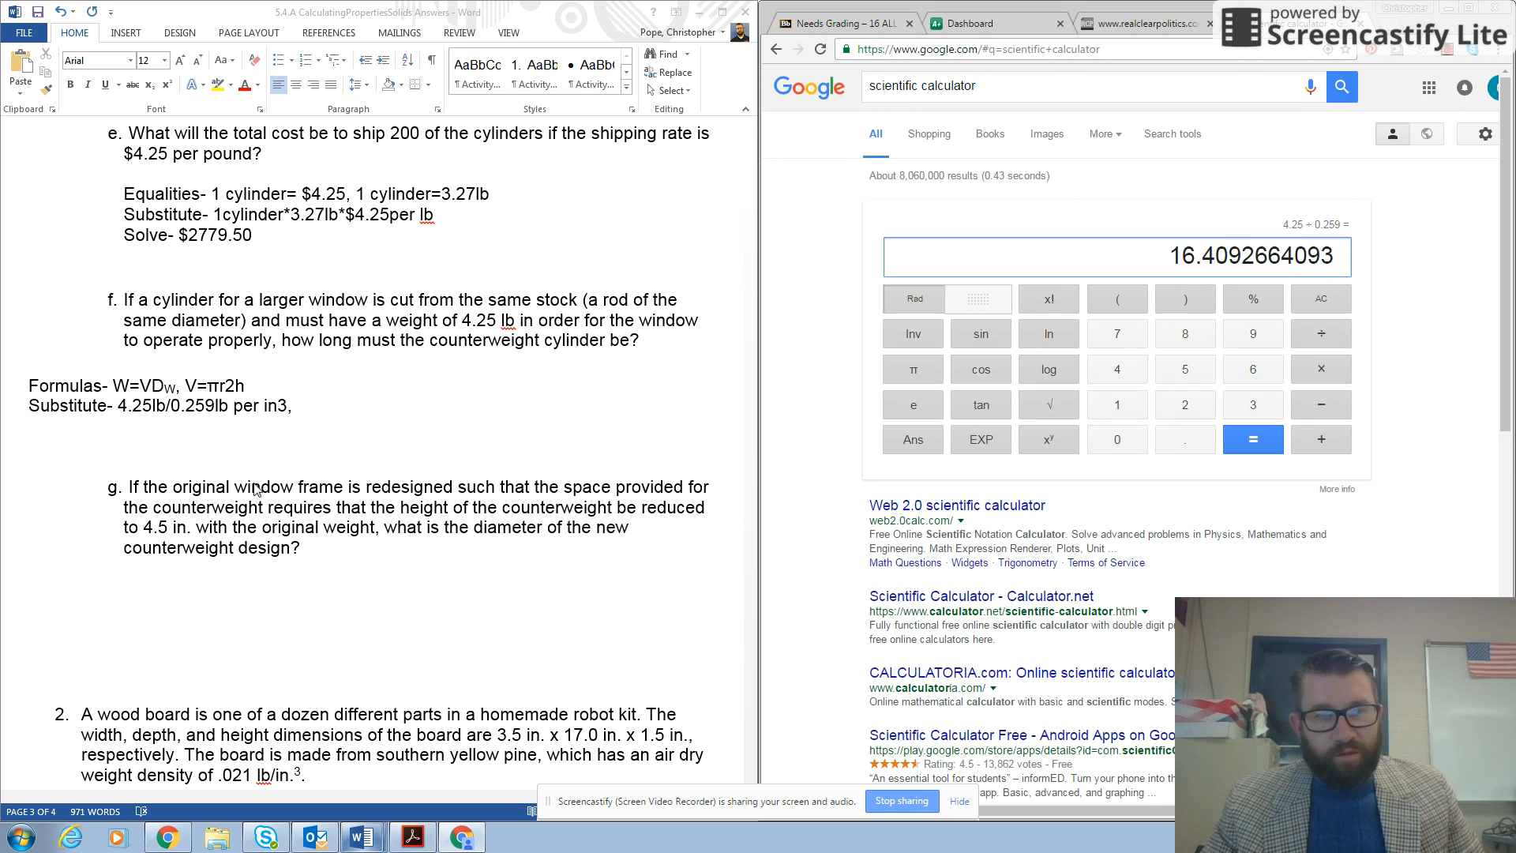
click(298, 406)
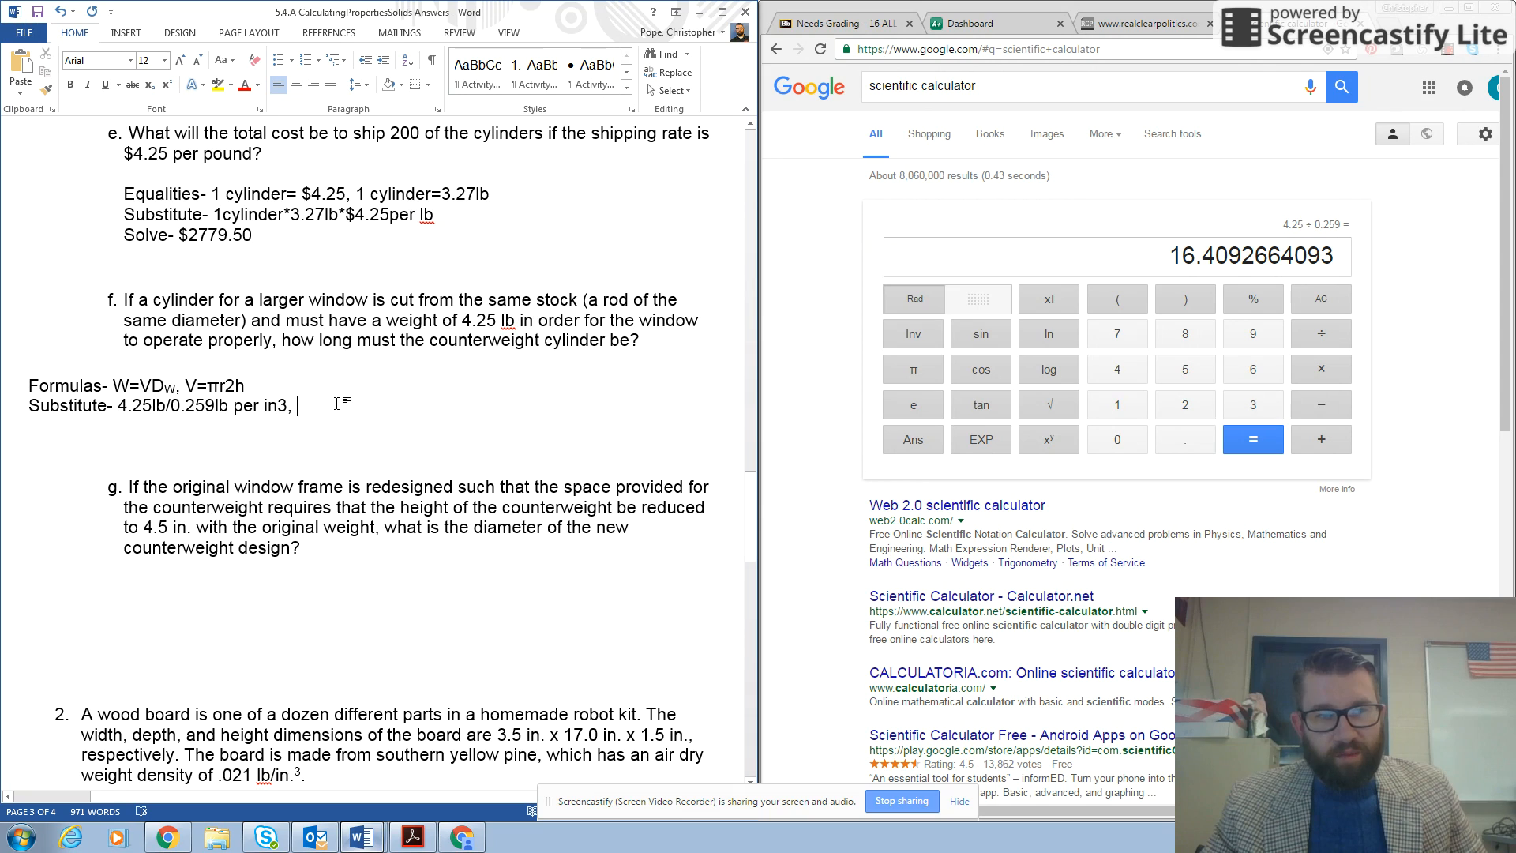
mouse_move(387, 412)
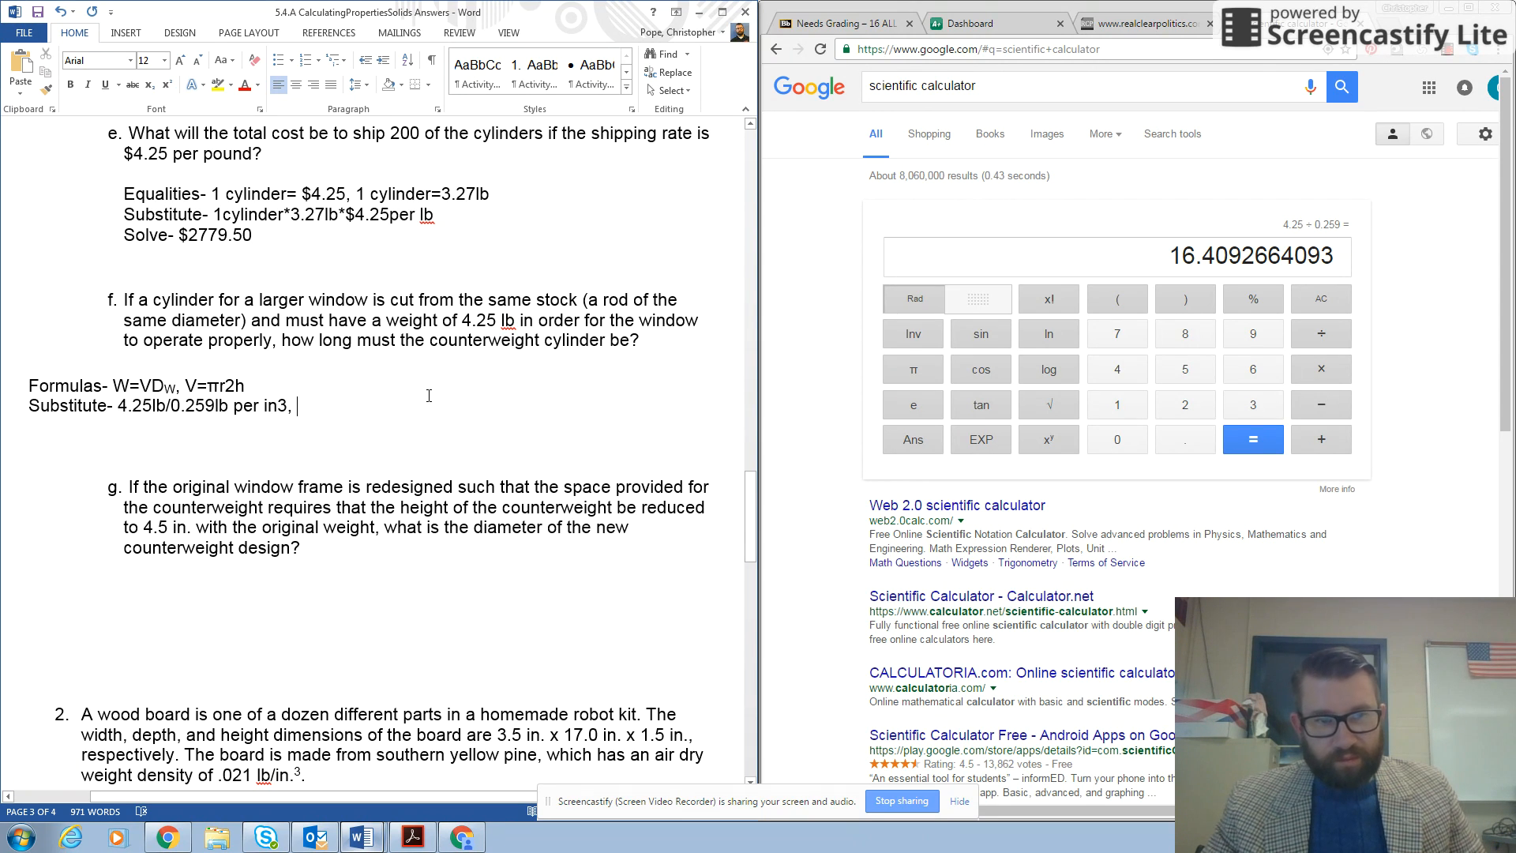
mouse_move(535, 417)
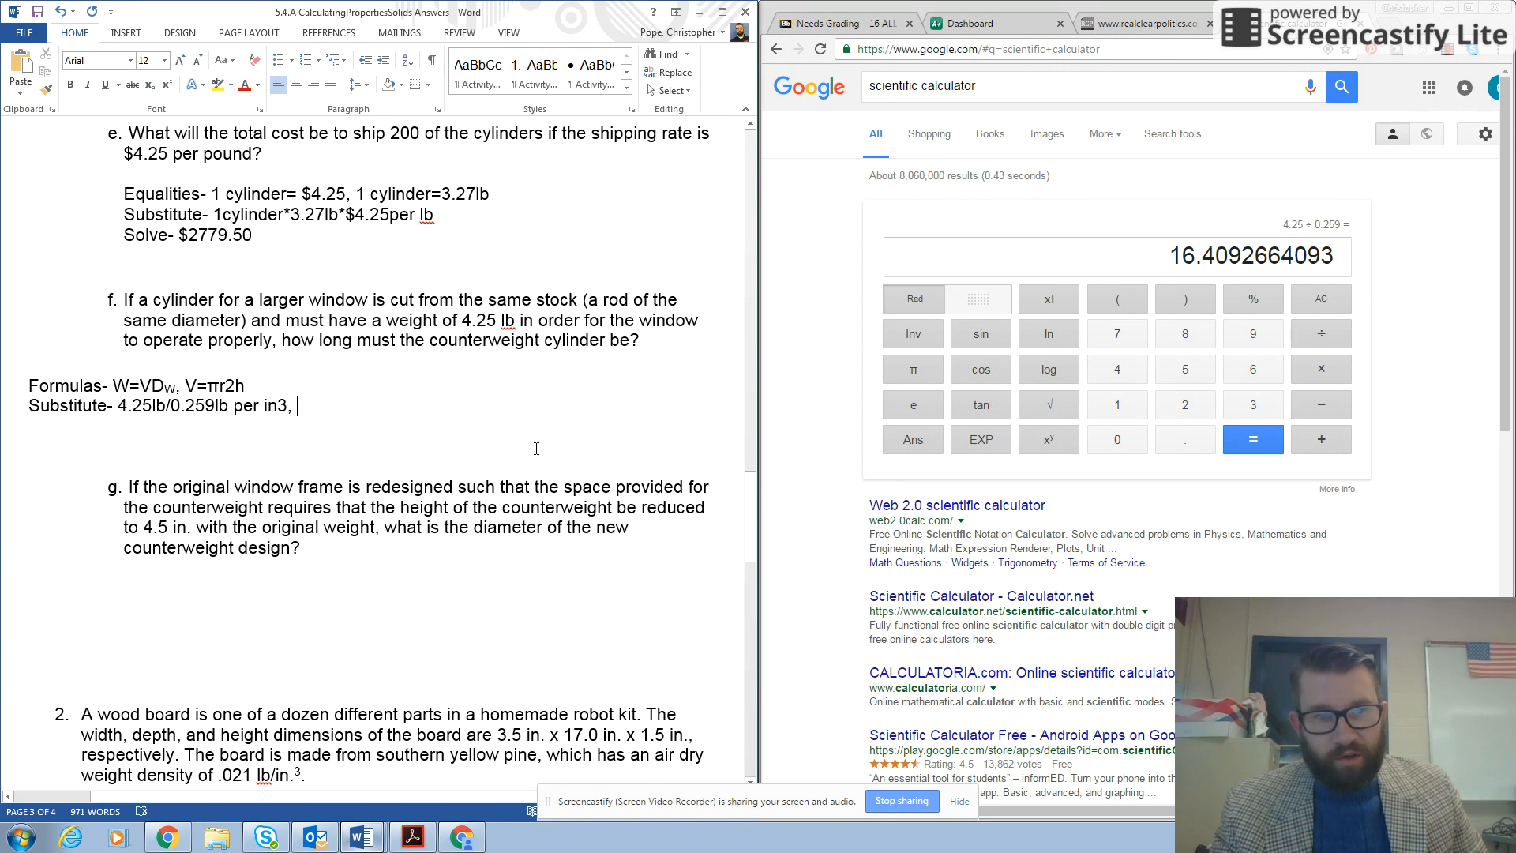
Step: Continue part f's Substitute line with 16.41/(π(1.75/2)², the 2 as a superscript
text(16)
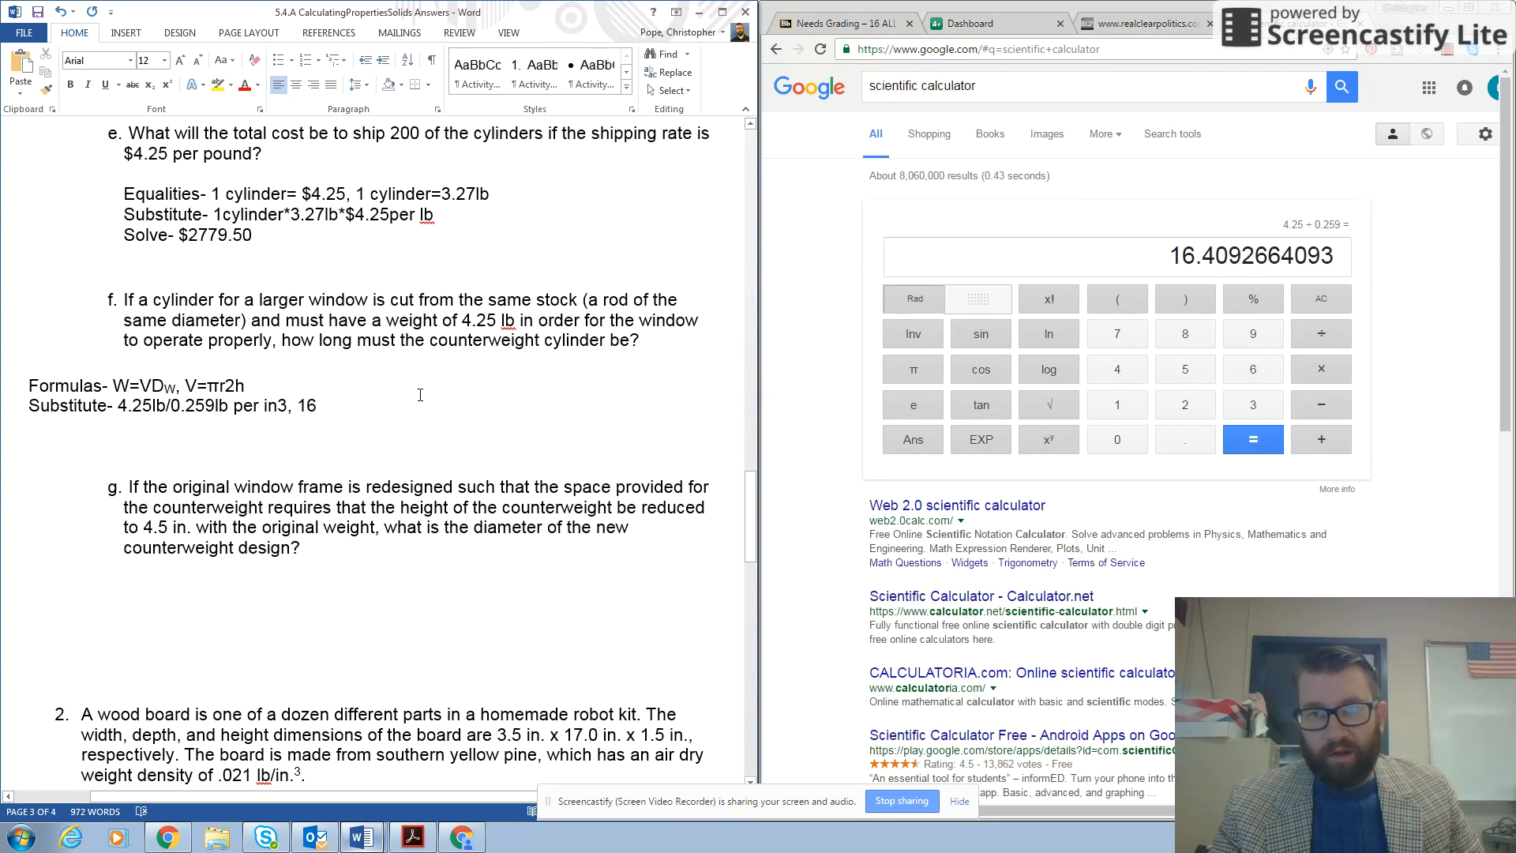
text(.4)
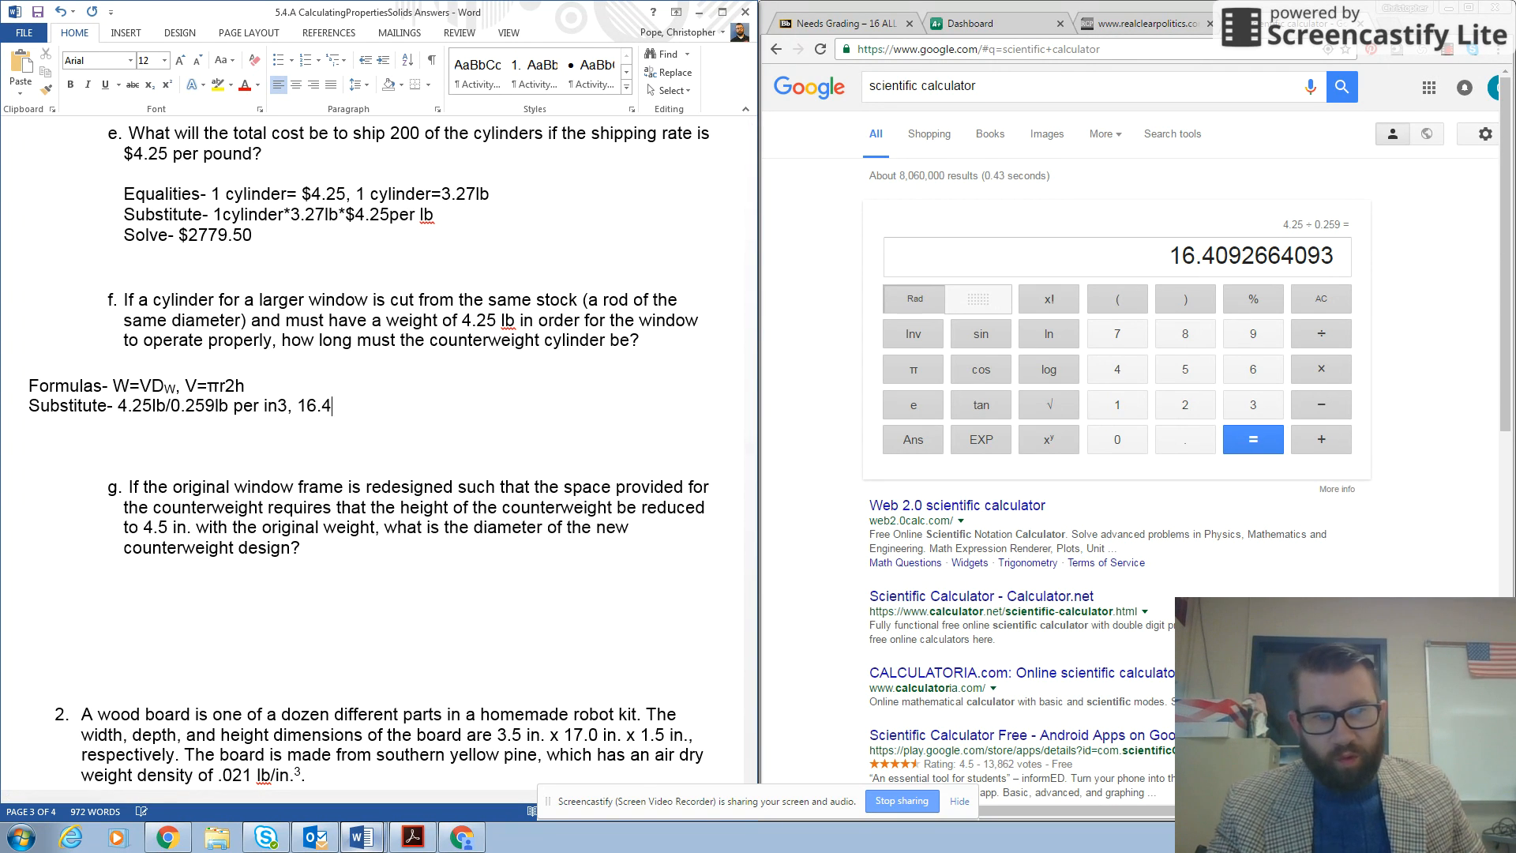
text(1/)
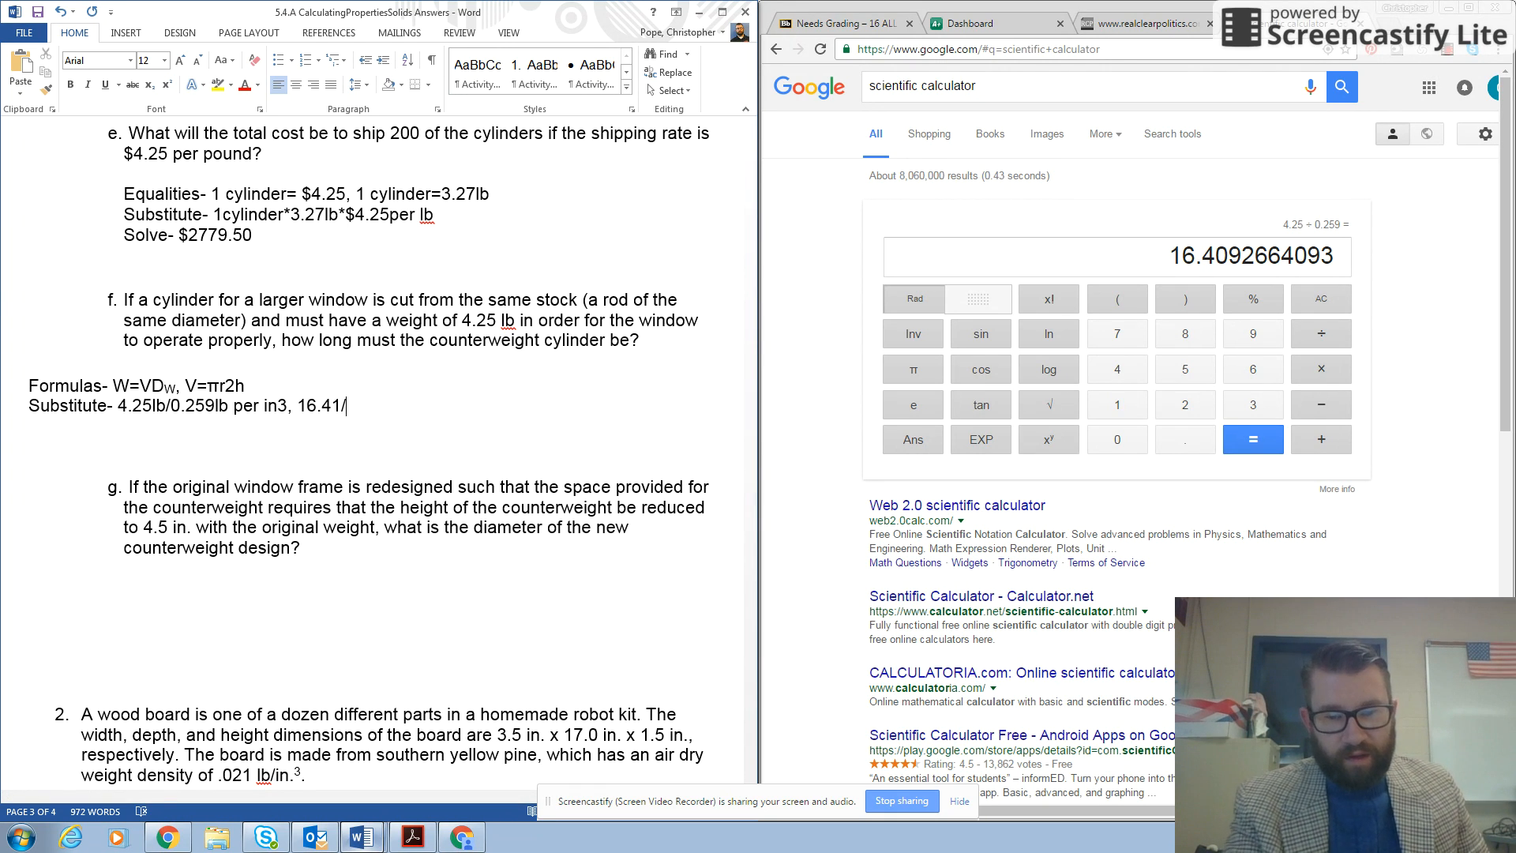
text((π)
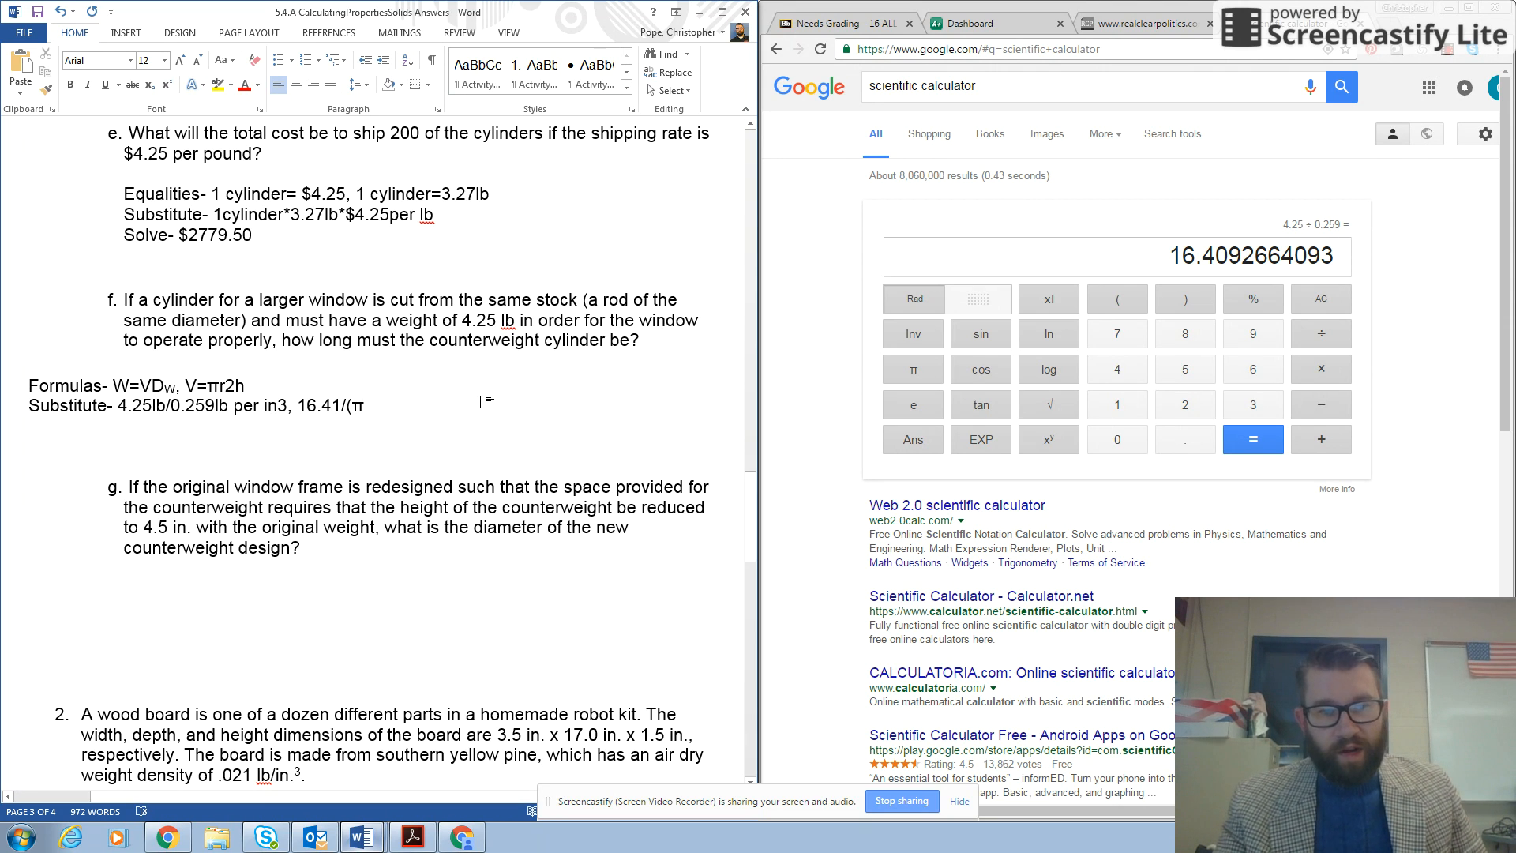
text((1)
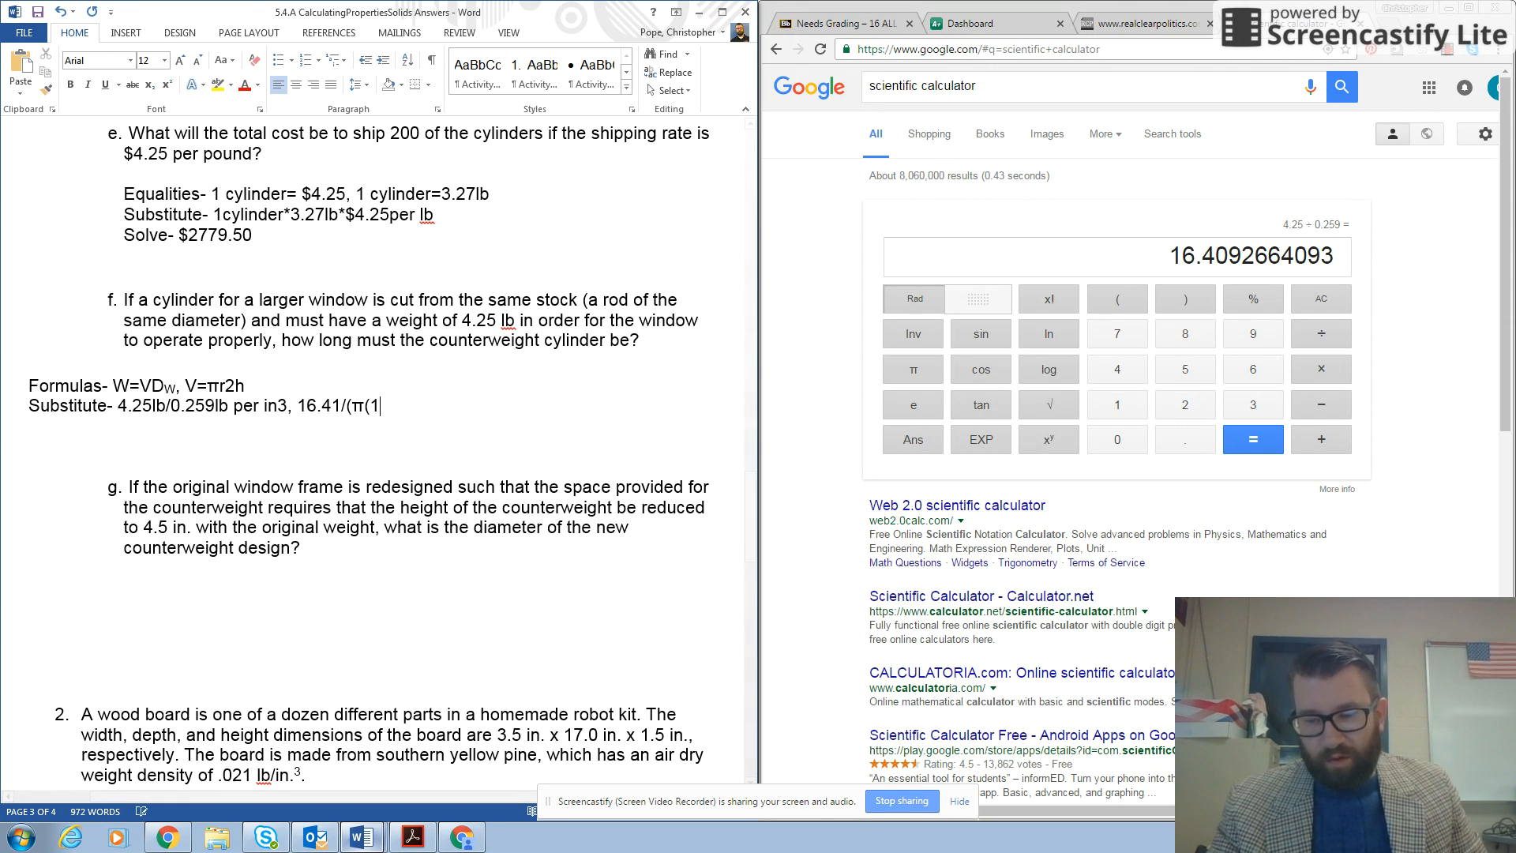
text(75)
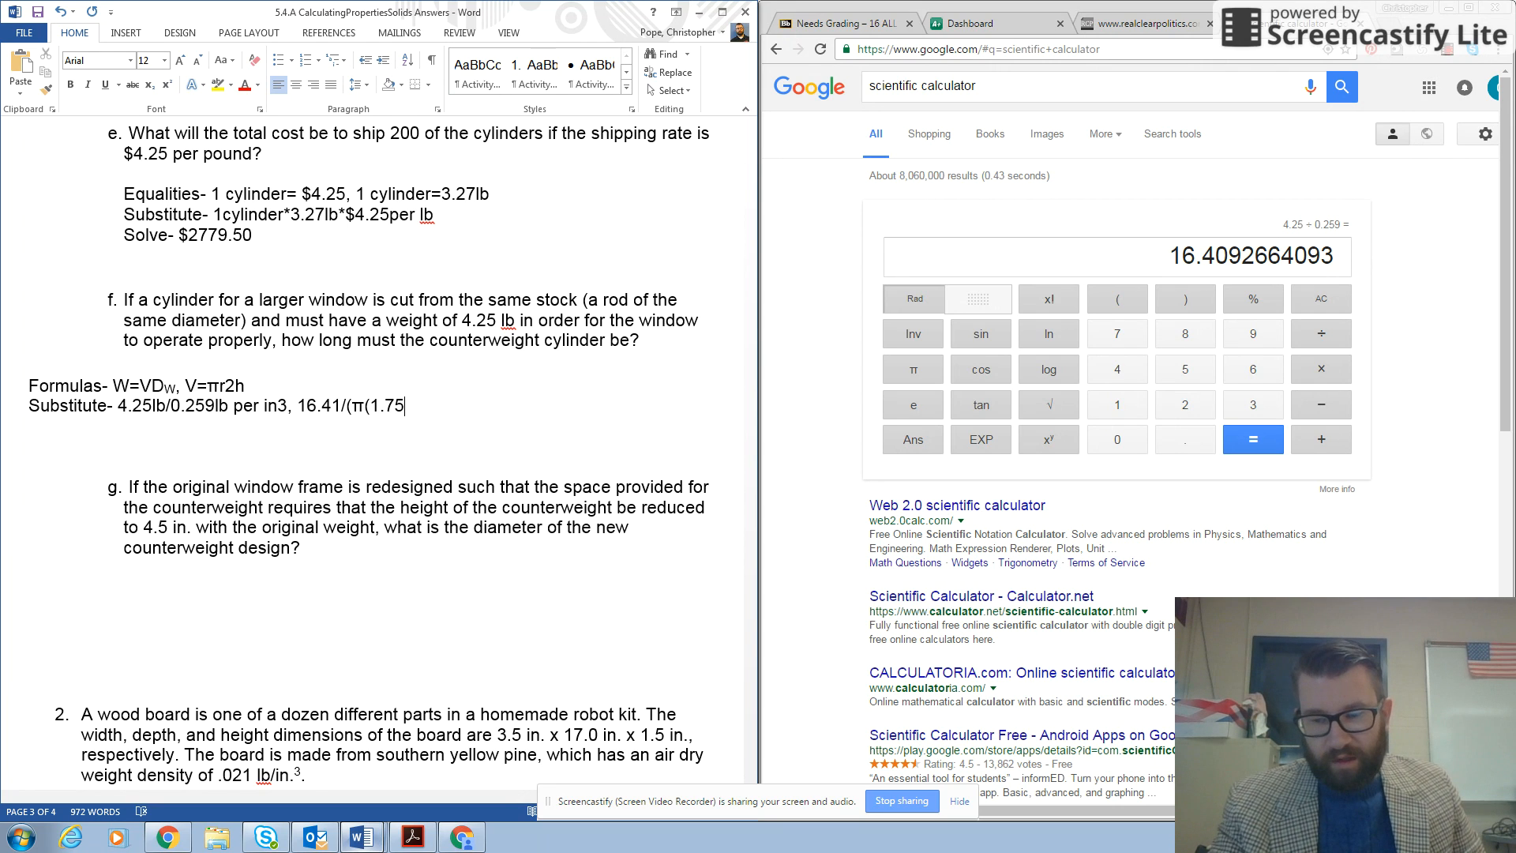
text(/2))
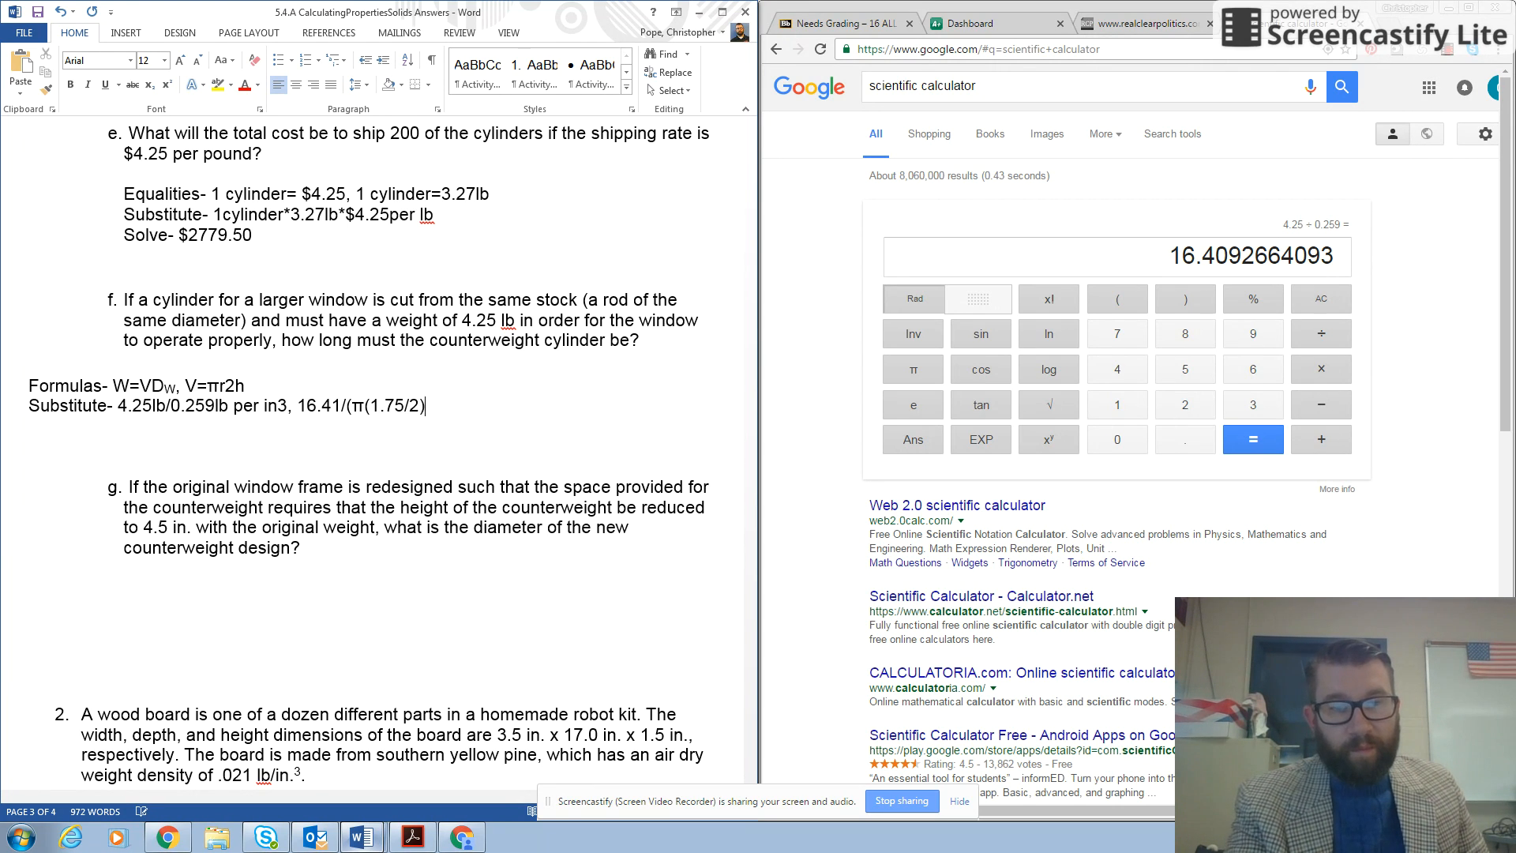
click(437, 428)
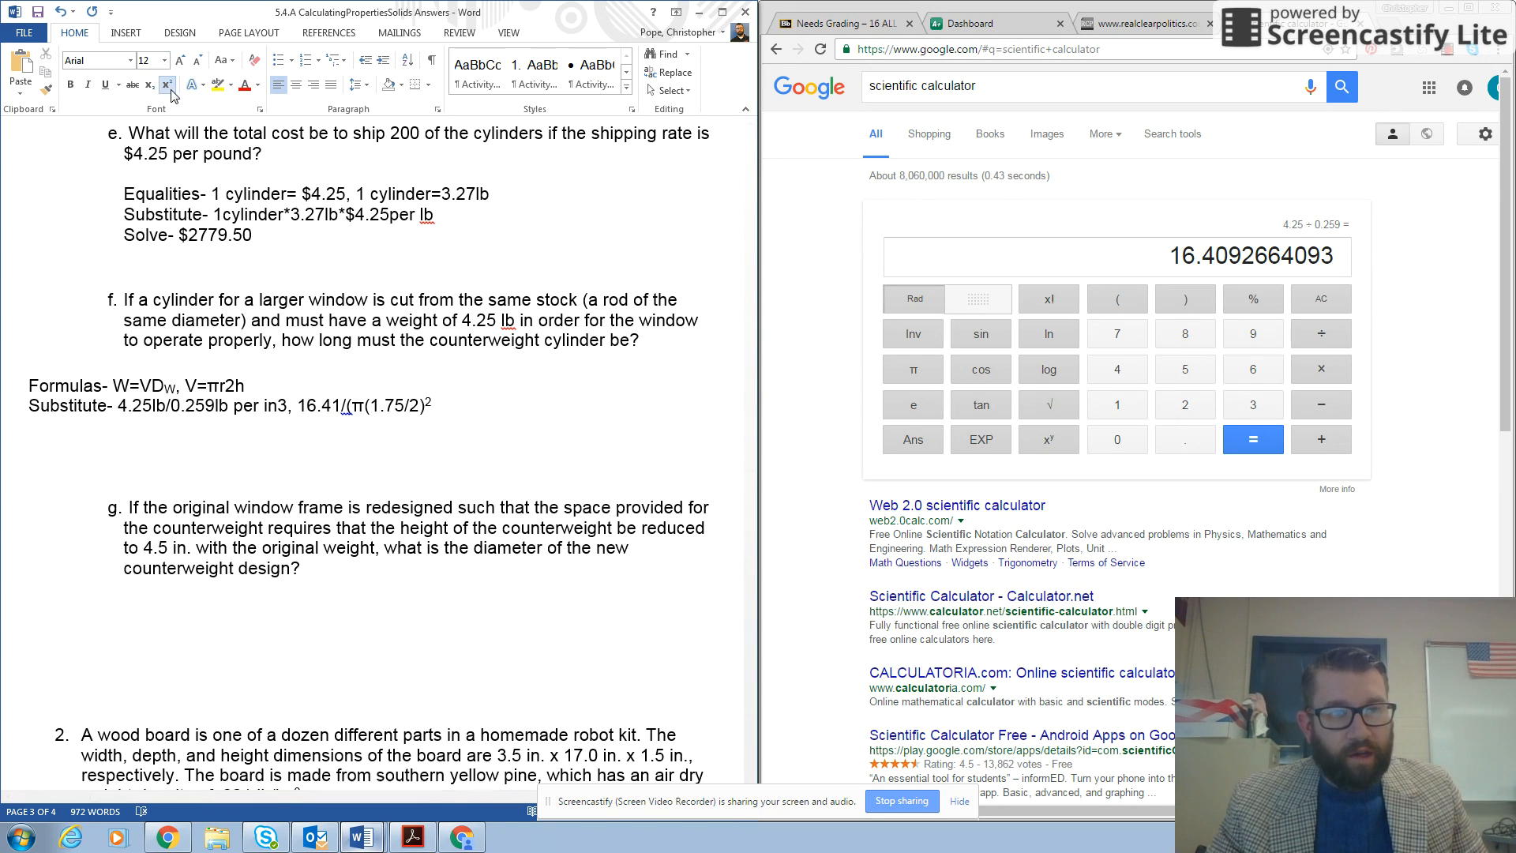
Step: Add a 'Solve-' line under f, prefix the substitution with 'h=', and enter 16.41 in the calculator
text(So)
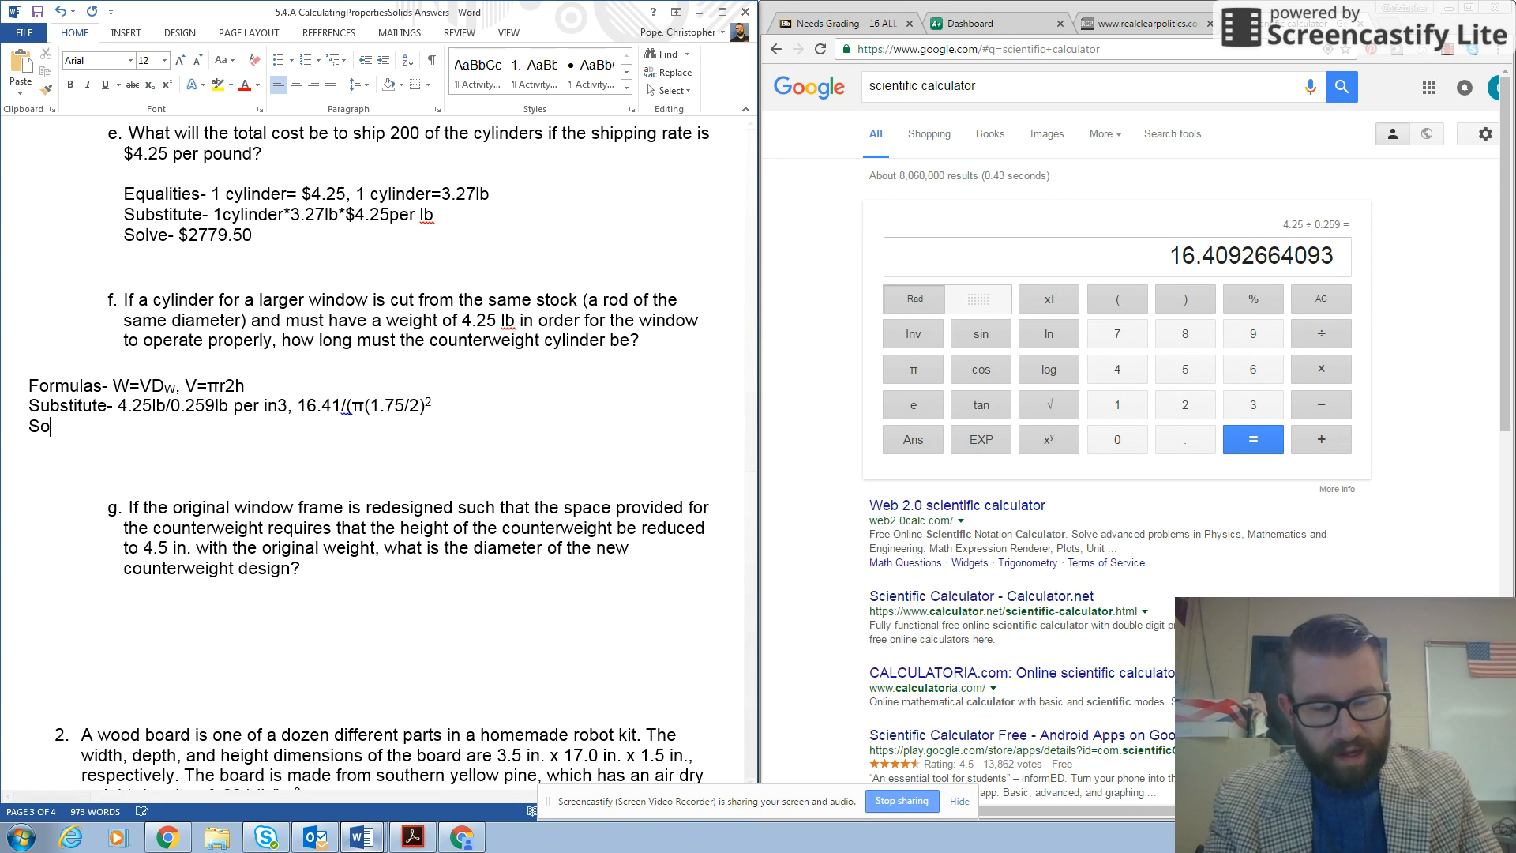
text(lve-)
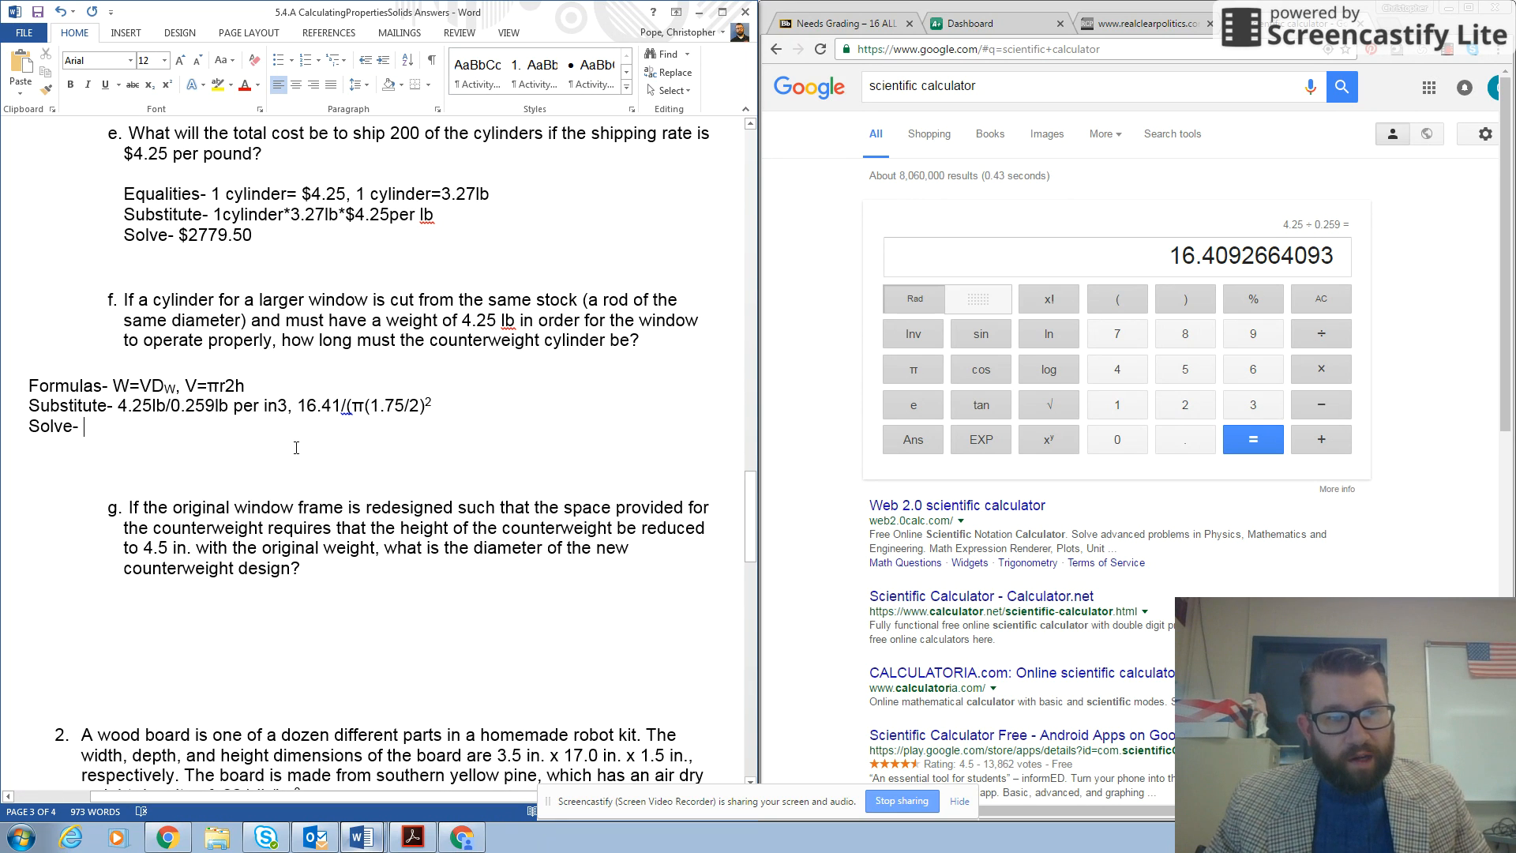
mouse_move(433, 390)
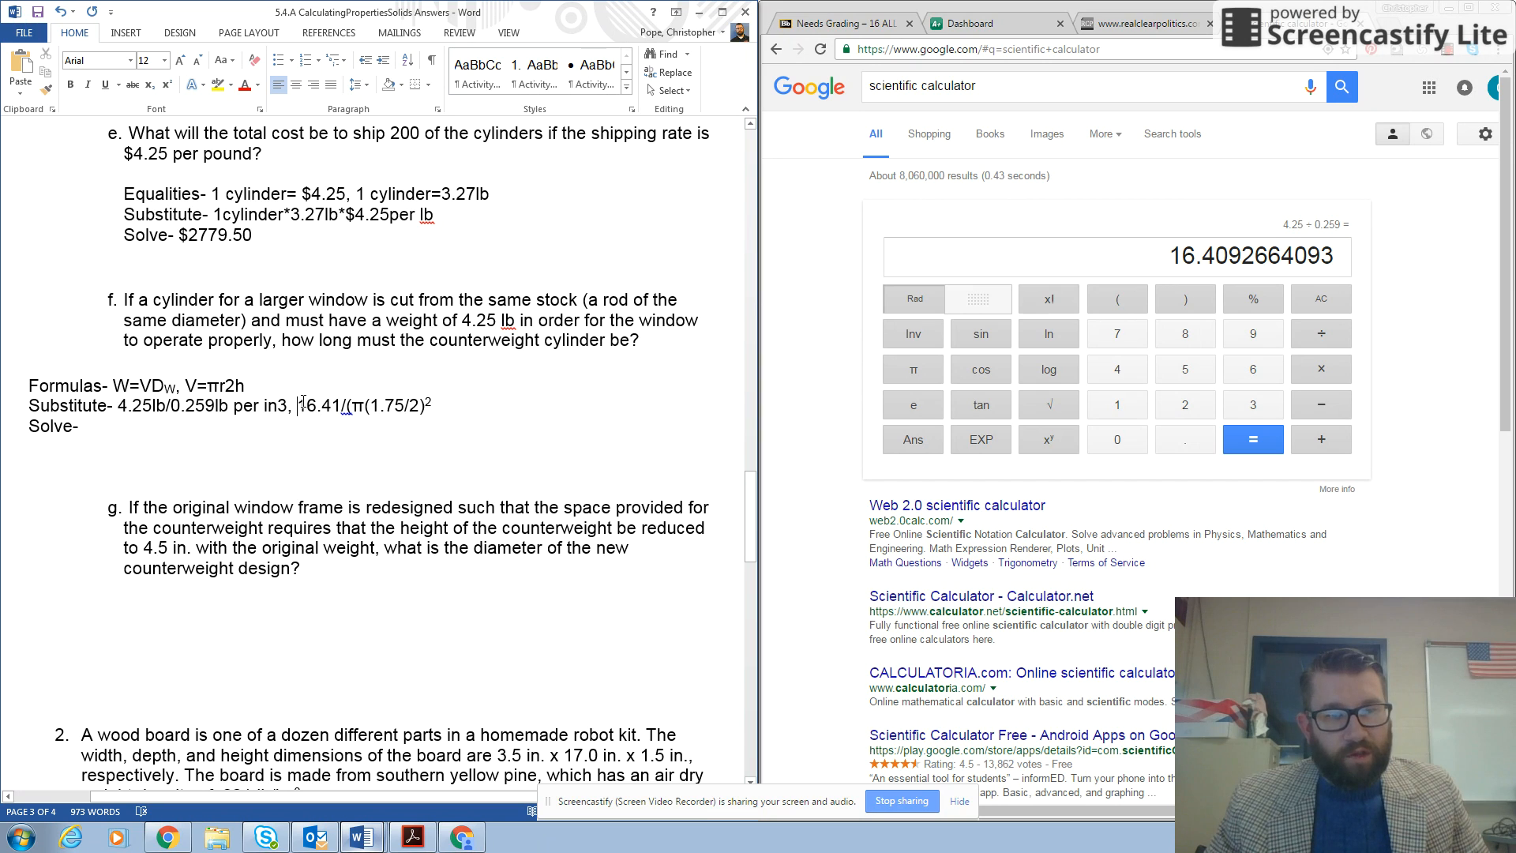
text(h)
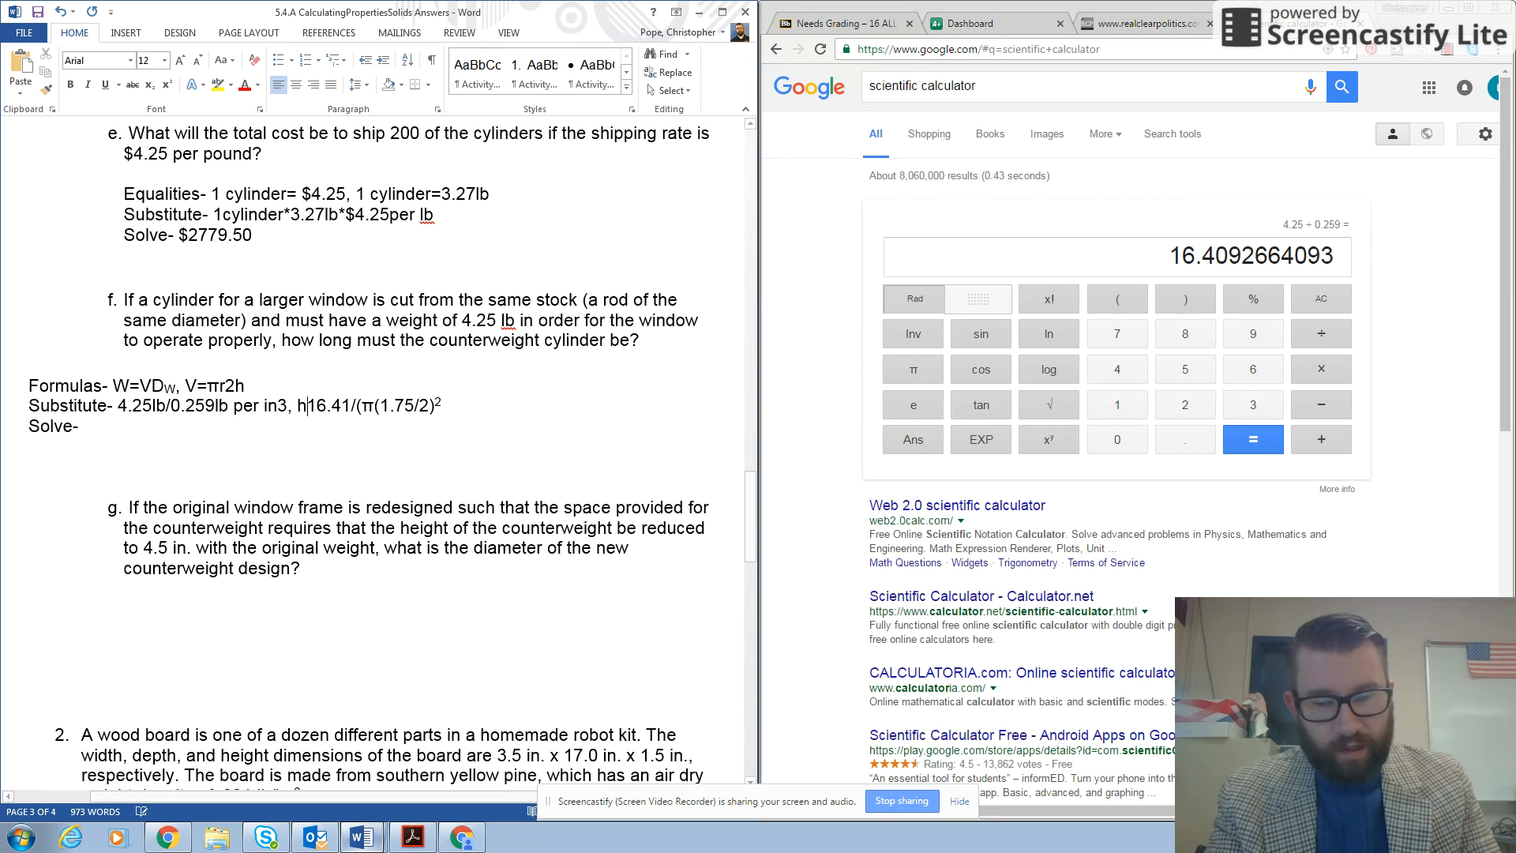
text(=)
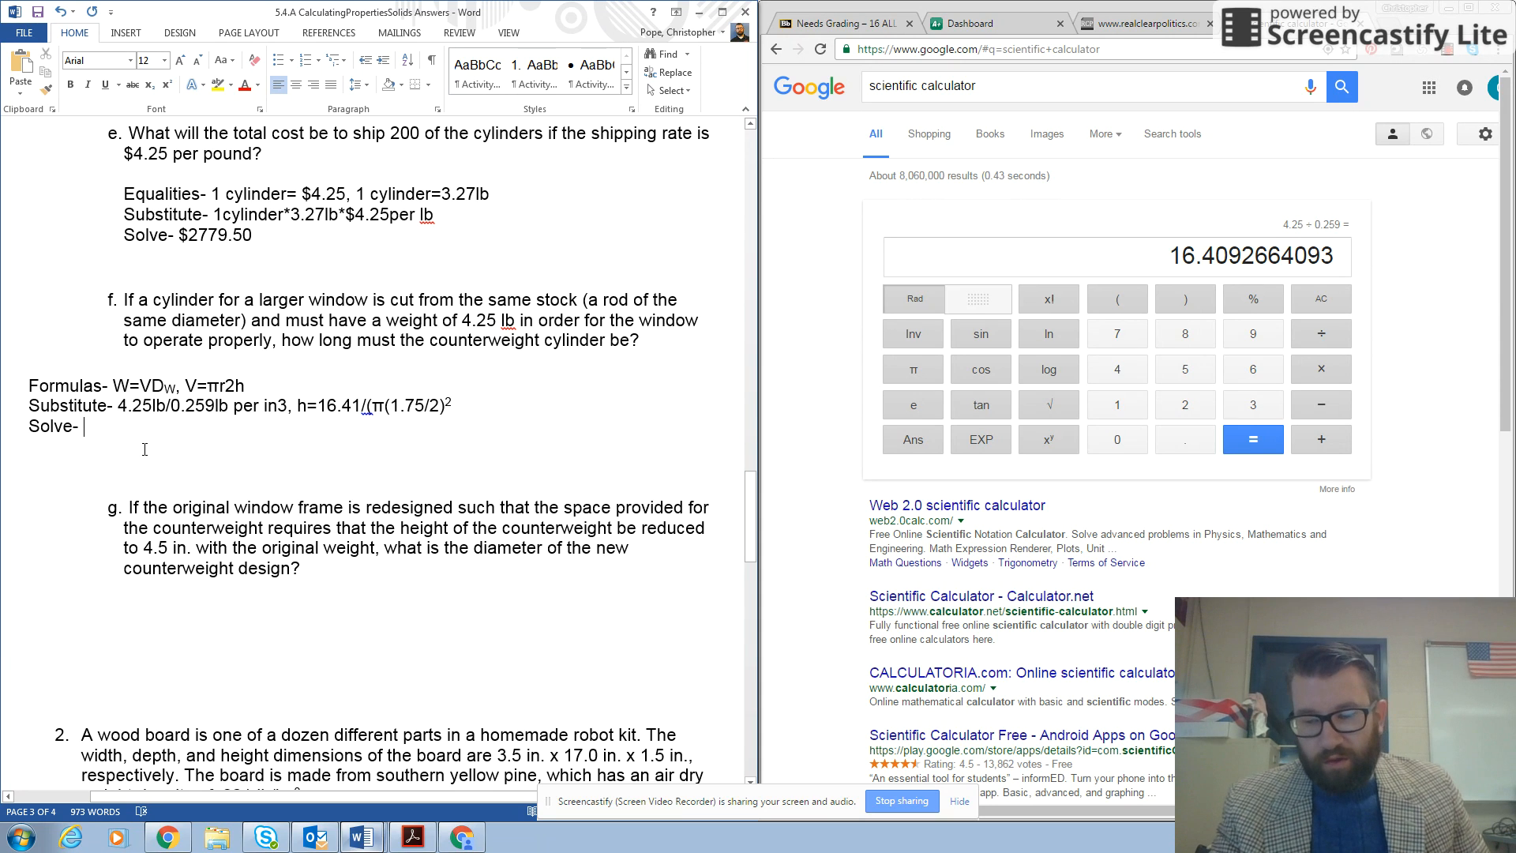
text(16.41)
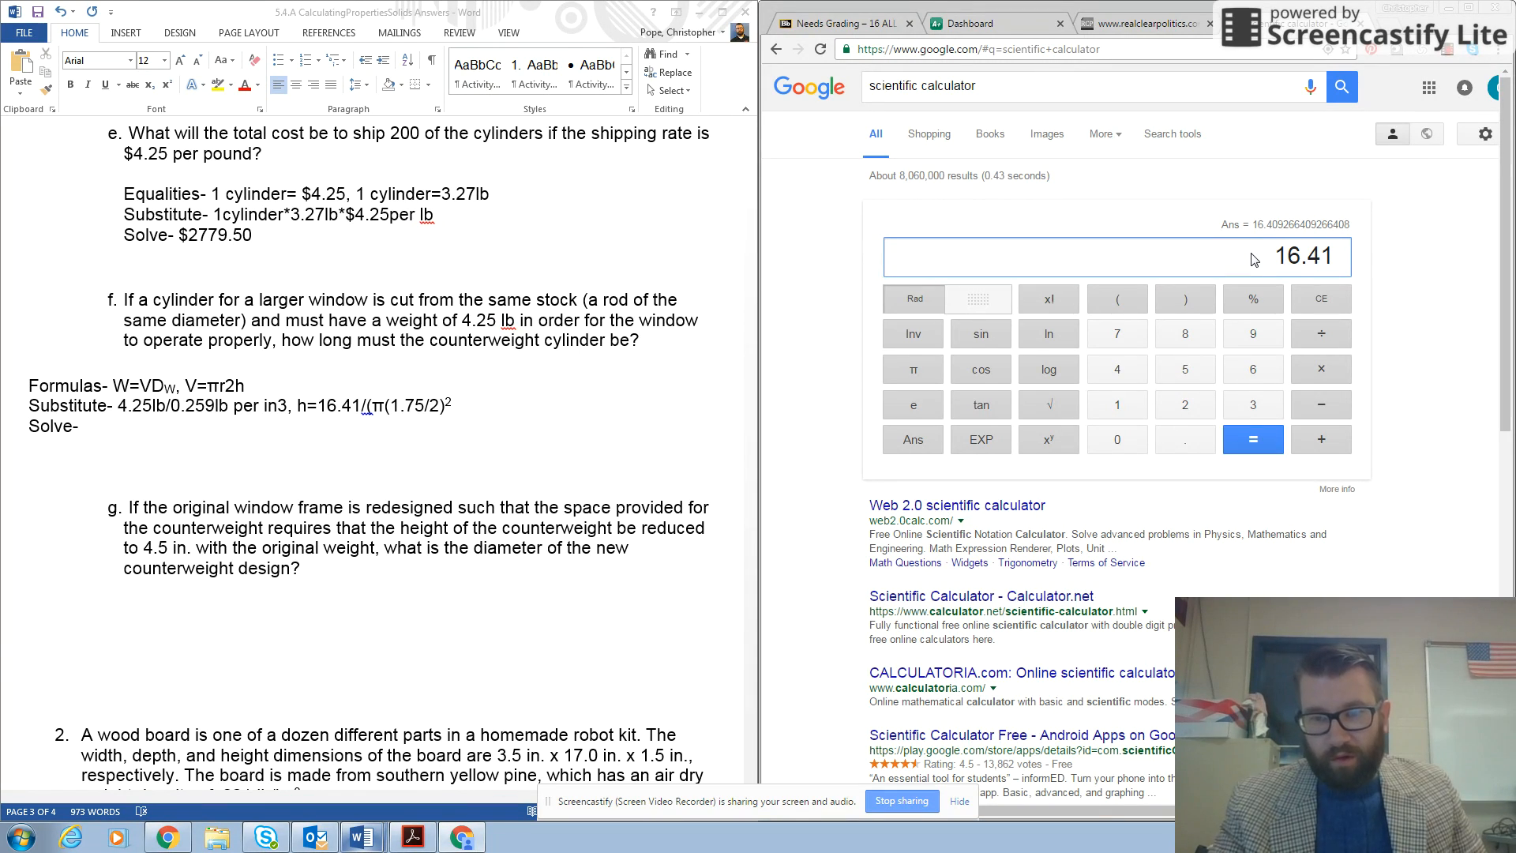
Step: Evaluate 16.41 ÷ (3.14 × (1.75 ÷ 2)²) = 6.82594566489 and return to the Solve line
click(1321, 333)
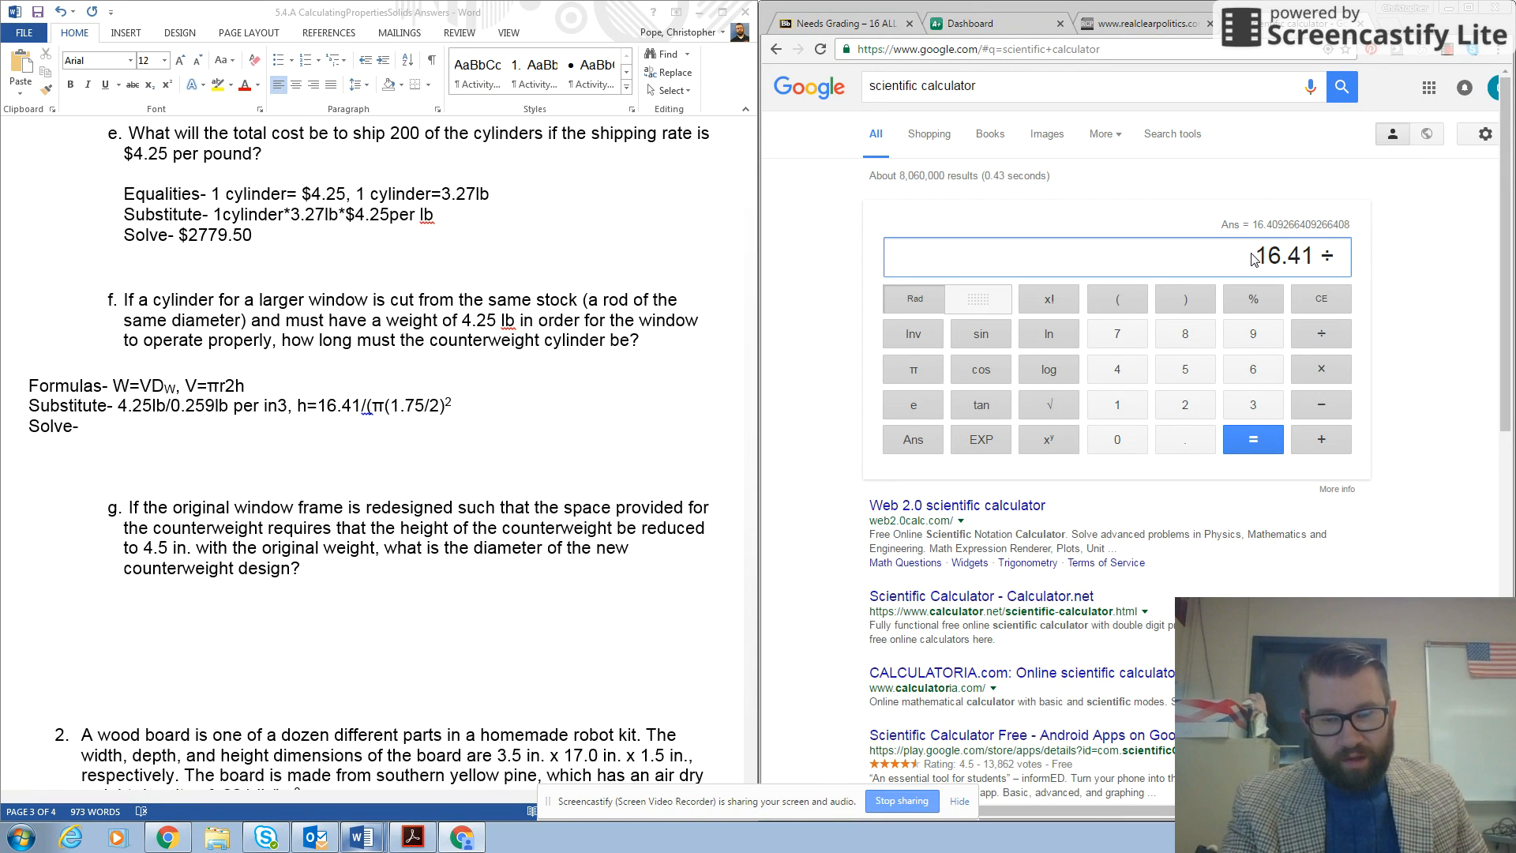
click(1116, 299)
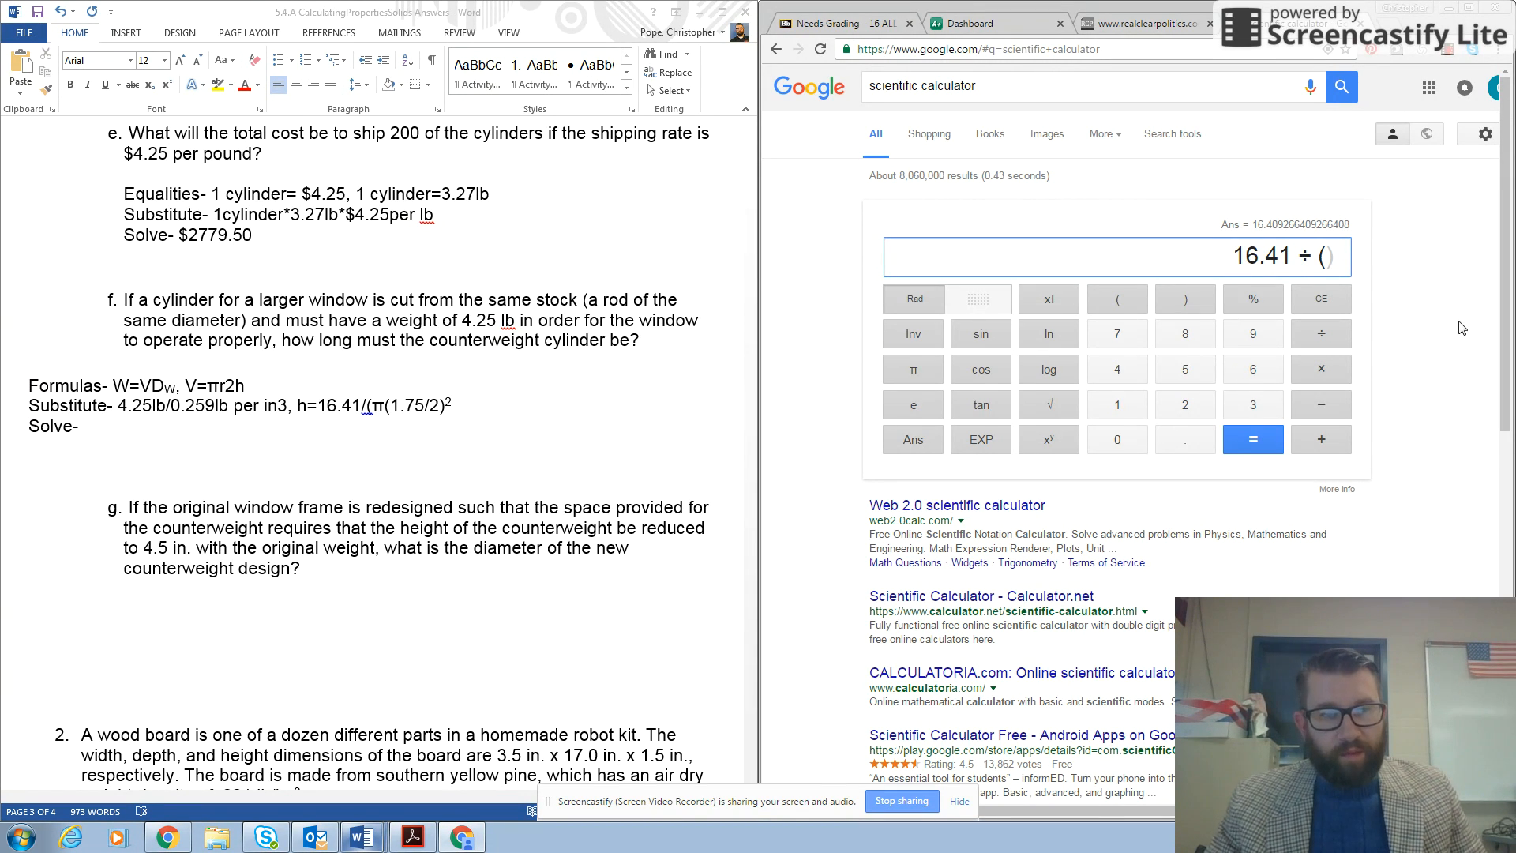
mouse_move(1429, 331)
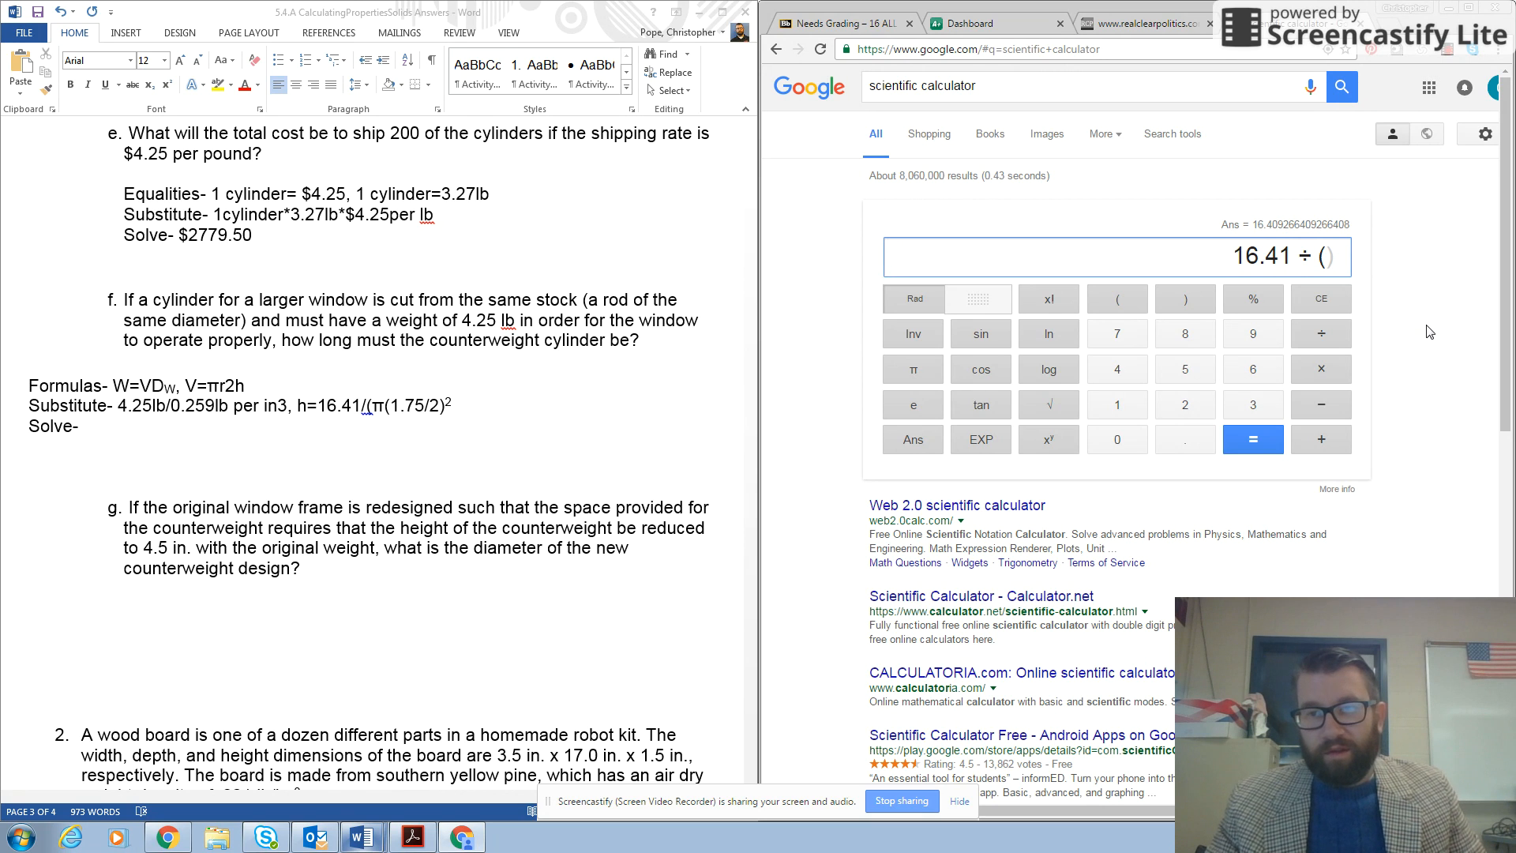
text(3.14)
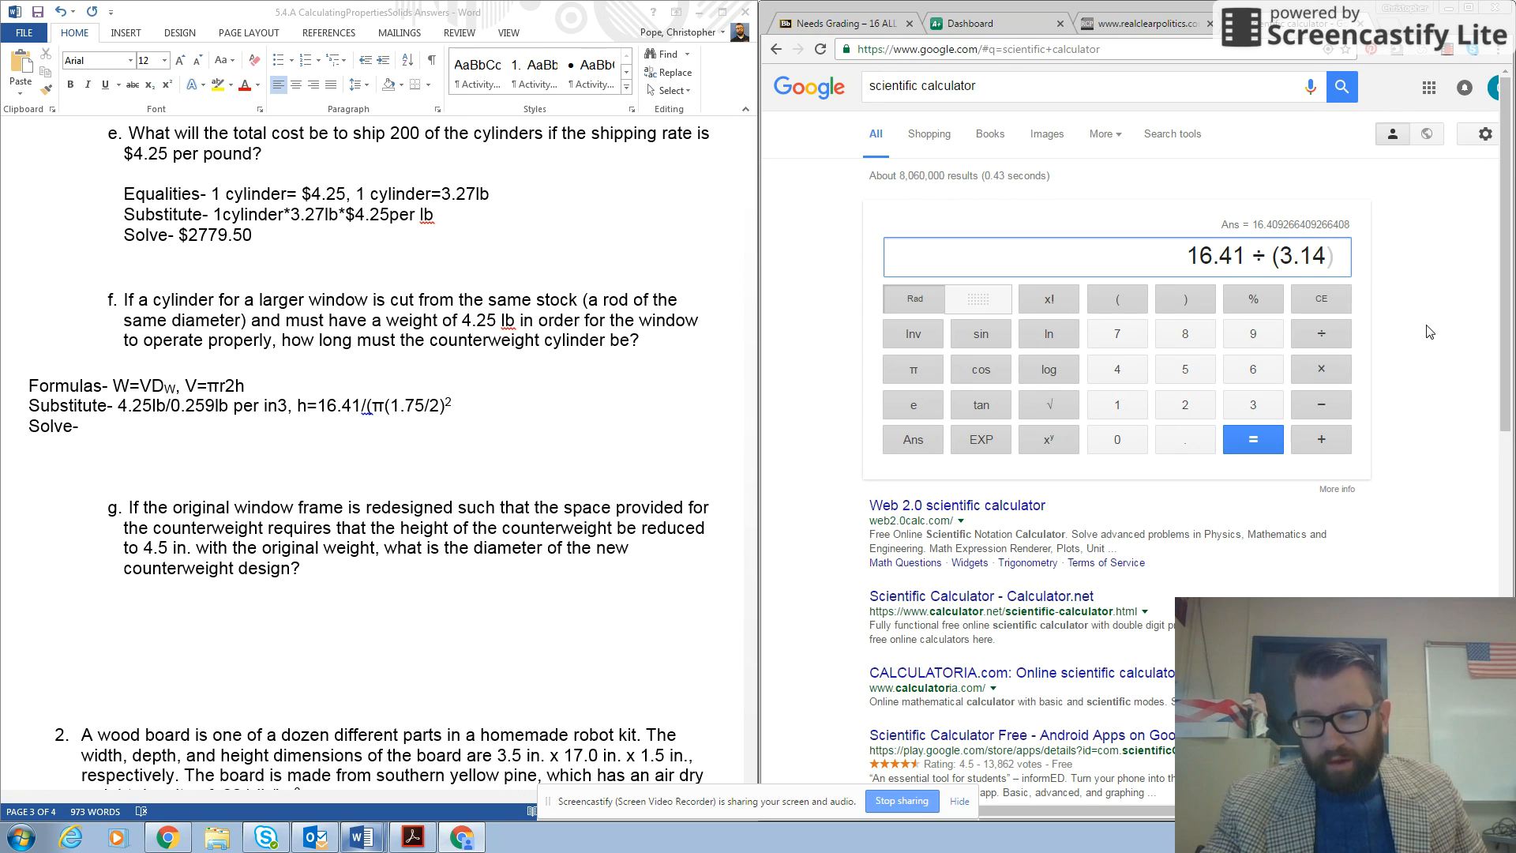
click(1320, 368)
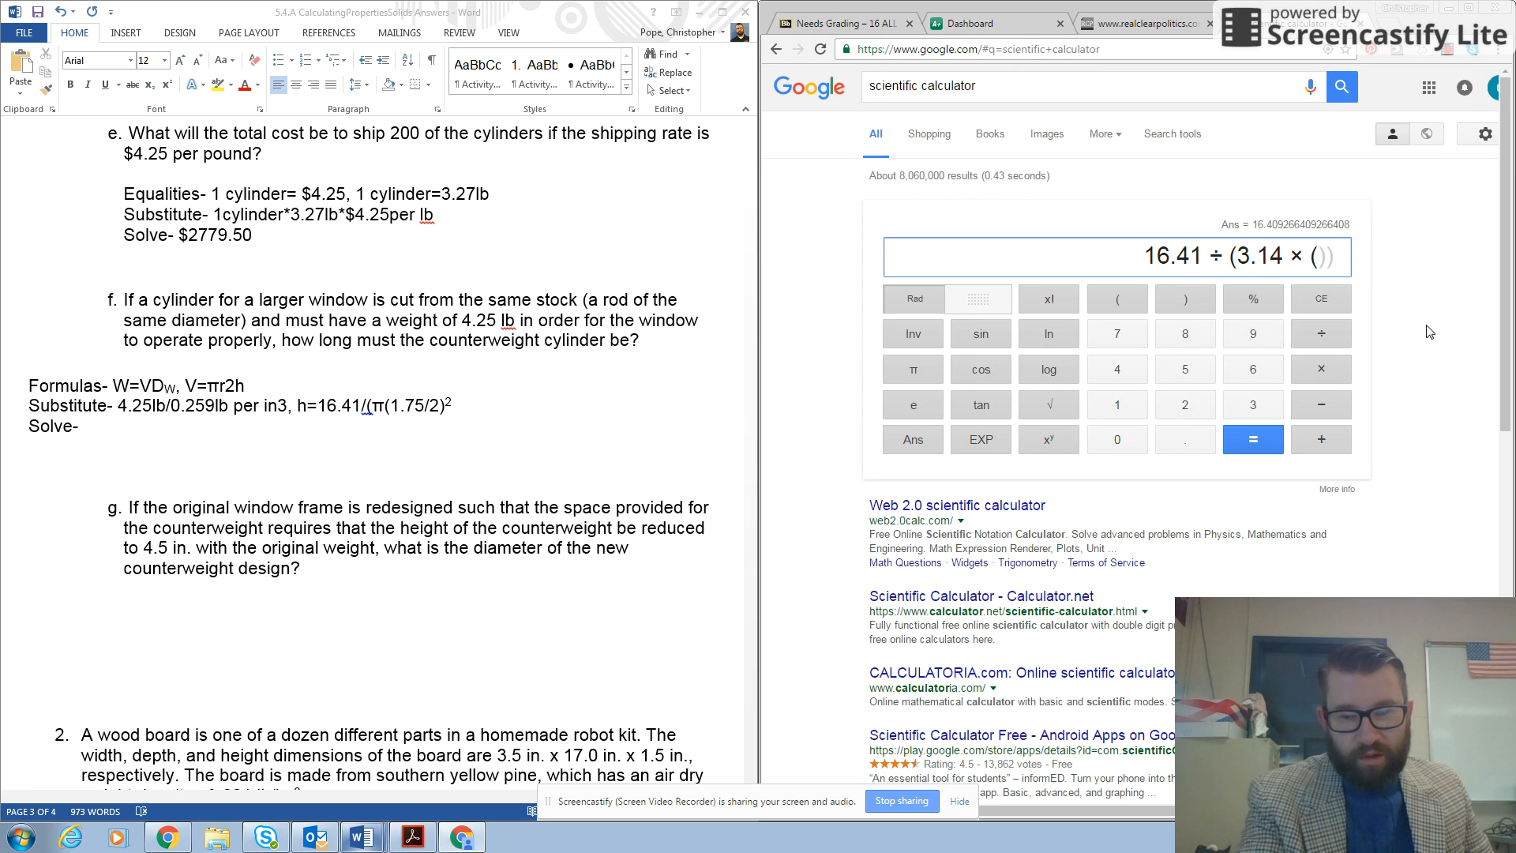
text(1.75)
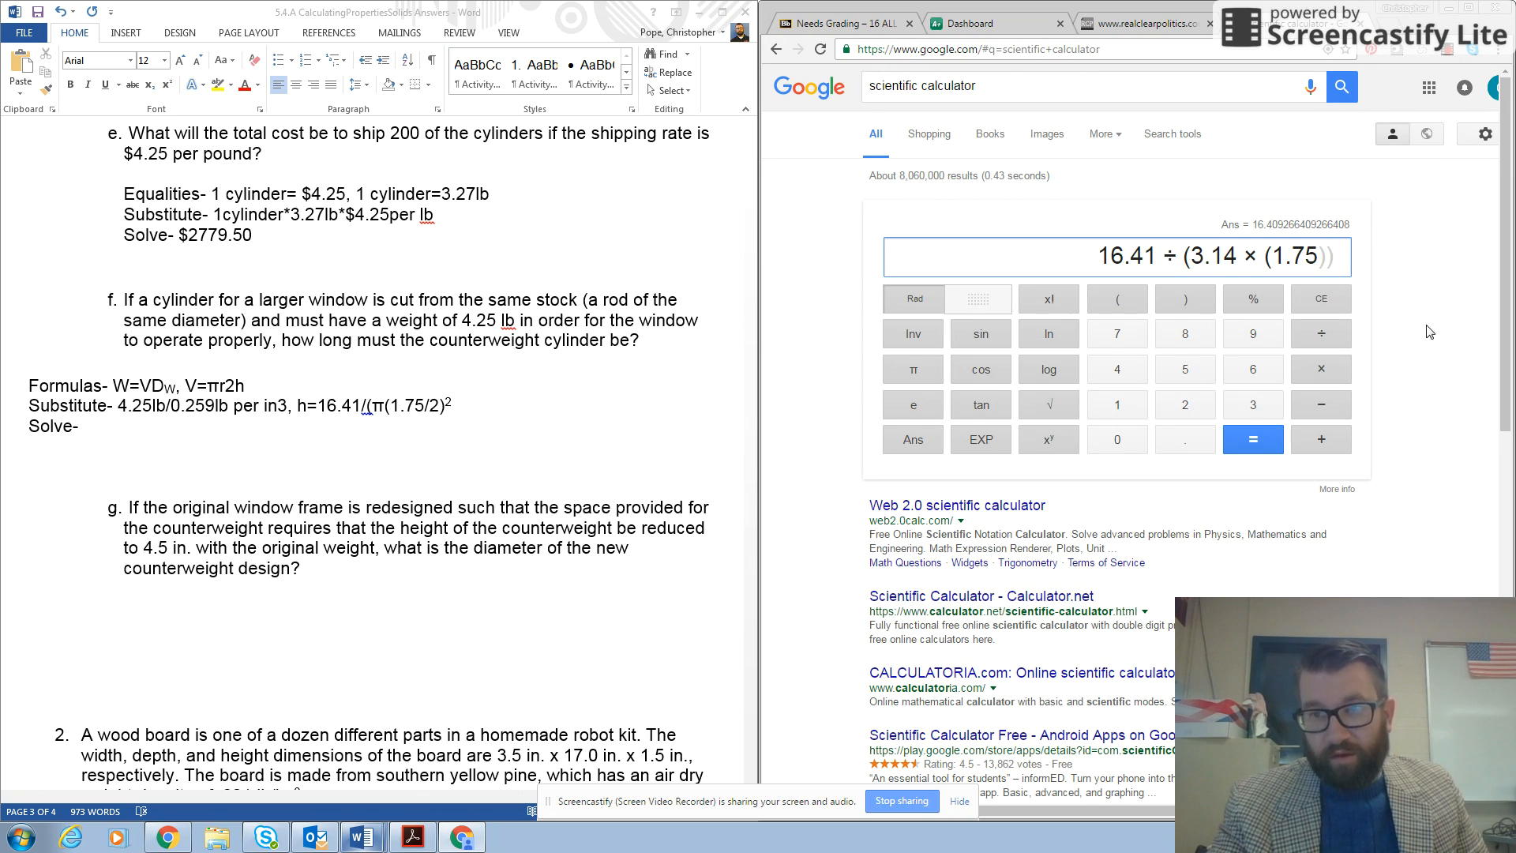
click(1320, 334)
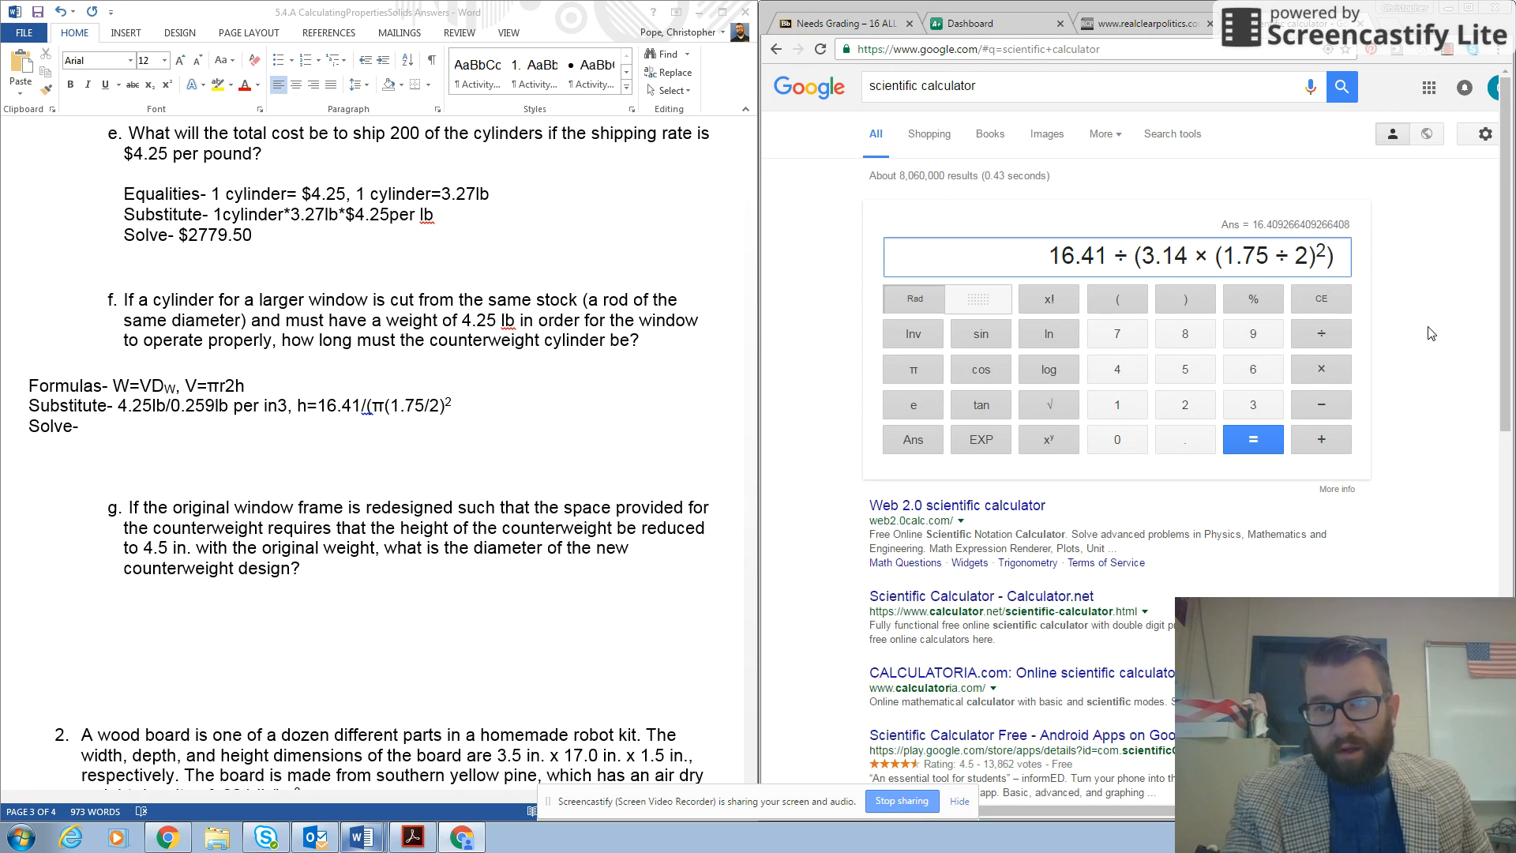
mouse_move(1049, 299)
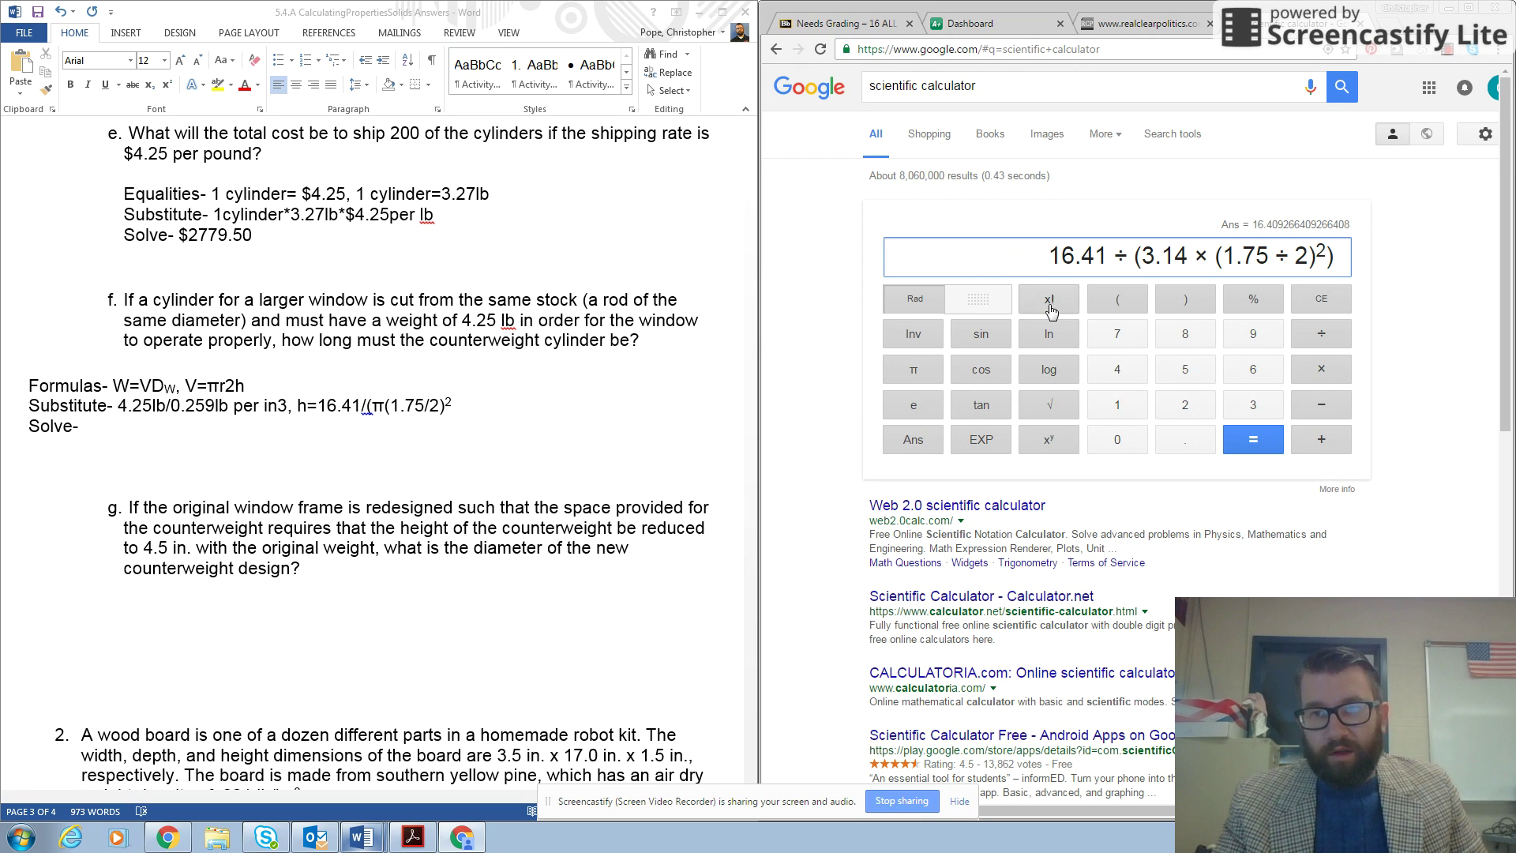
click(1252, 439)
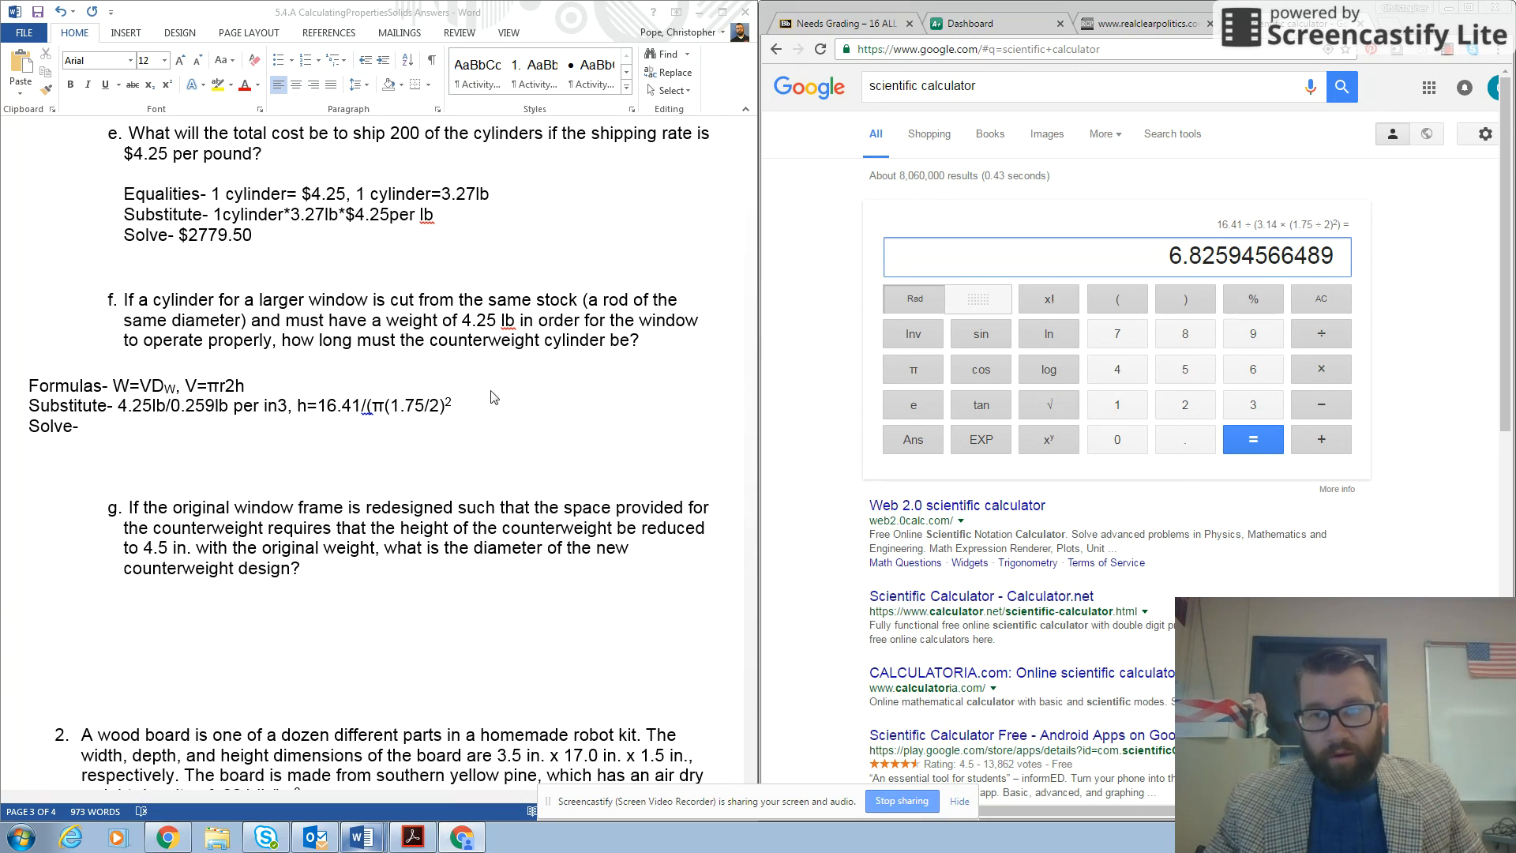
mouse_move(655, 532)
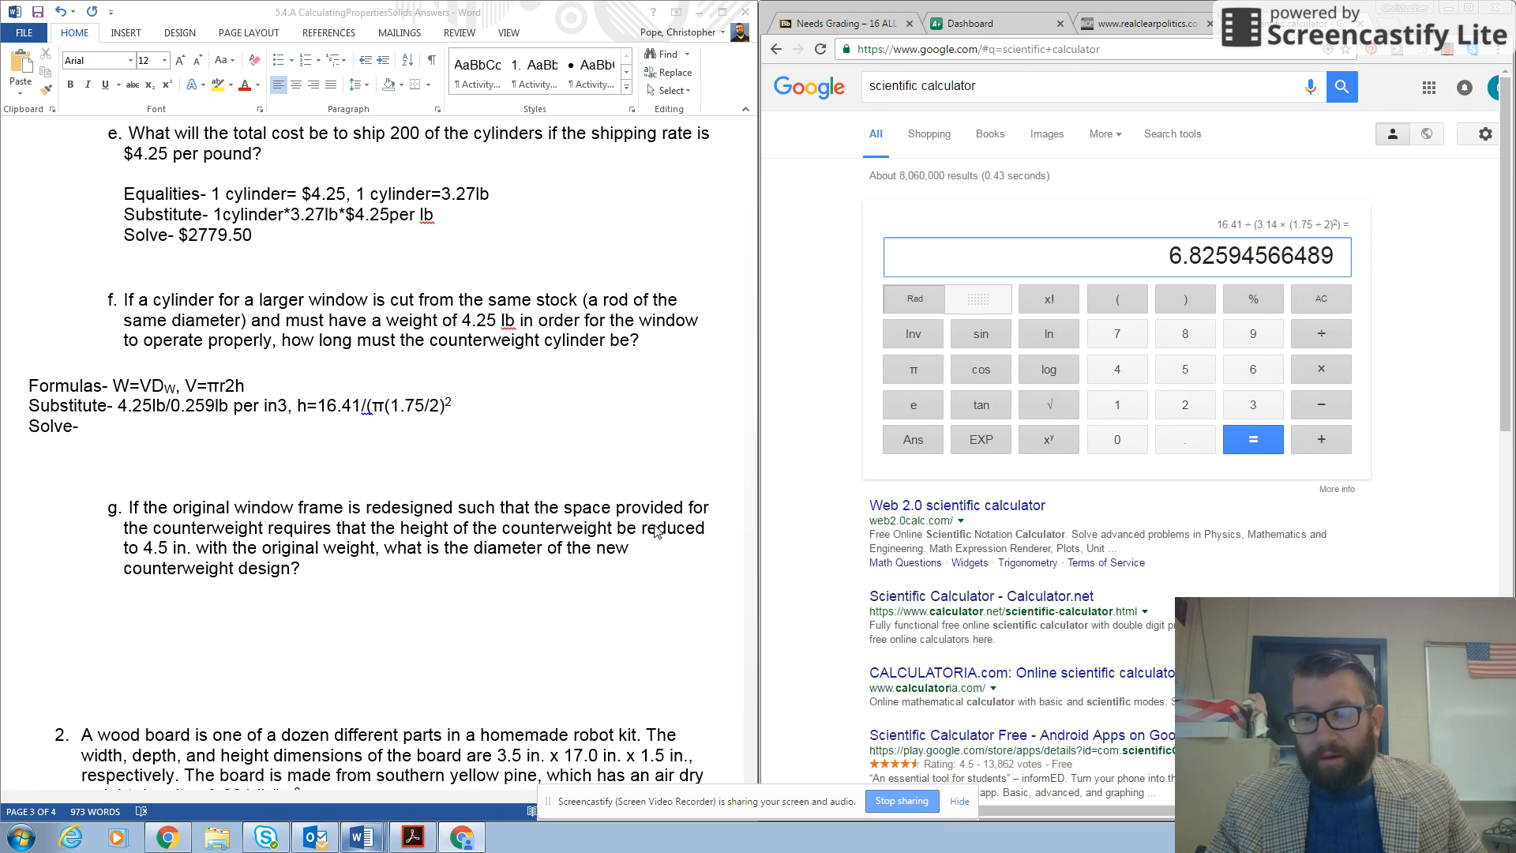
click(87, 427)
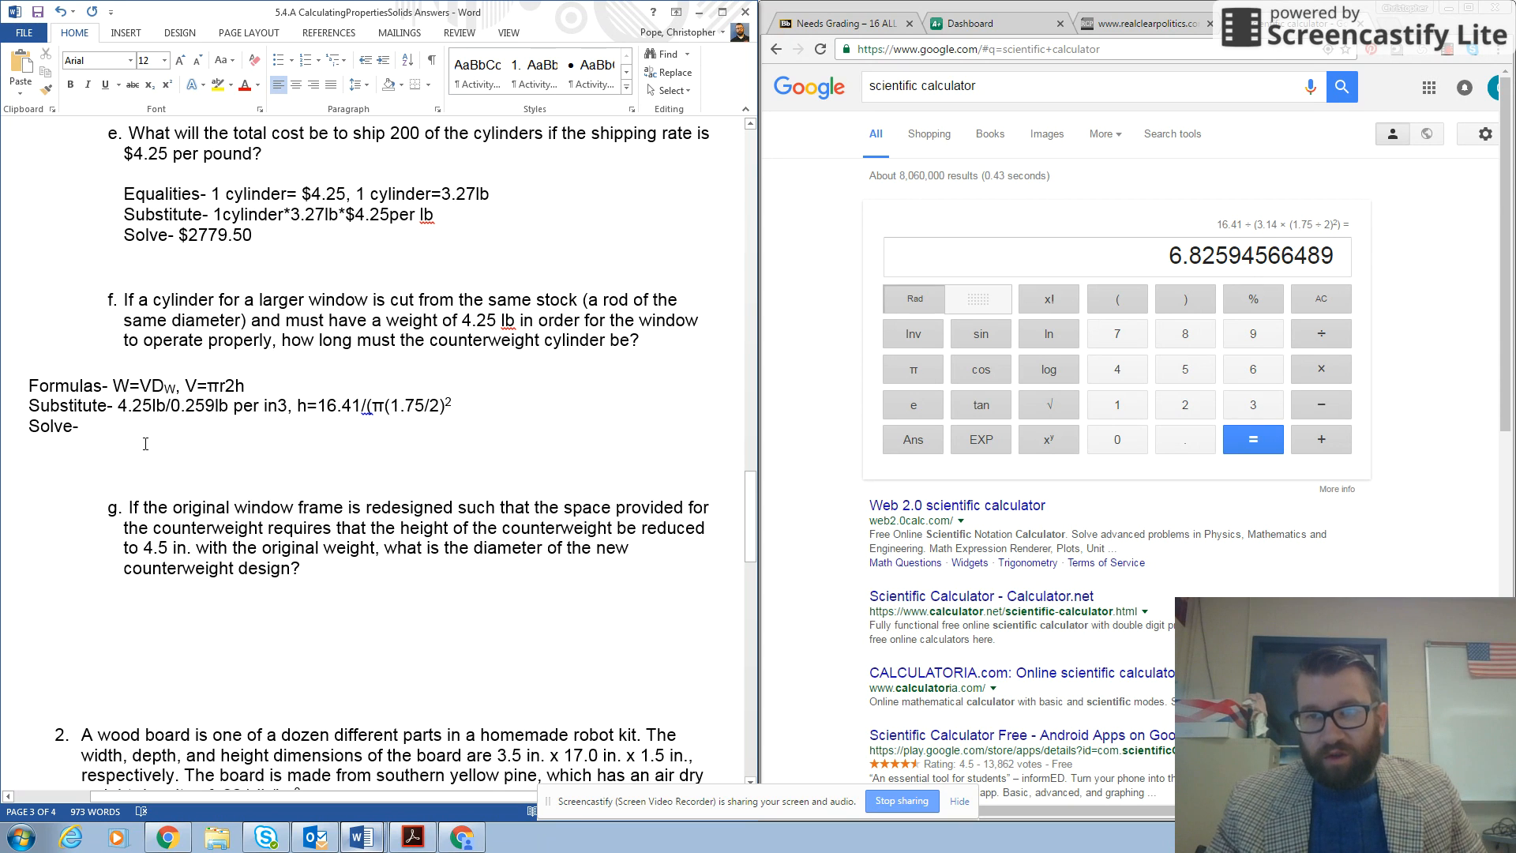
Step: Record part f's answer as 6.83in on the Solve line
text(6)
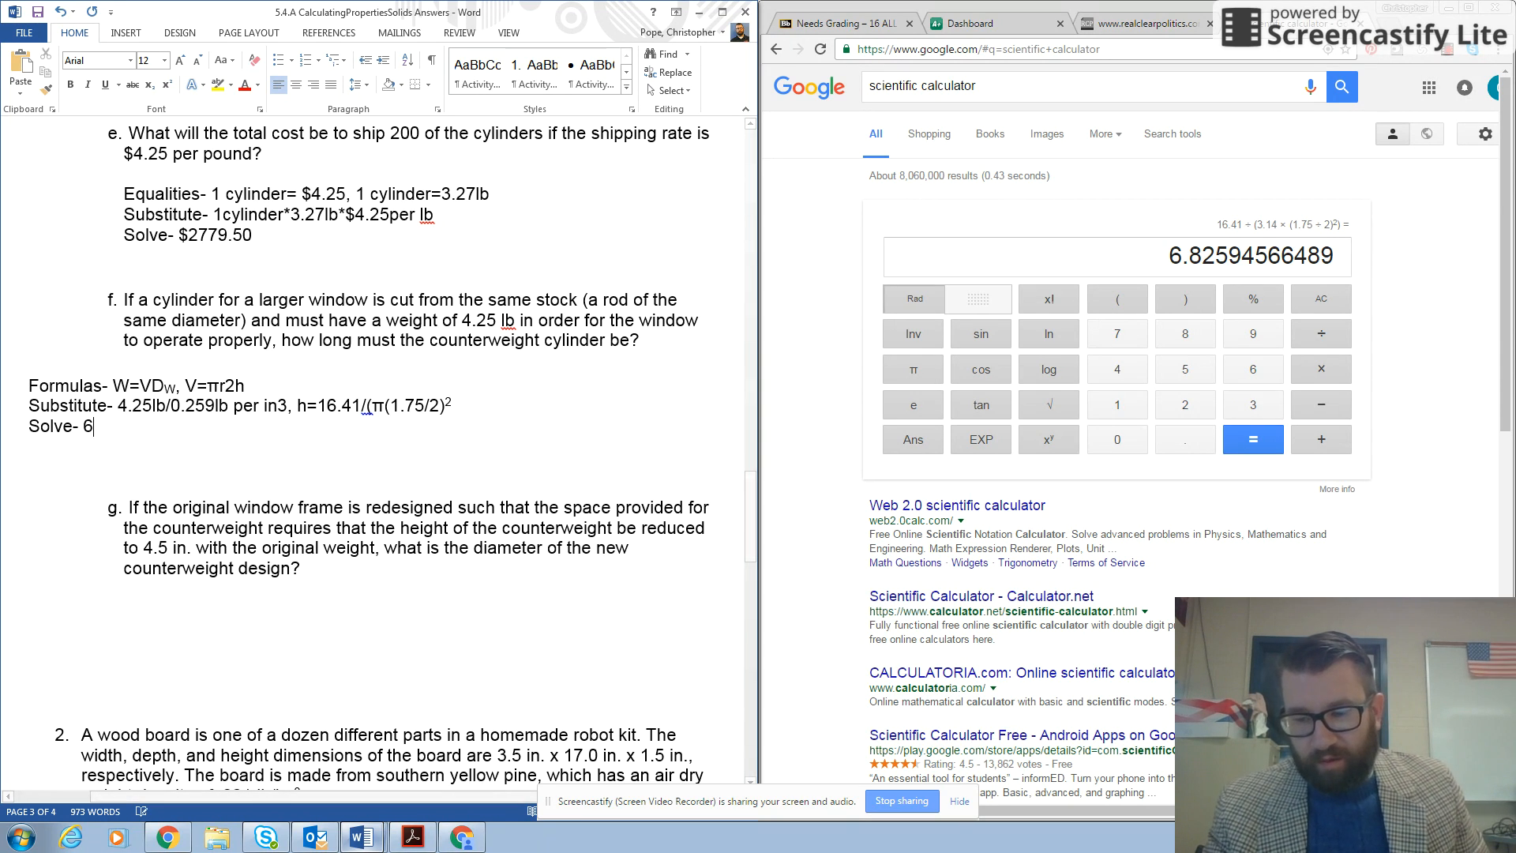
text(83)
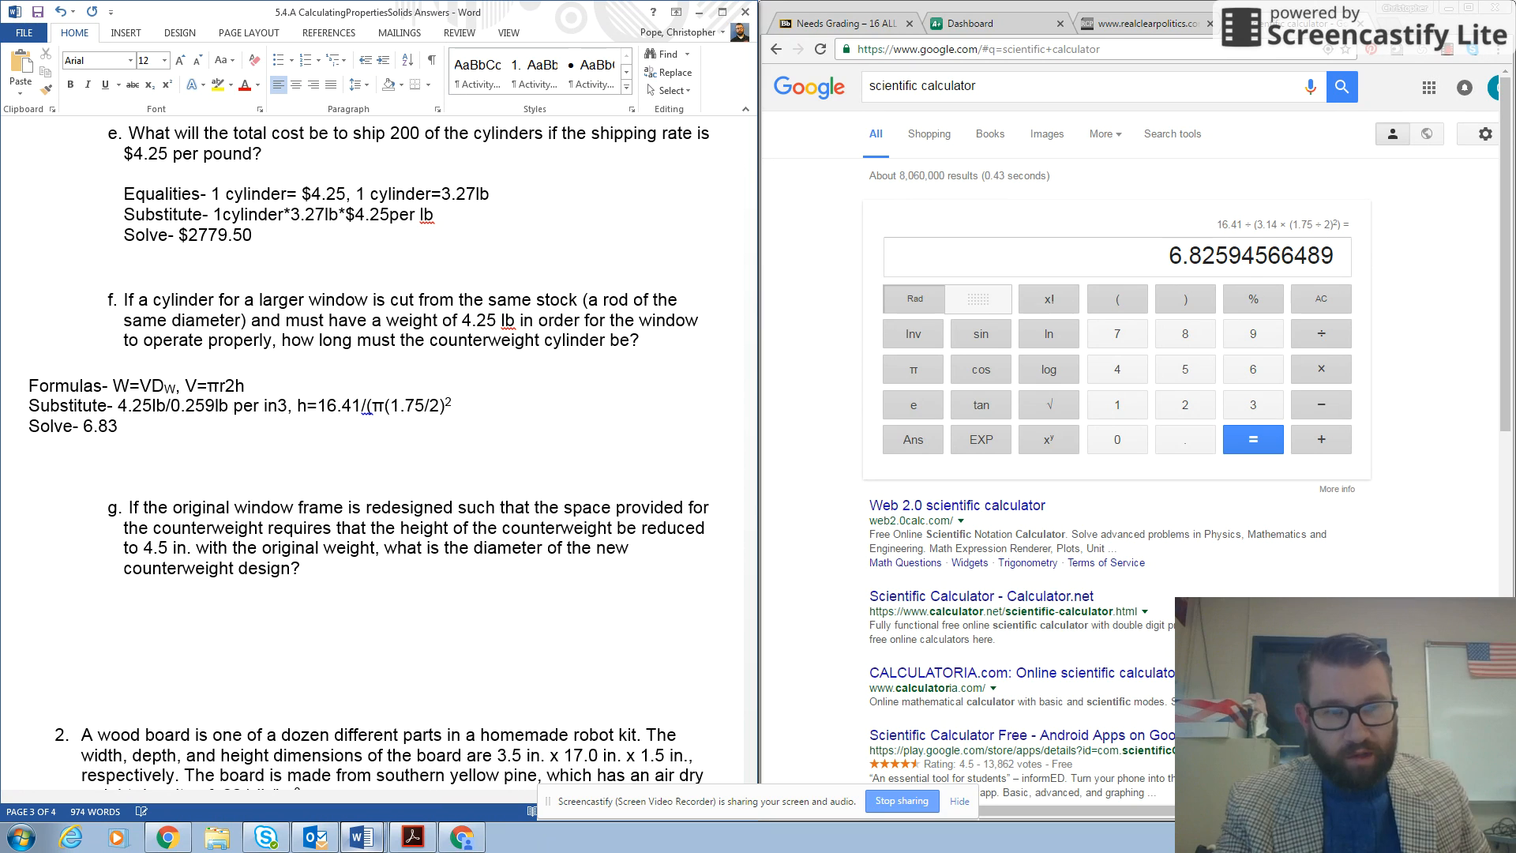
text(in)
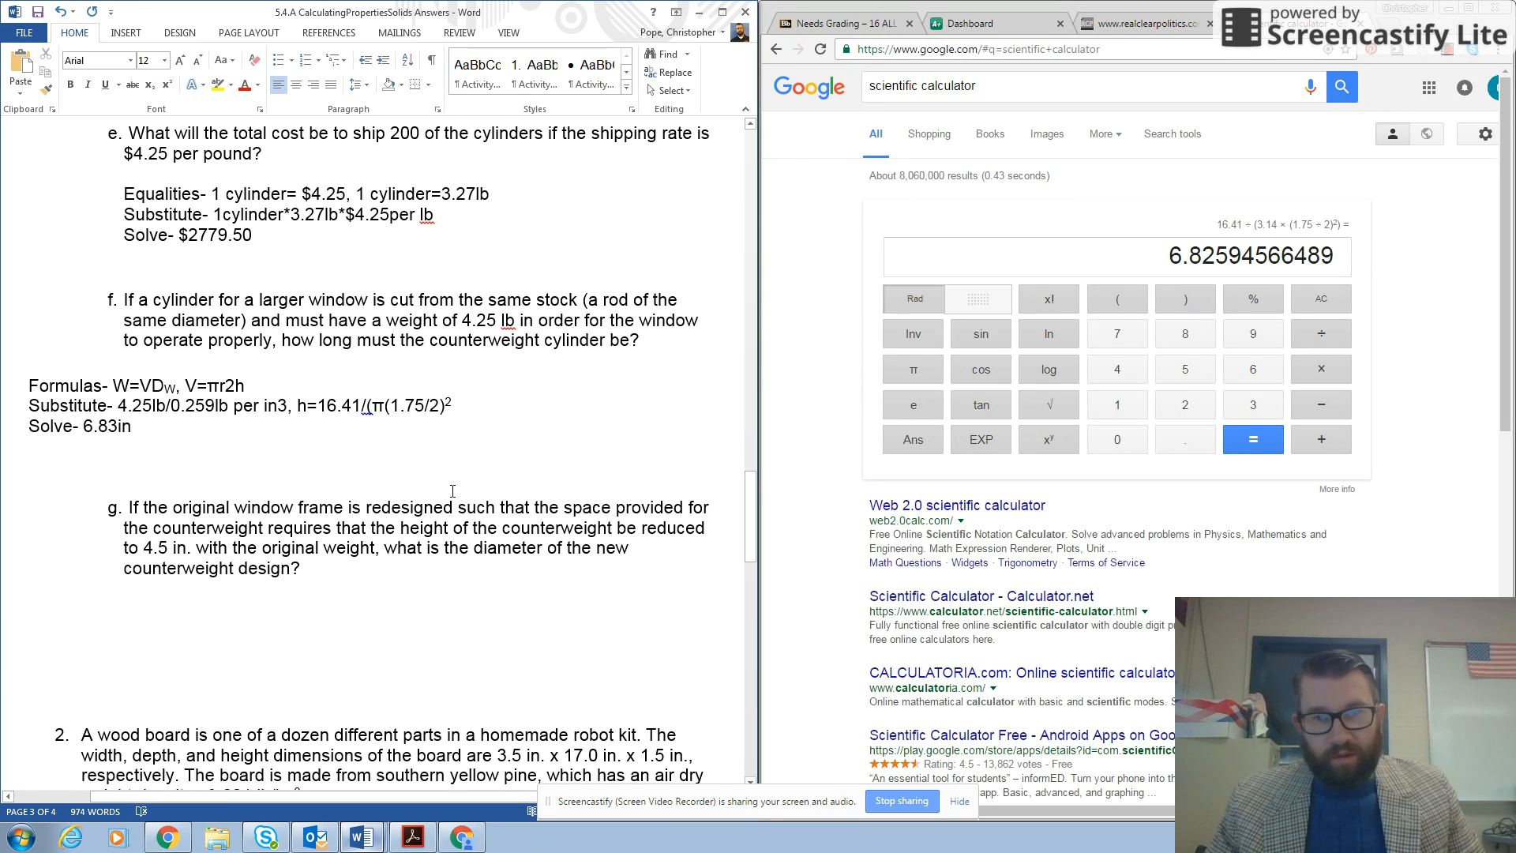